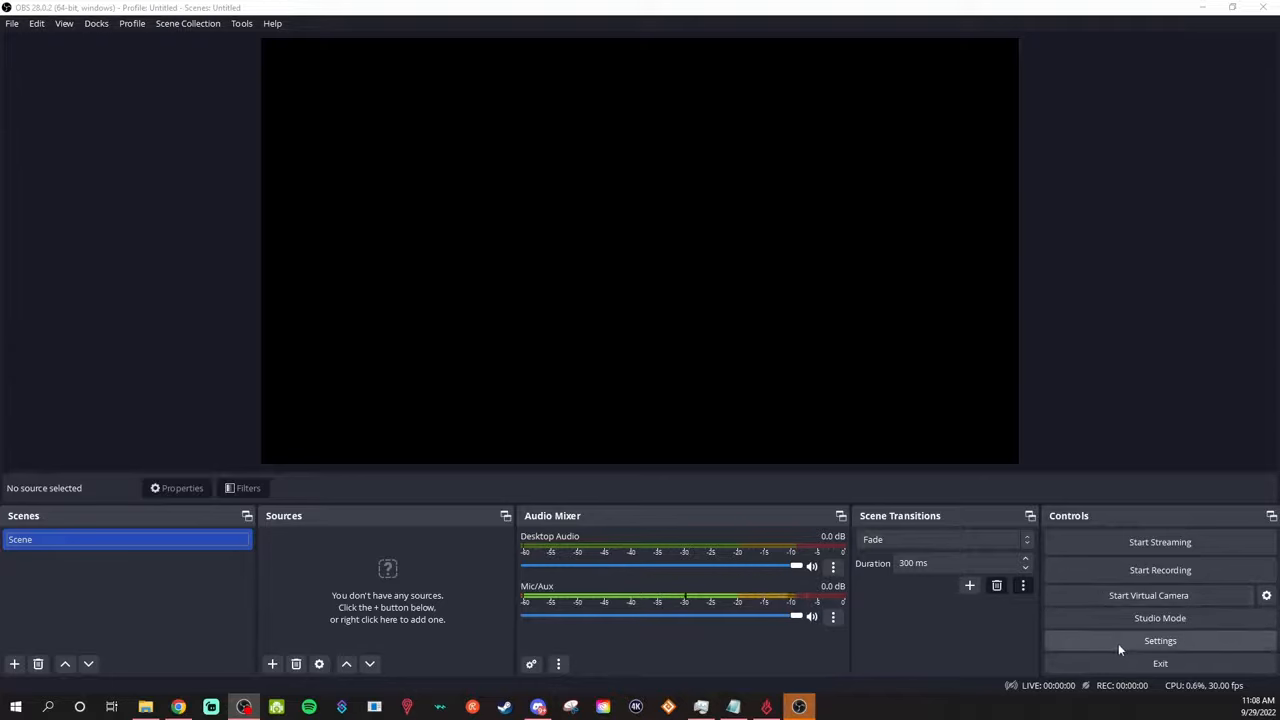
Open Stream settings, choose Show All… under Service, and browse the full service list
{"action": "left_click", "coordinate": [1159, 640]}
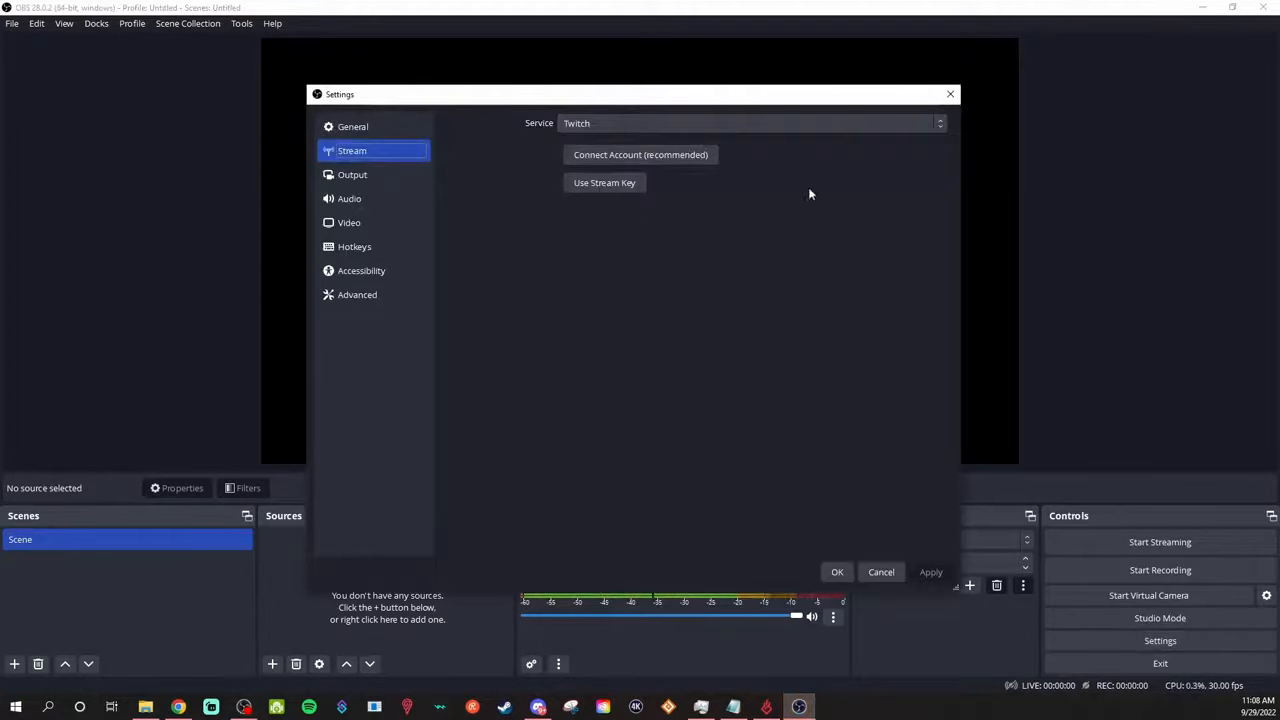
{"action": "left_click", "coordinate": [748, 123]}
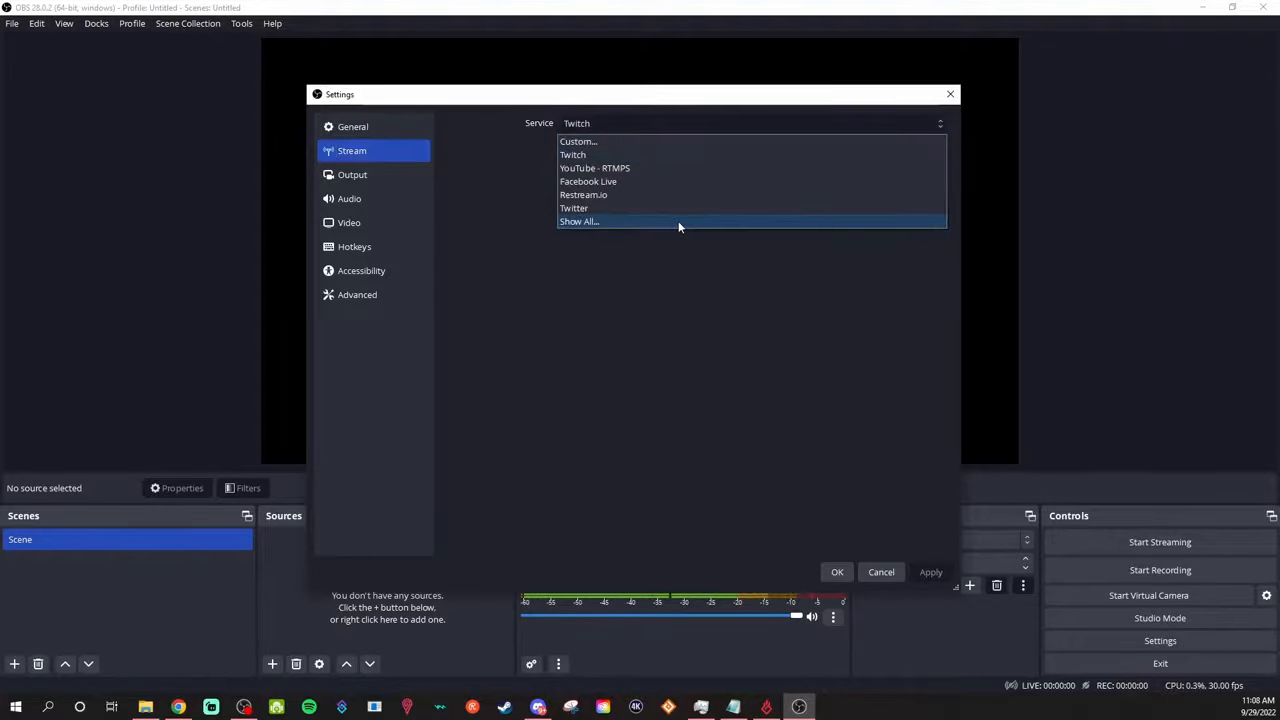
{"action": "left_click", "coordinate": [578, 221]}
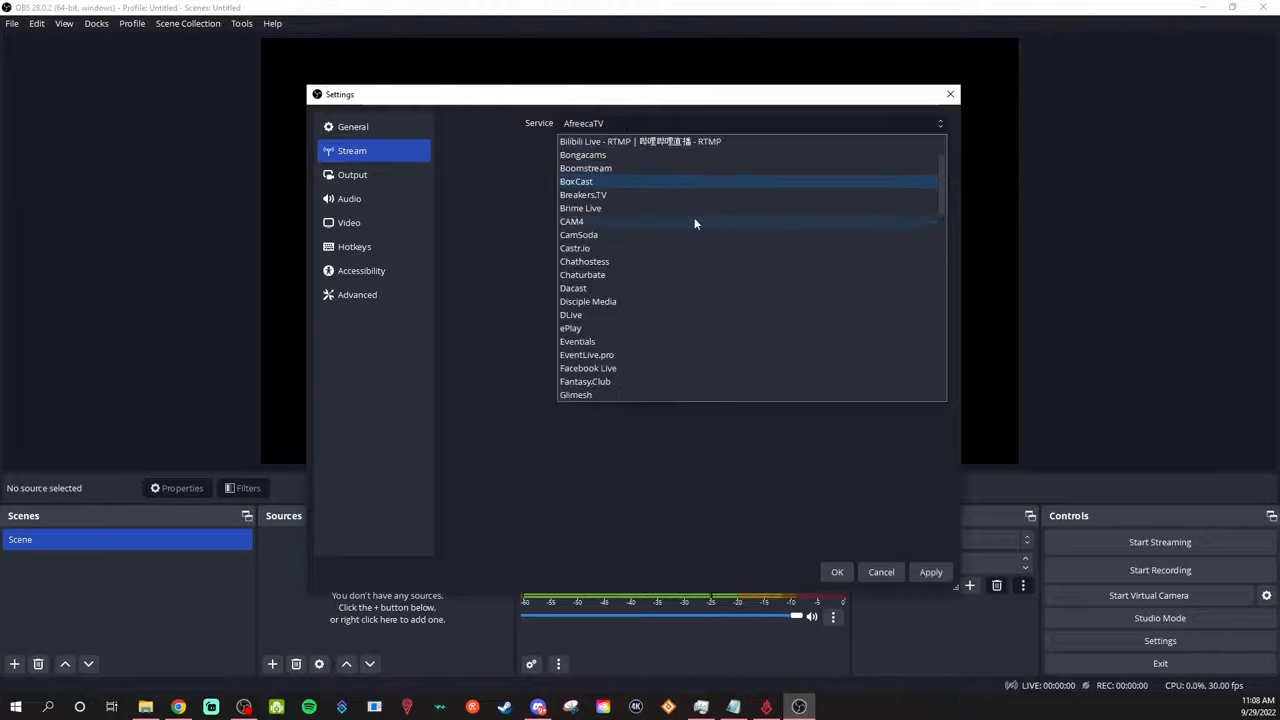
{"action": "scroll", "scroll_direction": "down", "scroll_amount": 3}
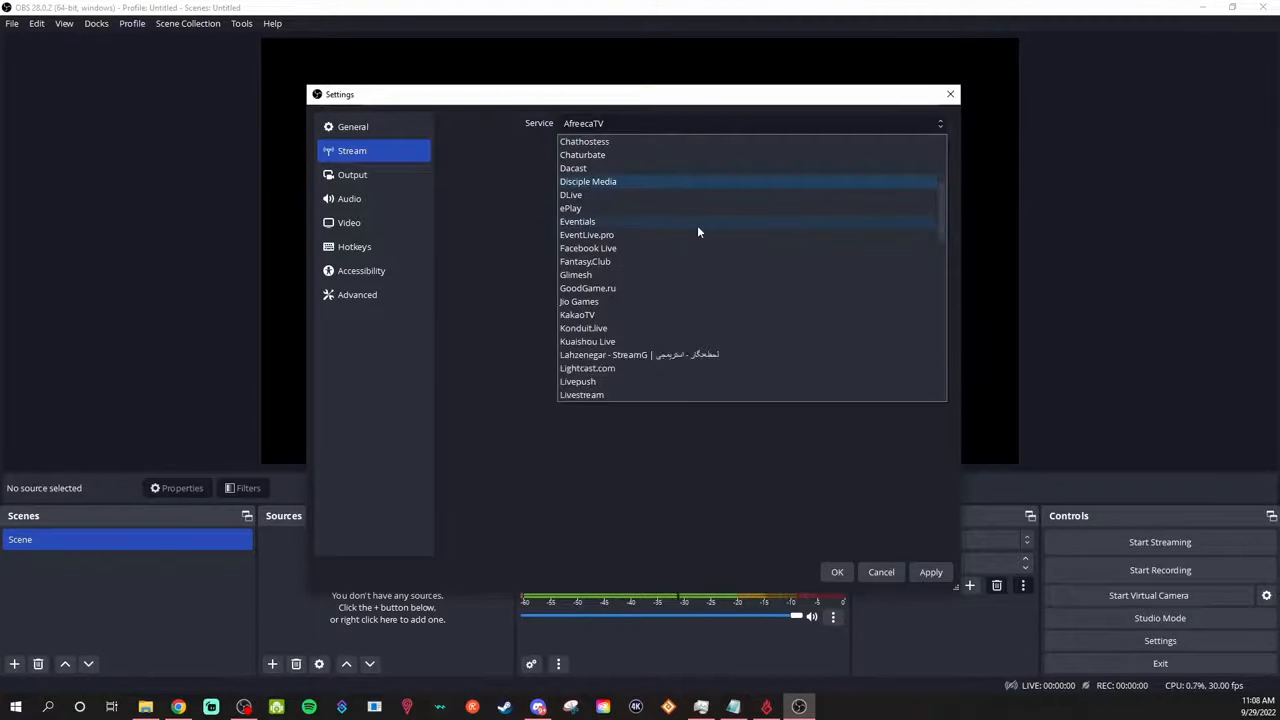
{"action": "scroll", "scroll_direction": "down", "scroll_amount": 3}
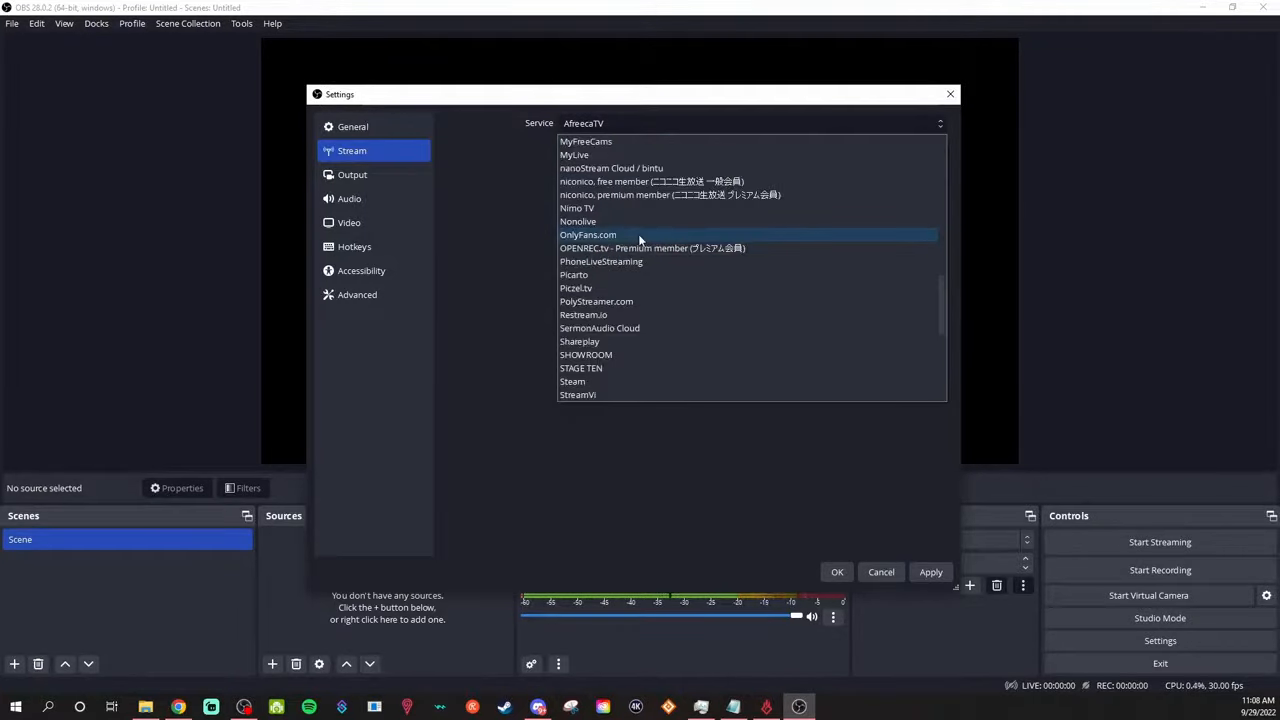
{"action": "scroll", "scroll_direction": "down", "scroll_amount": 3}
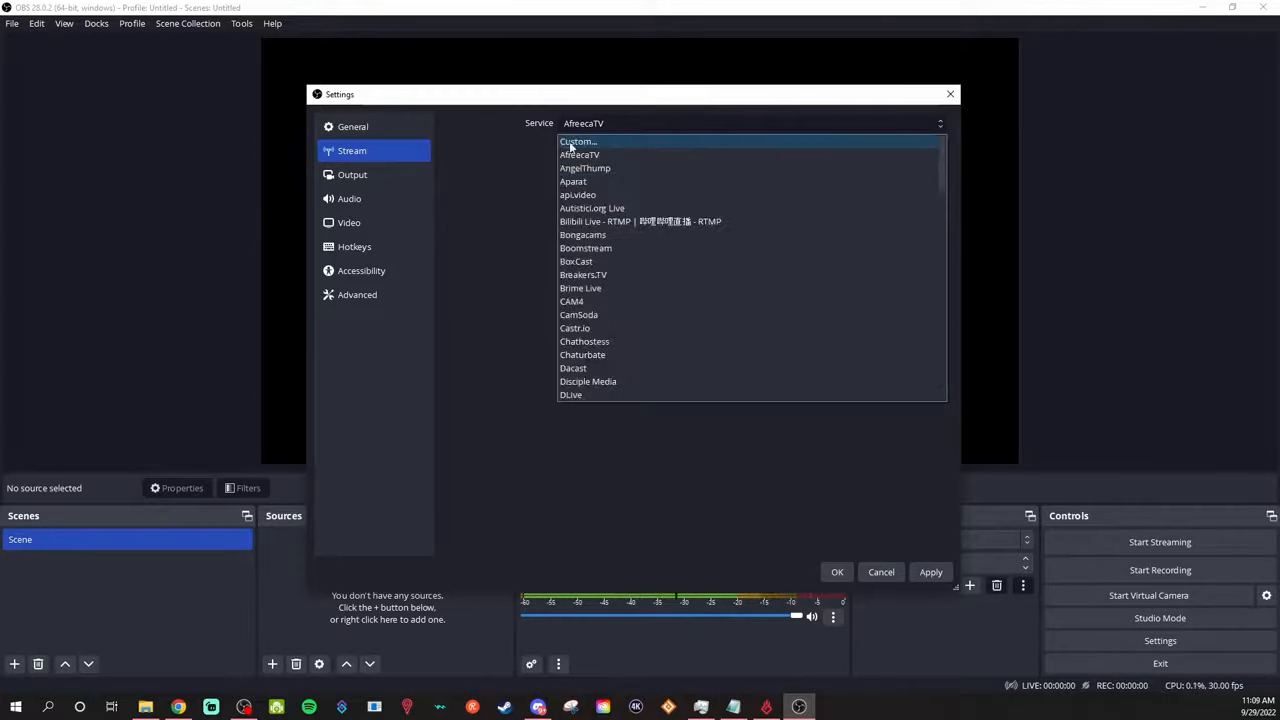
Try the Custom… service with its Server, Stream Key and authentication fields
{"action": "left_click", "coordinate": [578, 141]}
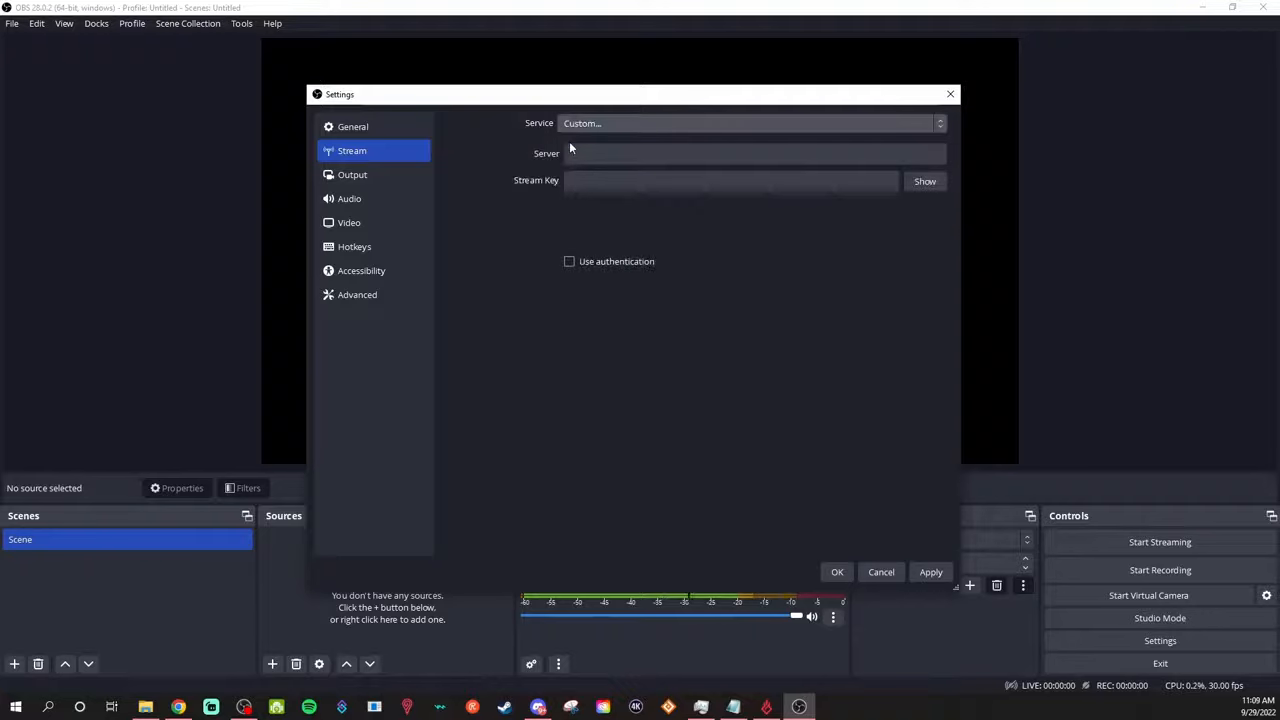
{"action": "left_click", "coordinate": [754, 153]}
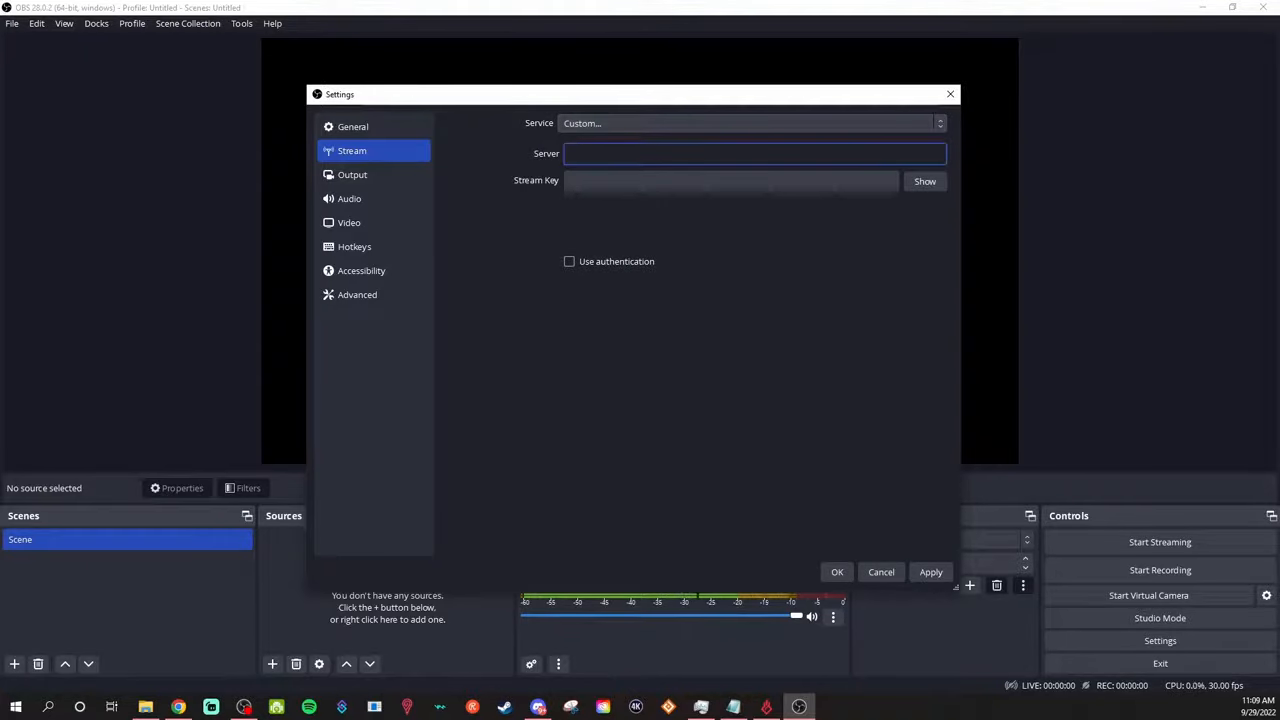
{"action": "left_click", "coordinate": [755, 153]}
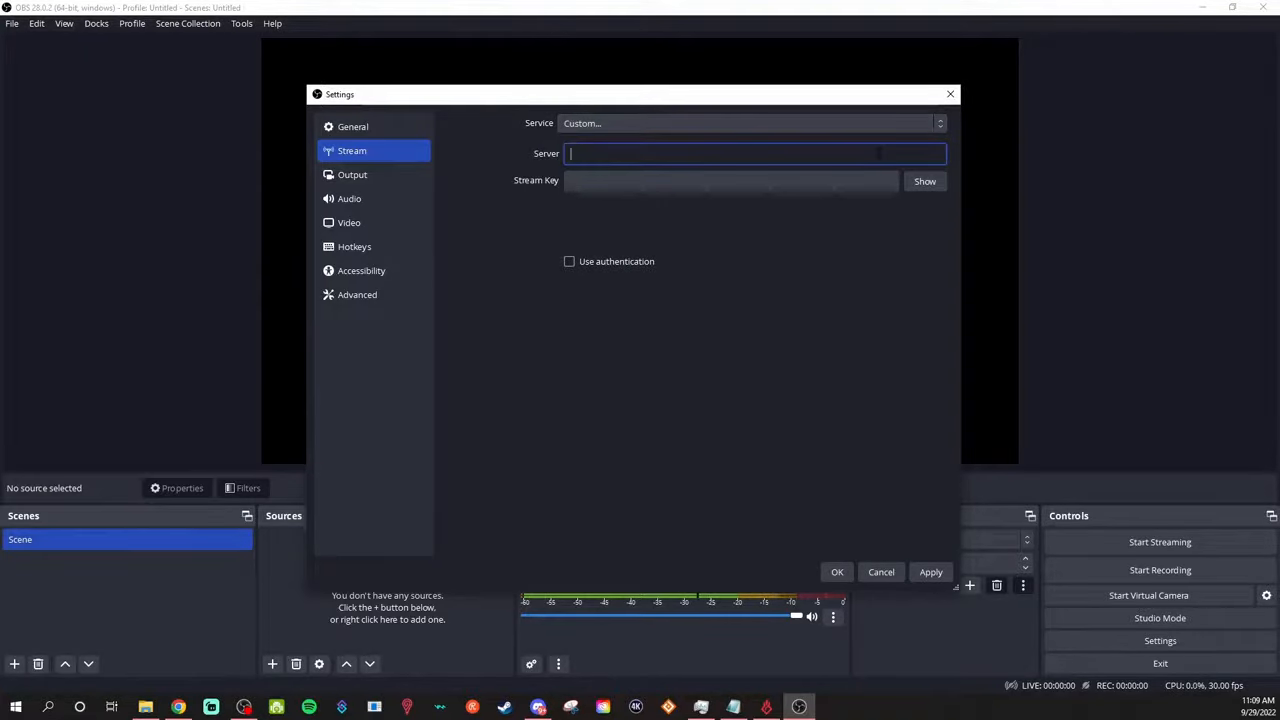
{"action": "left_click", "coordinate": [730, 180]}
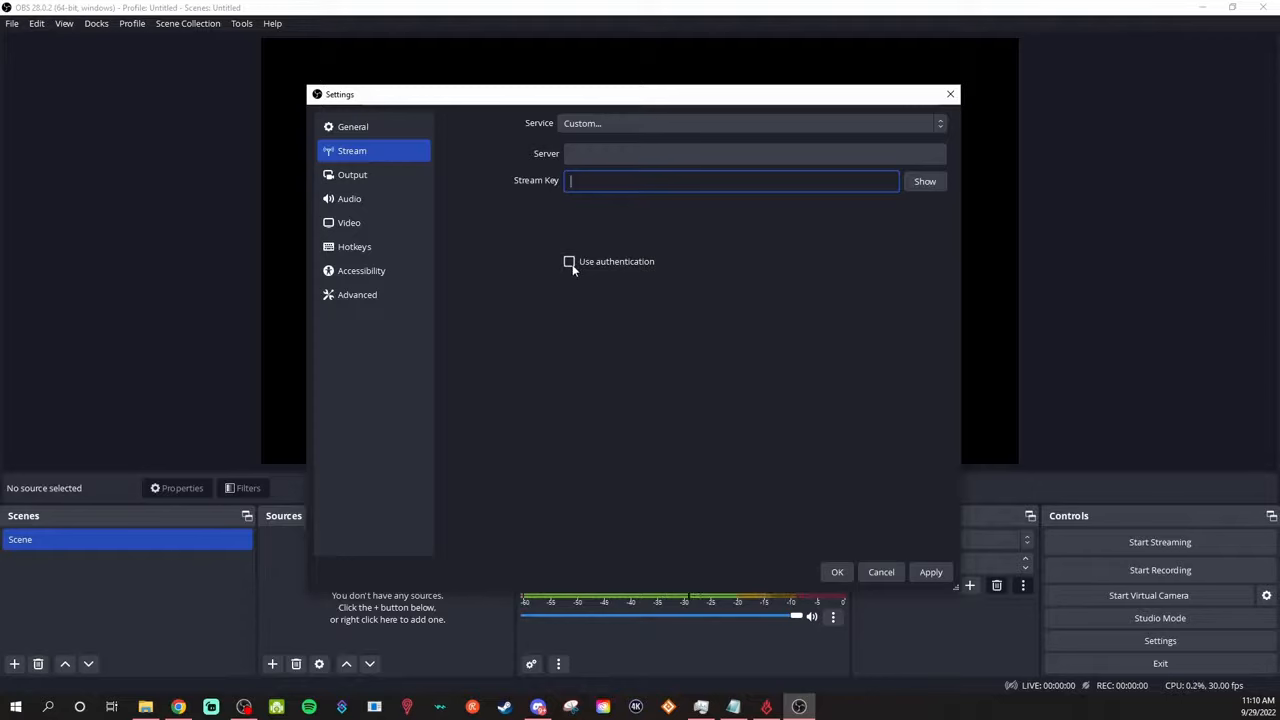
{"action": "left_click", "coordinate": [569, 261]}
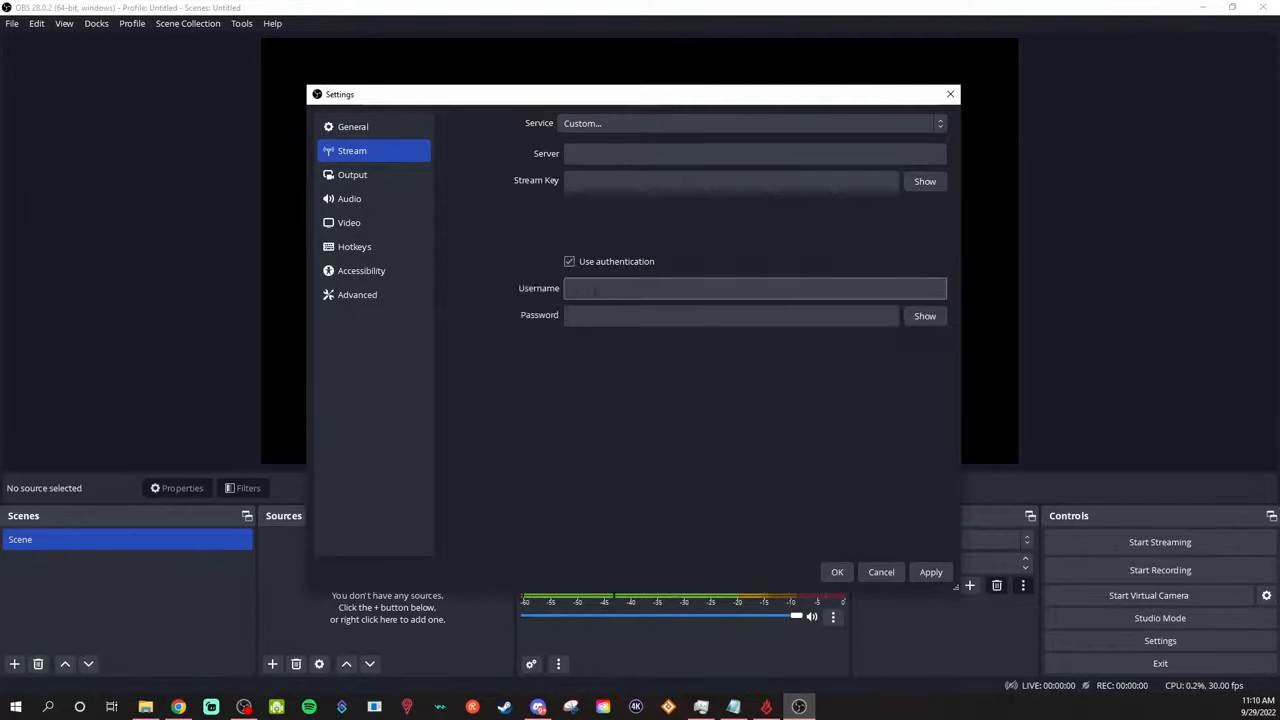
Select Facebook Live as the streaming service with its default server
{"action": "left_click", "coordinate": [745, 123]}
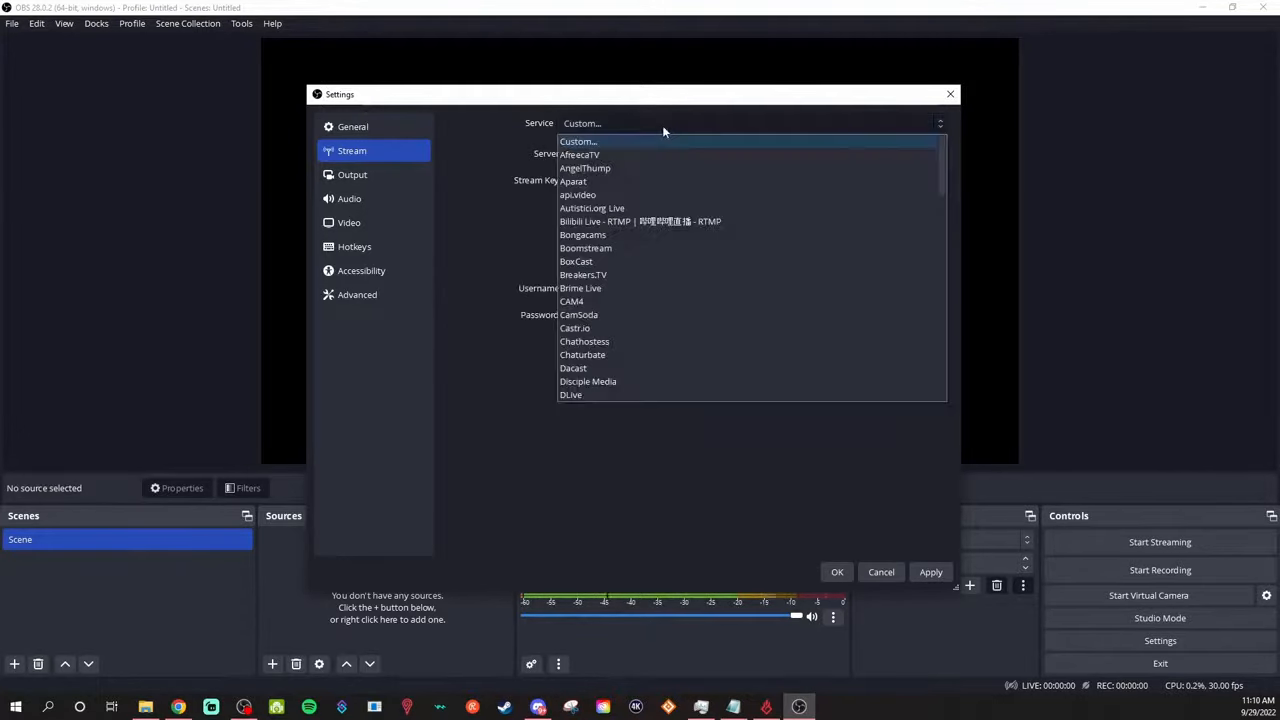
{"action": "scroll", "scroll_direction": "down", "scroll_amount": 3}
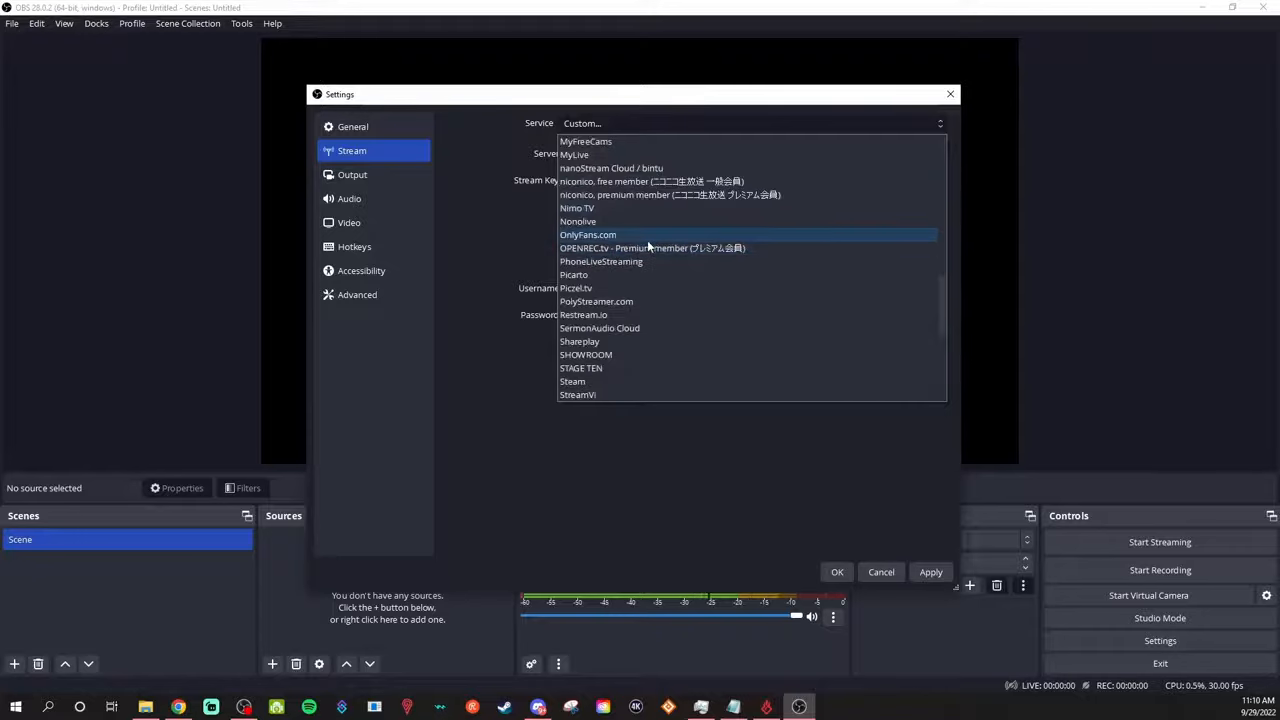
{"action": "scroll", "scroll_direction": "down", "scroll_amount": 3}
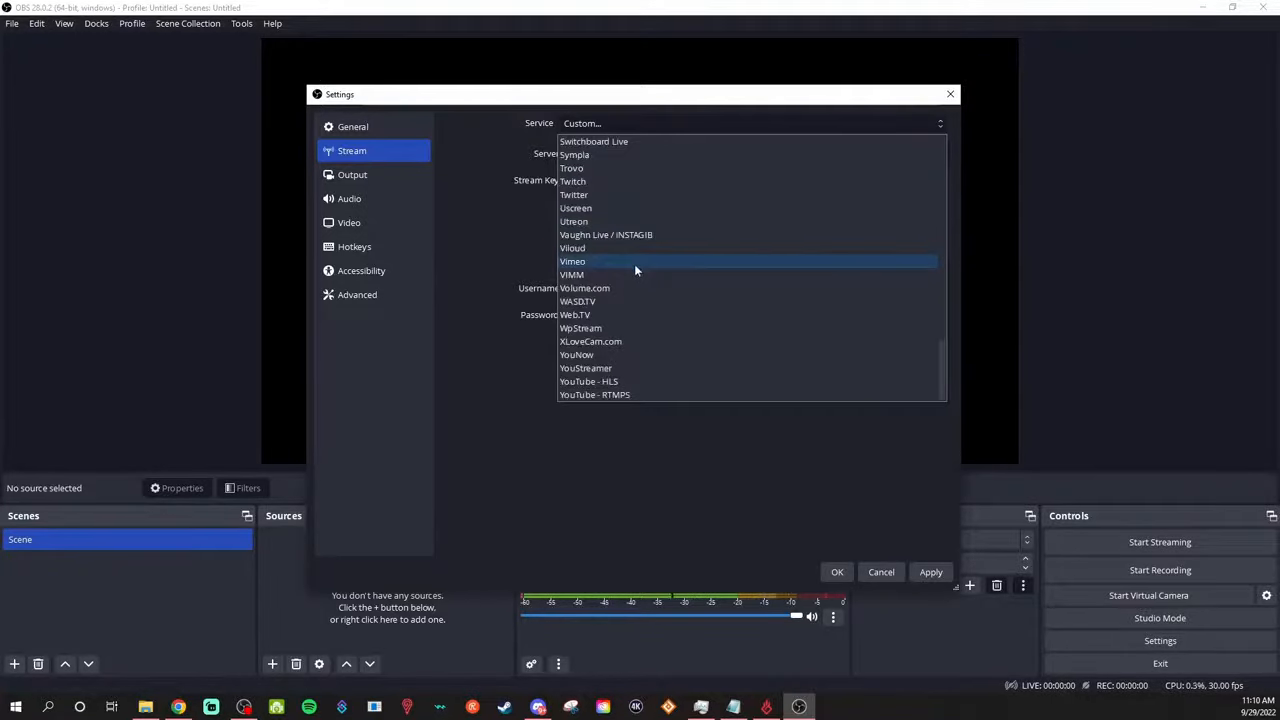
{"action": "left_click", "coordinate": [573, 181]}
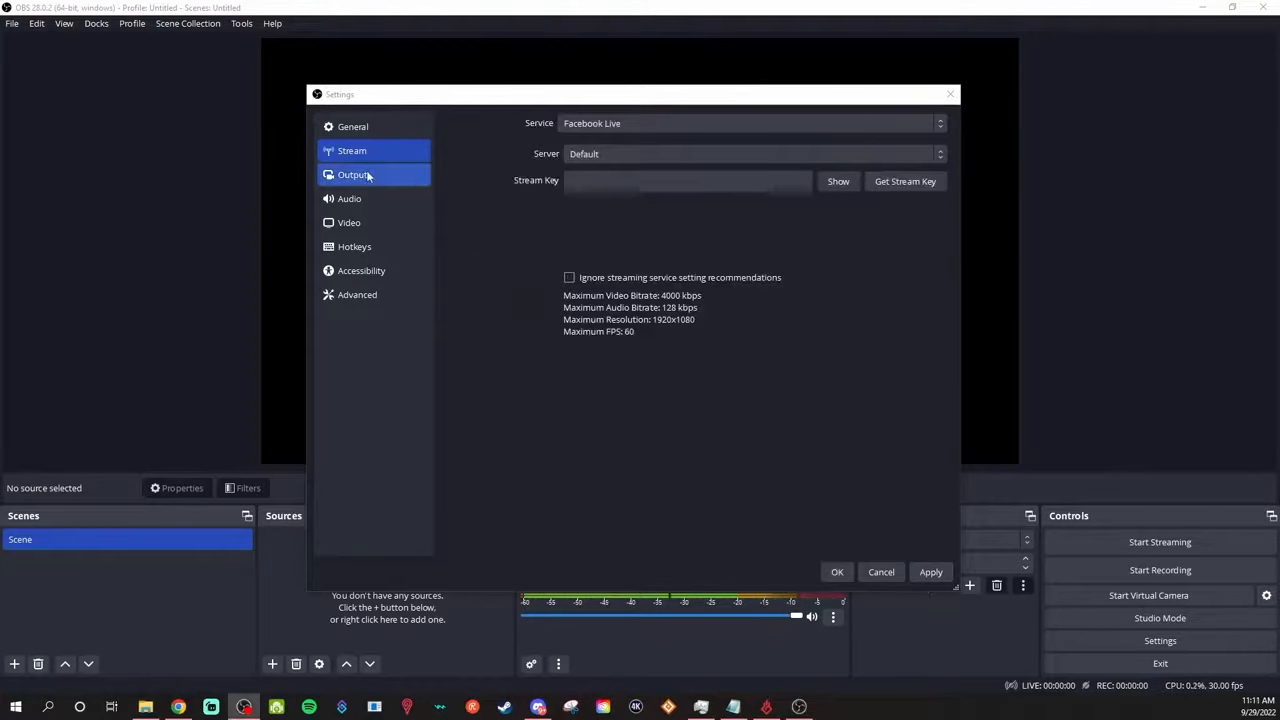
In Video settings, select the Base (Canvas) Resolution value and enter 1080x1920
{"action": "left_click", "coordinate": [349, 222]}
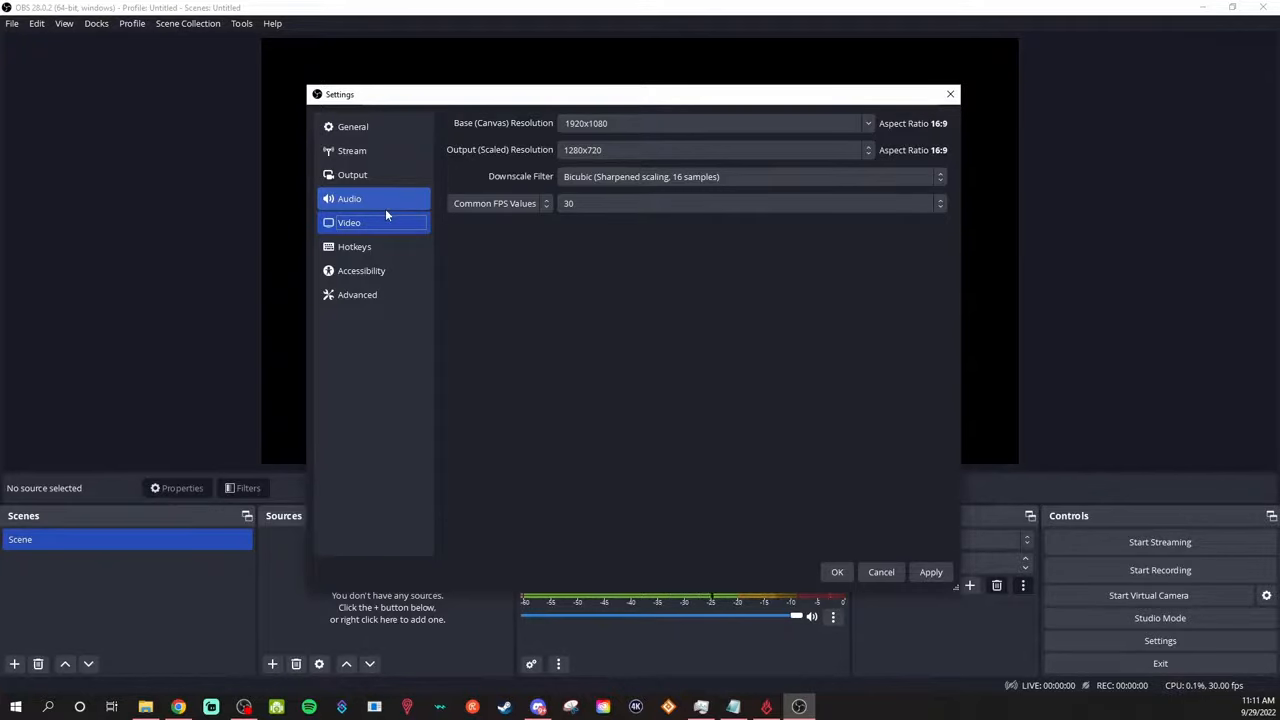
{"action": "left_click", "coordinate": [349, 222]}
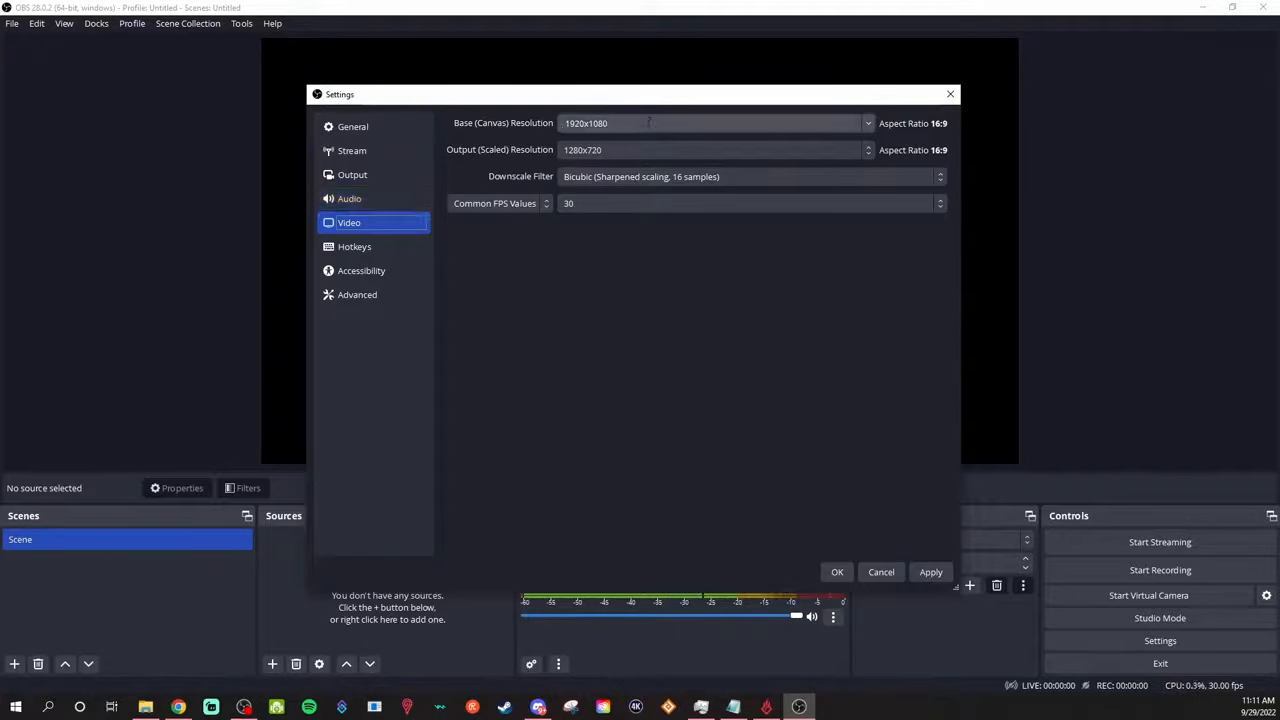
{"action": "left_click", "coordinate": [712, 123]}
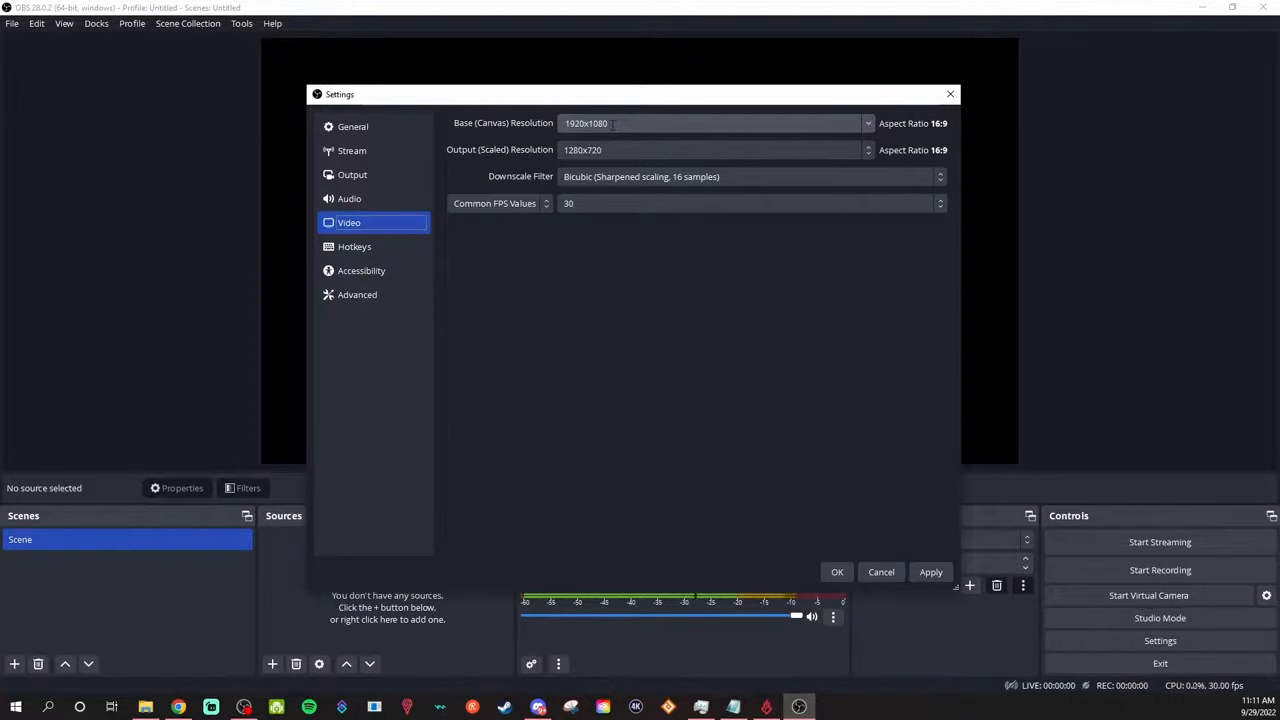
{"action": "triple_click", "coordinate": [586, 123]}
{"action": "type", "text": "1080x1920"}
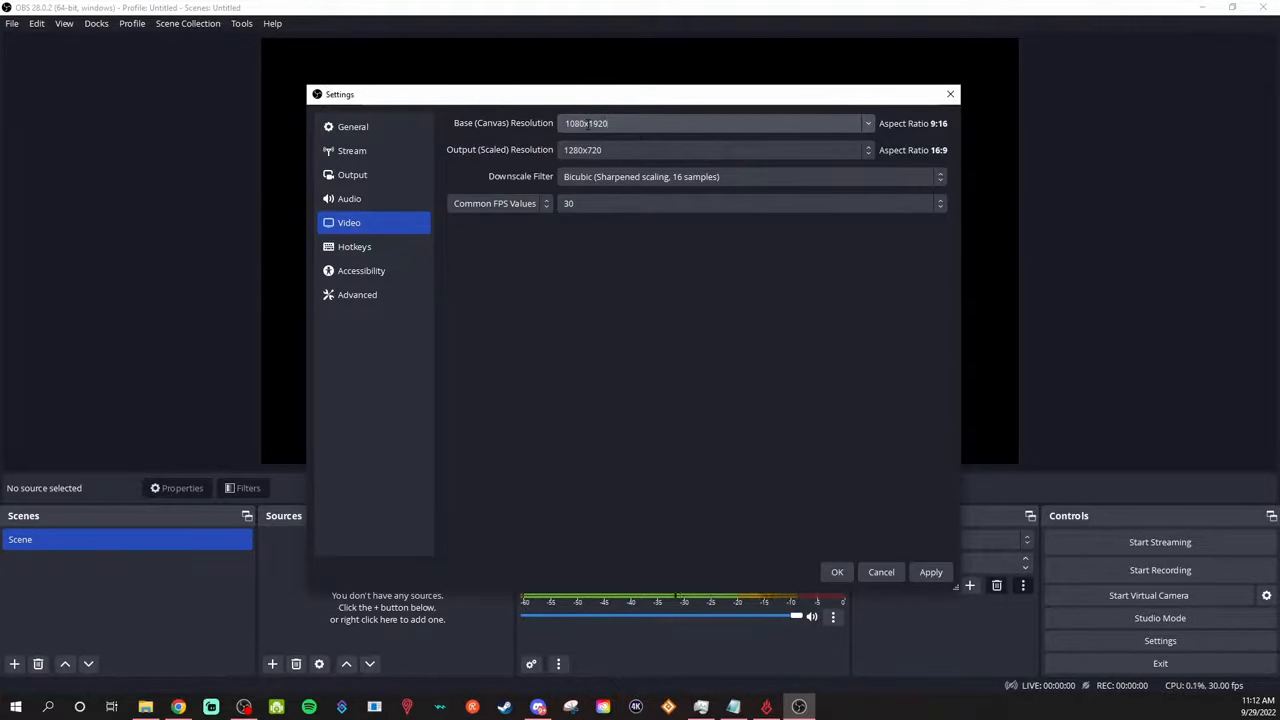
Restore canvas to 1920x1080, keep output at 1280x720, and check Common FPS Values
{"action": "left_click", "coordinate": [712, 123]}
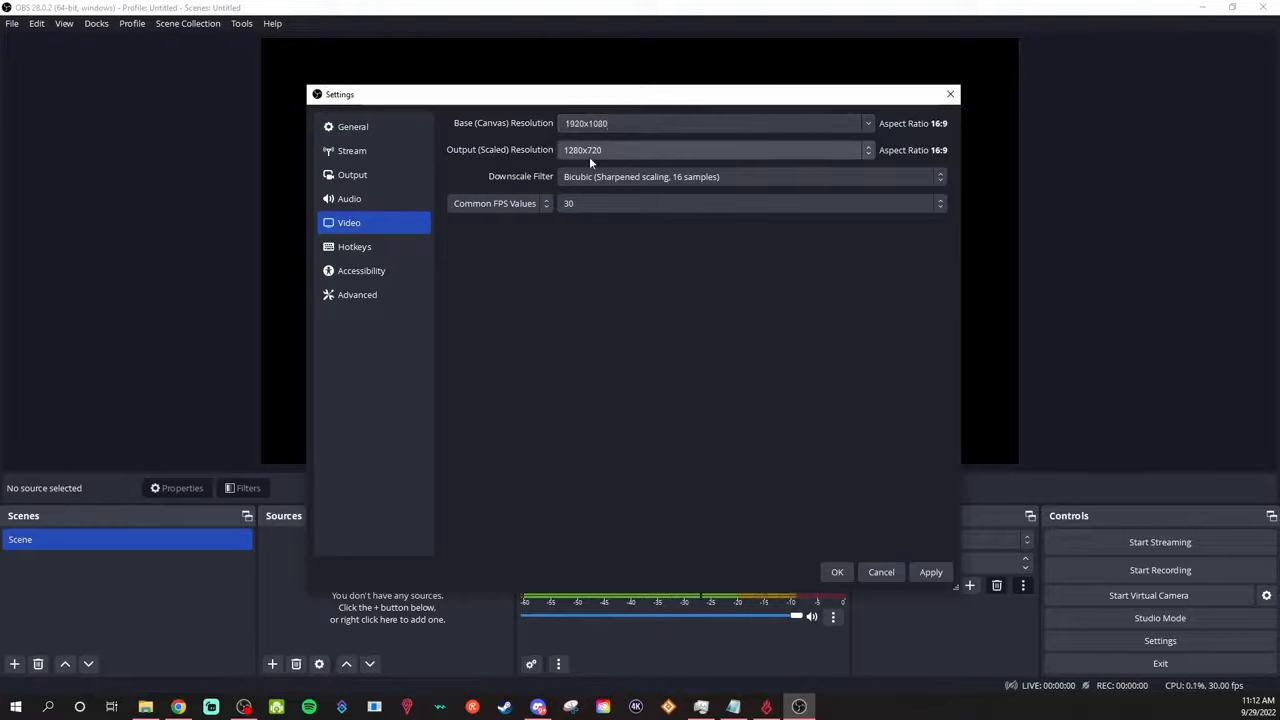
{"action": "left_click", "coordinate": [712, 149]}
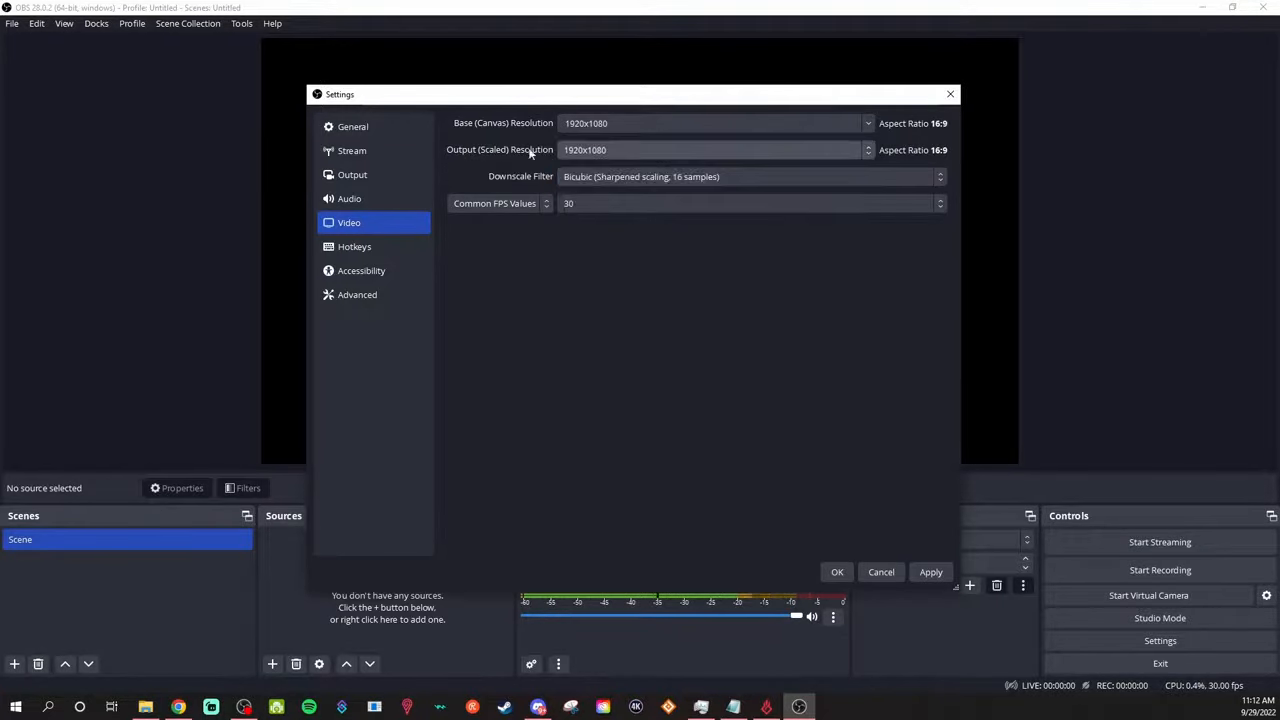
{"action": "mouse_move", "coordinate": [617, 161]}
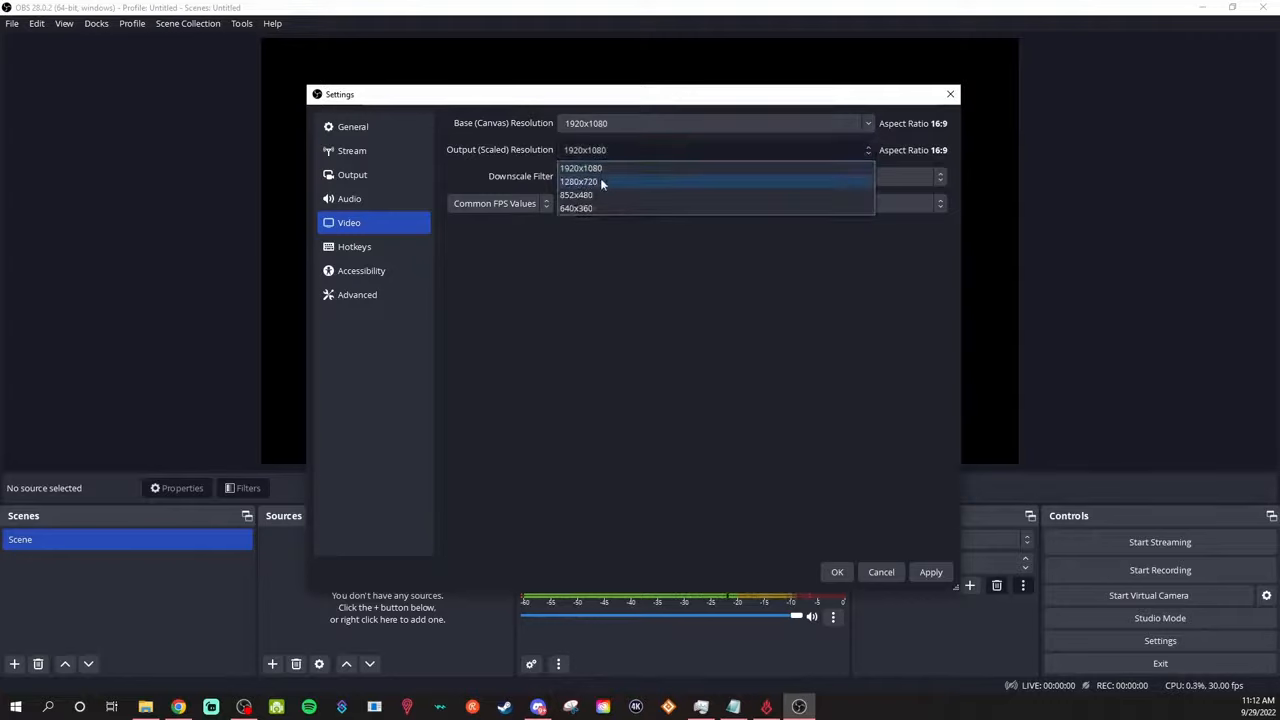
{"action": "left_click", "coordinate": [580, 181]}
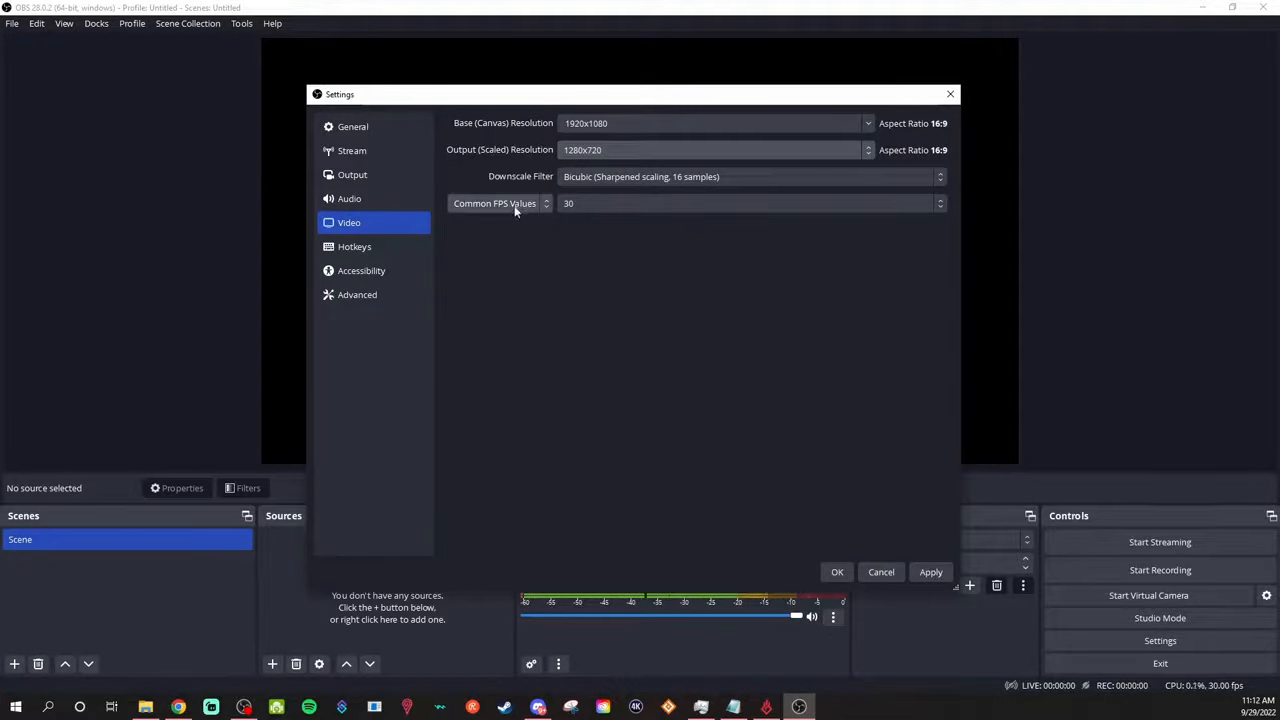
{"action": "mouse_move", "coordinate": [518, 283]}
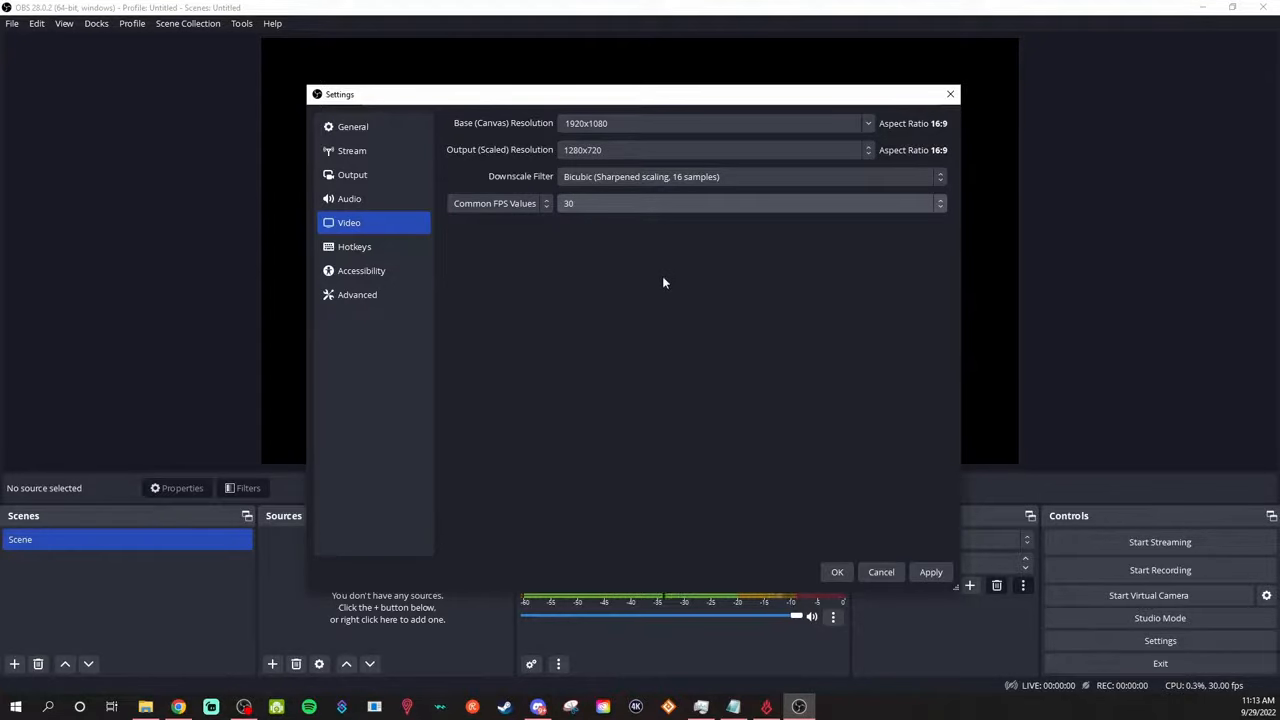
{"action": "mouse_move", "coordinate": [600, 224]}
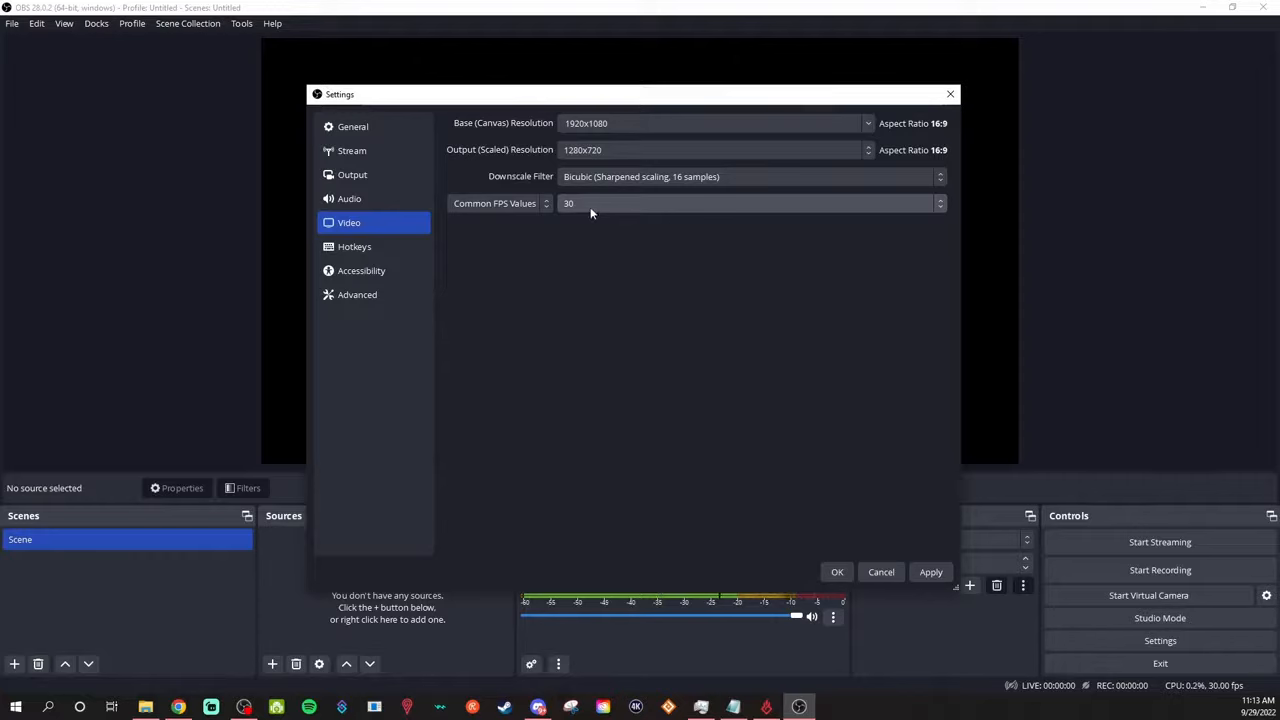
{"action": "left_click", "coordinate": [750, 203]}
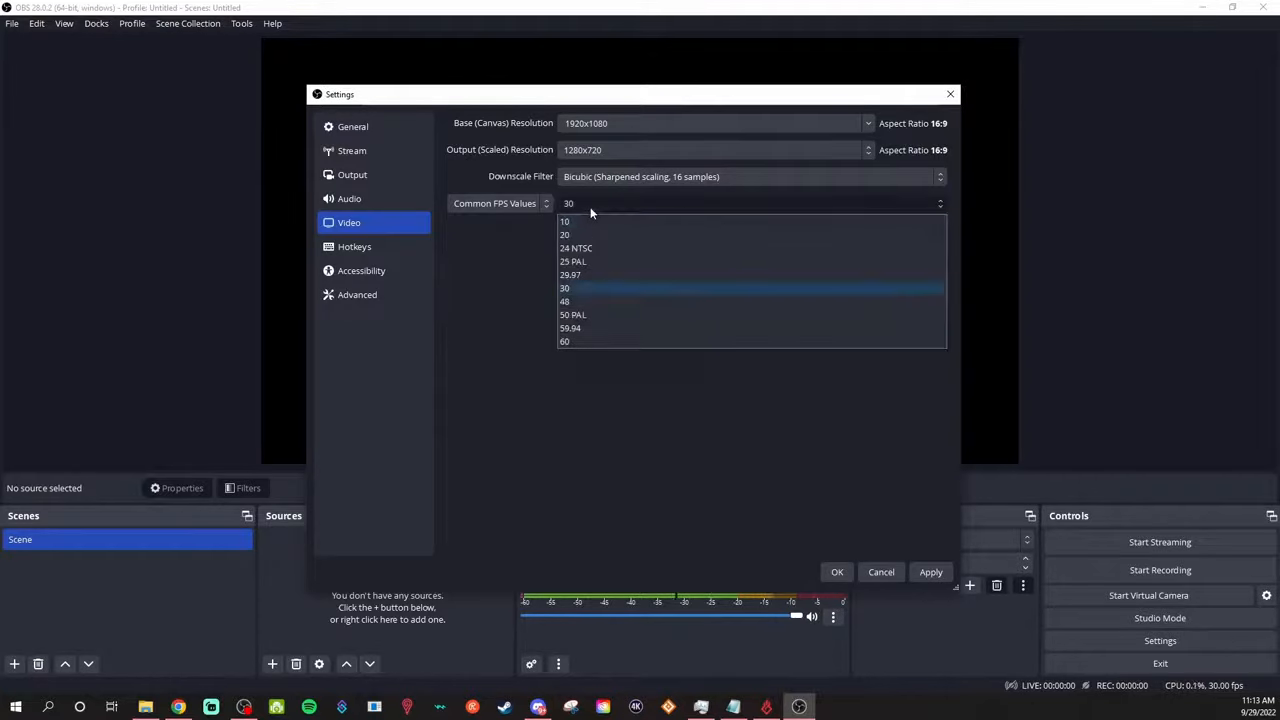
{"action": "mouse_move", "coordinate": [575, 341]}
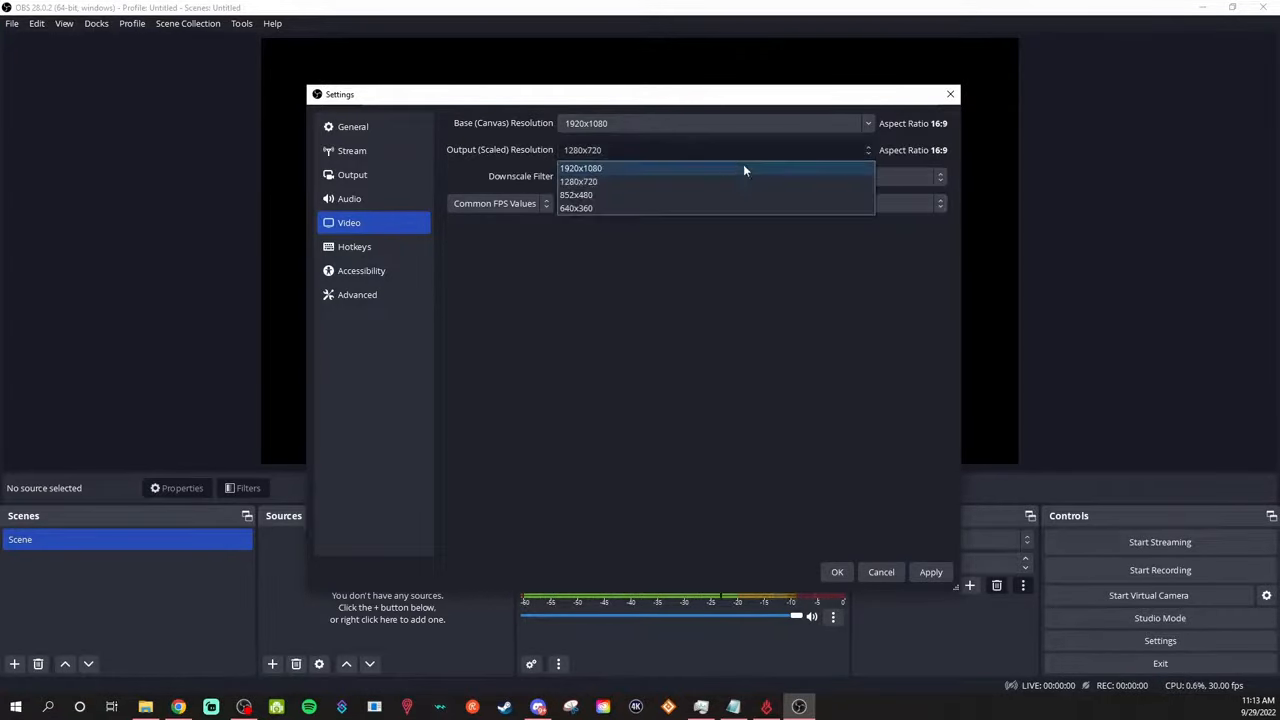
{"action": "left_click", "coordinate": [579, 182]}
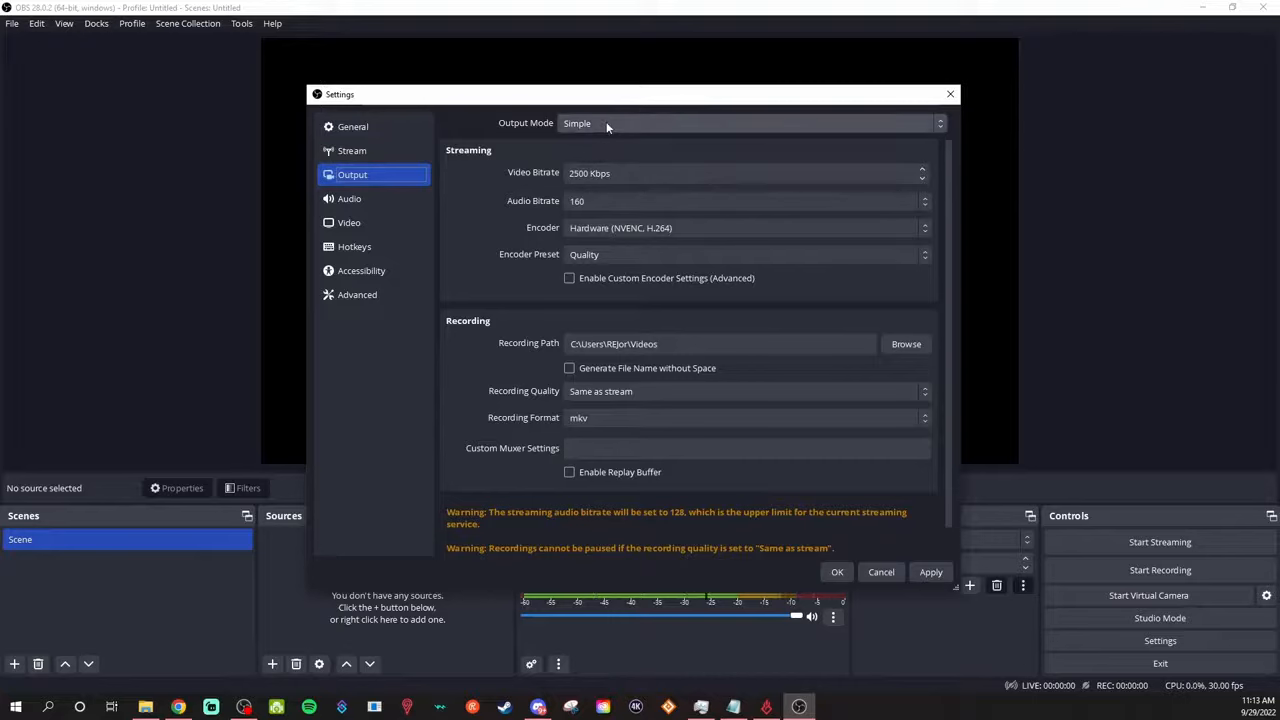
Set Output Mode to Advanced and enable Twitch VOD Track on track 2
{"action": "left_click", "coordinate": [750, 122]}
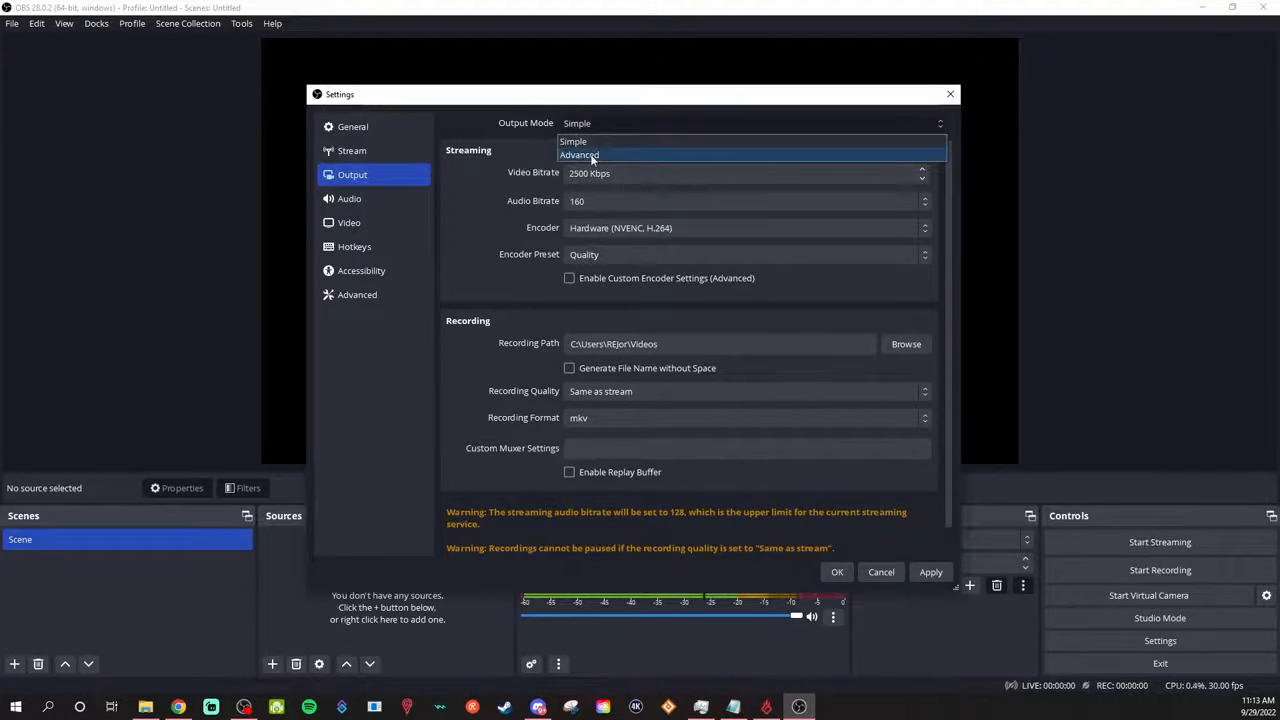
{"action": "left_click", "coordinate": [578, 154]}
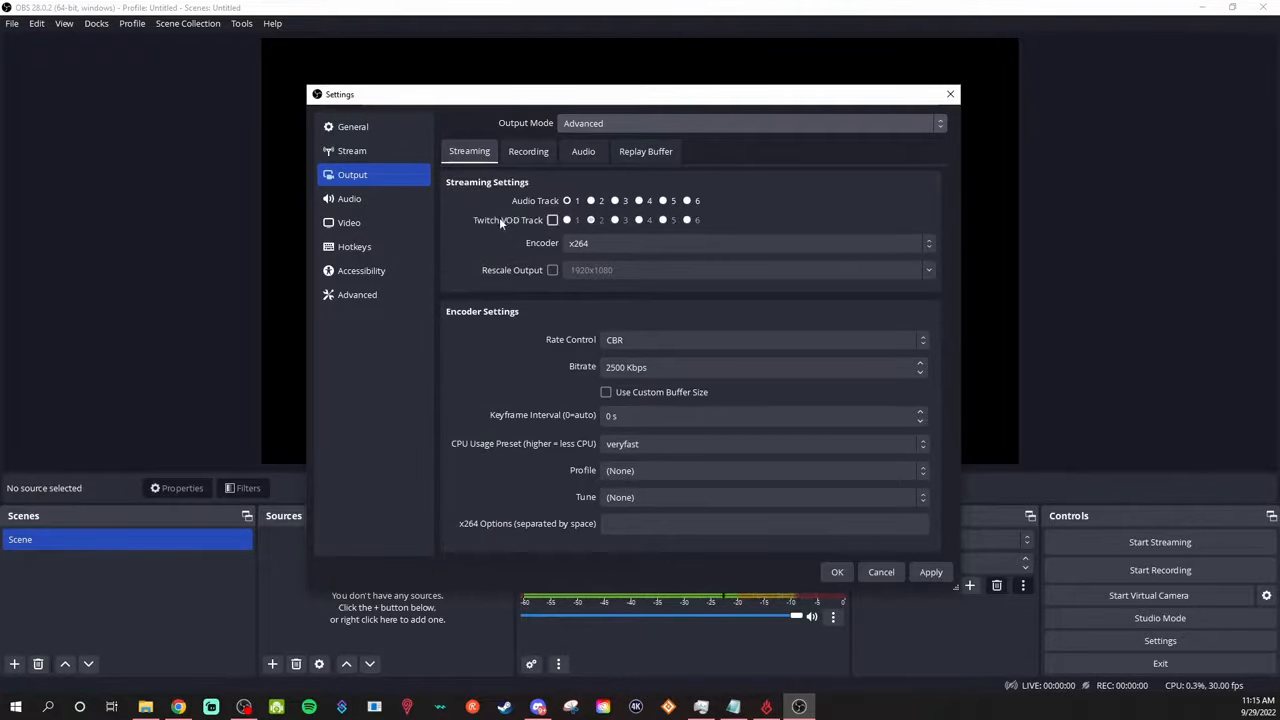
{"action": "mouse_move", "coordinate": [498, 229]}
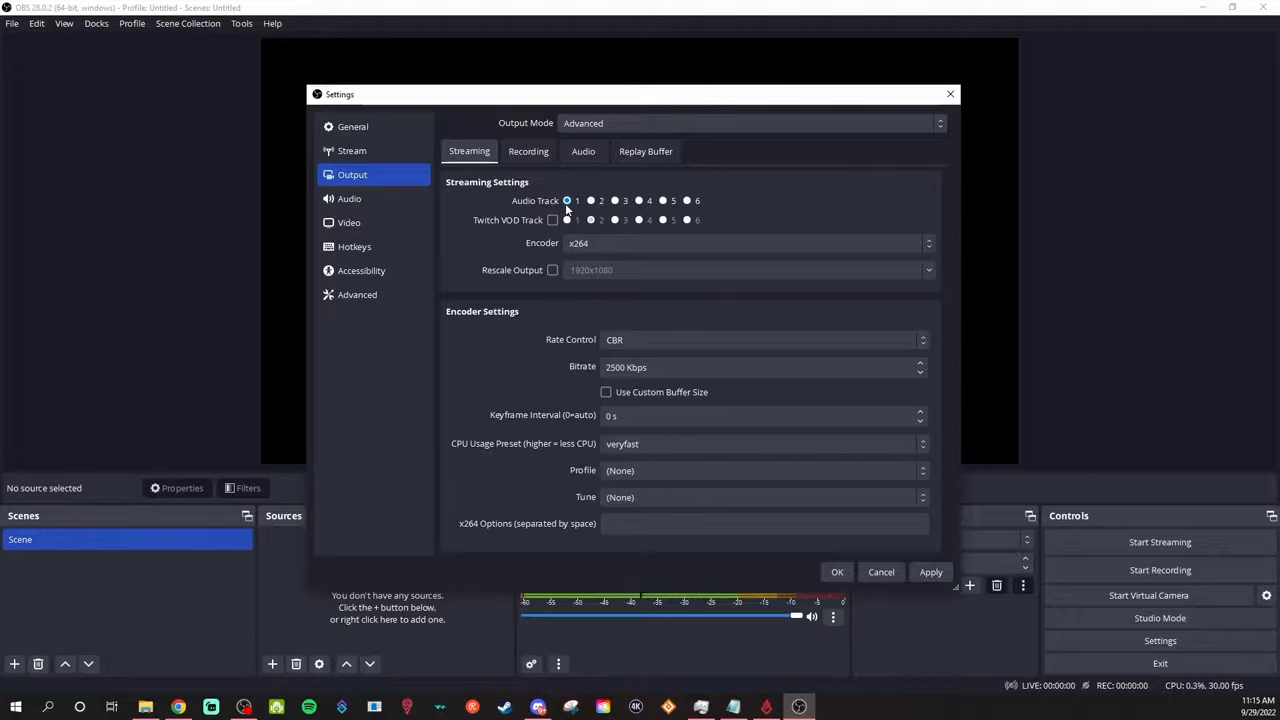
{"action": "left_click", "coordinate": [553, 220]}
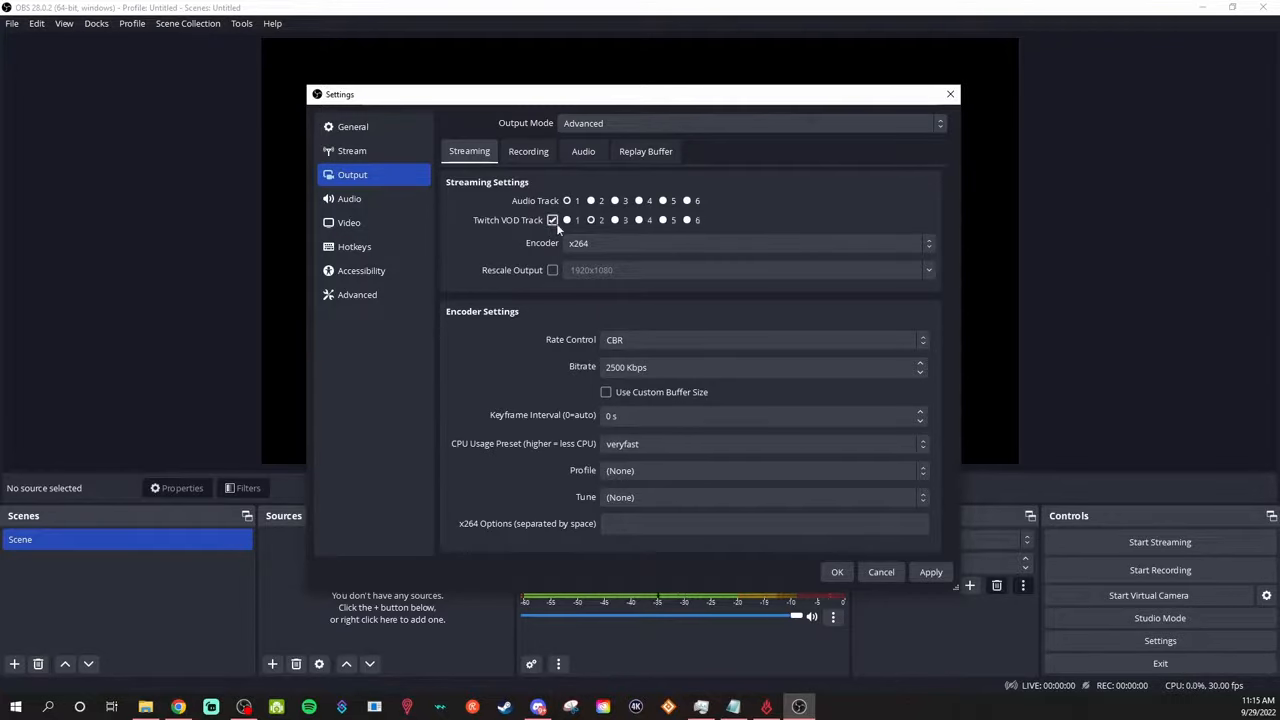
{"action": "left_click", "coordinate": [590, 220]}
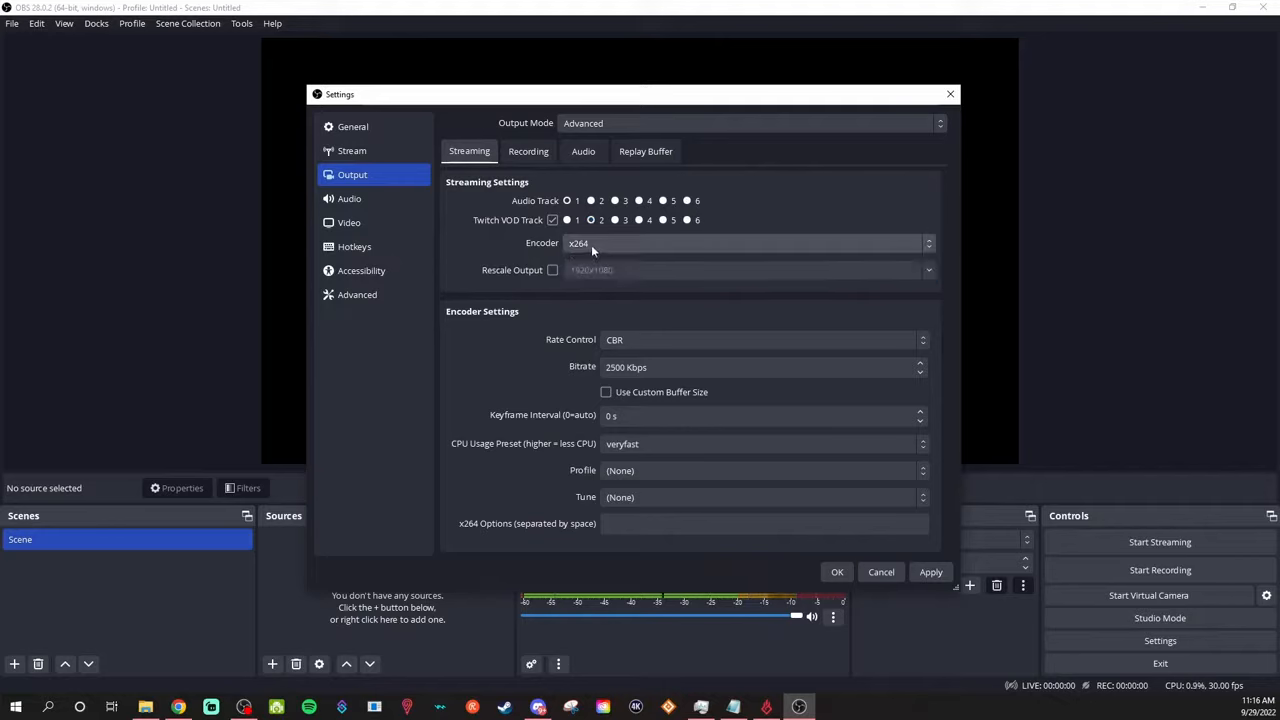
Choose NVIDIA NVENC H.264 in the streaming Encoder dropdown
{"action": "left_click", "coordinate": [745, 242]}
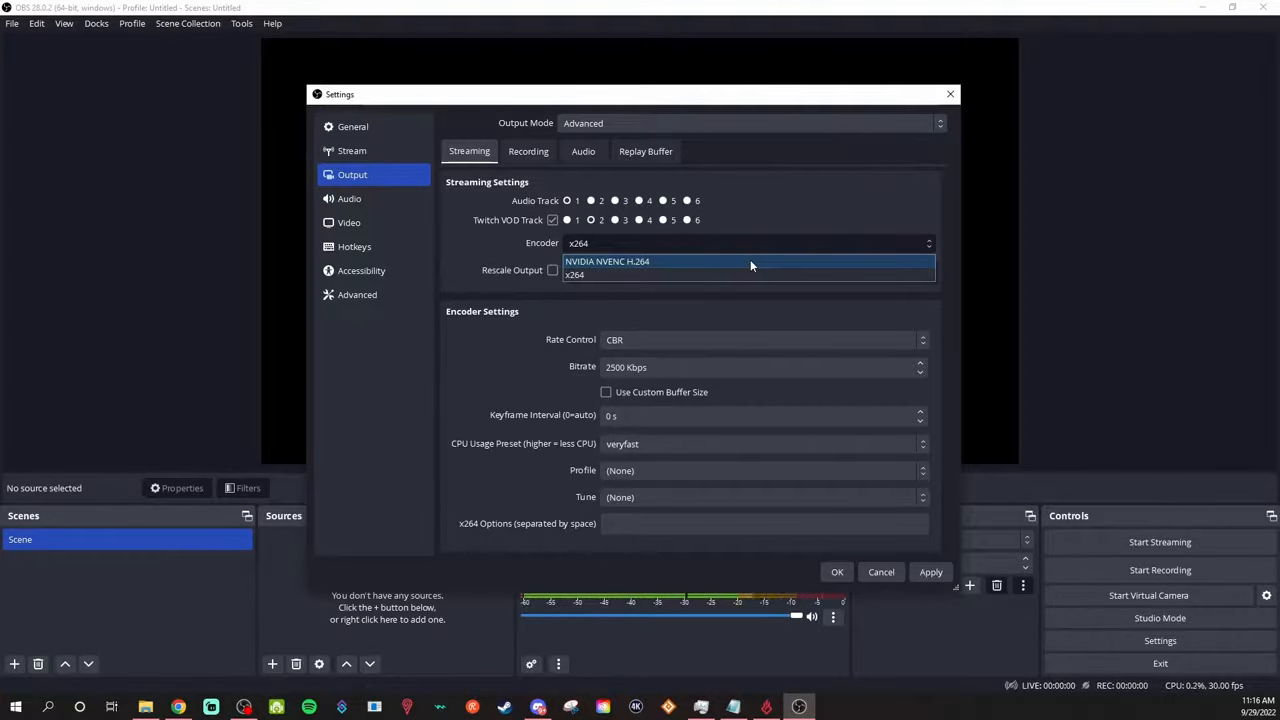
{"action": "left_click", "coordinate": [607, 261]}
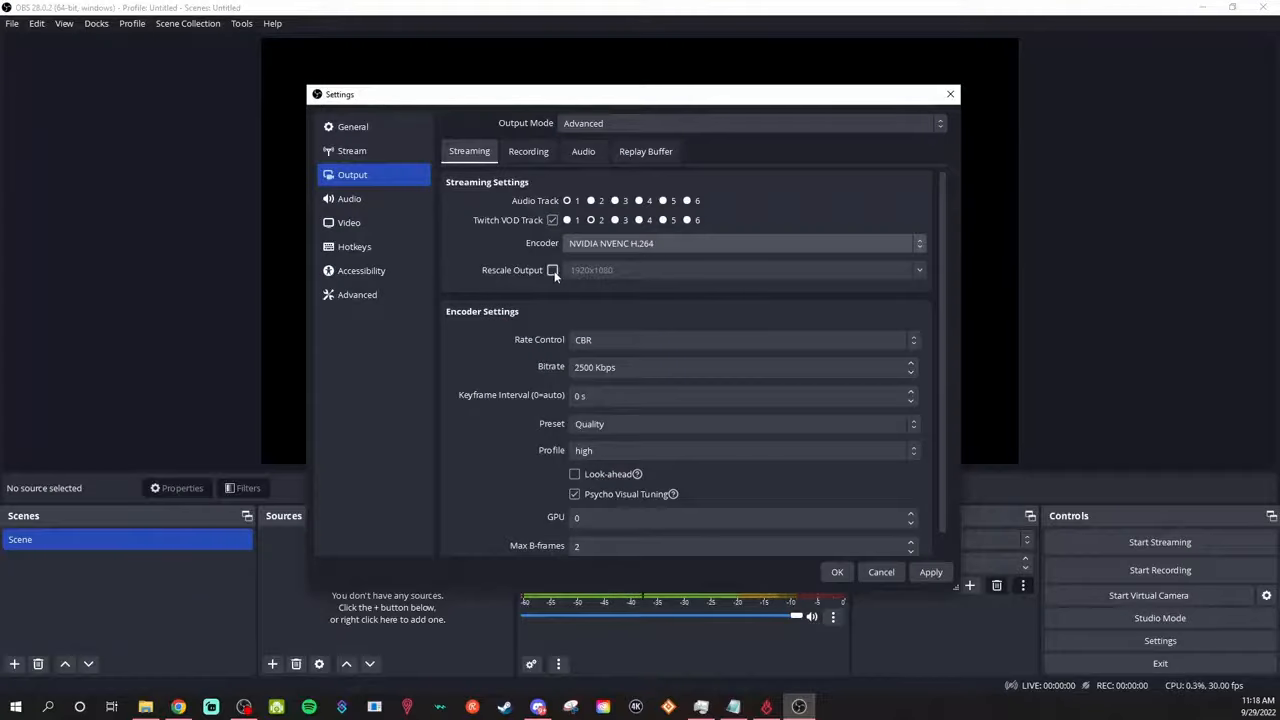
Enable Rescale Output at 1920x1080, set bitrate to 6000 Kbps and keyframe interval to 2 s
{"action": "left_click", "coordinate": [552, 270]}
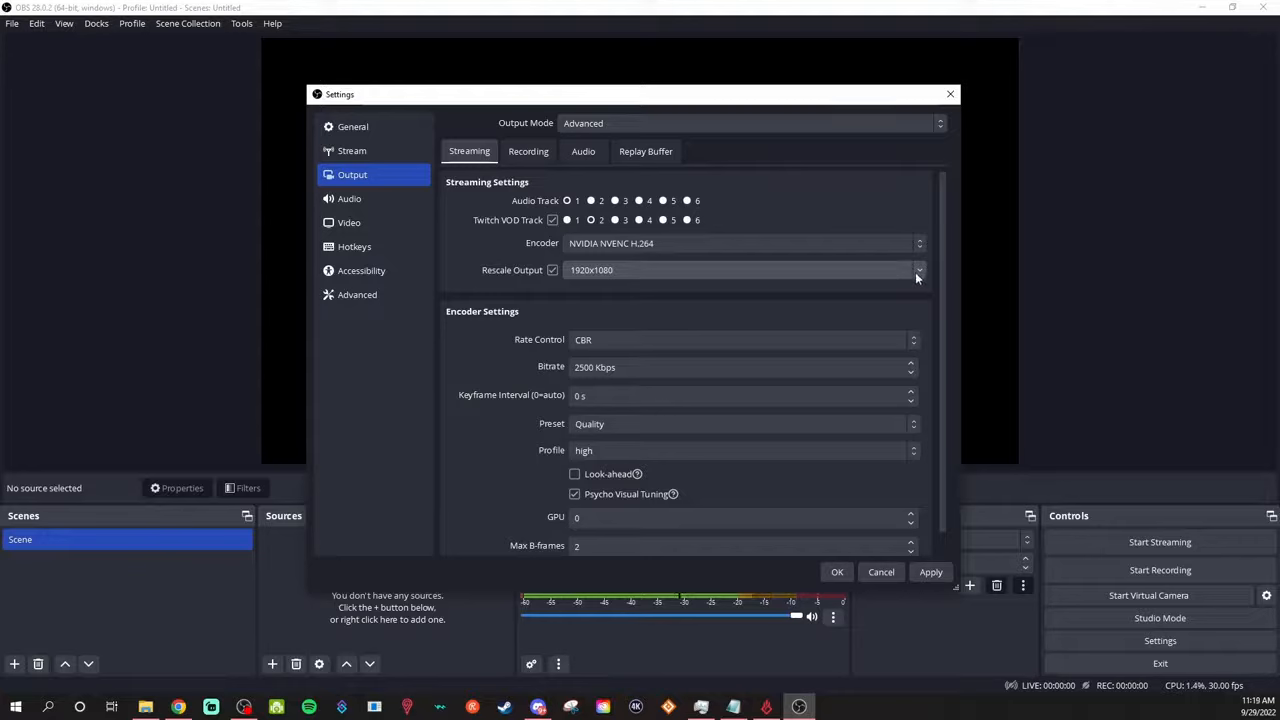
{"action": "left_click", "coordinate": [916, 270]}
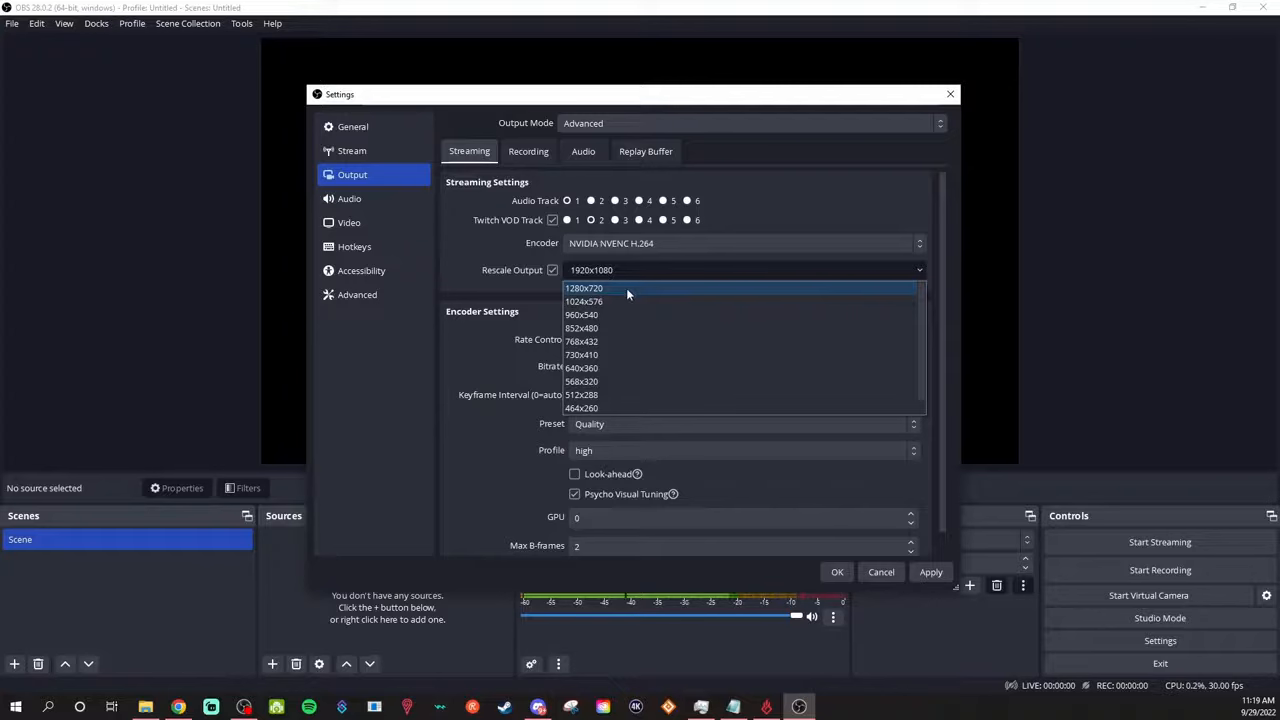
{"action": "mouse_move", "coordinate": [627, 298]}
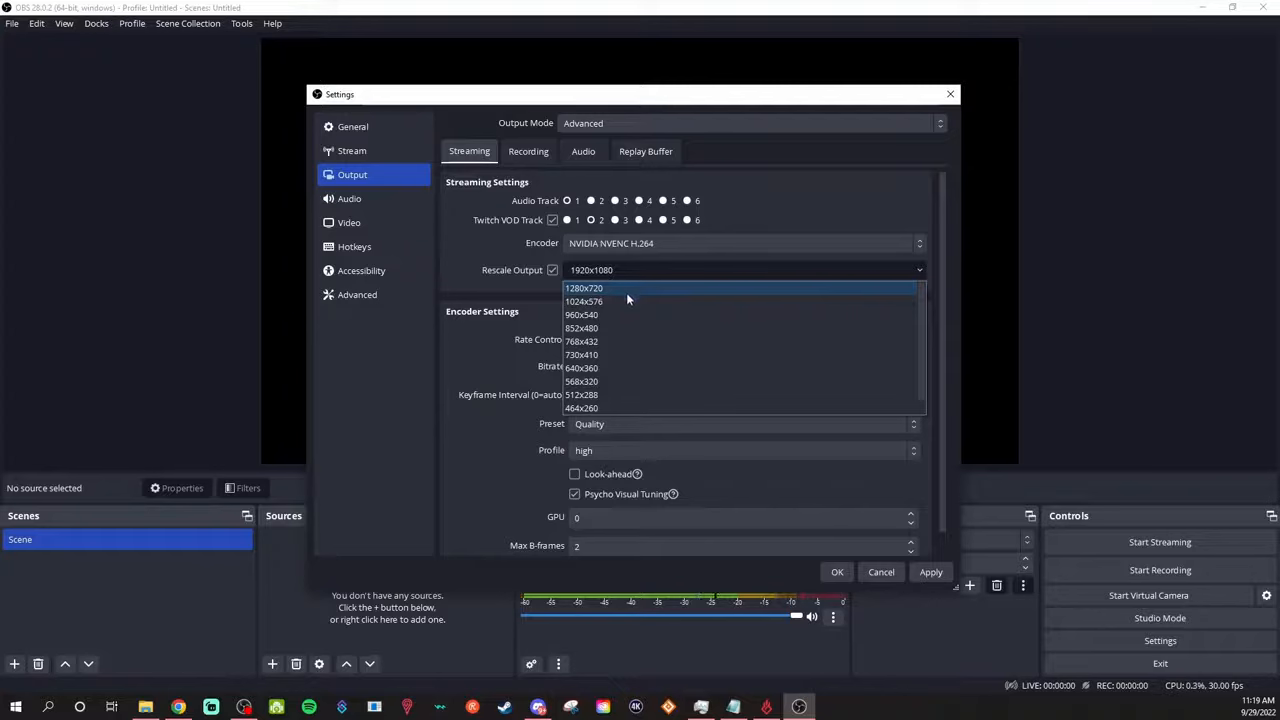
{"action": "mouse_move", "coordinate": [602, 328]}
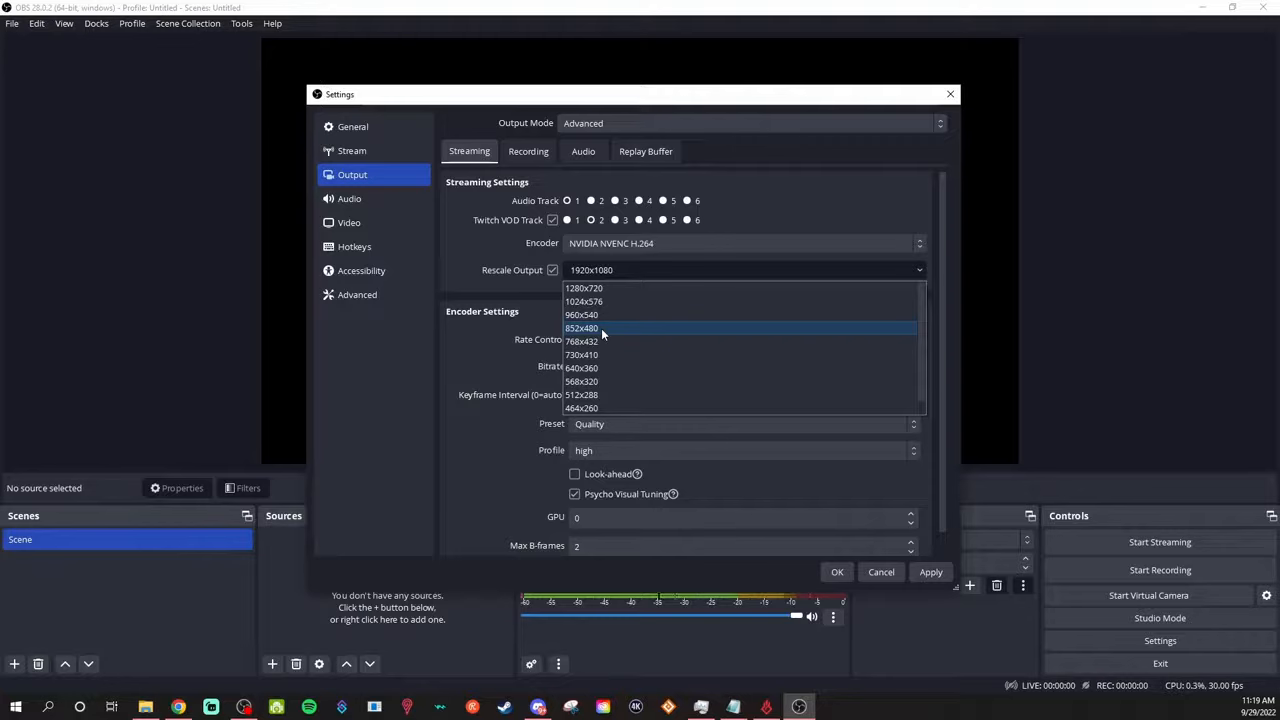
{"action": "mouse_move", "coordinate": [498, 316]}
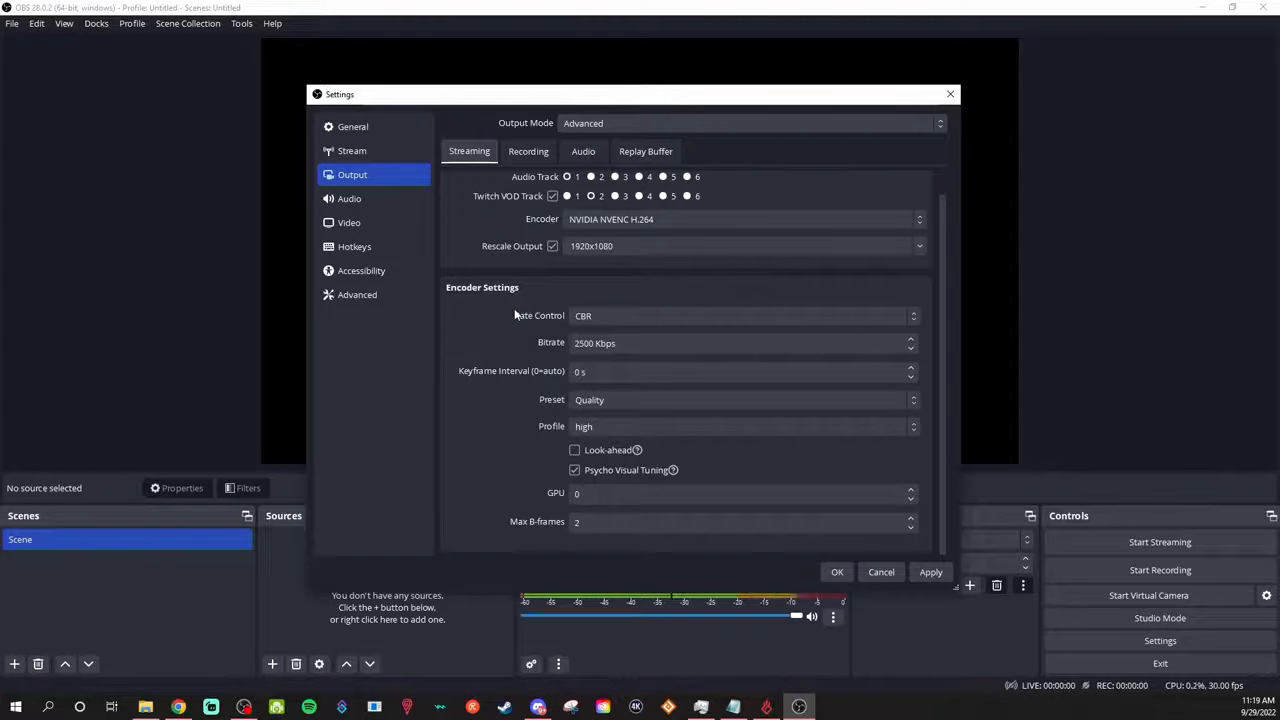
{"action": "mouse_move", "coordinate": [528, 346]}
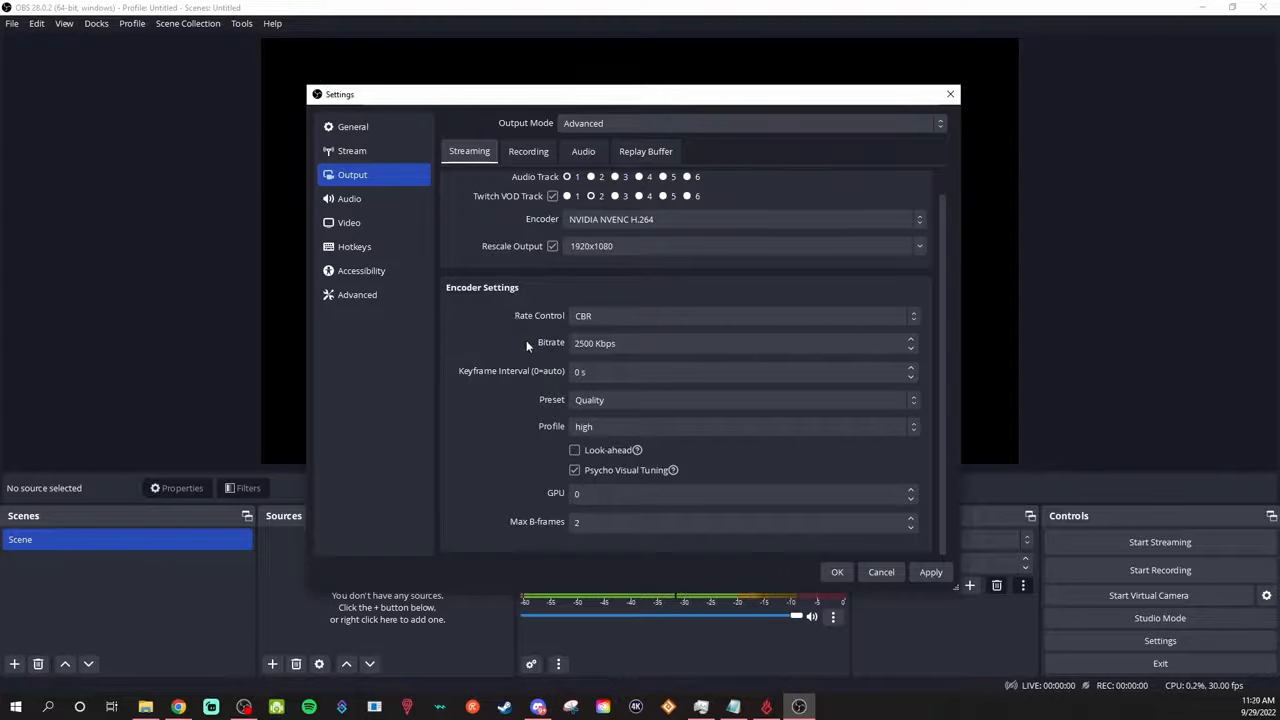
{"action": "left_click", "coordinate": [740, 343]}
{"action": "type", "text": "3"}
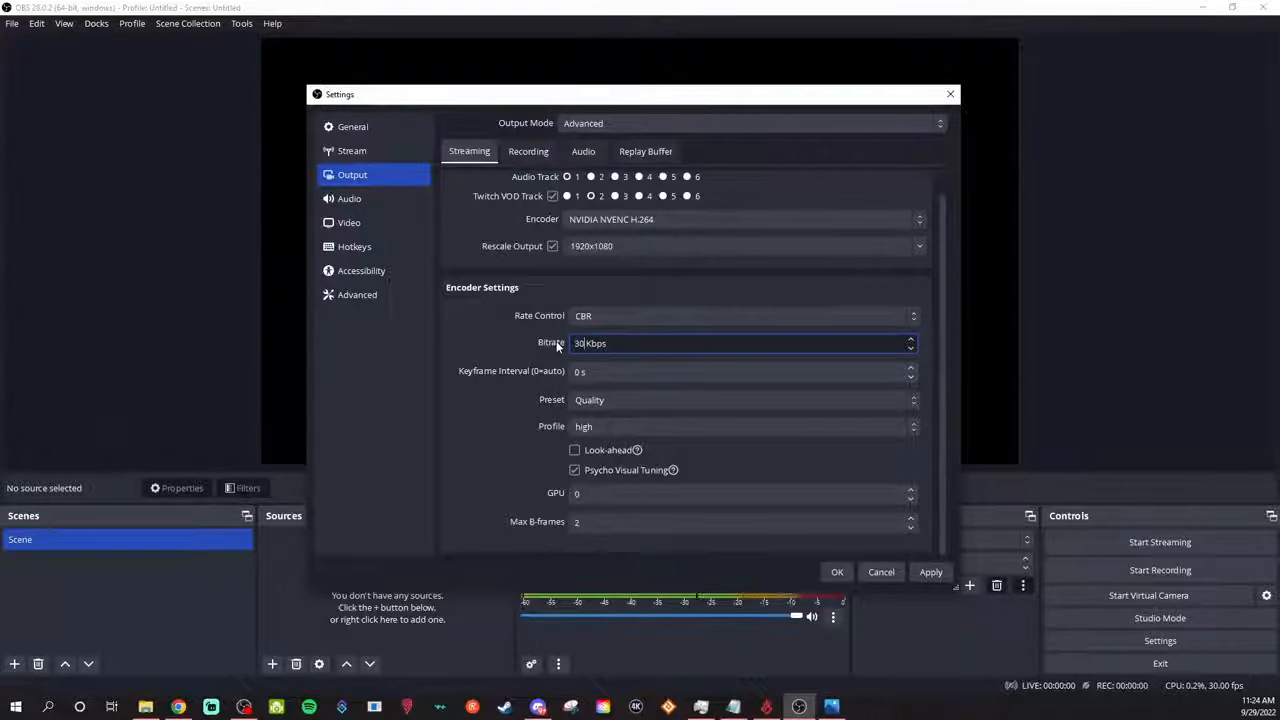
{"action": "type", "text": "600"}
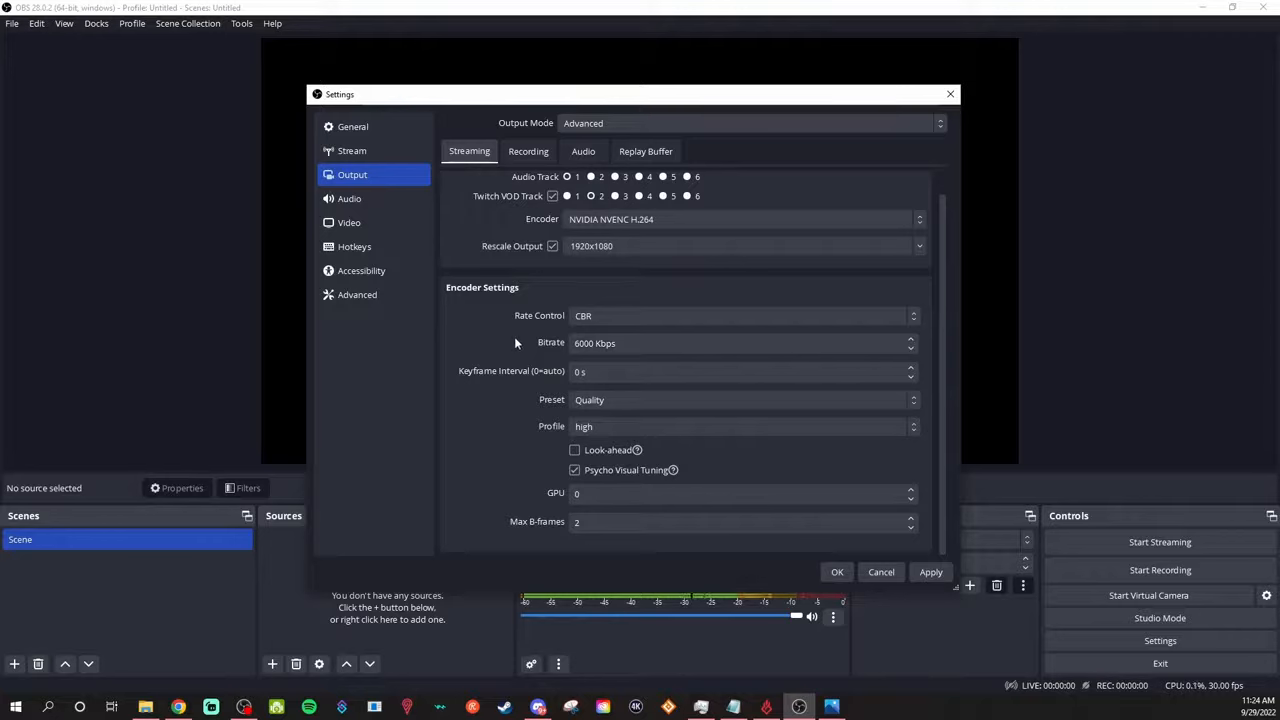
{"action": "mouse_move", "coordinate": [513, 362]}
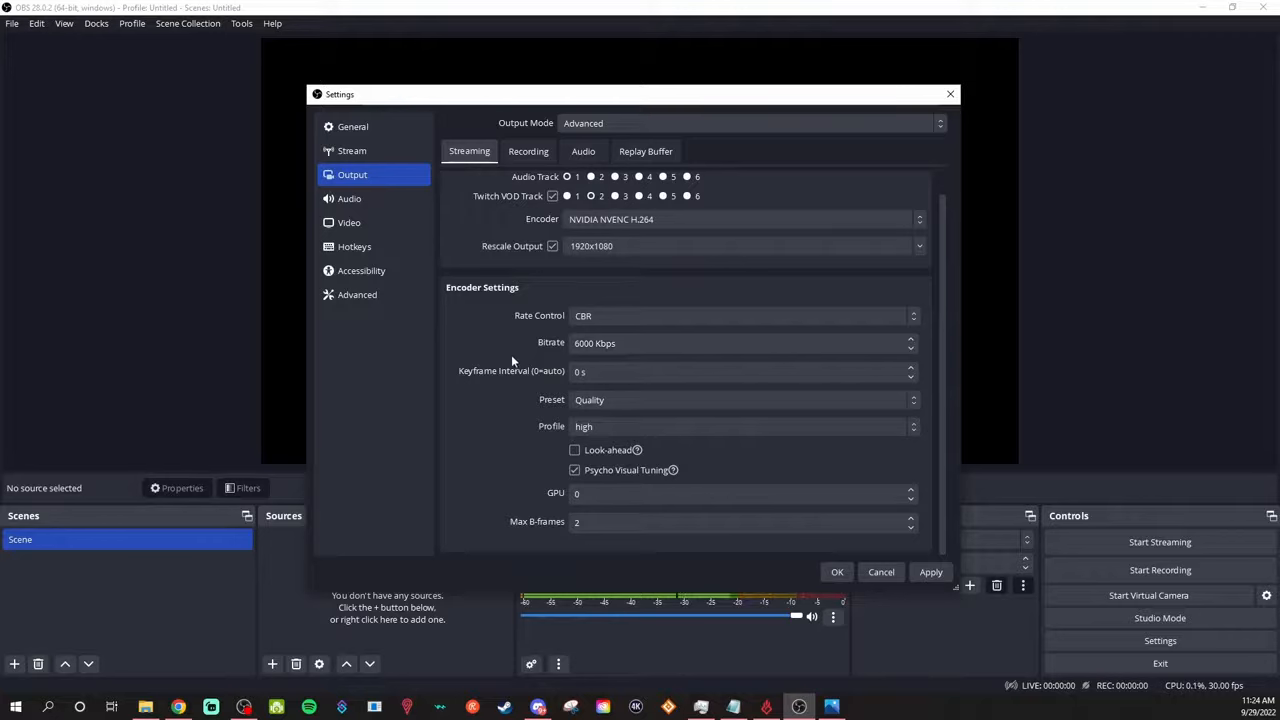
{"action": "left_click", "coordinate": [740, 371]}
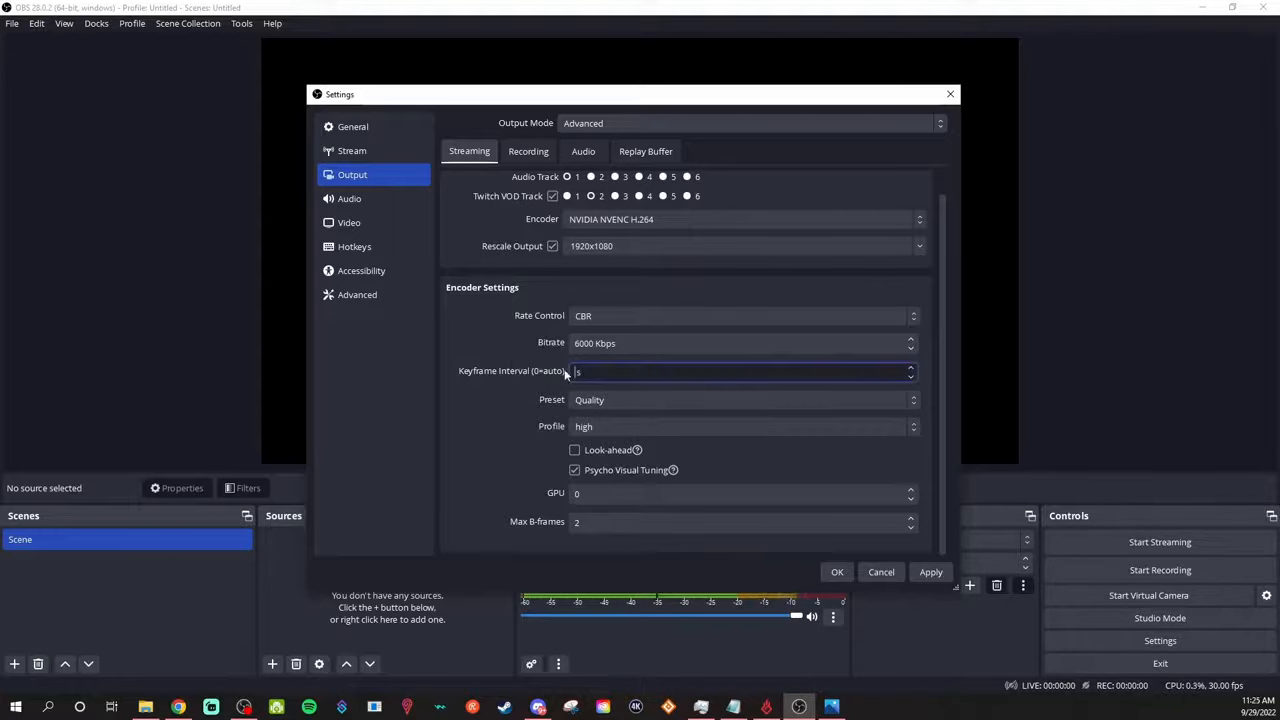
{"action": "type", "text": "2"}
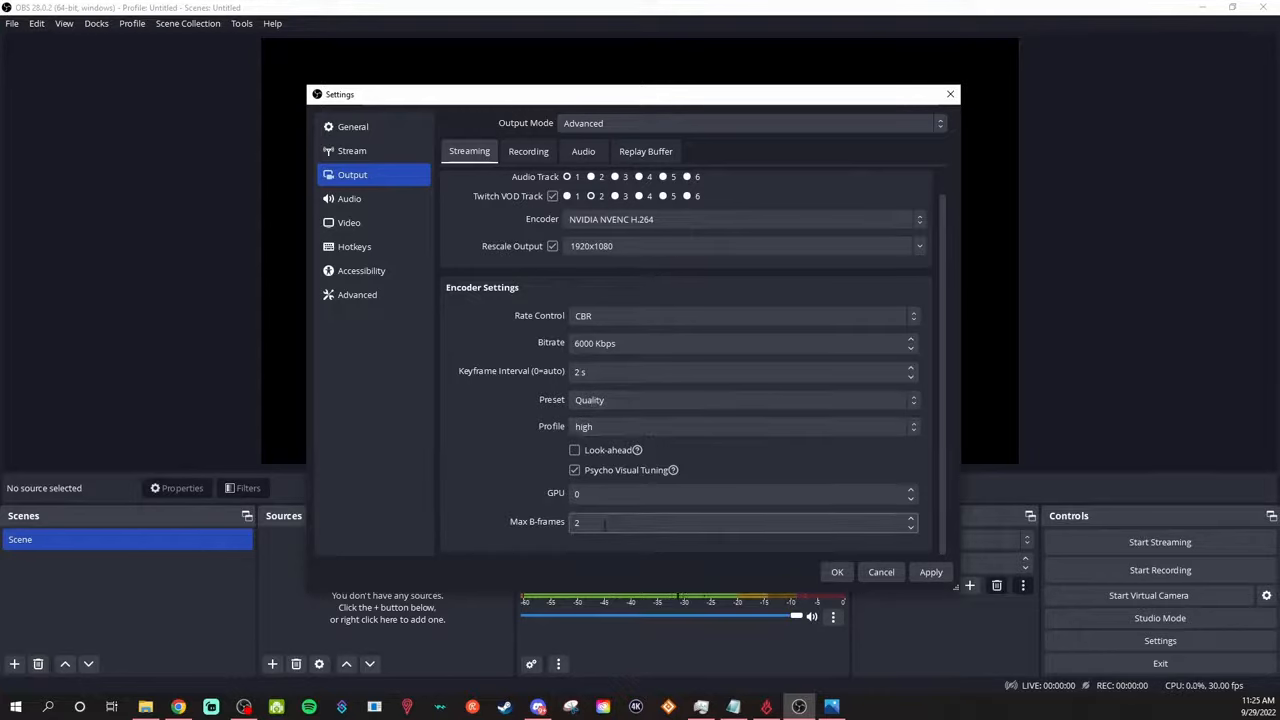
{"action": "left_click", "coordinate": [528, 151]}
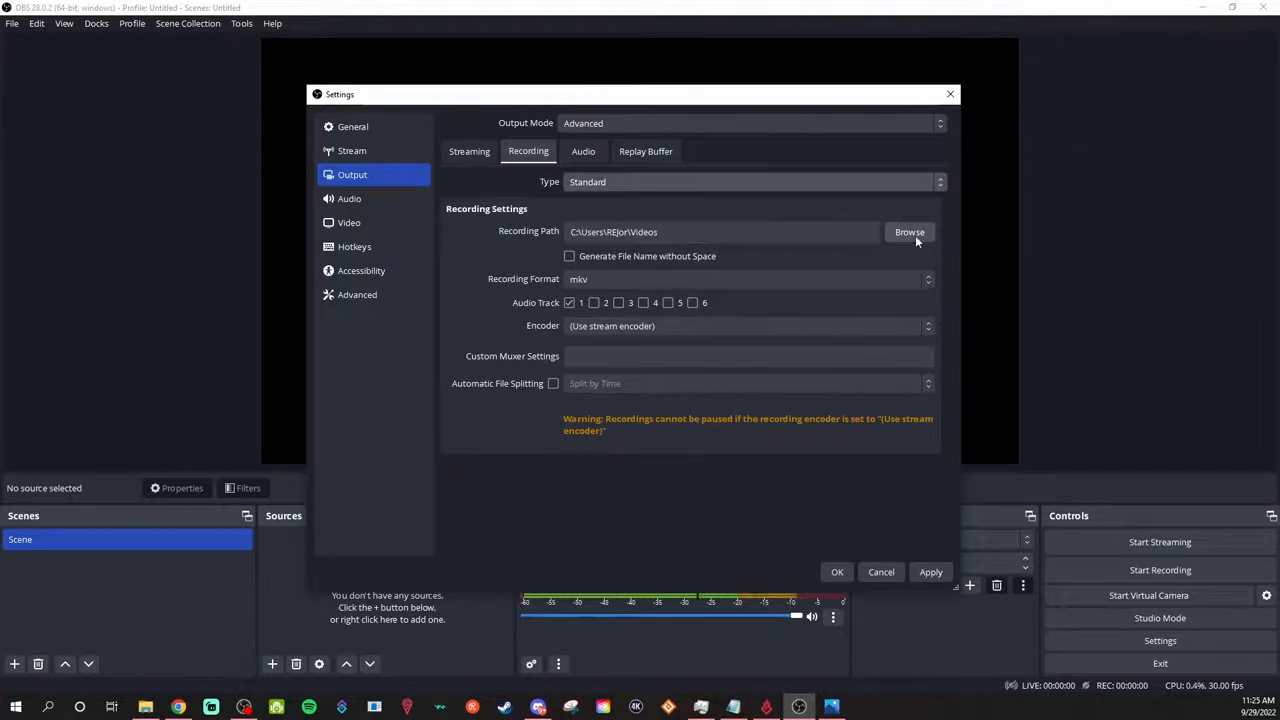
{"action": "mouse_move", "coordinate": [727, 268]}
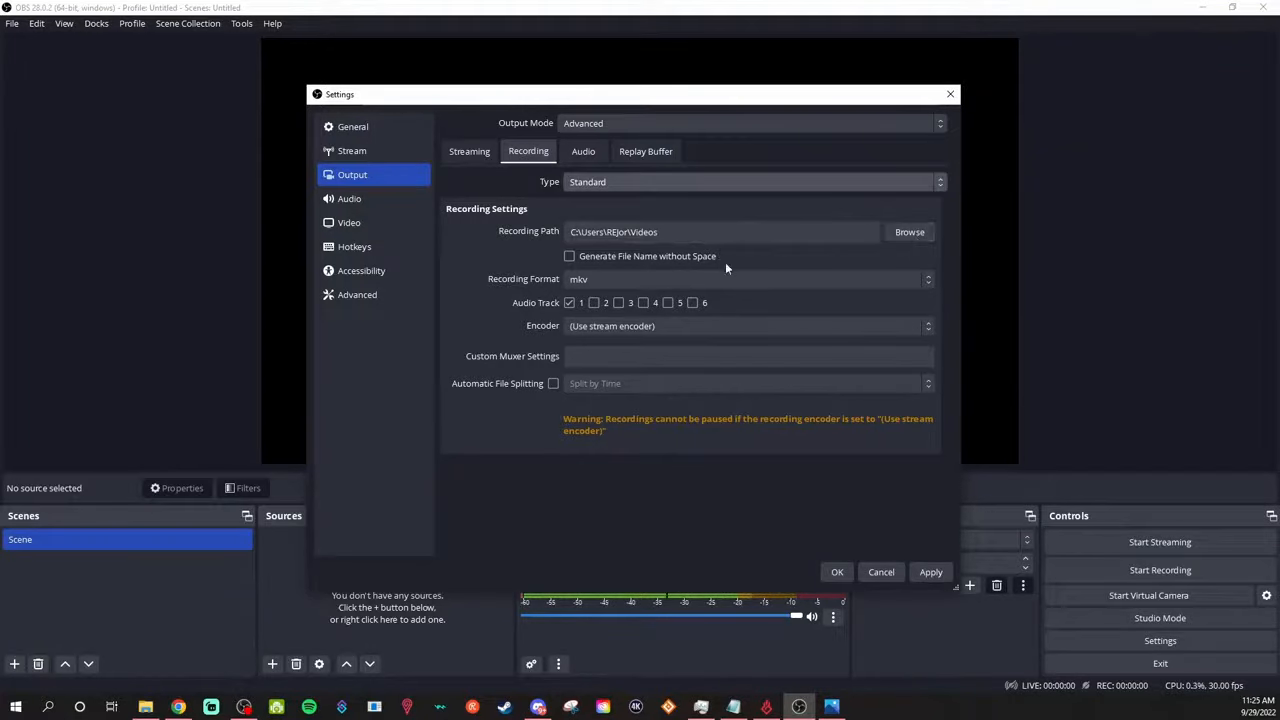
Review recording format and audio tracks, and keep the stream encoder for recording
{"action": "left_click", "coordinate": [748, 279]}
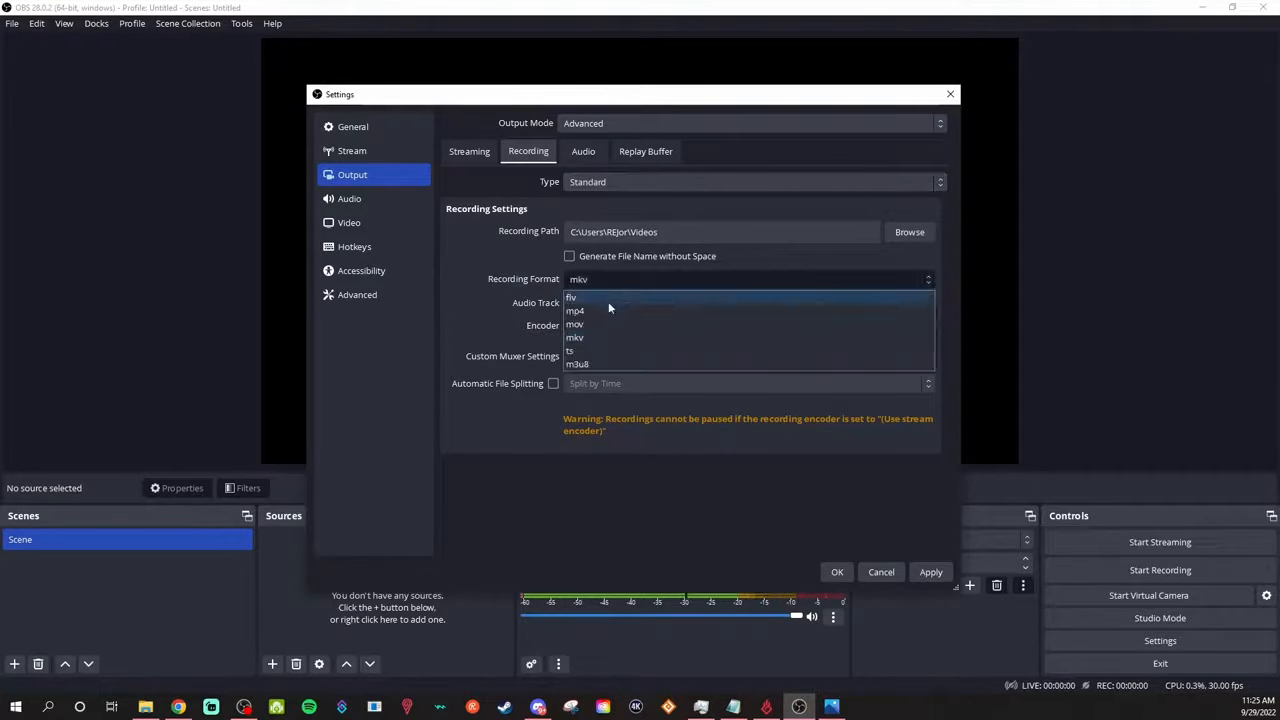
{"action": "mouse_move", "coordinate": [609, 312]}
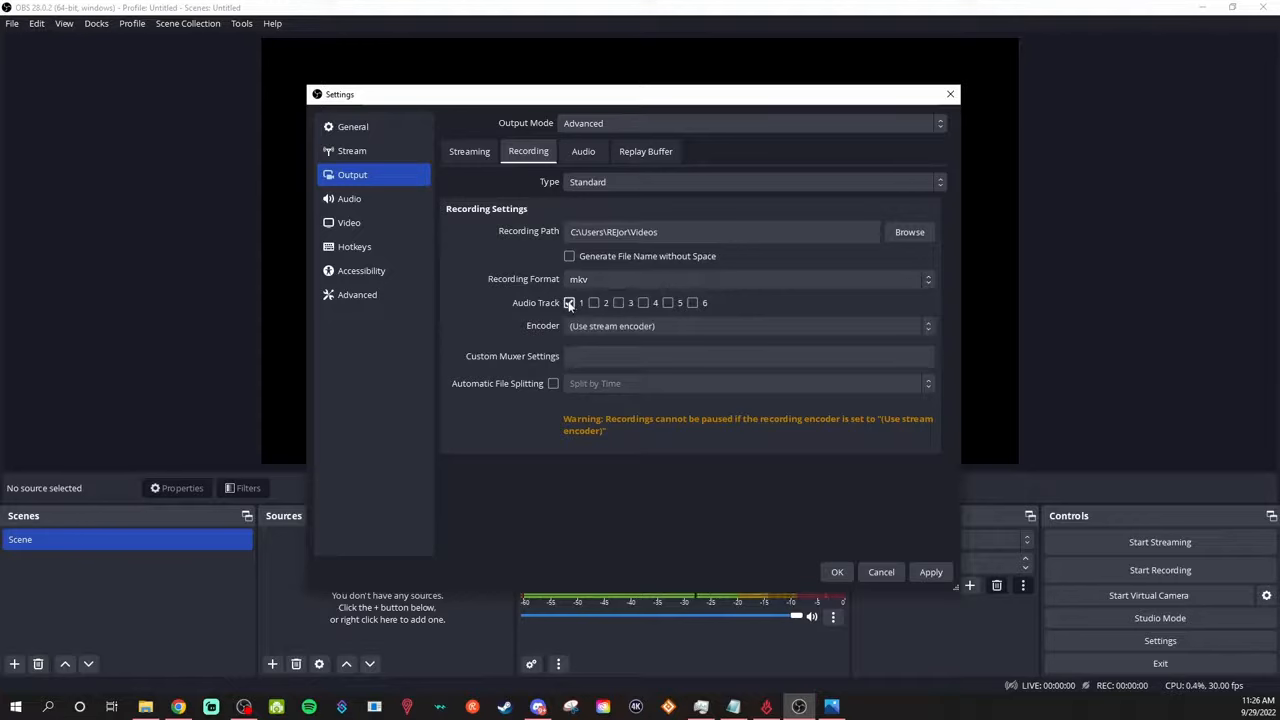
{"action": "left_click", "coordinate": [593, 303]}
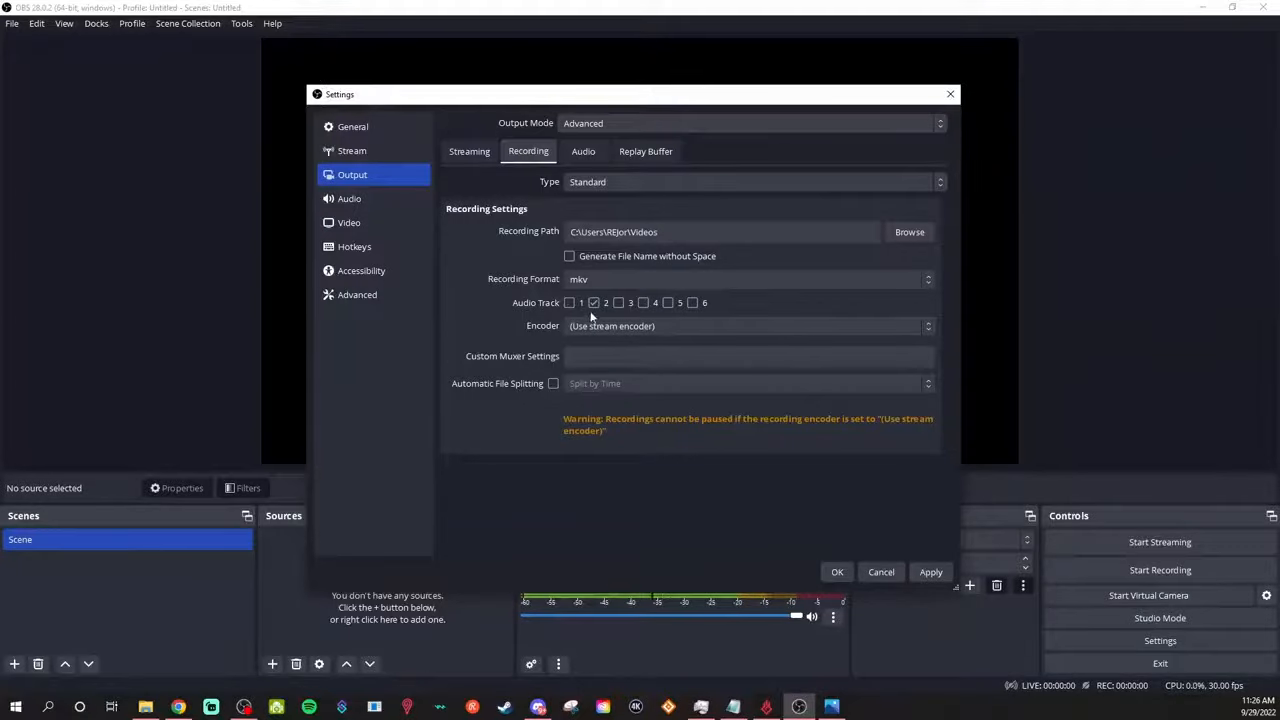
{"action": "mouse_move", "coordinate": [465, 305]}
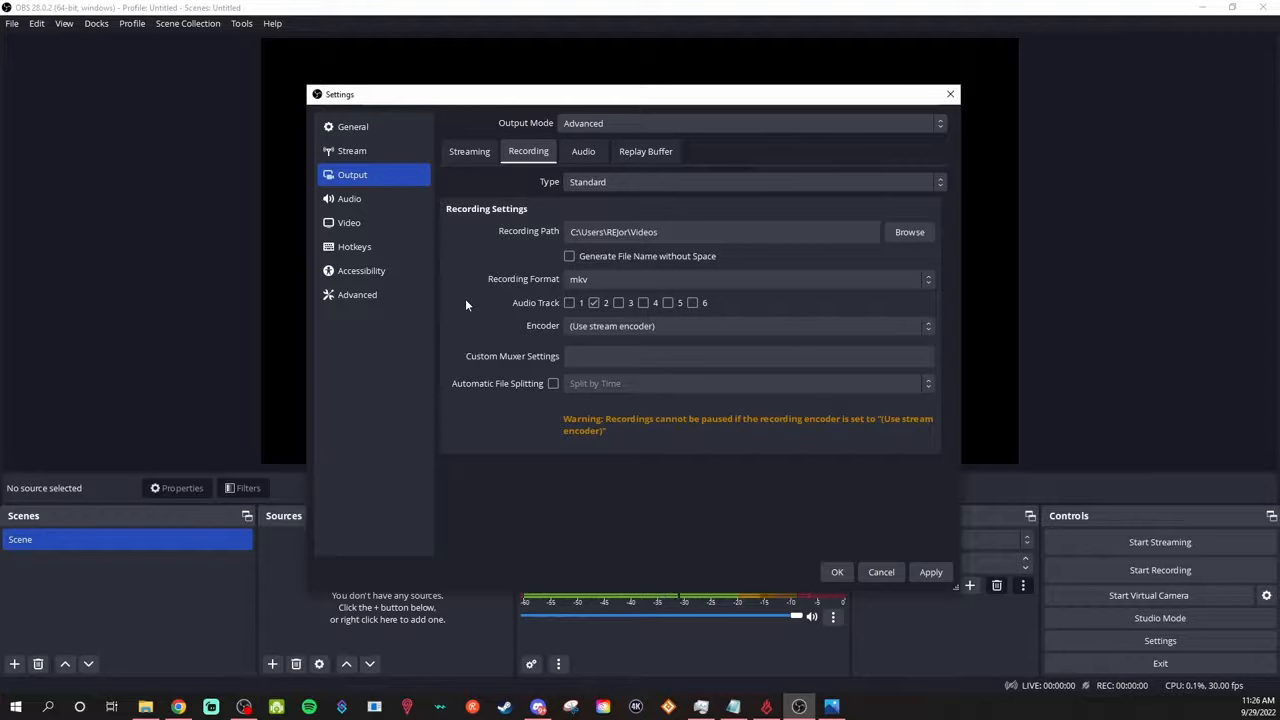
{"action": "left_click", "coordinate": [569, 302]}
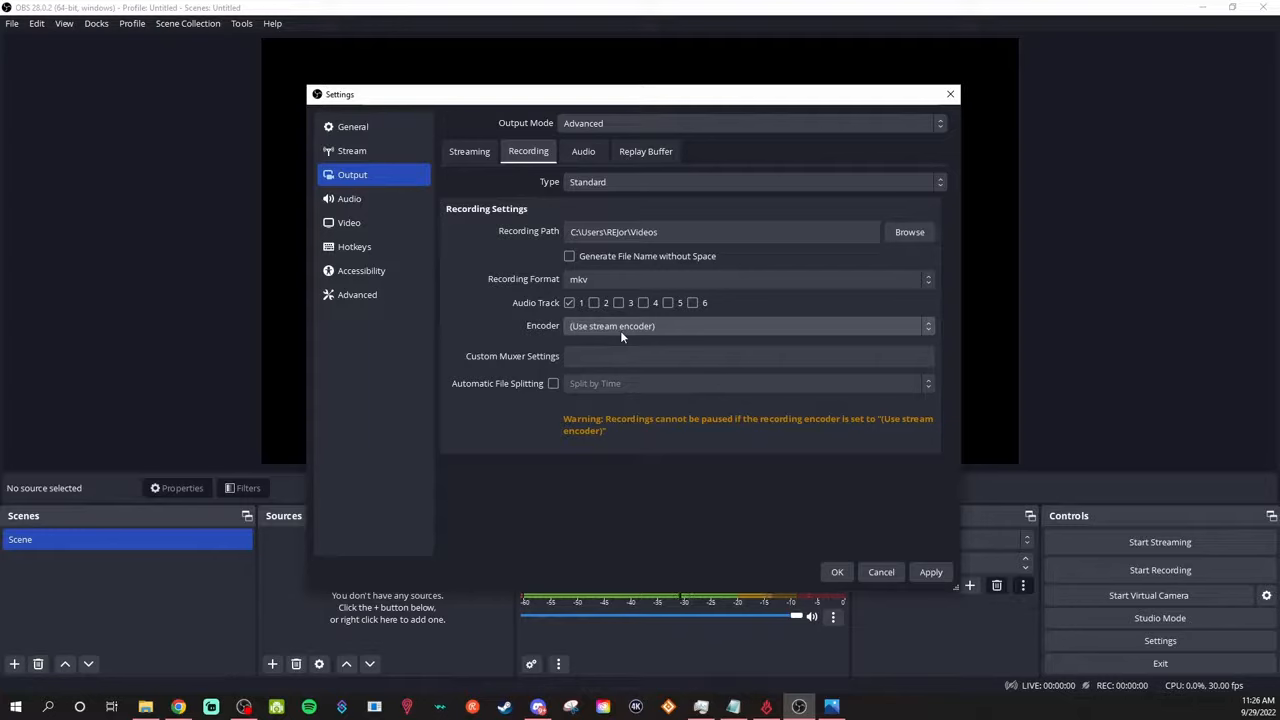
{"action": "left_click", "coordinate": [748, 325]}
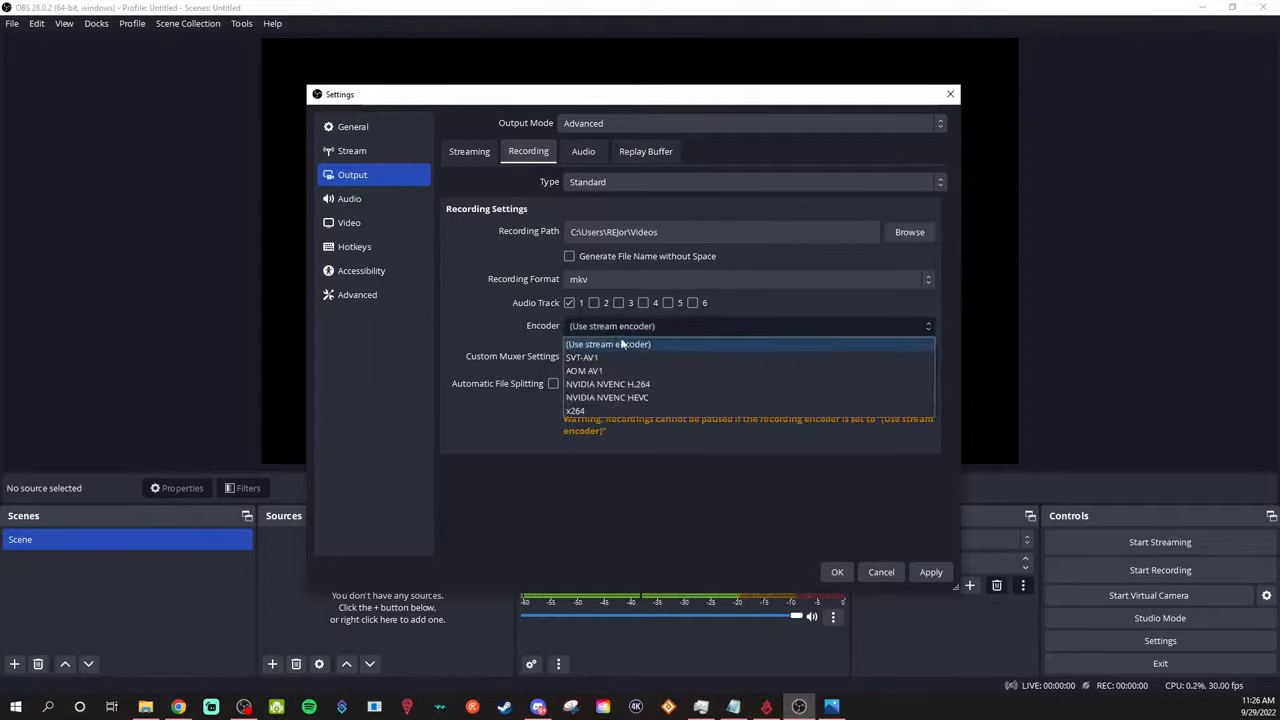
{"action": "left_click", "coordinate": [607, 343]}
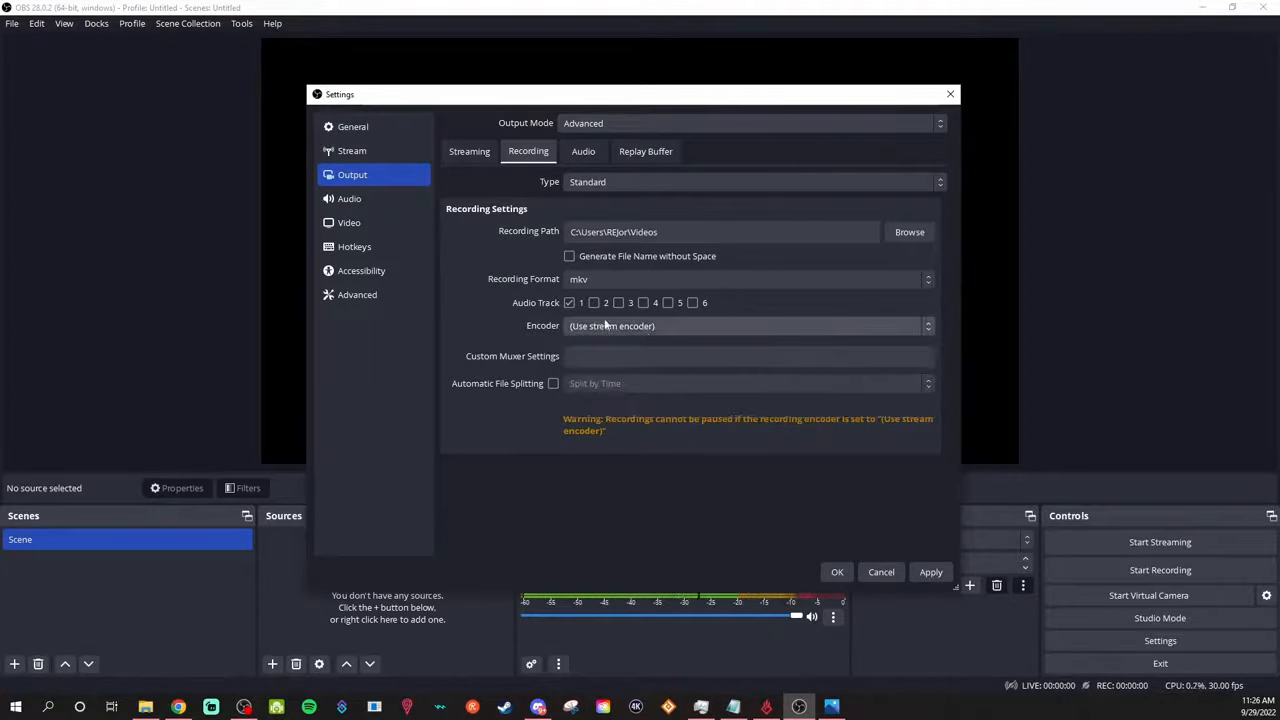
Enable Automatic File Splitting and set it to Only split manually
{"action": "left_click", "coordinate": [553, 383]}
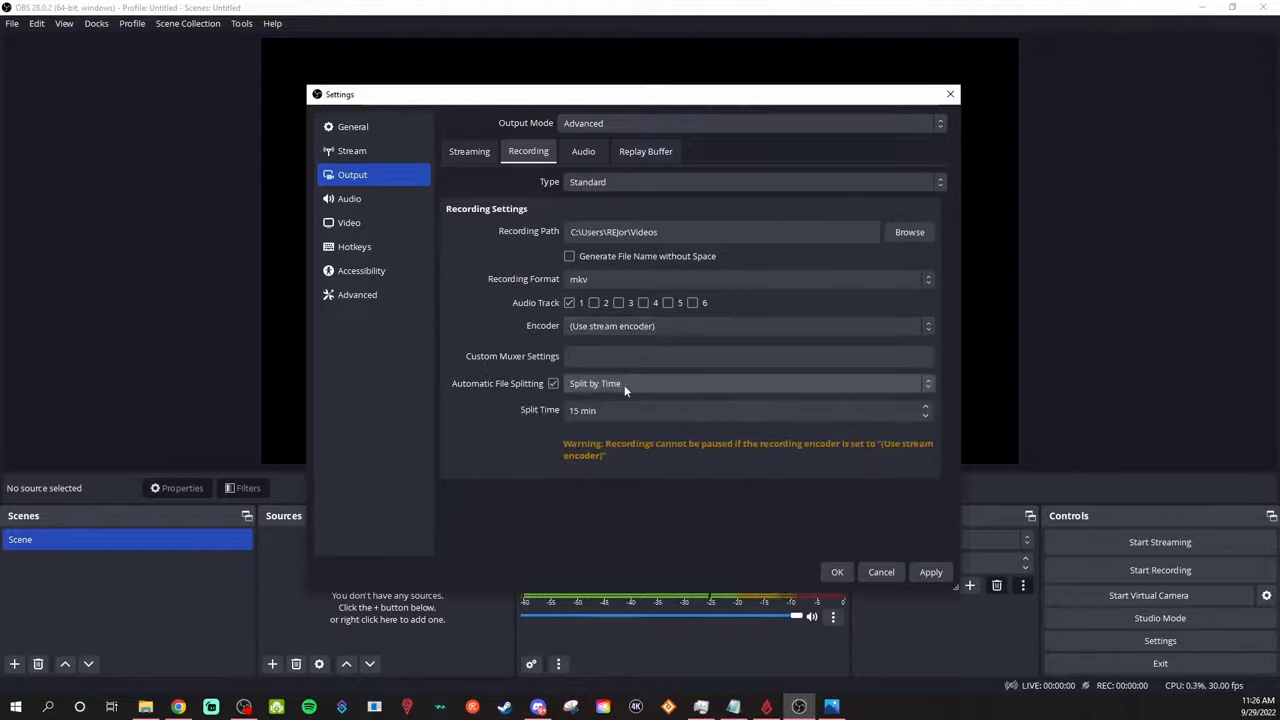
{"action": "left_click", "coordinate": [745, 383]}
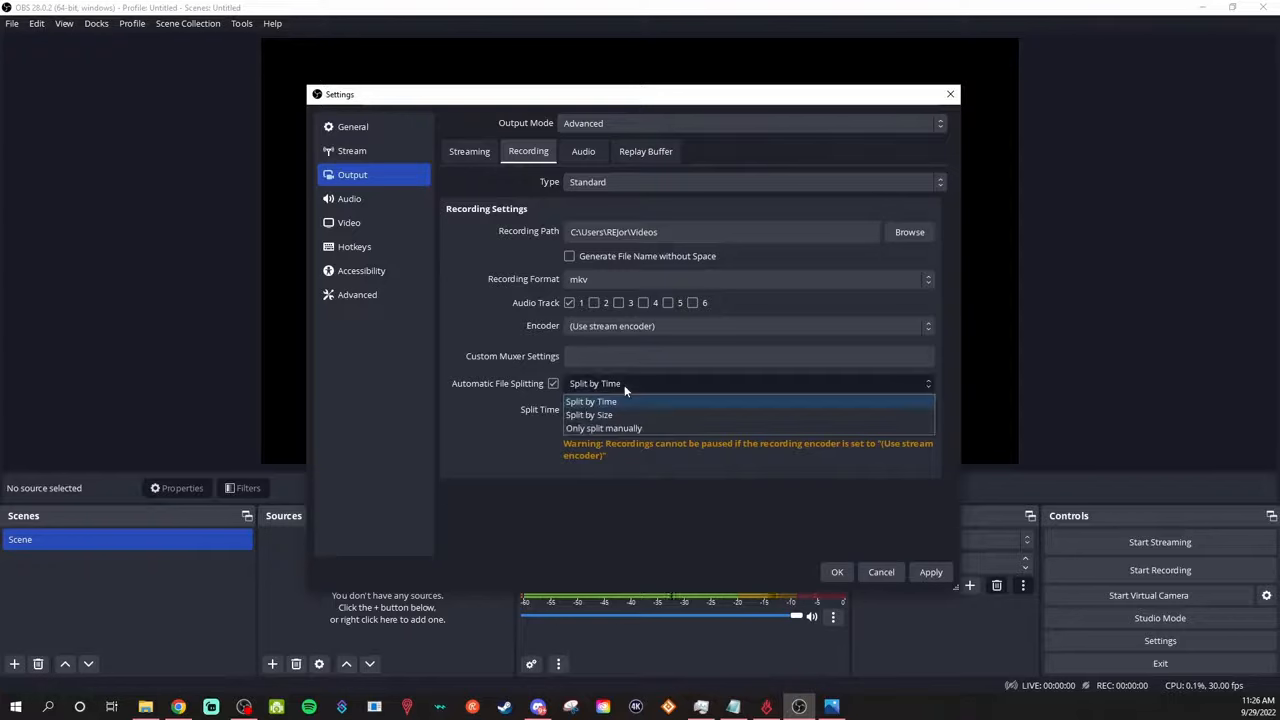
{"action": "left_click", "coordinate": [591, 401]}
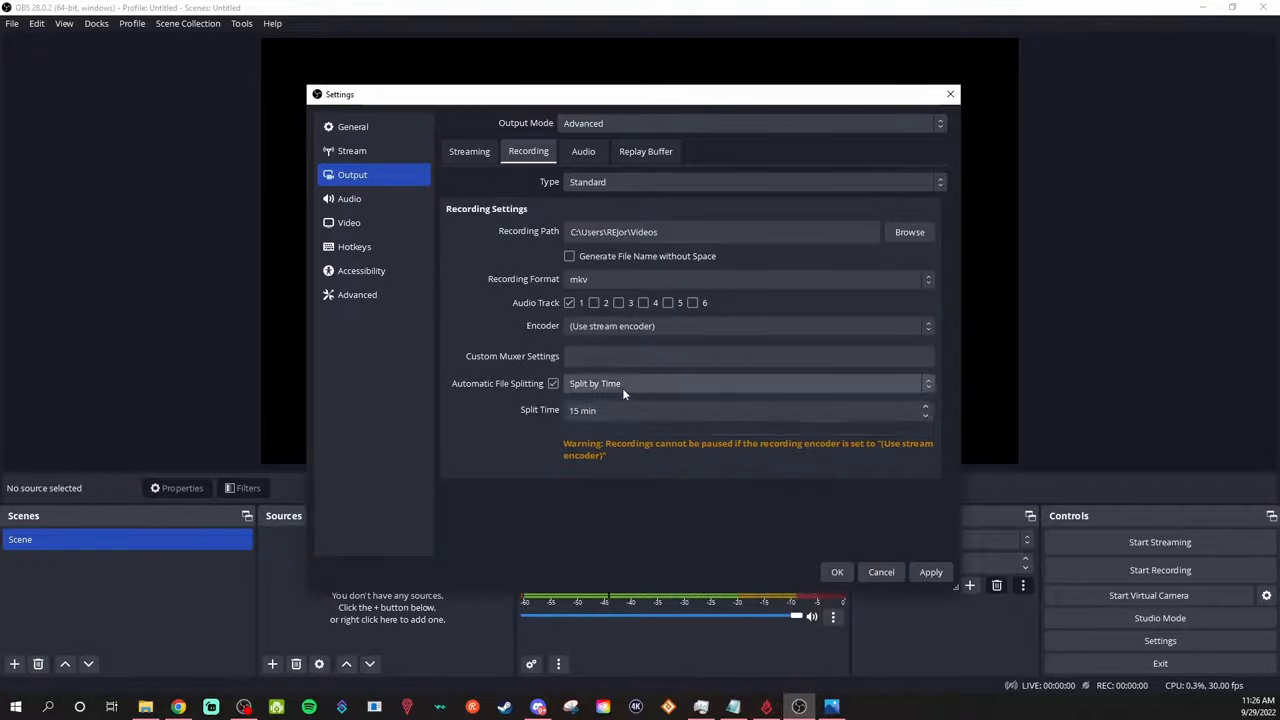
{"action": "left_click", "coordinate": [748, 383]}
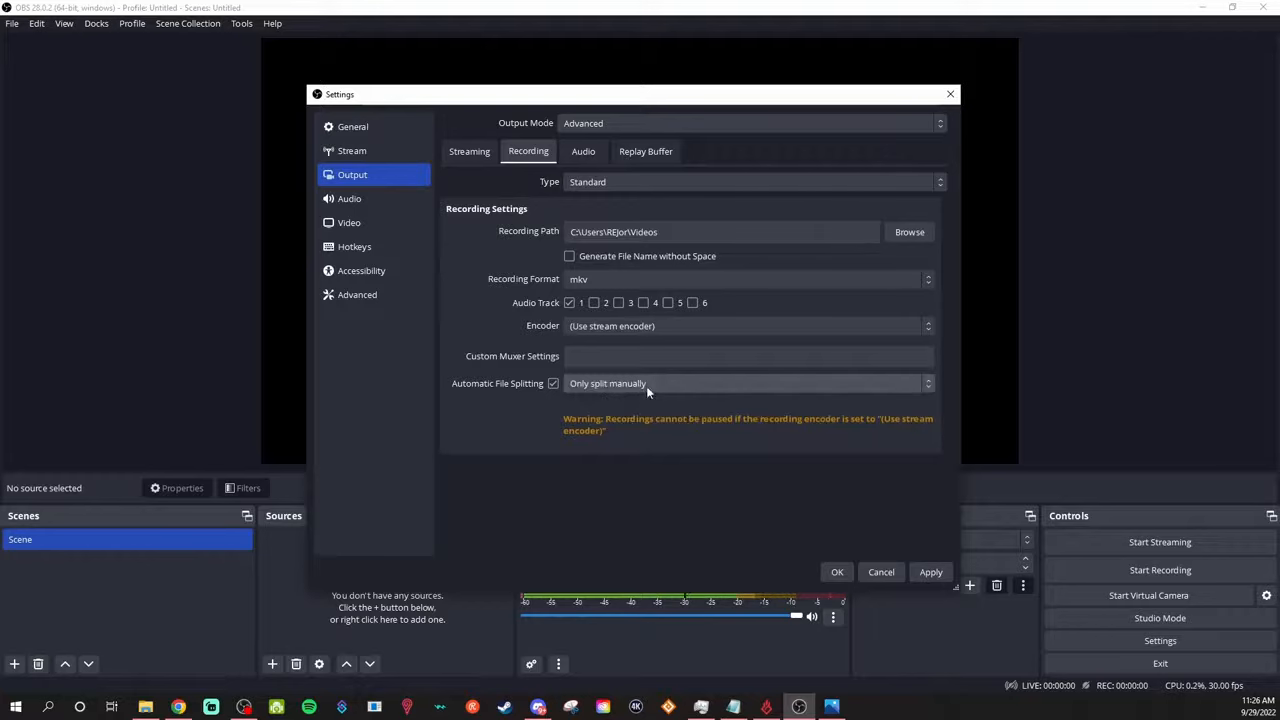
{"action": "left_click", "coordinate": [583, 151]}
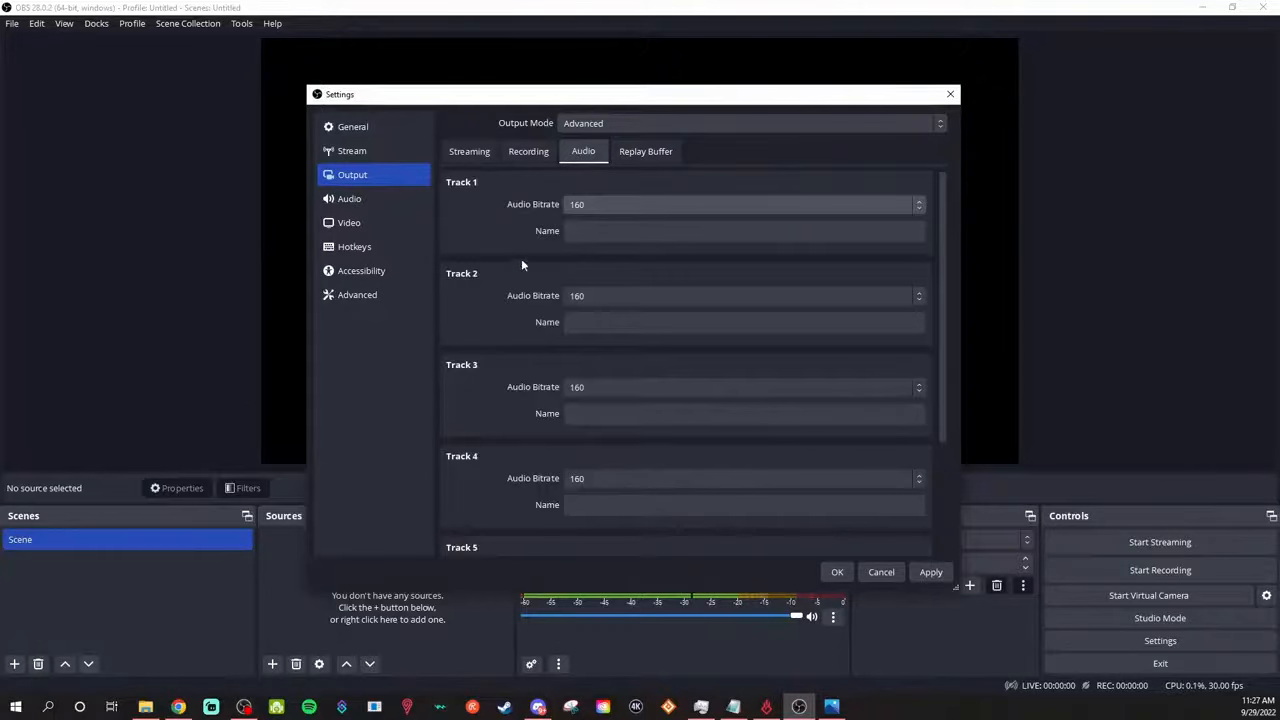
{"action": "mouse_move", "coordinate": [527, 406]}
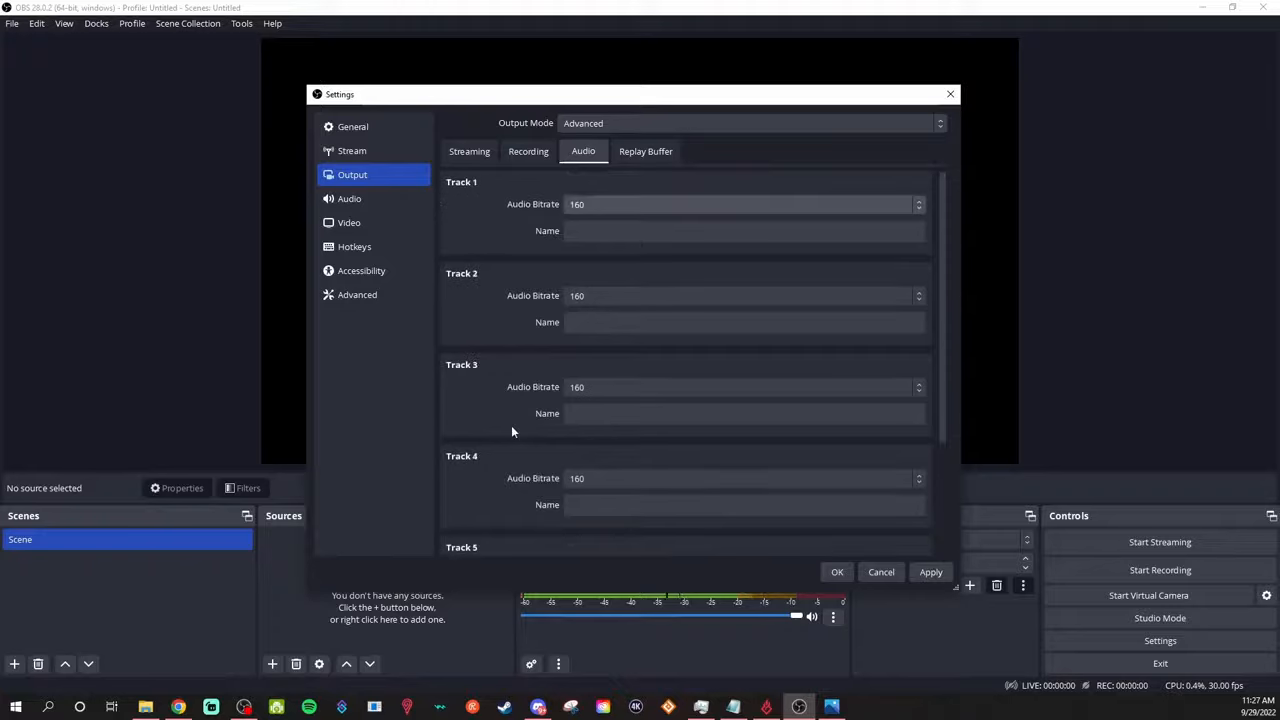
{"action": "mouse_move", "coordinate": [530, 232]}
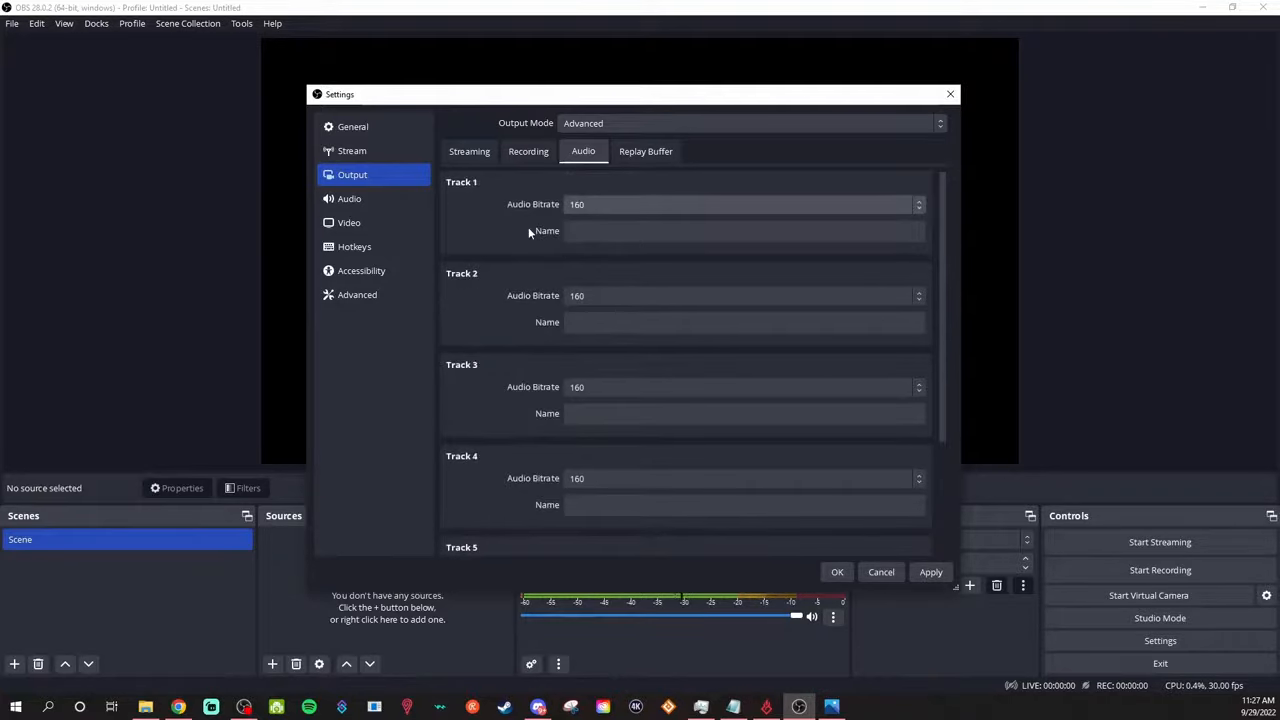
{"action": "mouse_move", "coordinate": [596, 207]}
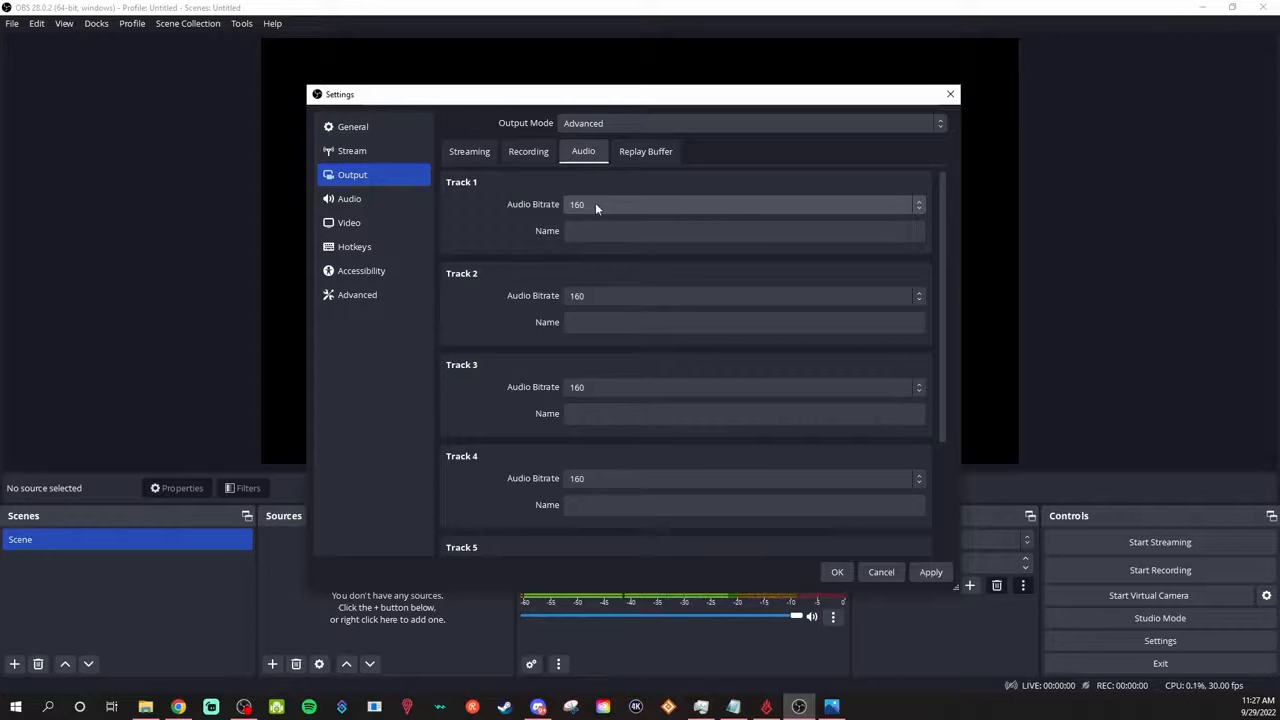
Keep track 1 bitrate at 160 after trying 320, and name it 'Live Stream'
{"action": "left_click", "coordinate": [744, 204]}
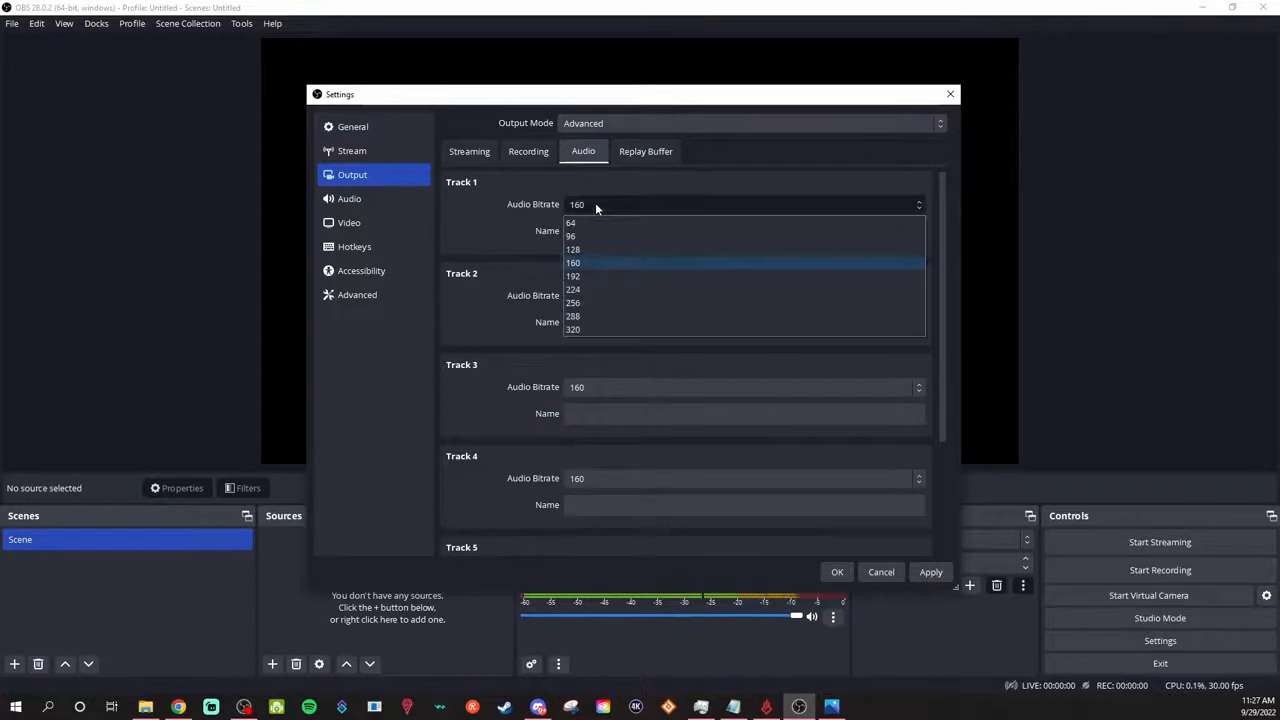
{"action": "mouse_move", "coordinate": [573, 329]}
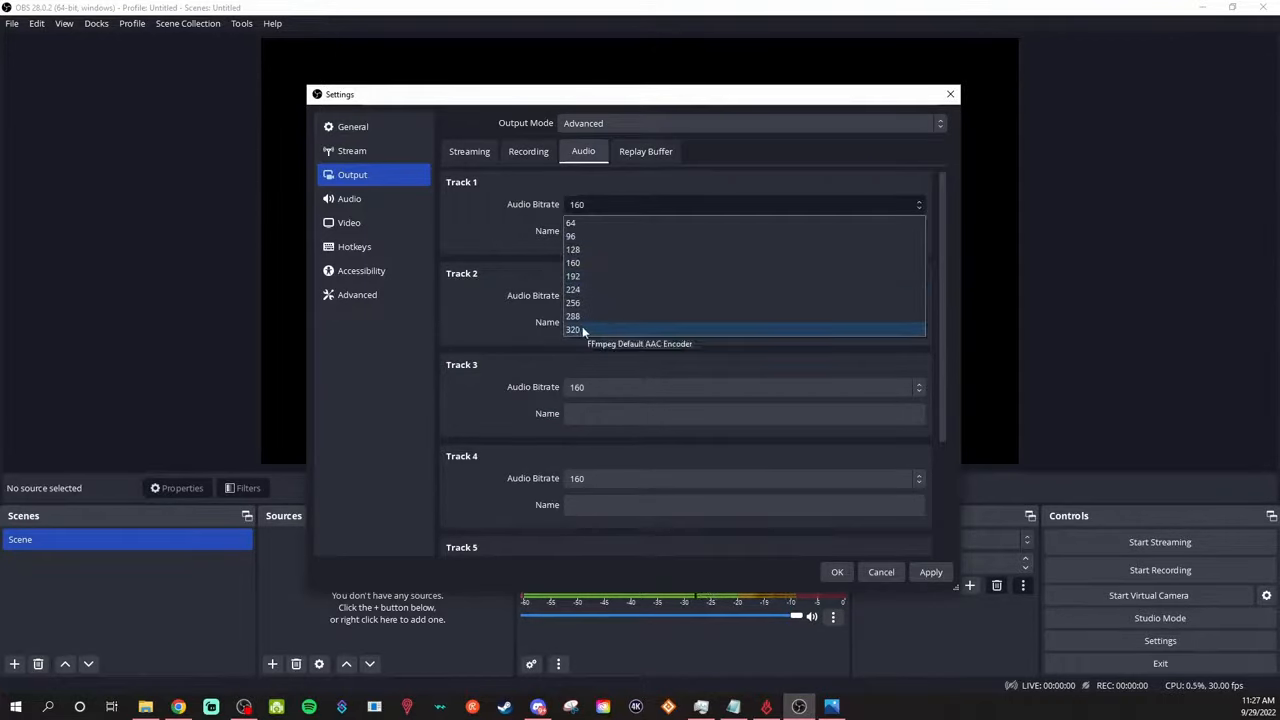
{"action": "left_click", "coordinate": [573, 329]}
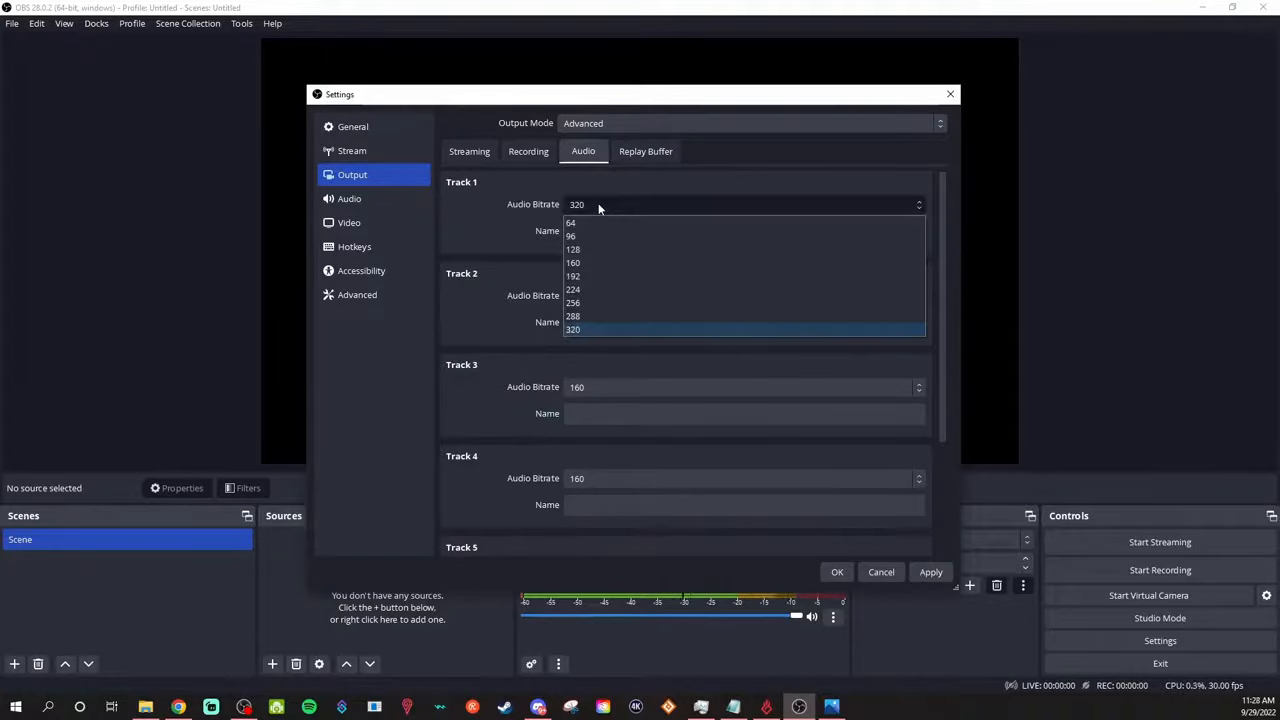
{"action": "mouse_move", "coordinate": [588, 263]}
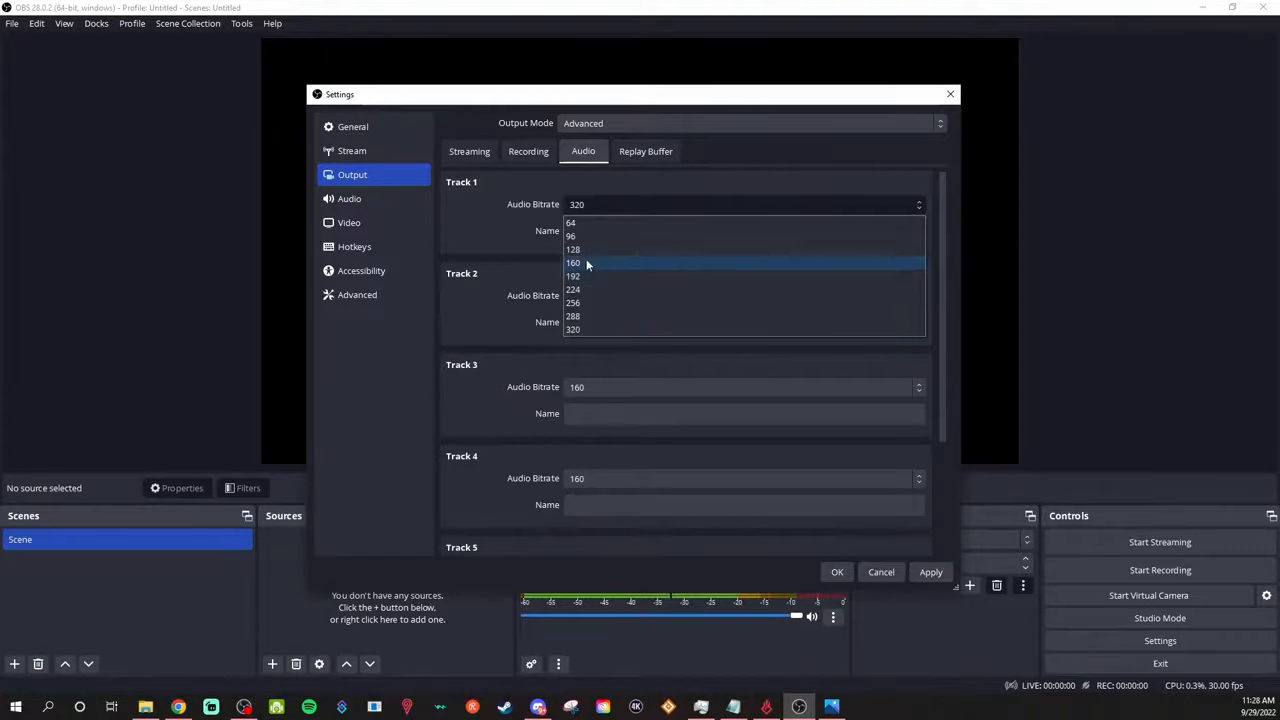
{"action": "left_click", "coordinate": [573, 262]}
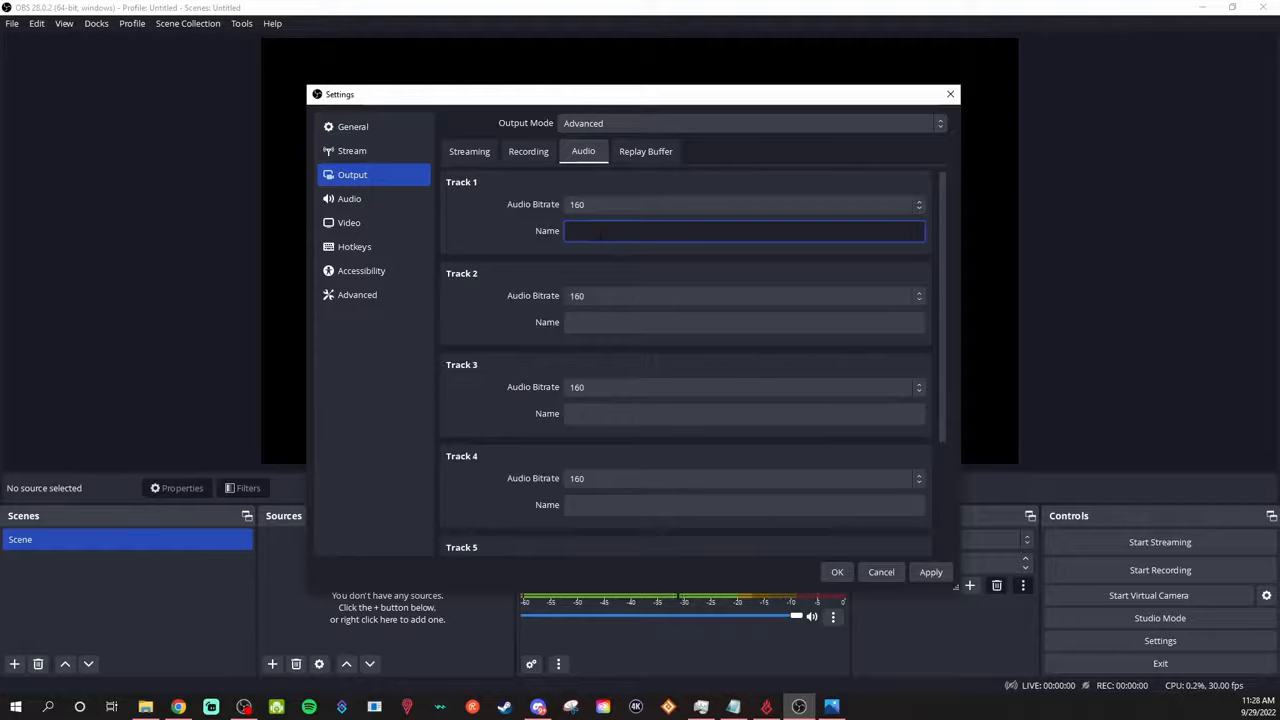
{"action": "type", "text": "Live Stream"}
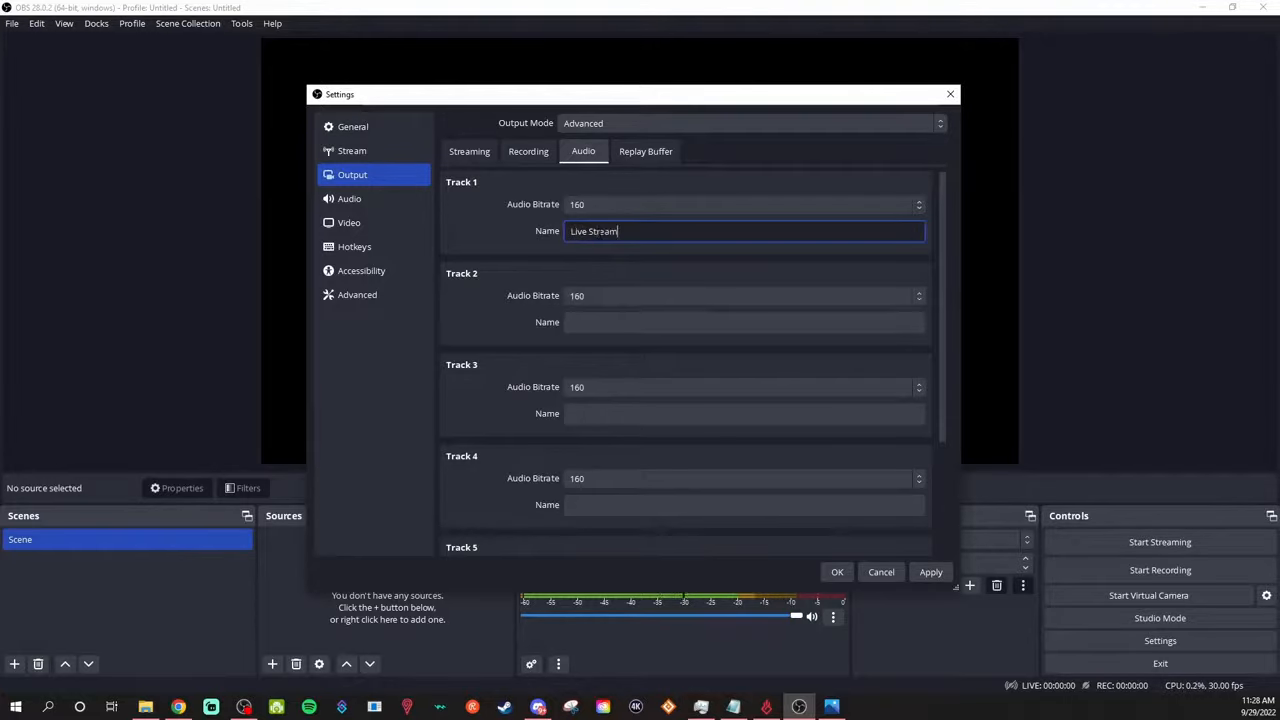
{"action": "left_click", "coordinate": [645, 151]}
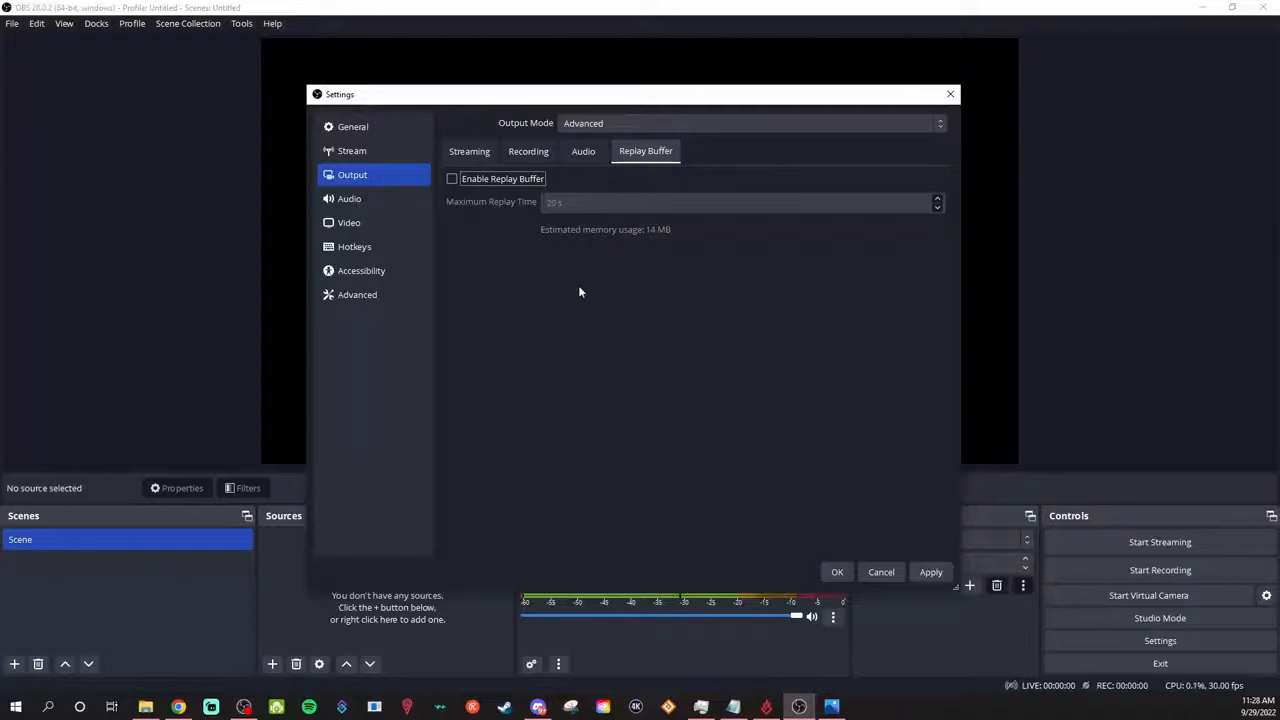
{"action": "mouse_move", "coordinate": [655, 291]}
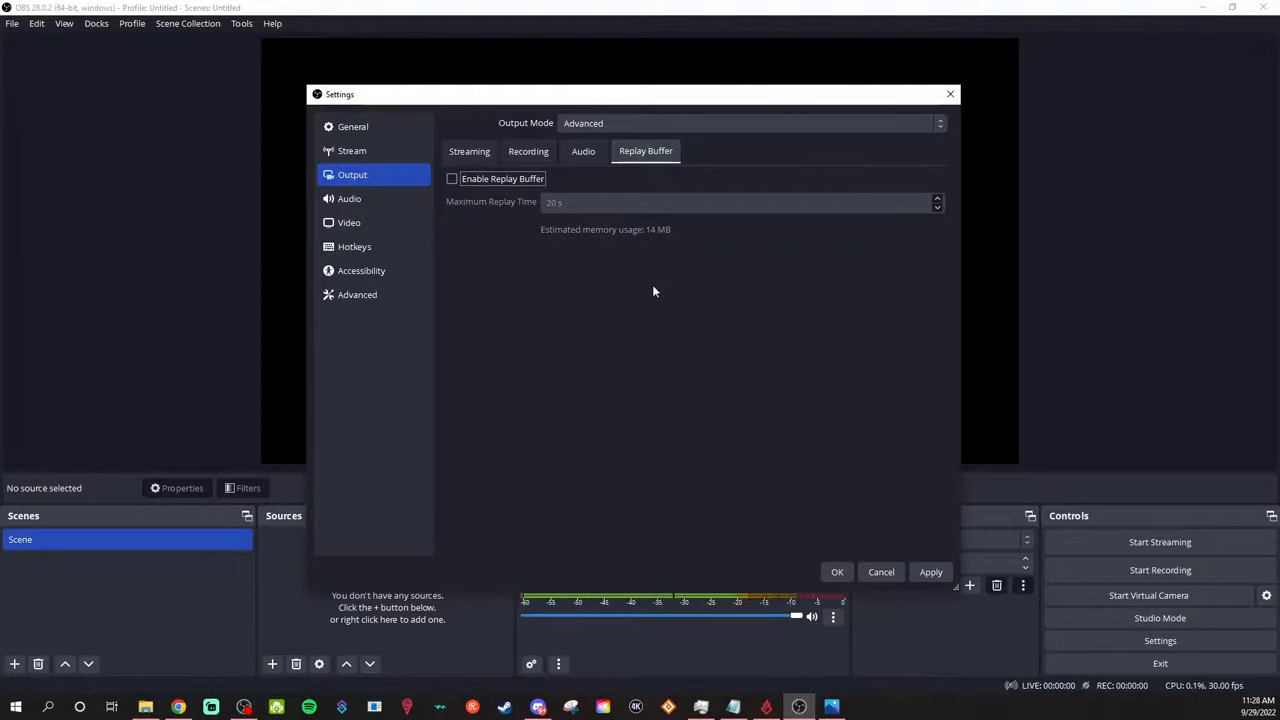
Tick Enable Replay Buffer and set Maximum Replay Time to 600 seconds
{"action": "left_click", "coordinate": [452, 178]}
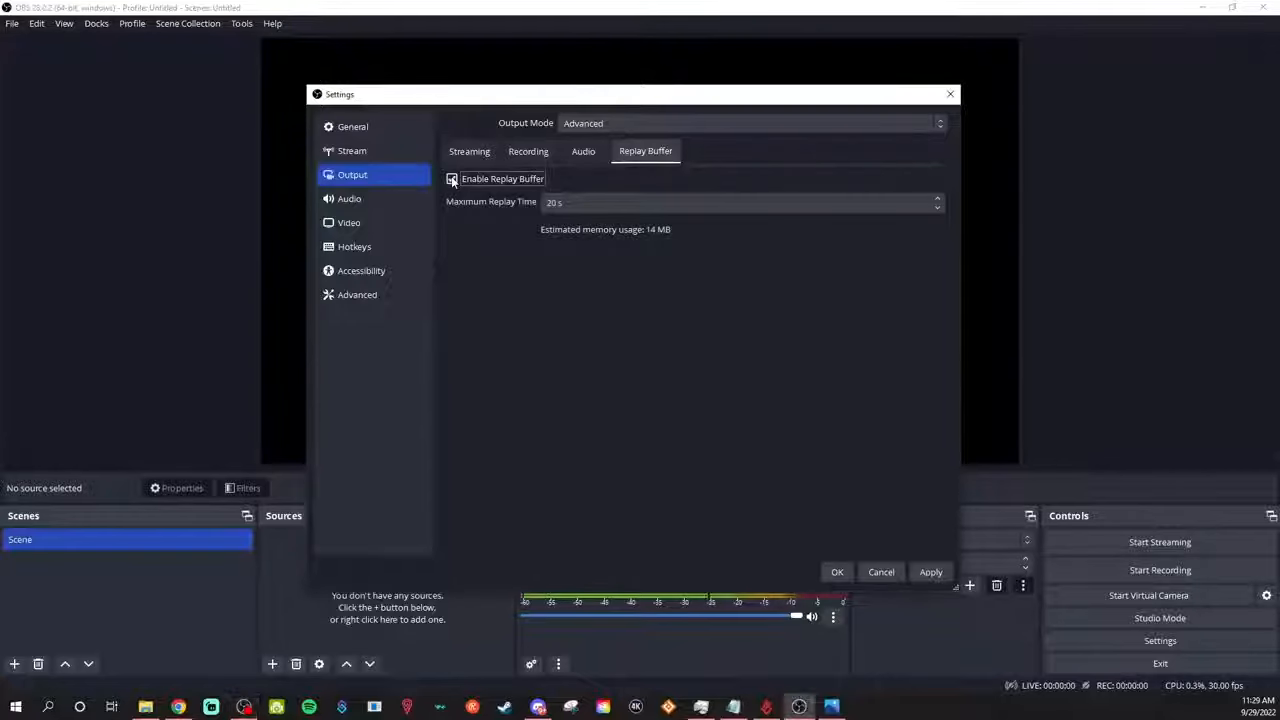
{"action": "left_click", "coordinate": [452, 178]}
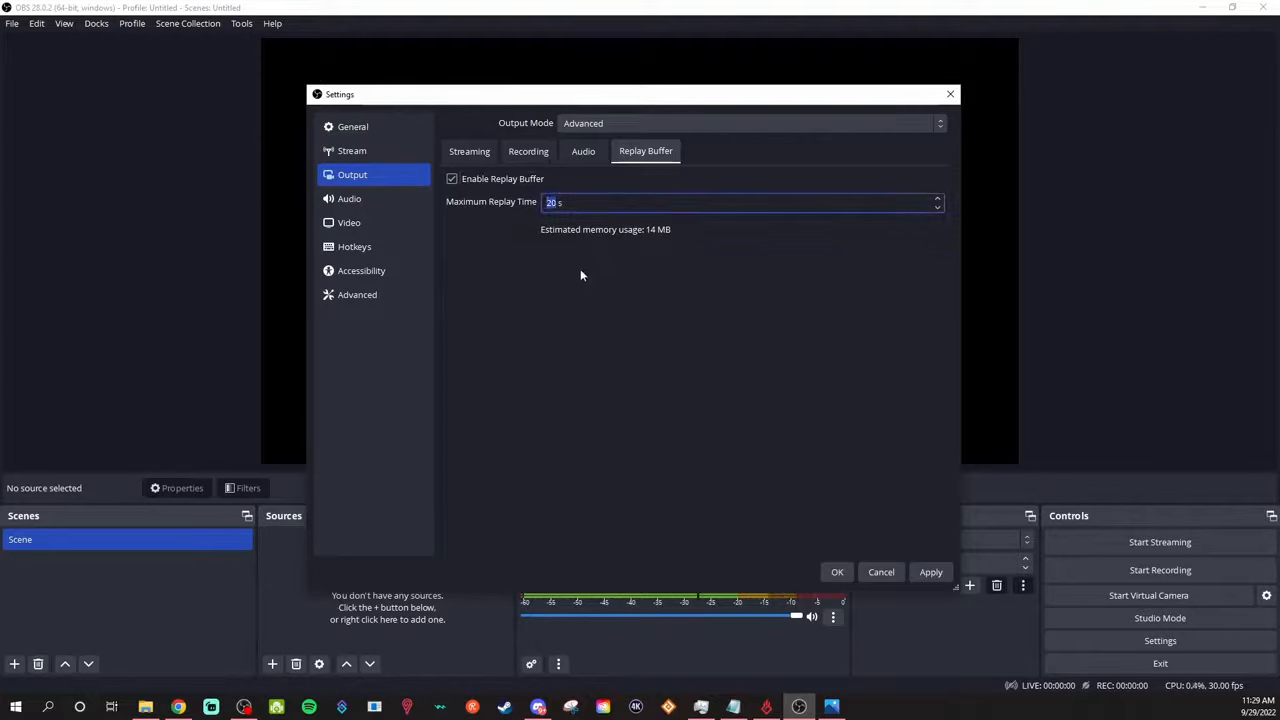
{"action": "left_click", "coordinate": [936, 197]}
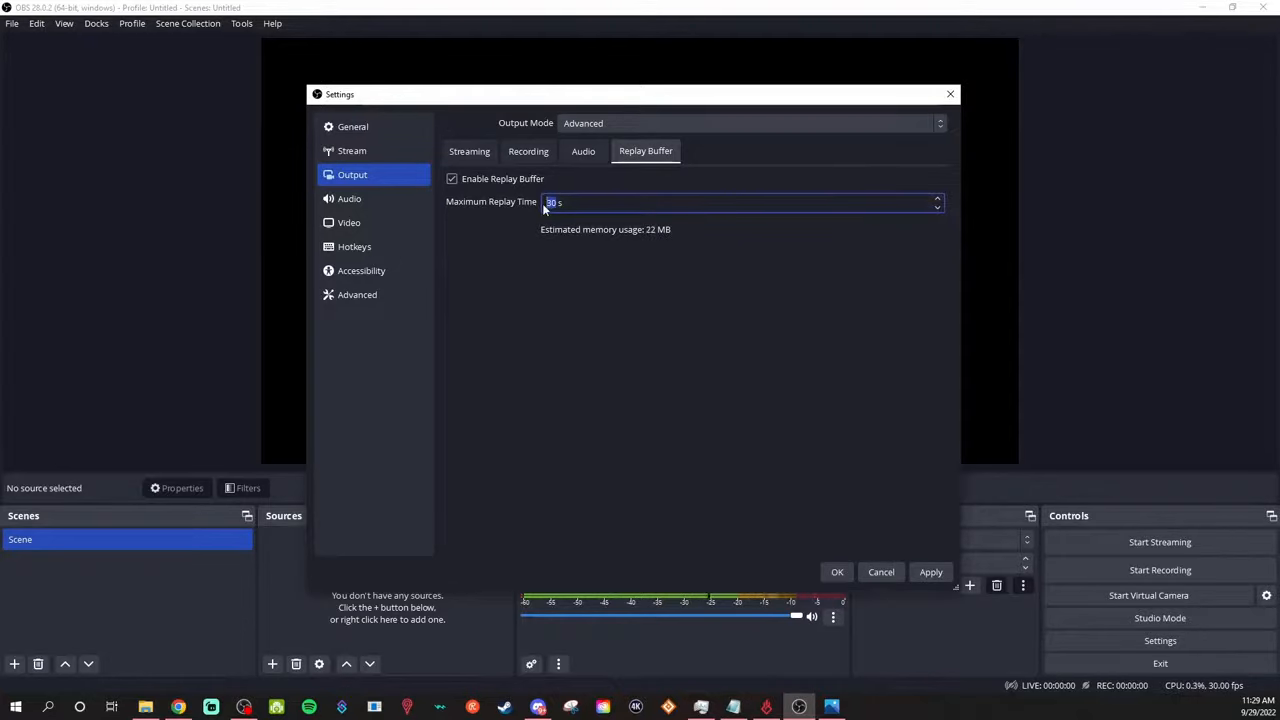
{"action": "type", "text": "600"}
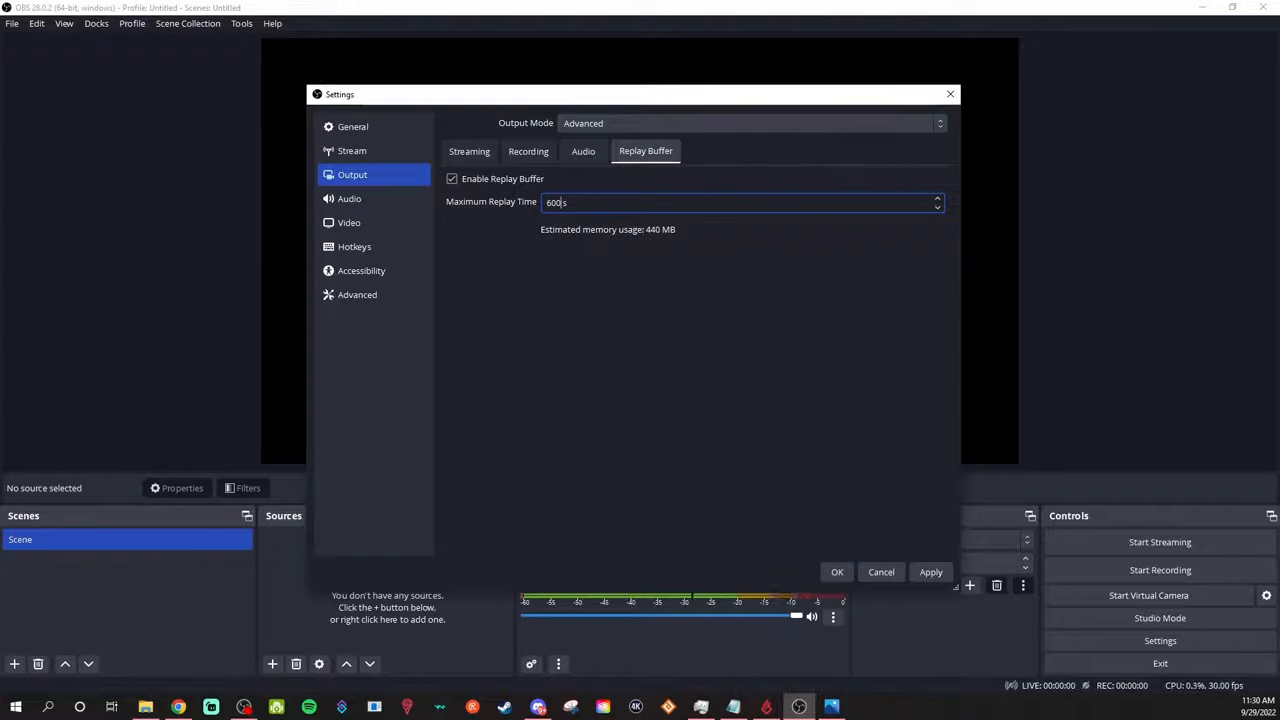
{"action": "left_click", "coordinate": [469, 151]}
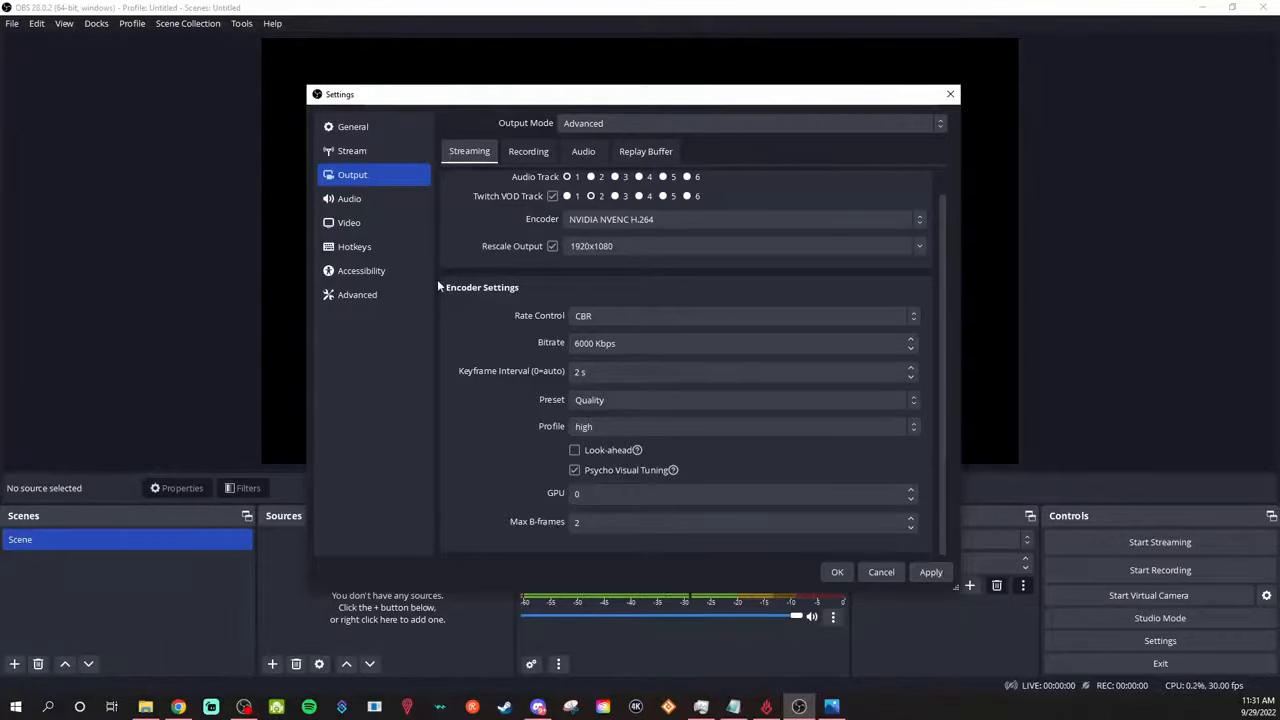
{"action": "left_click", "coordinate": [349, 198]}
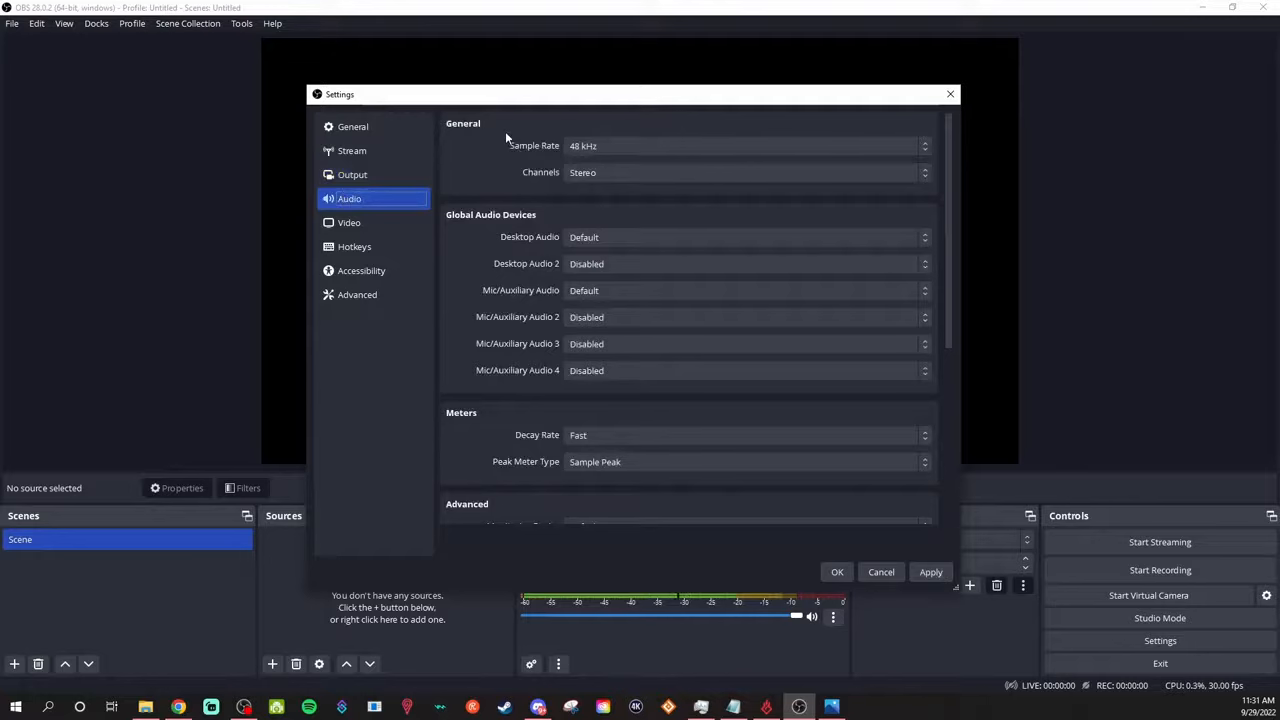
Change the global desktop audio and microphone device choices, then go to the Advanced page
{"action": "scroll", "scroll_direction": "down", "scroll_amount": 3}
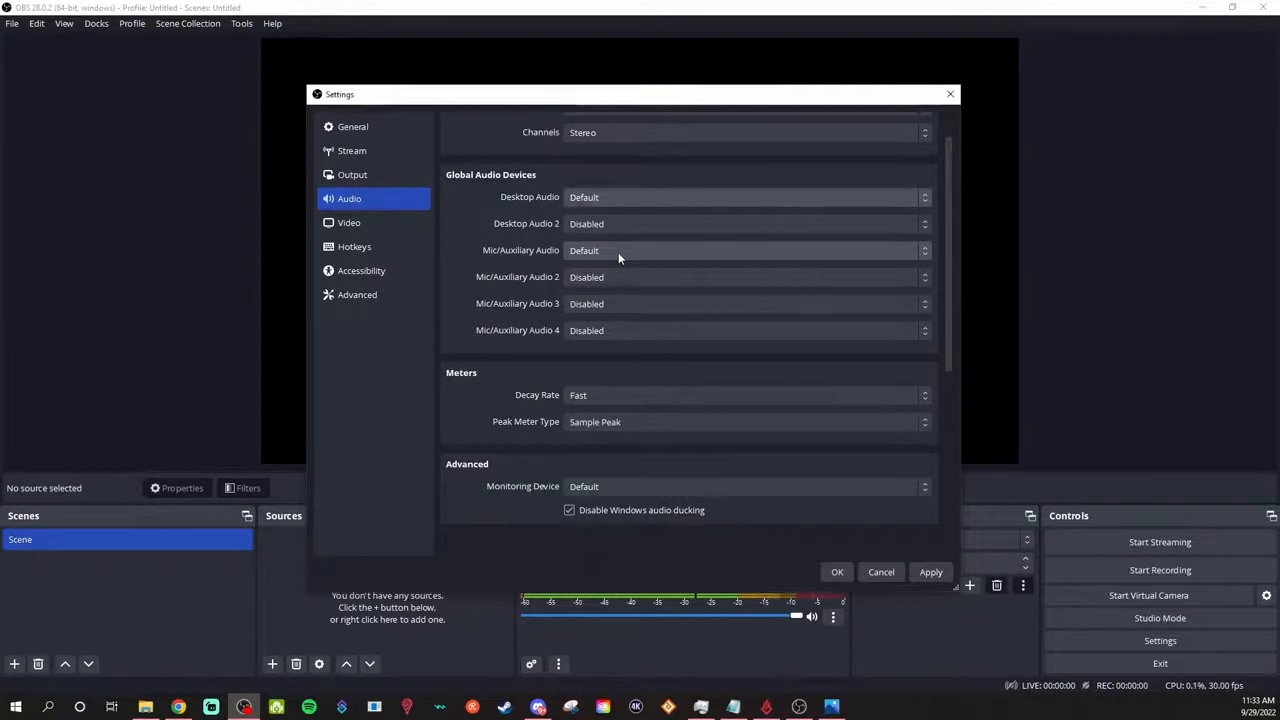
{"action": "left_click", "coordinate": [745, 250]}
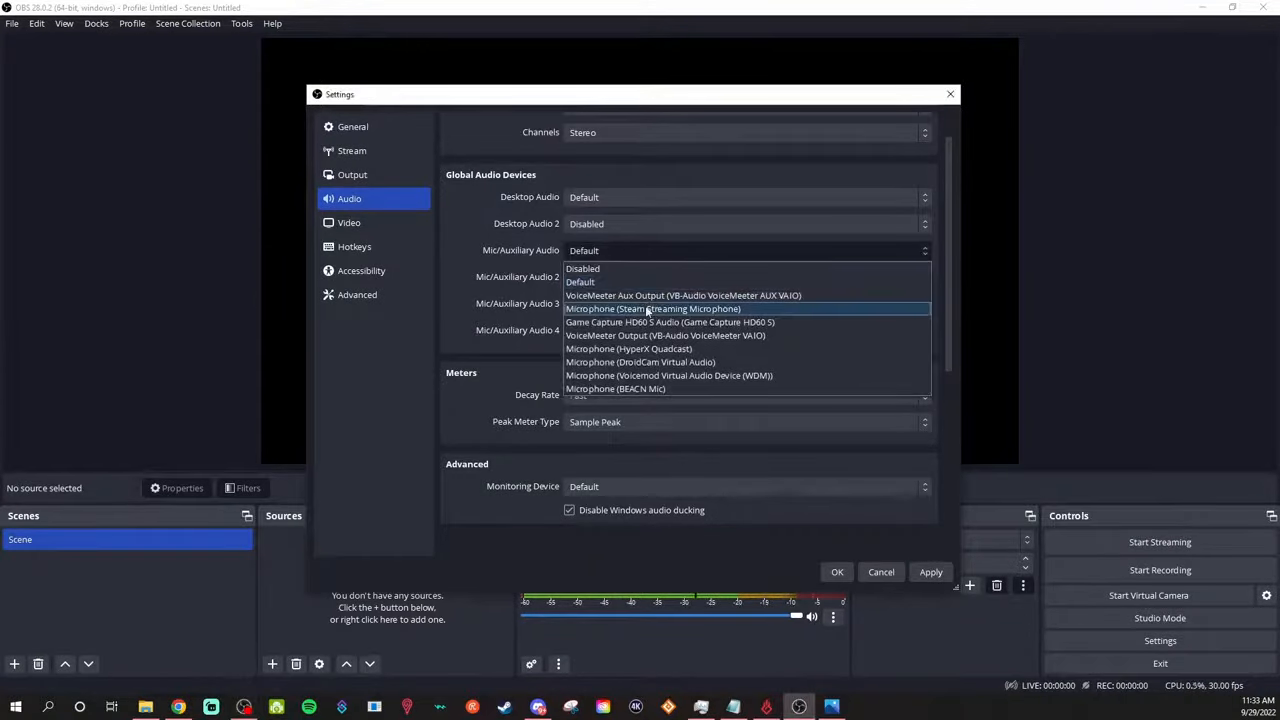
{"action": "mouse_move", "coordinate": [617, 388]}
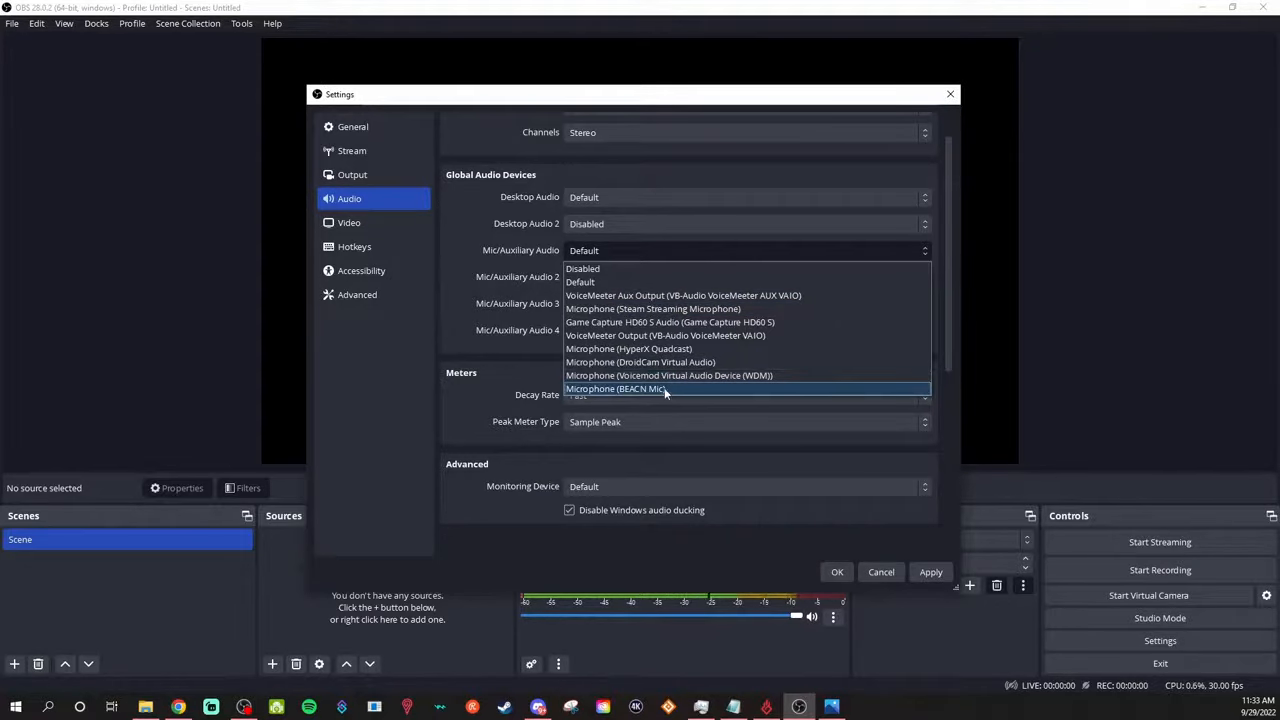
{"action": "mouse_move", "coordinate": [665, 348]}
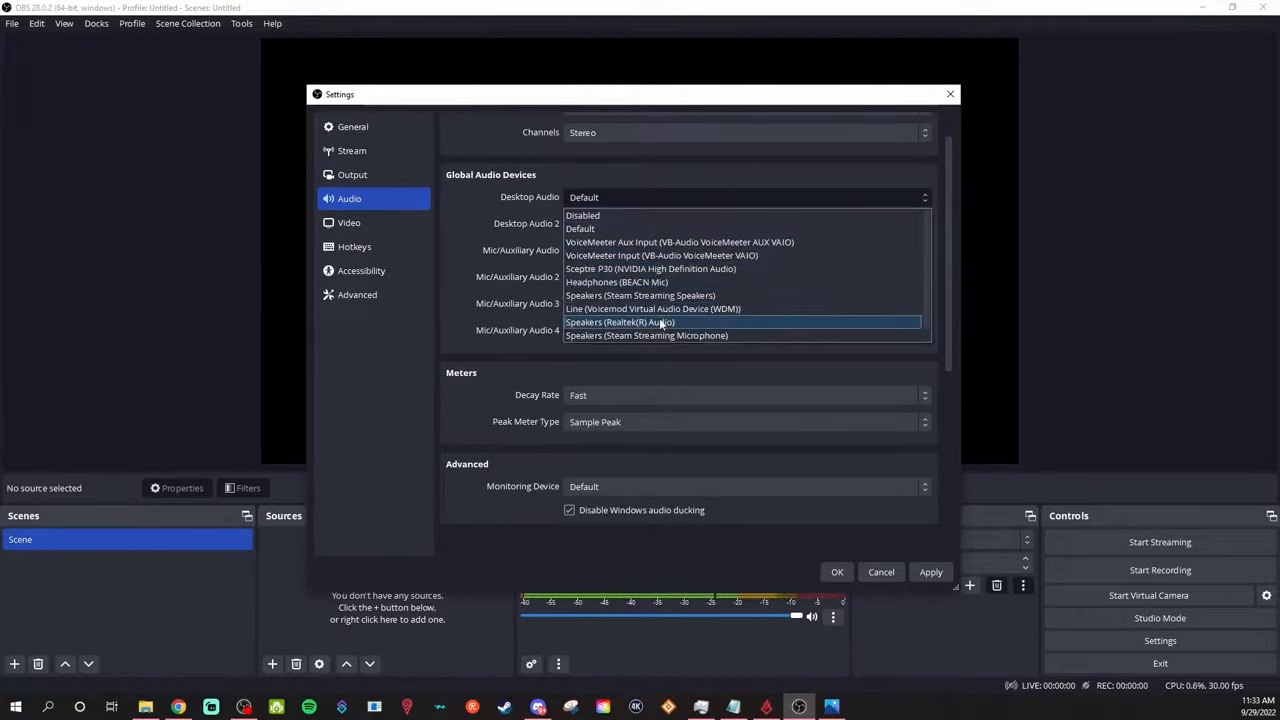
{"action": "left_click", "coordinate": [620, 322]}
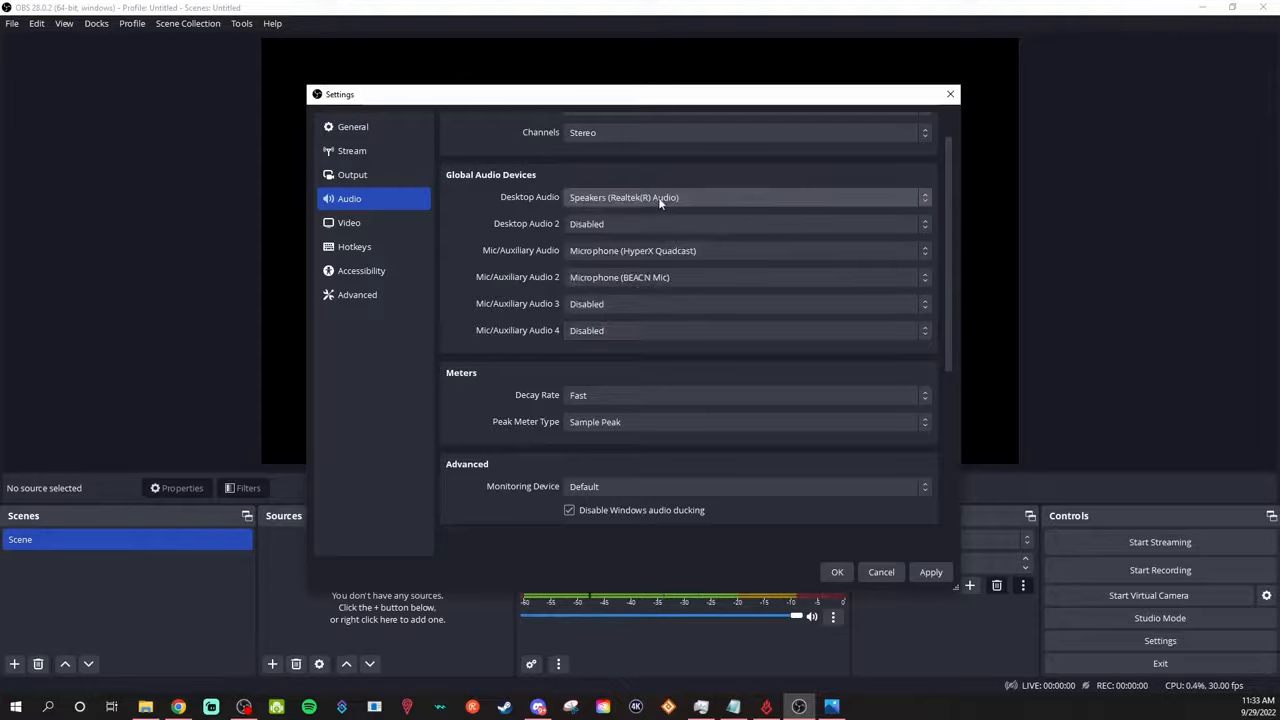
{"action": "mouse_move", "coordinate": [549, 240]}
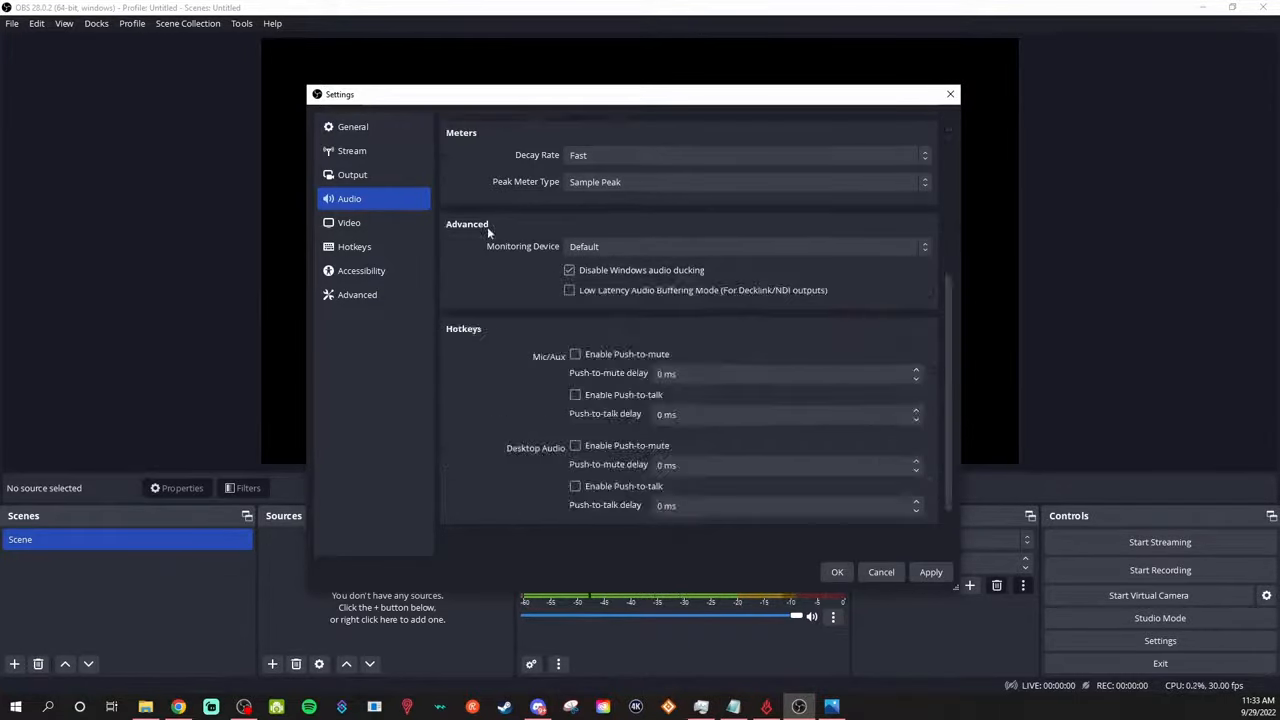
{"action": "mouse_move", "coordinate": [1211, 503]}
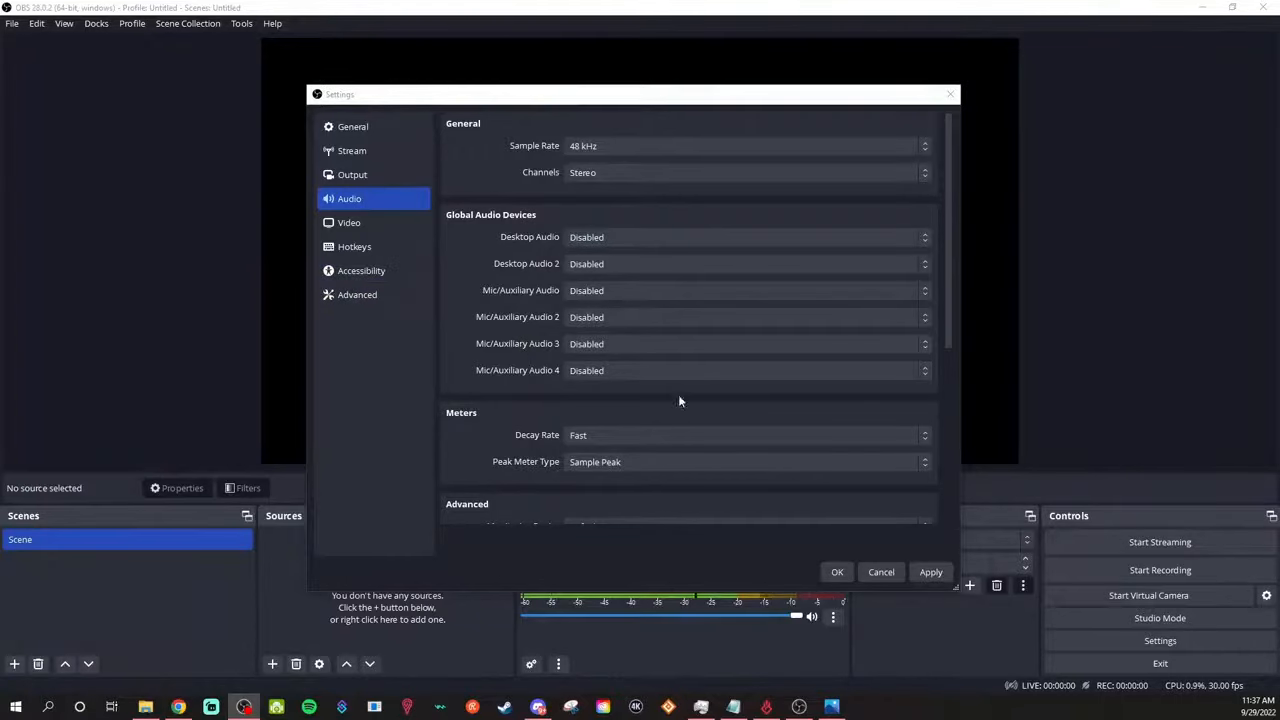
{"action": "left_click", "coordinate": [357, 294]}
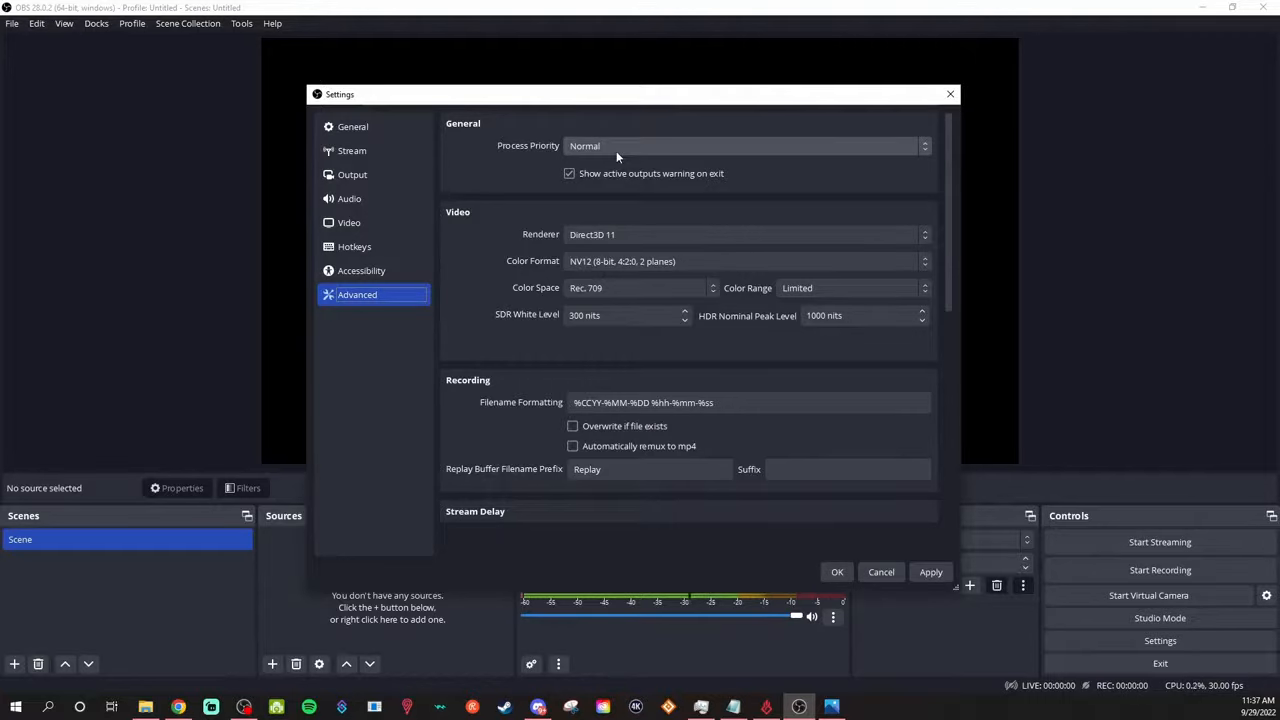
Set Process Priority to Above Normal and look over the remaining Advanced settings
{"action": "left_click", "coordinate": [745, 145]}
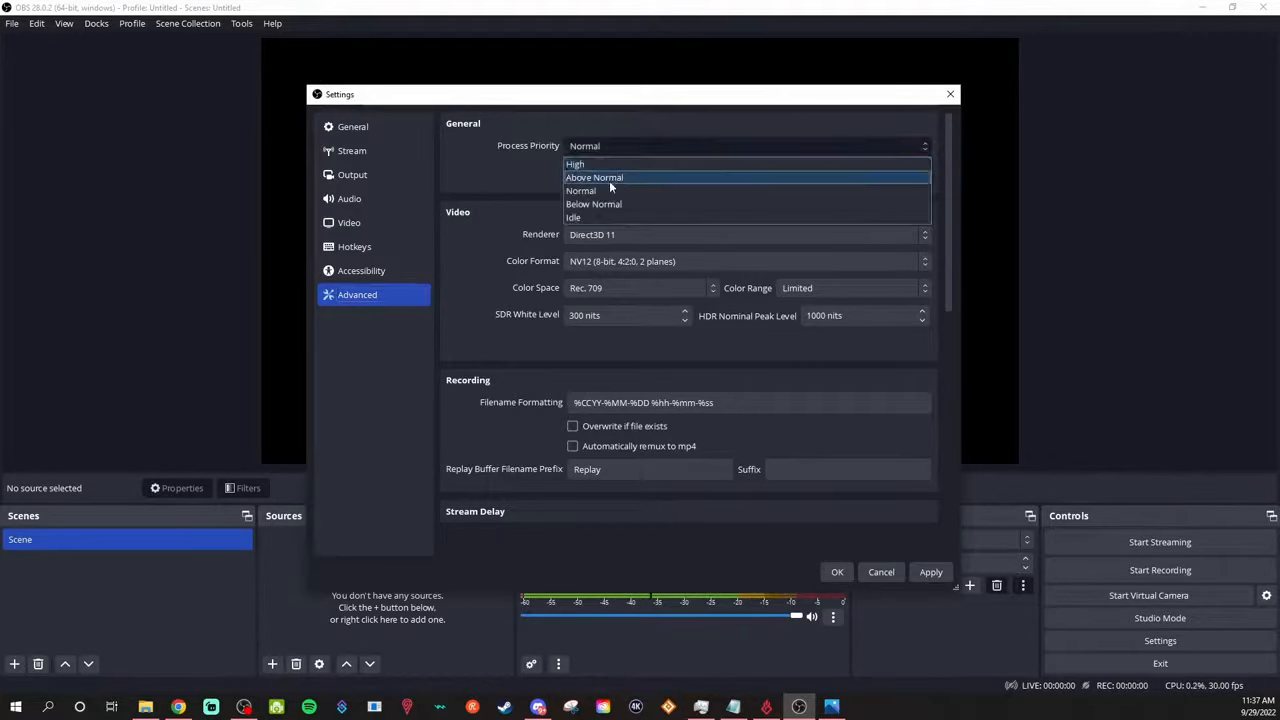
{"action": "left_click", "coordinate": [593, 177]}
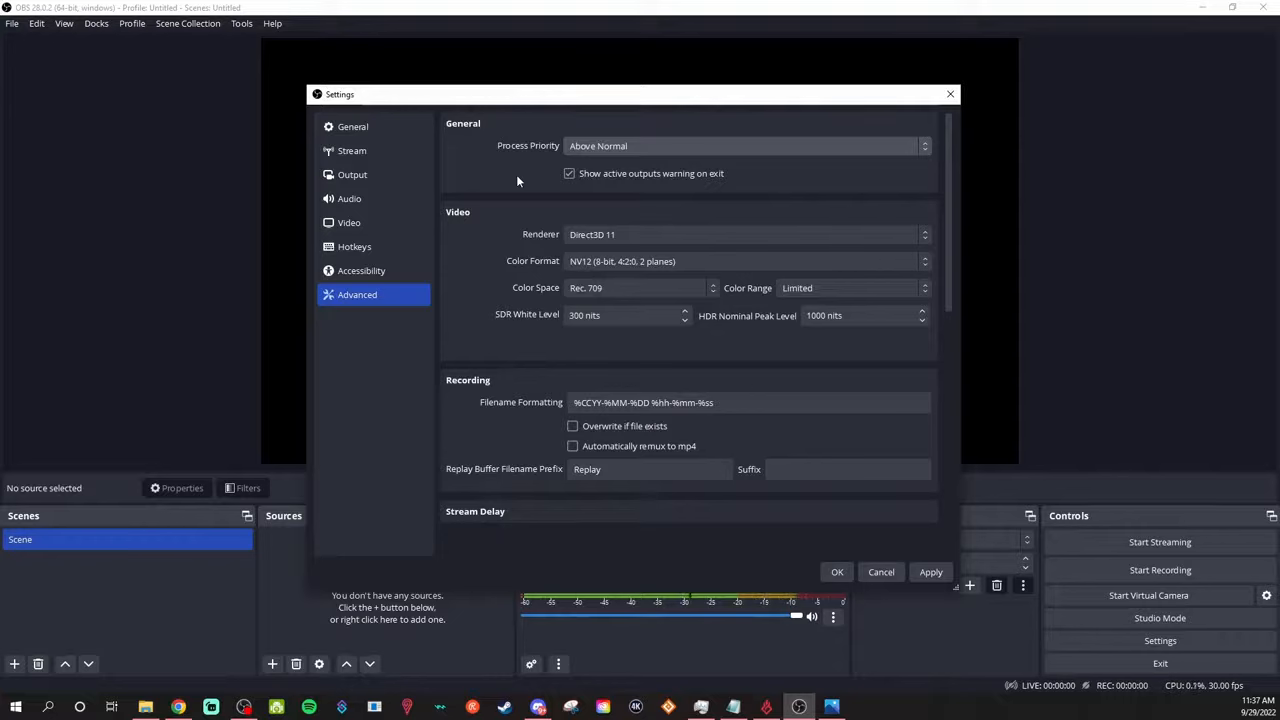
{"action": "scroll", "scroll_direction": "down", "scroll_amount": 3}
{"action": "type", "text": "Replay"}
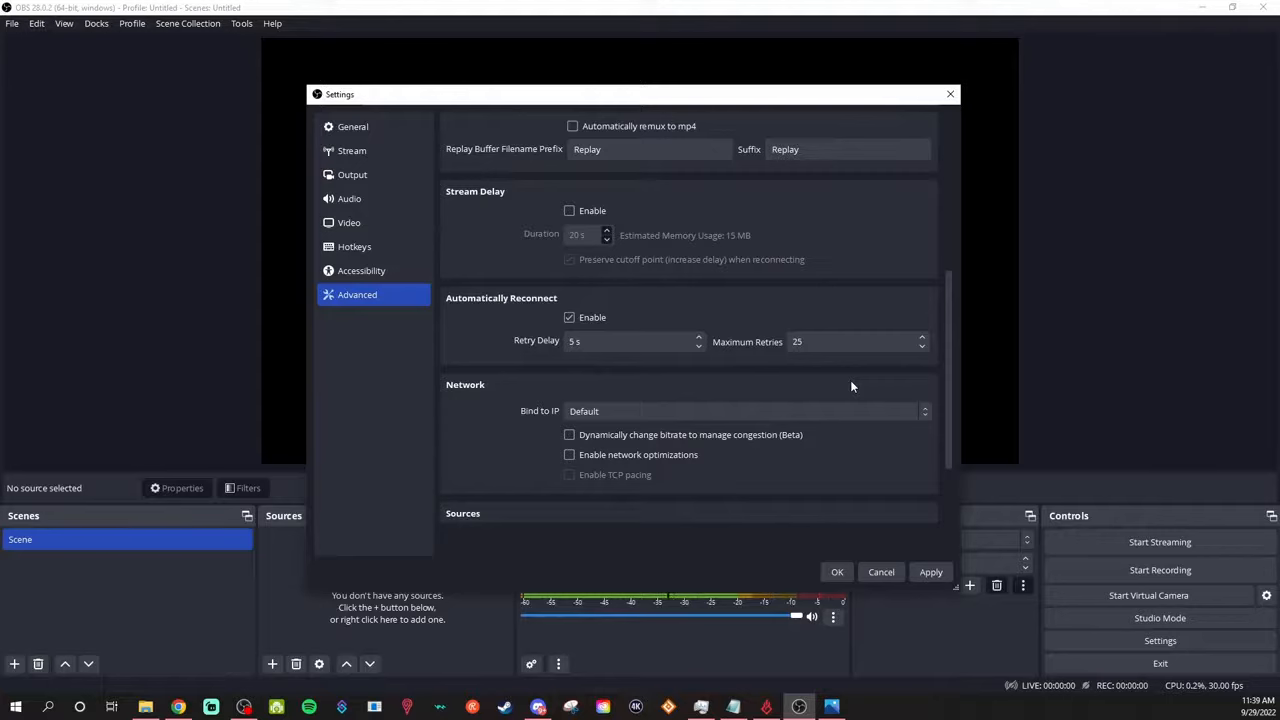
{"action": "mouse_move", "coordinate": [477, 444]}
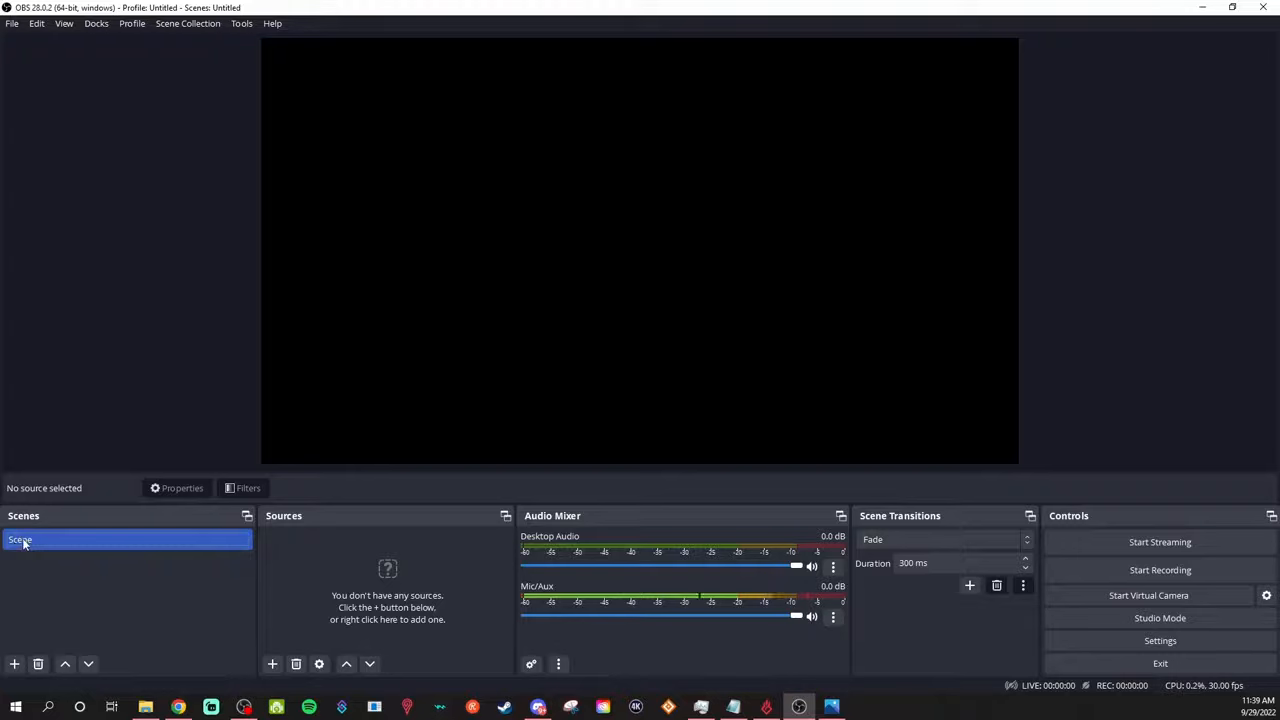
Create a scene named 'Just Chatting Screen'
{"action": "left_click", "coordinate": [14, 663]}
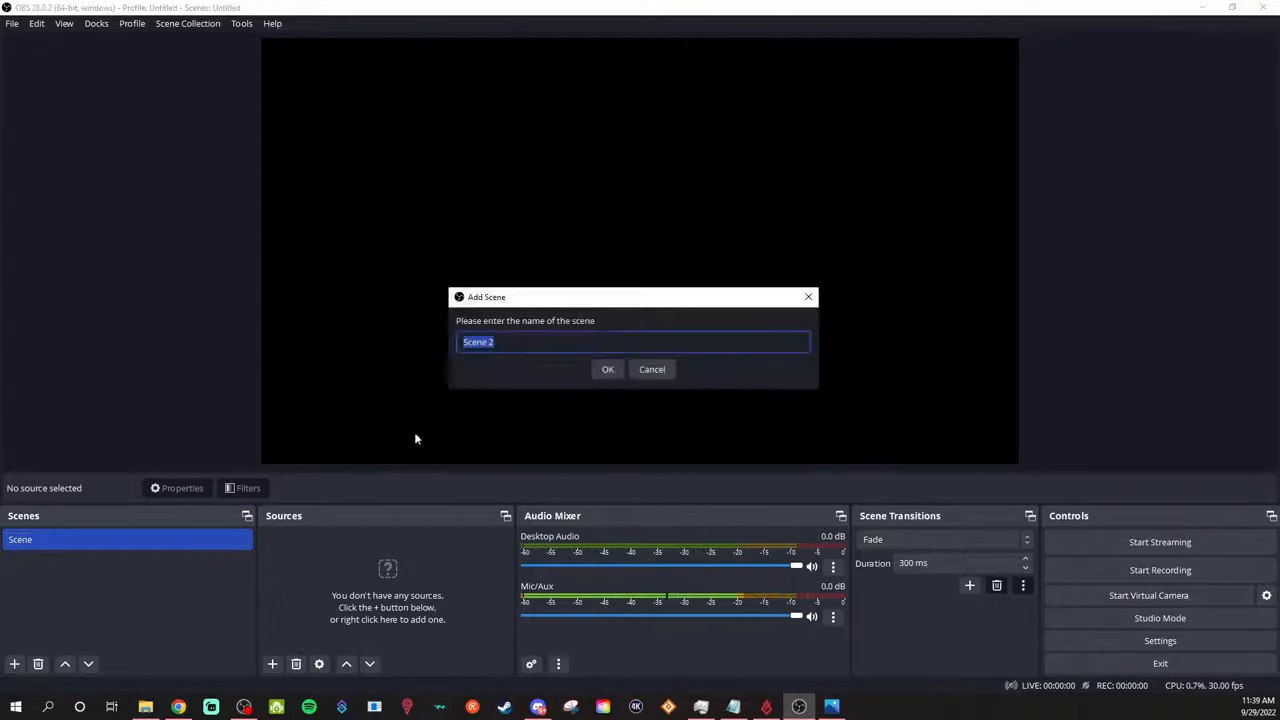
{"action": "type", "text": "Just"}
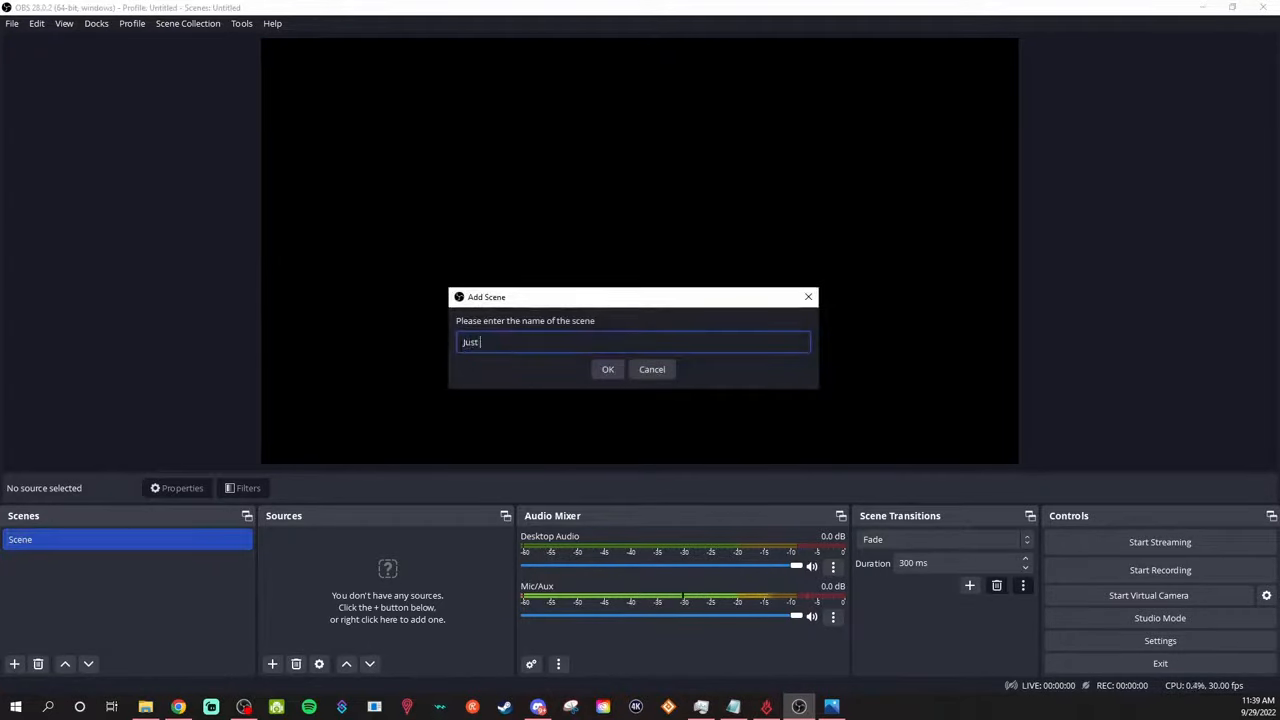
{"action": "left_click", "coordinate": [607, 369]}
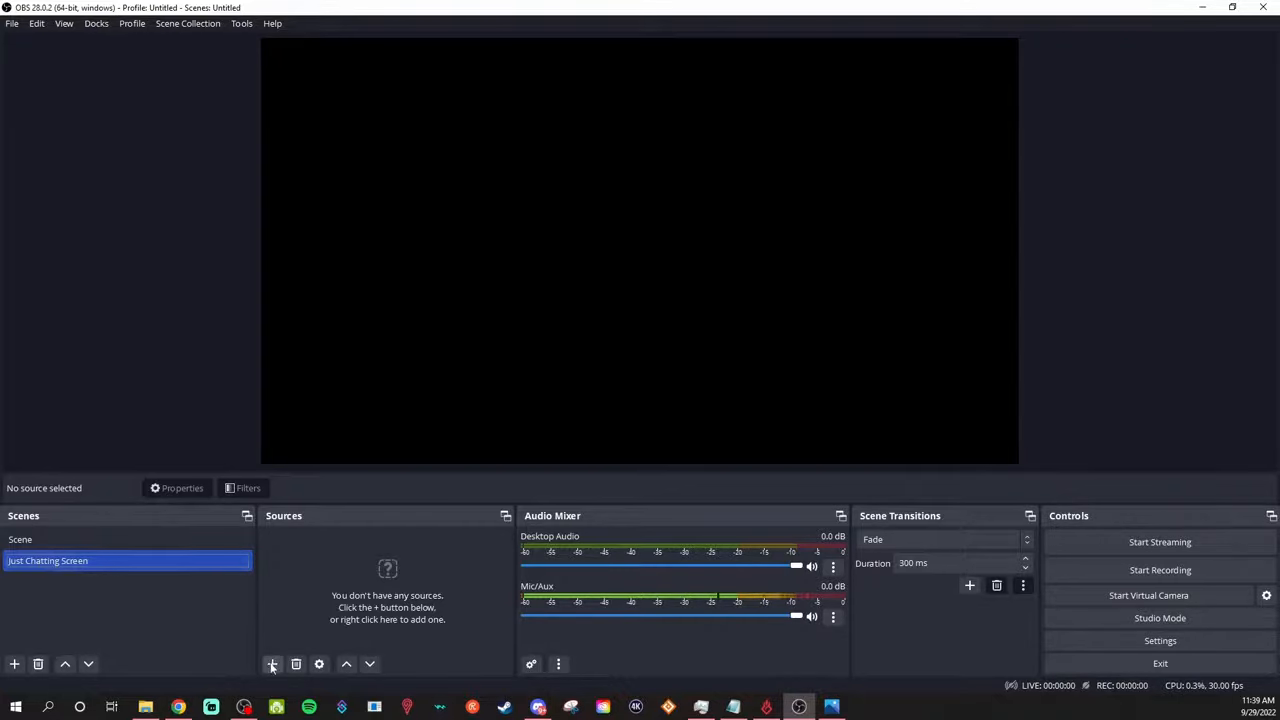
Add a 'Webcam' video capture source using the Elgato Facecam with Beacn Mic custom audio
{"action": "left_click", "coordinate": [272, 664]}
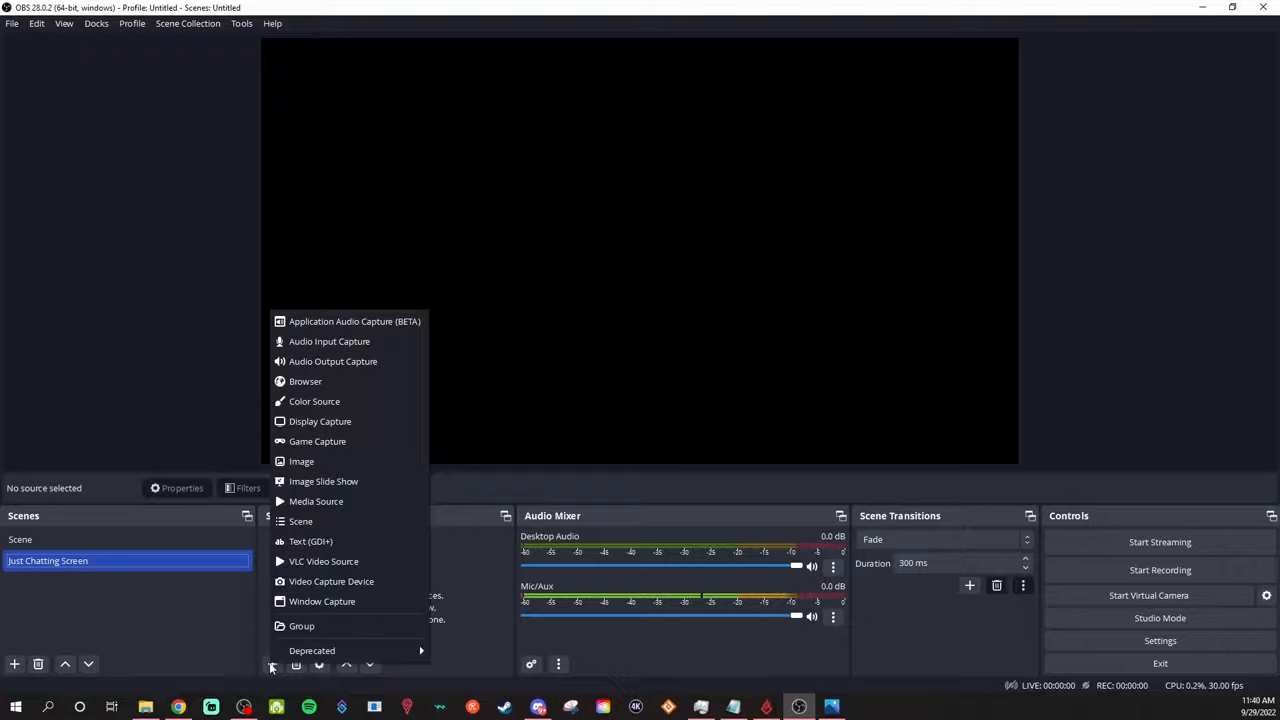
{"action": "mouse_move", "coordinate": [301, 461]}
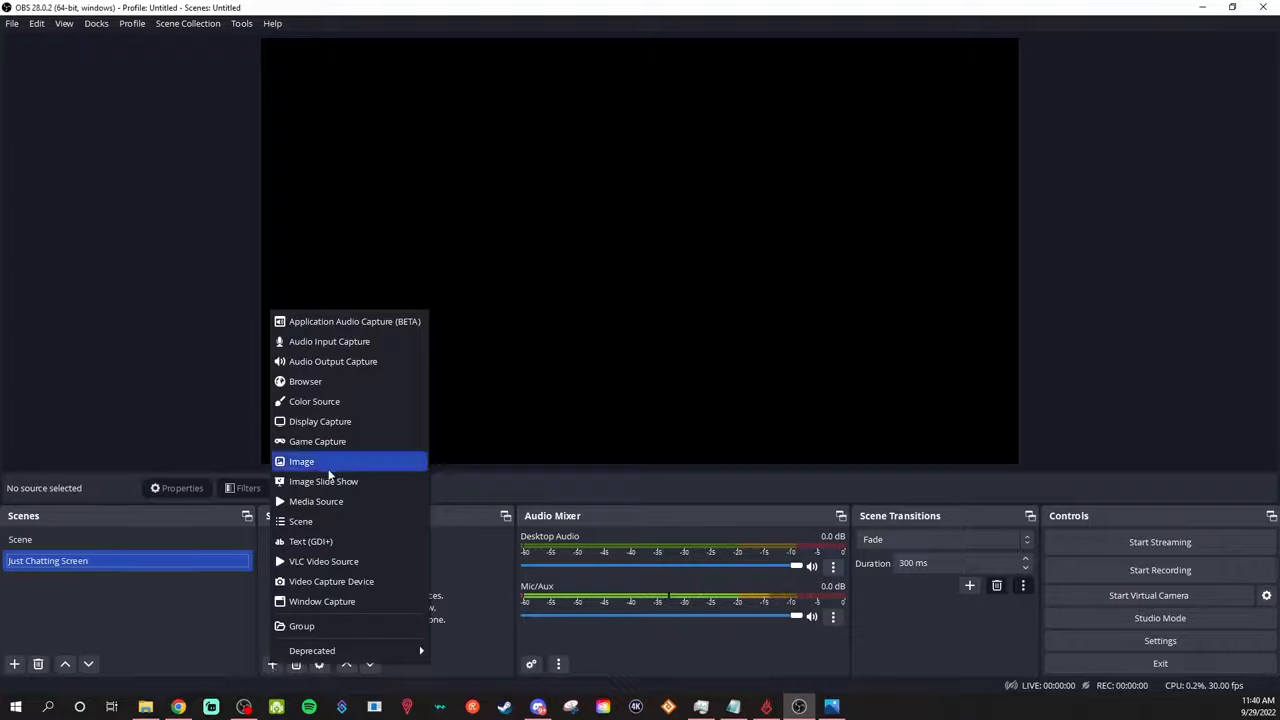
{"action": "mouse_move", "coordinate": [331, 581]}
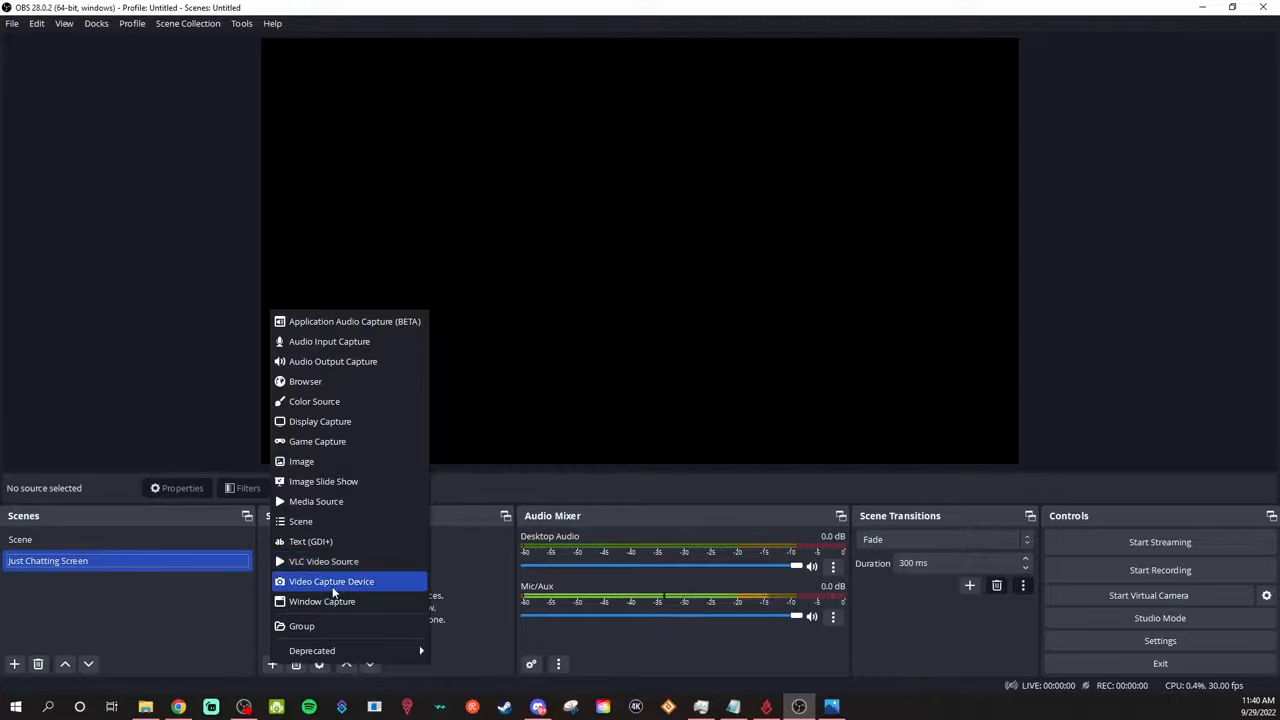
{"action": "left_click", "coordinate": [331, 581]}
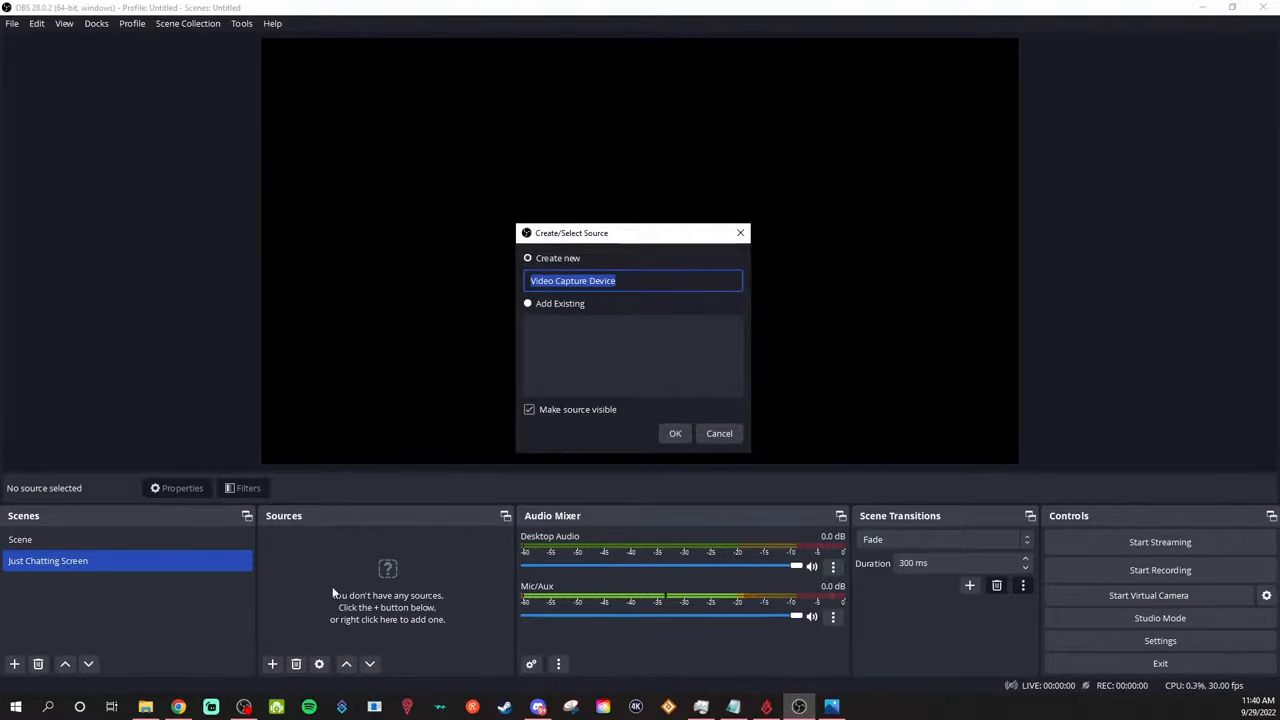
{"action": "type", "text": "Web"}
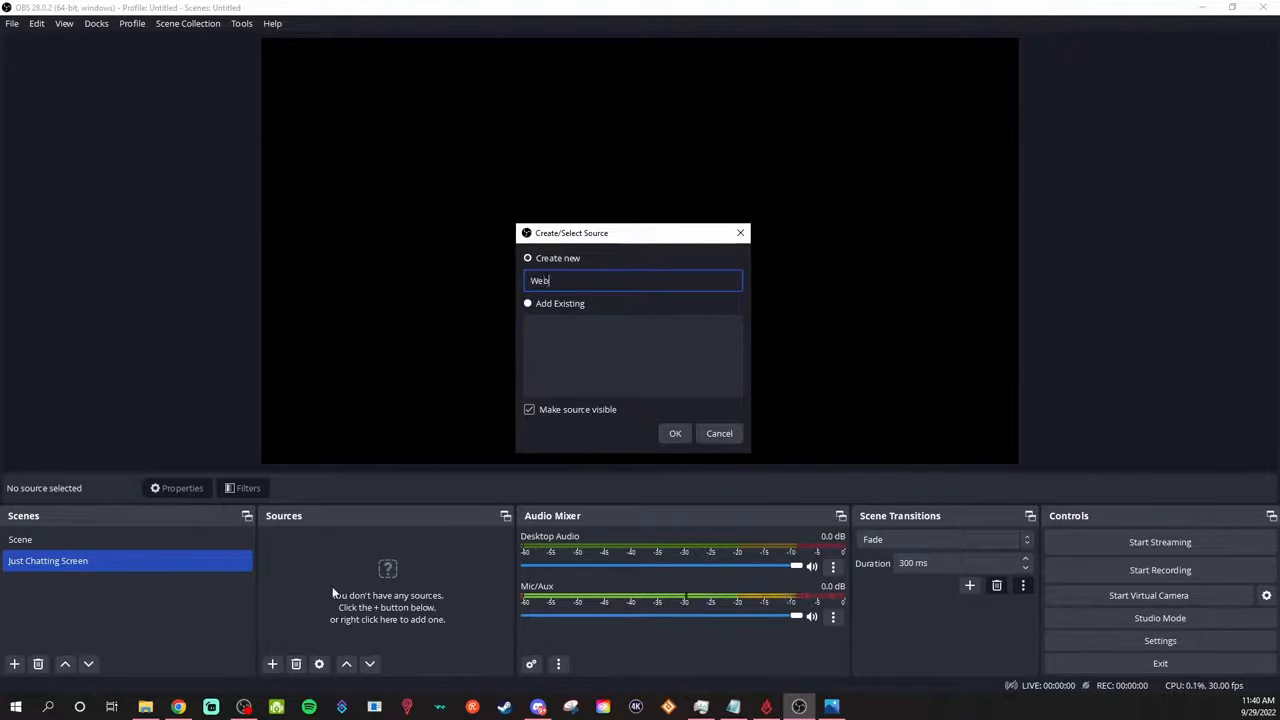
{"action": "left_click", "coordinate": [675, 433]}
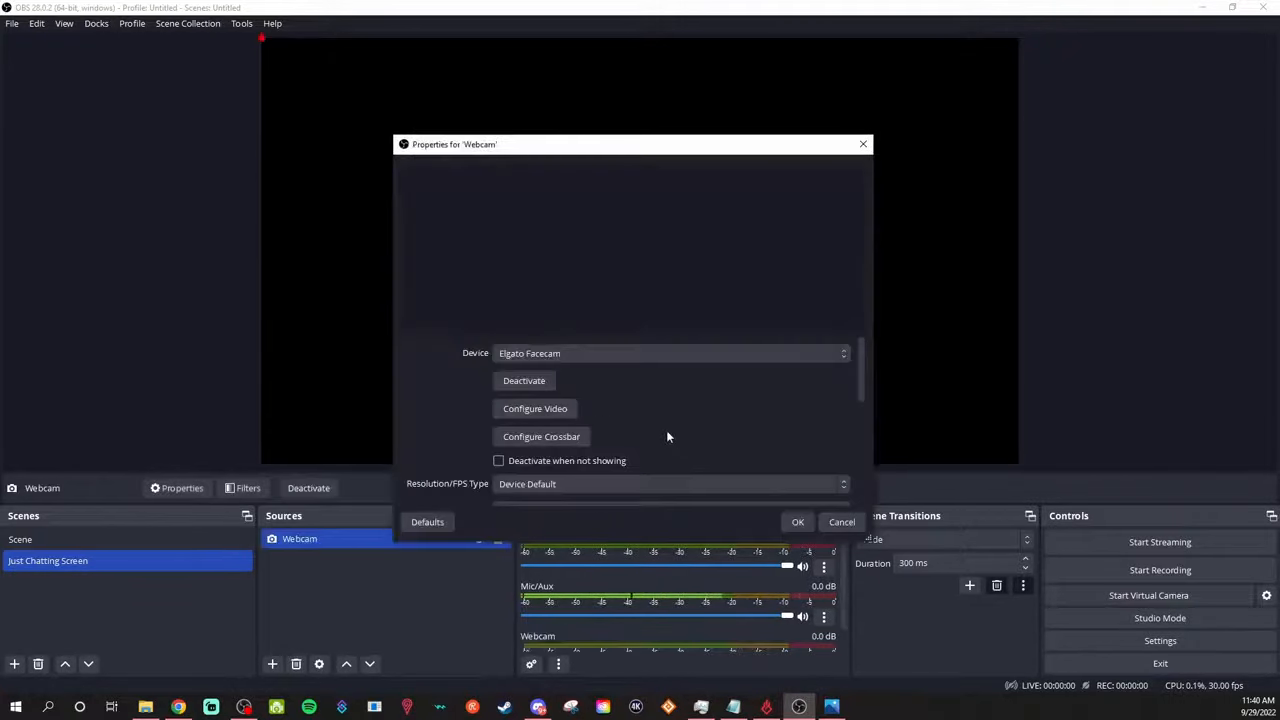
{"action": "left_click", "coordinate": [670, 353]}
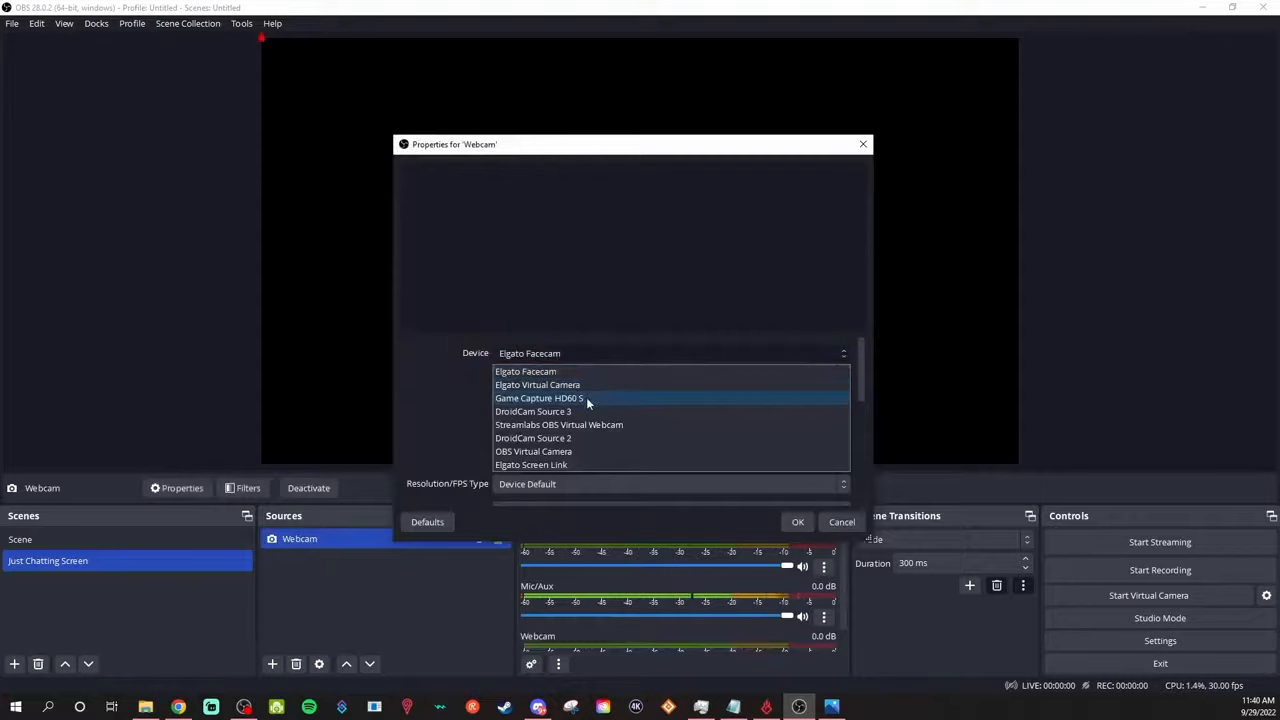
{"action": "mouse_move", "coordinate": [585, 451]}
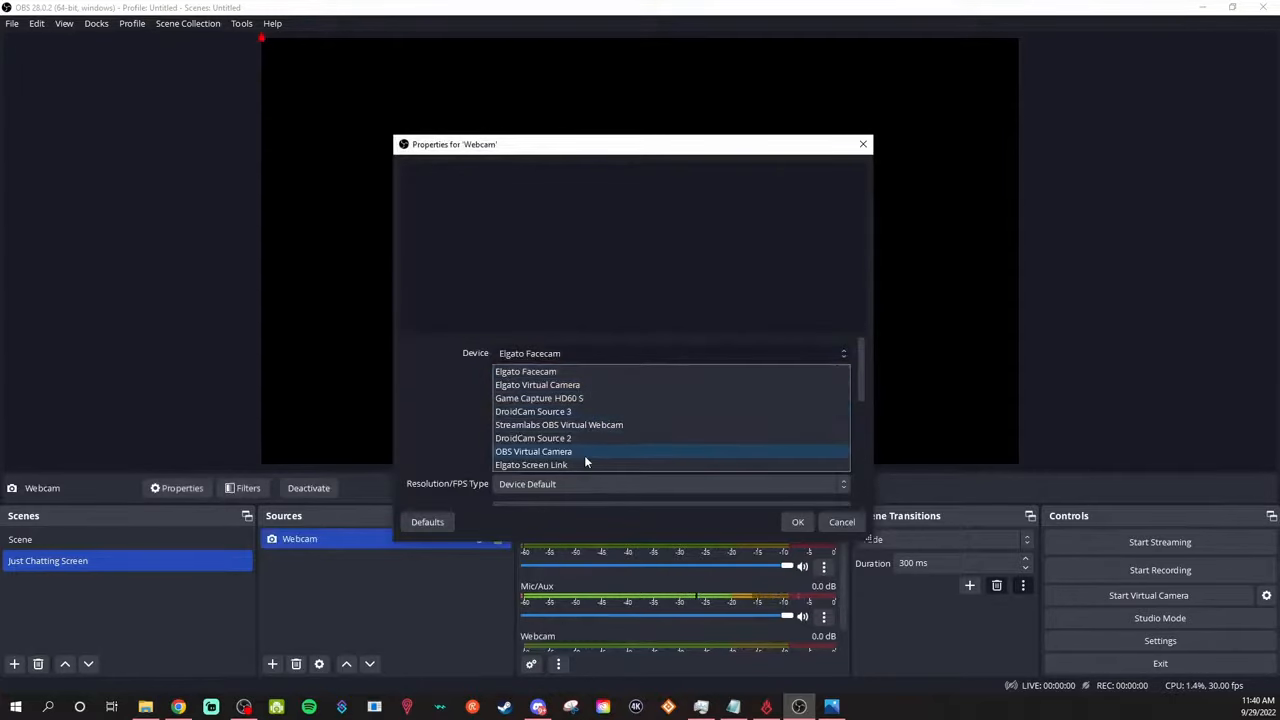
{"action": "left_click", "coordinate": [533, 438]}
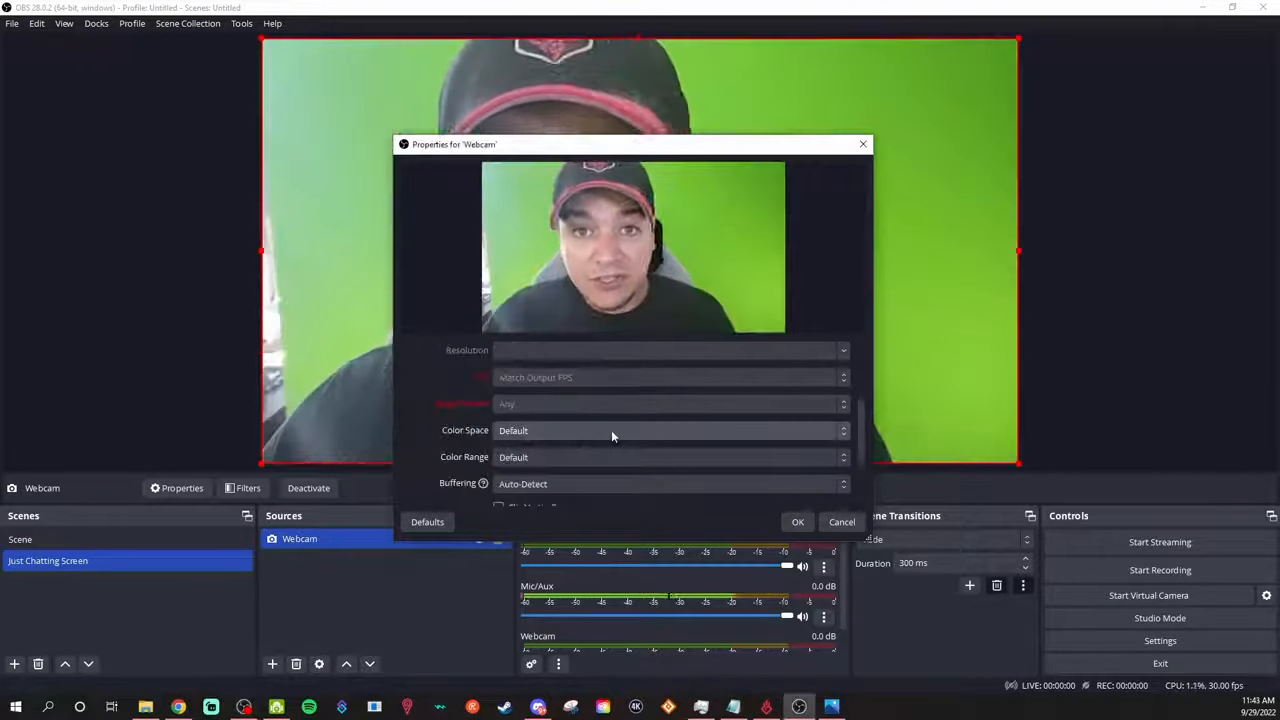
{"action": "left_click", "coordinate": [670, 488]}
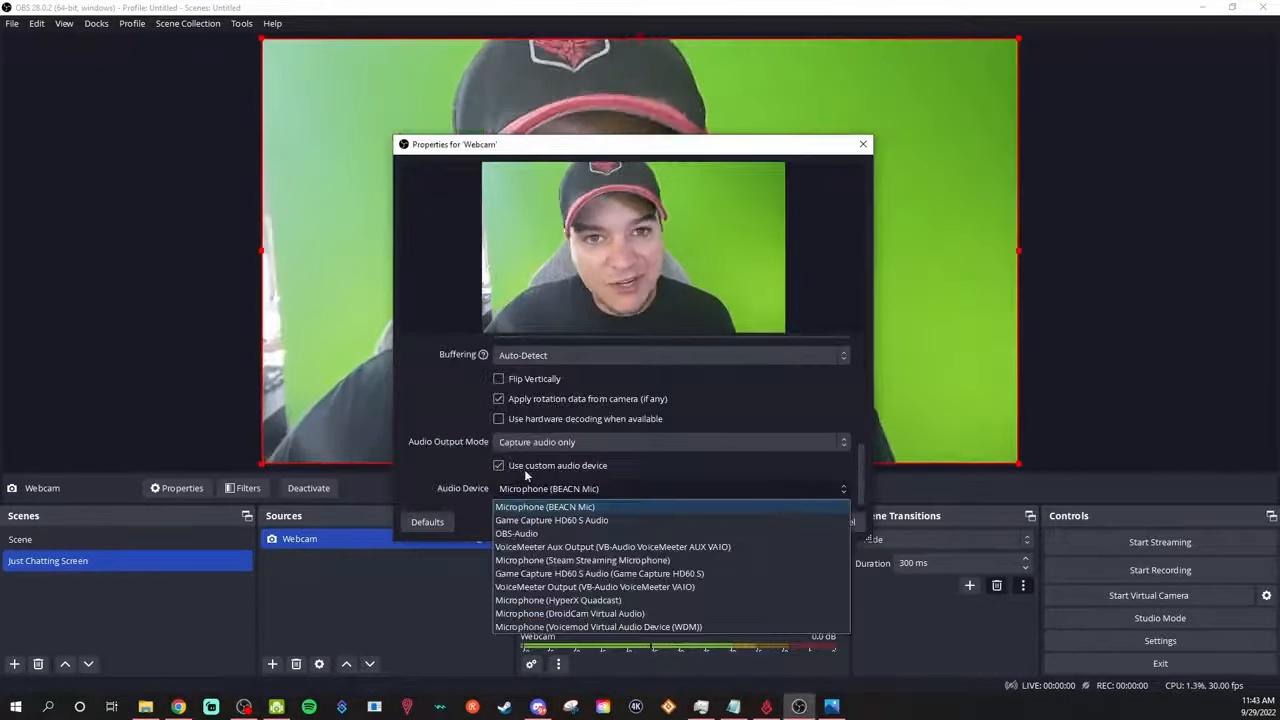
{"action": "mouse_move", "coordinate": [647, 560]}
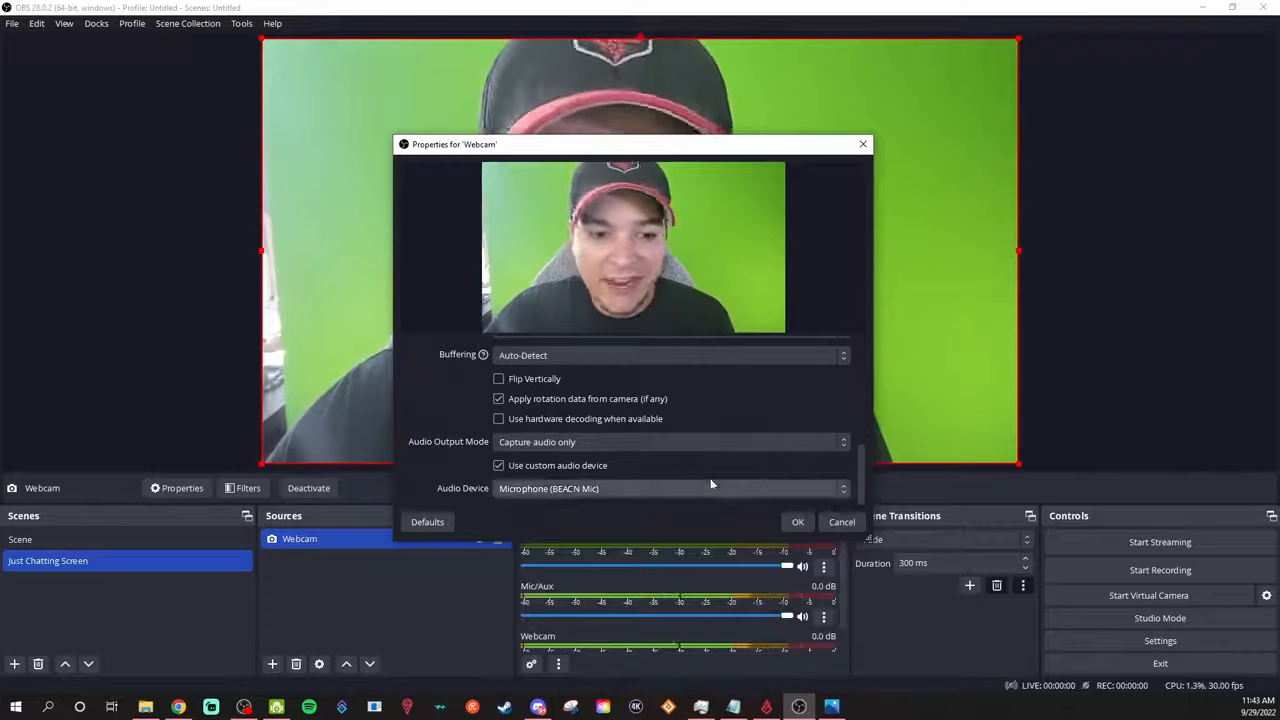
{"action": "left_click", "coordinate": [798, 521]}
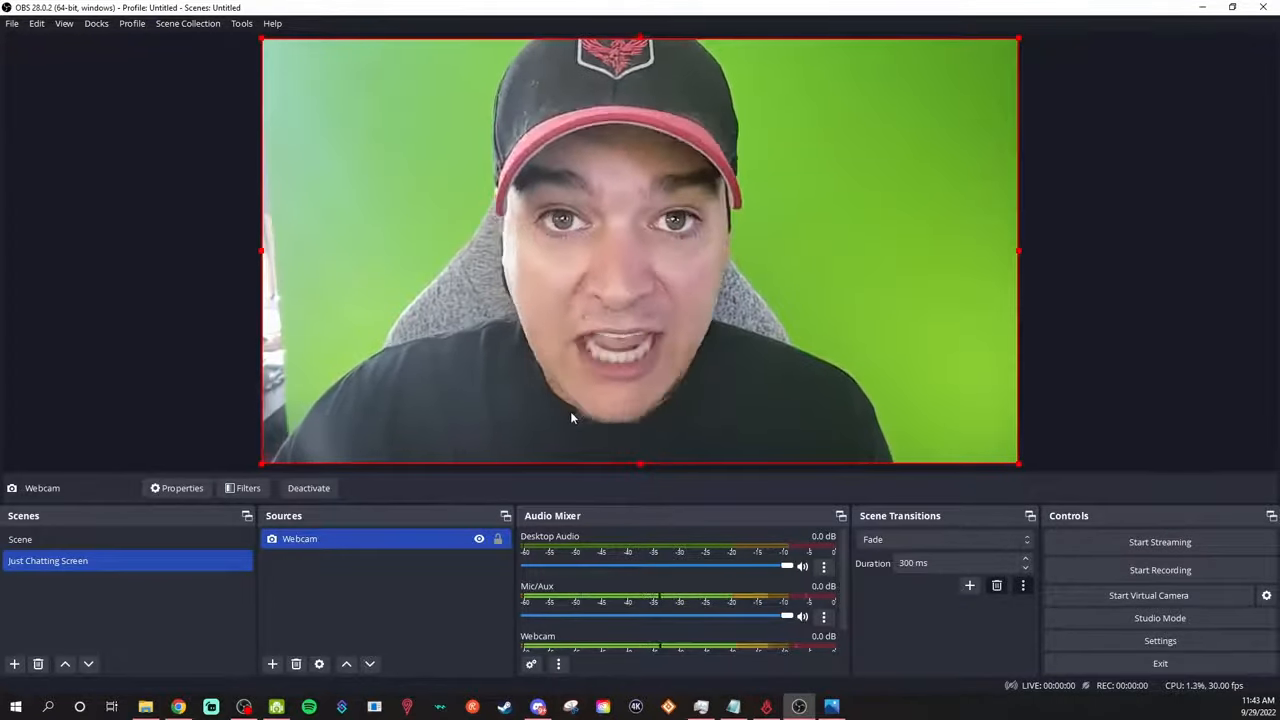
Add an 'HD 60 S' video capture source using the Game Capture HD60 S device
{"action": "left_click", "coordinate": [272, 664]}
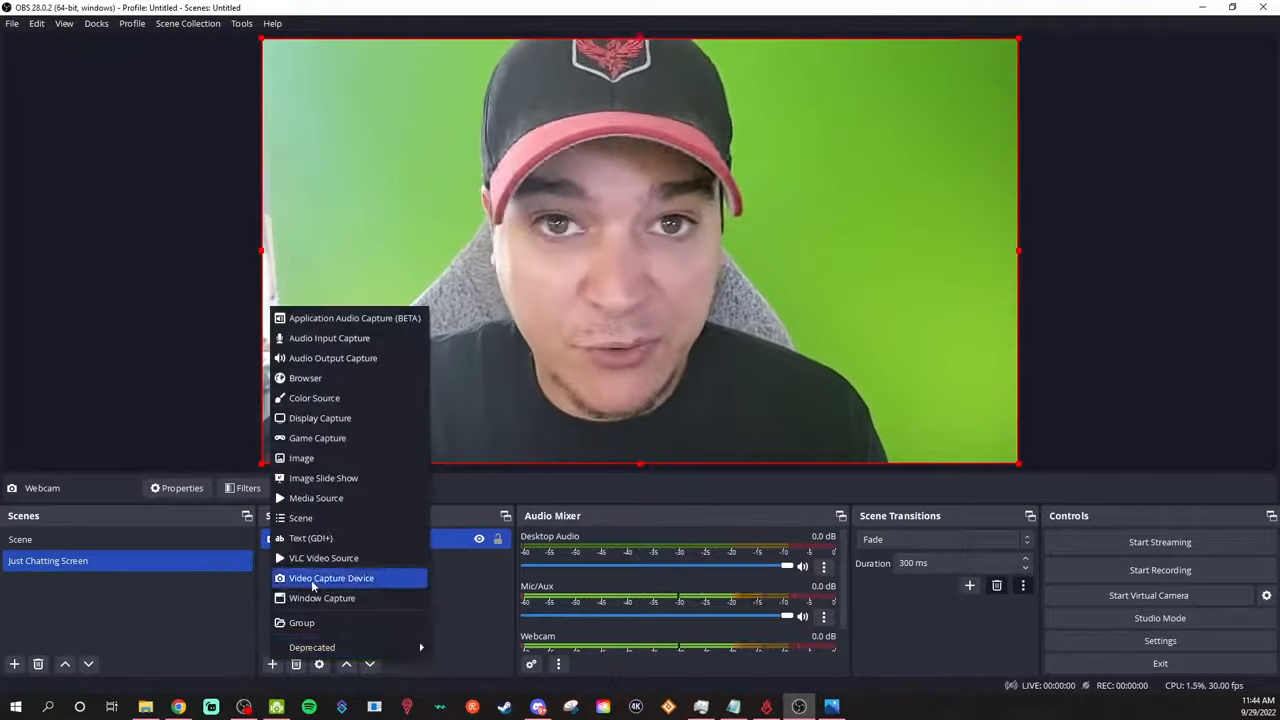
{"action": "left_click", "coordinate": [331, 578]}
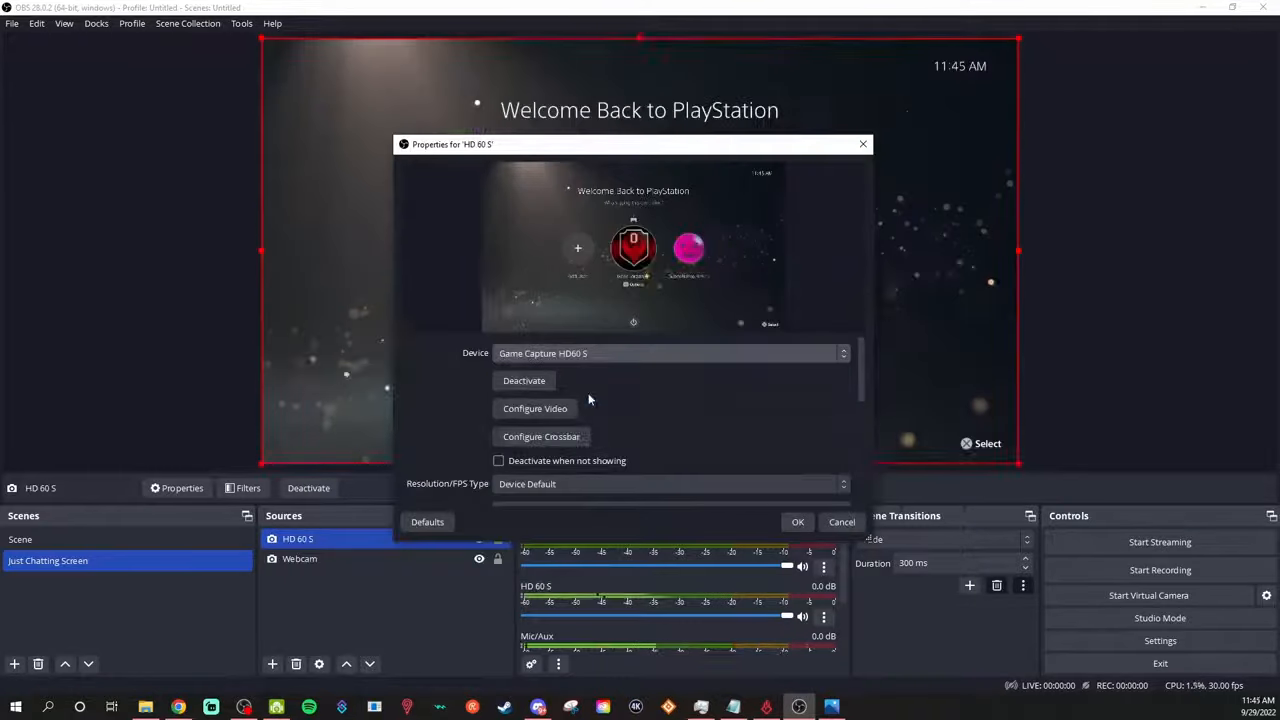
{"action": "scroll", "scroll_direction": "down", "scroll_amount": 3}
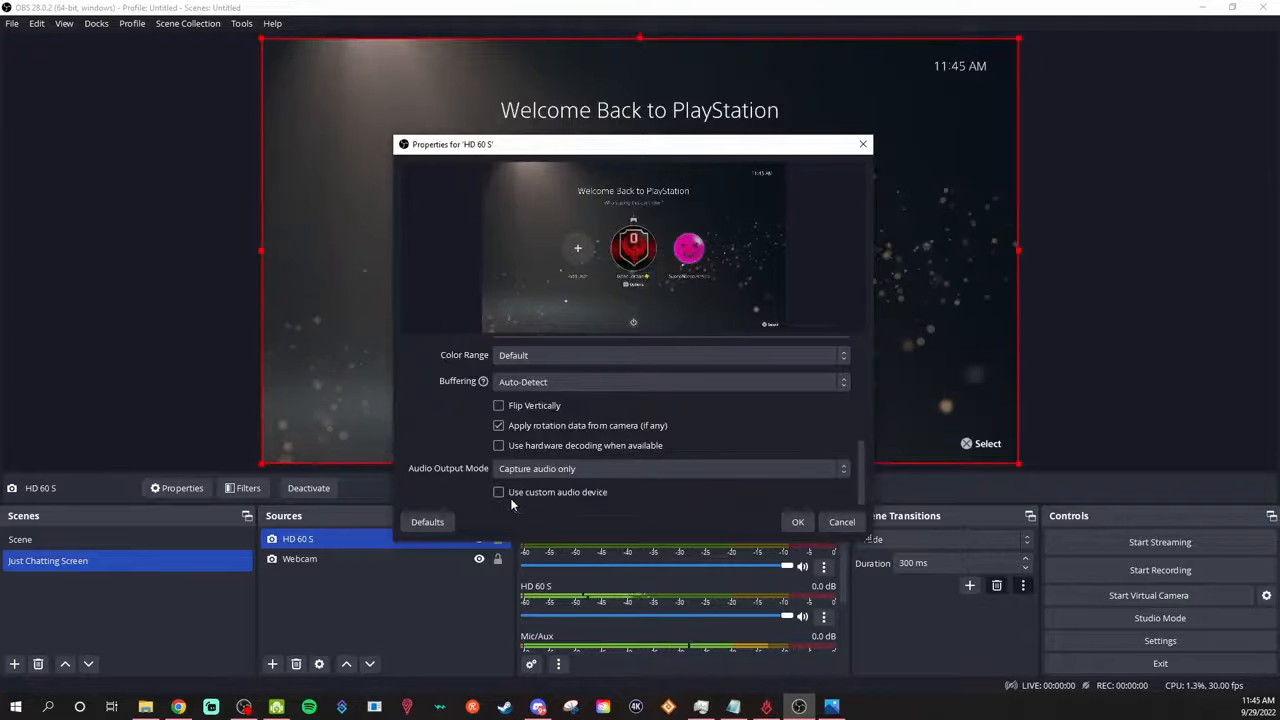
{"action": "left_click", "coordinate": [499, 492]}
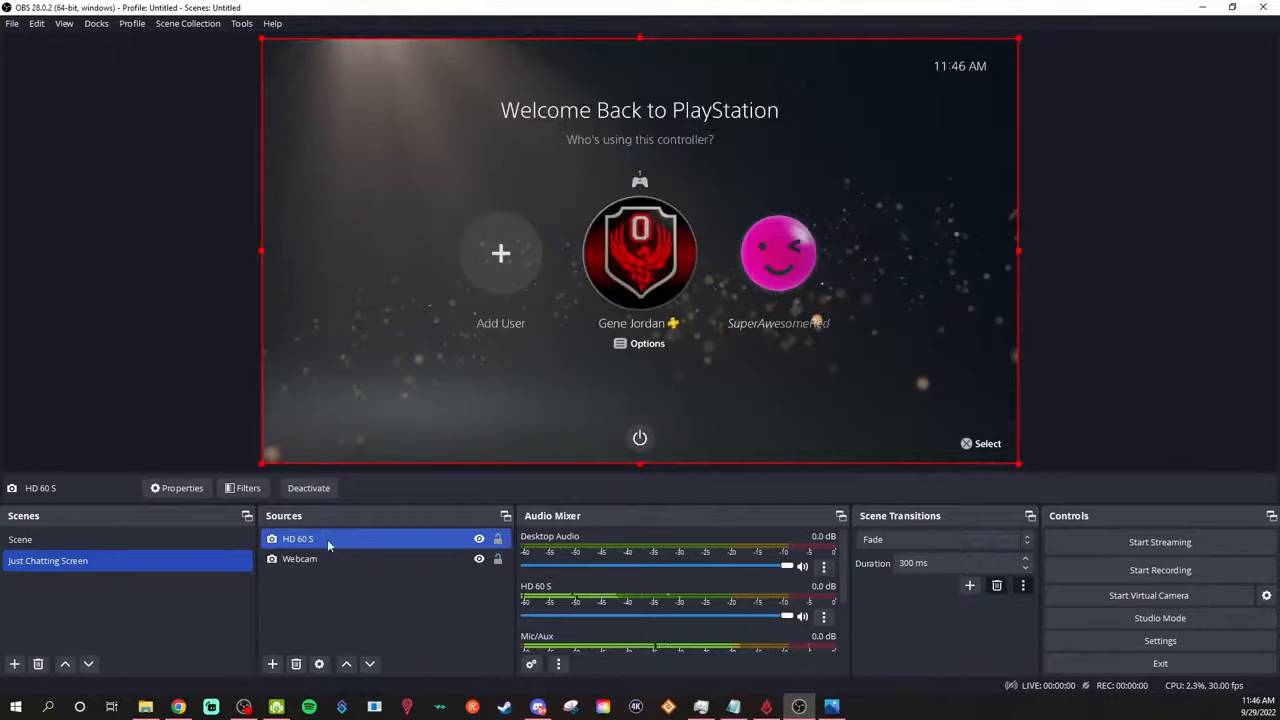
Resize the HD 60 S PlayStation feed into a small inset over the webcam
{"action": "right_click", "coordinate": [297, 539]}
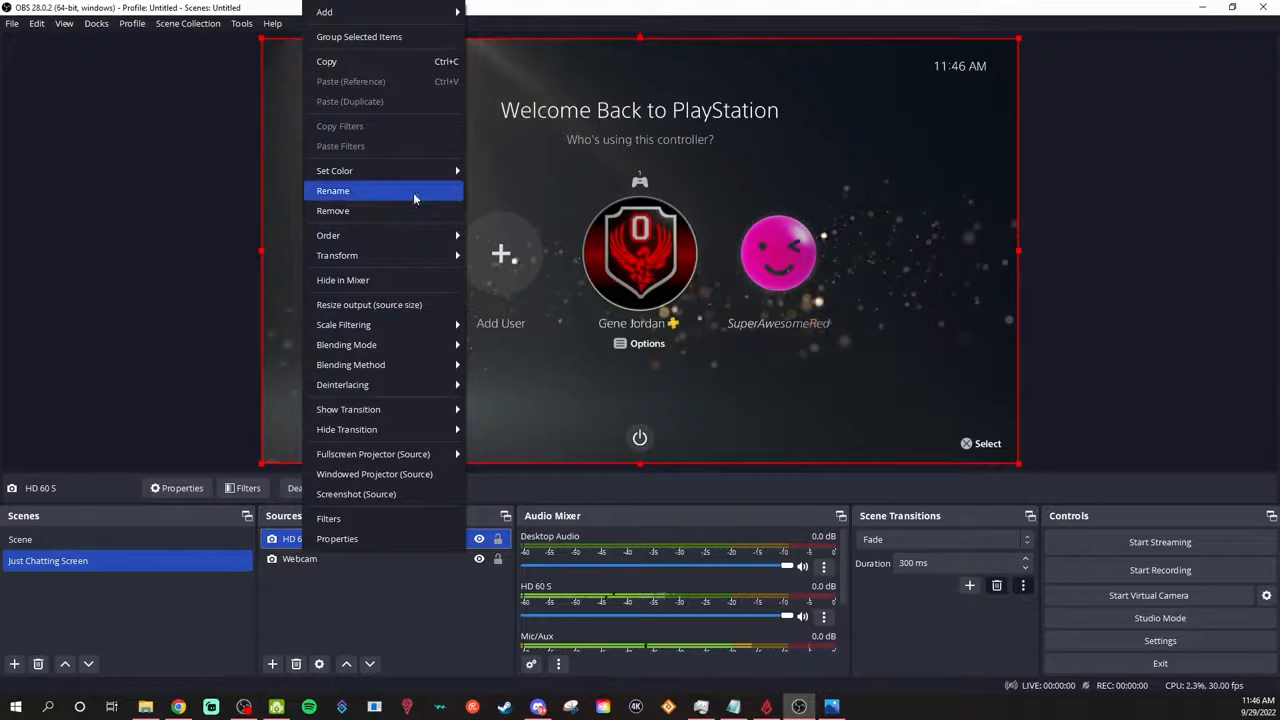
{"action": "mouse_move", "coordinate": [337, 255]}
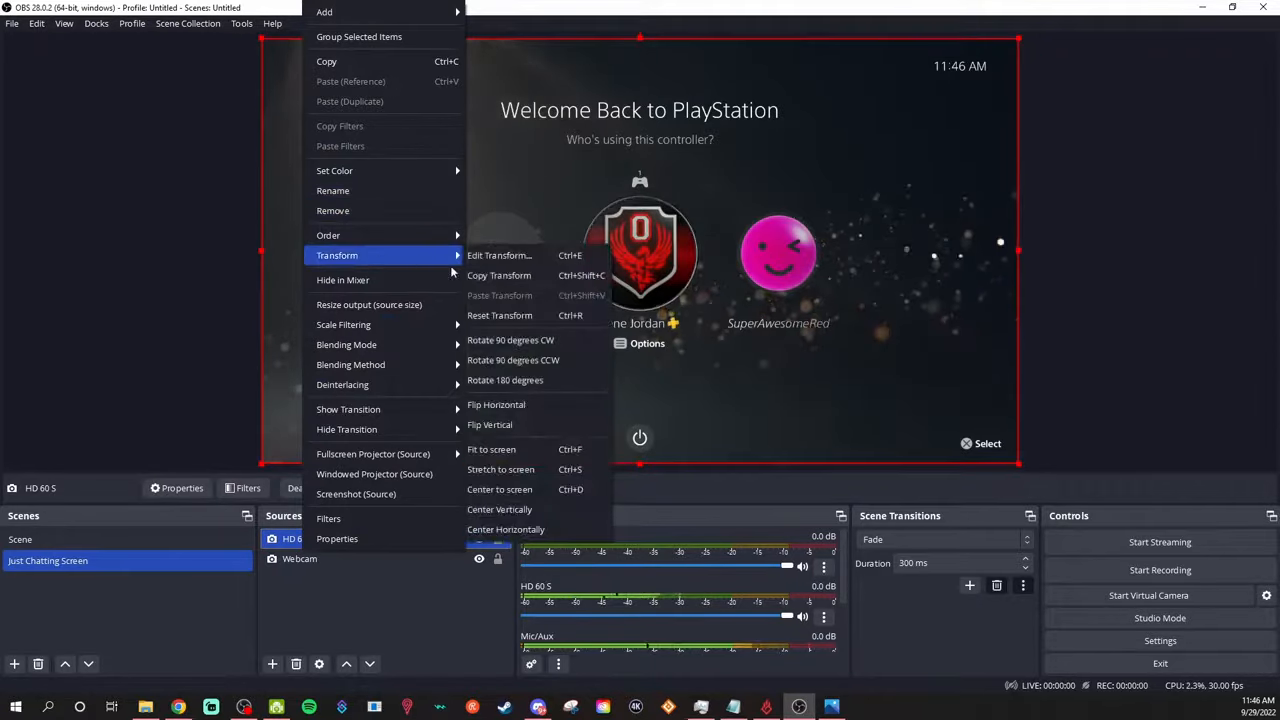
{"action": "mouse_move", "coordinate": [491, 449]}
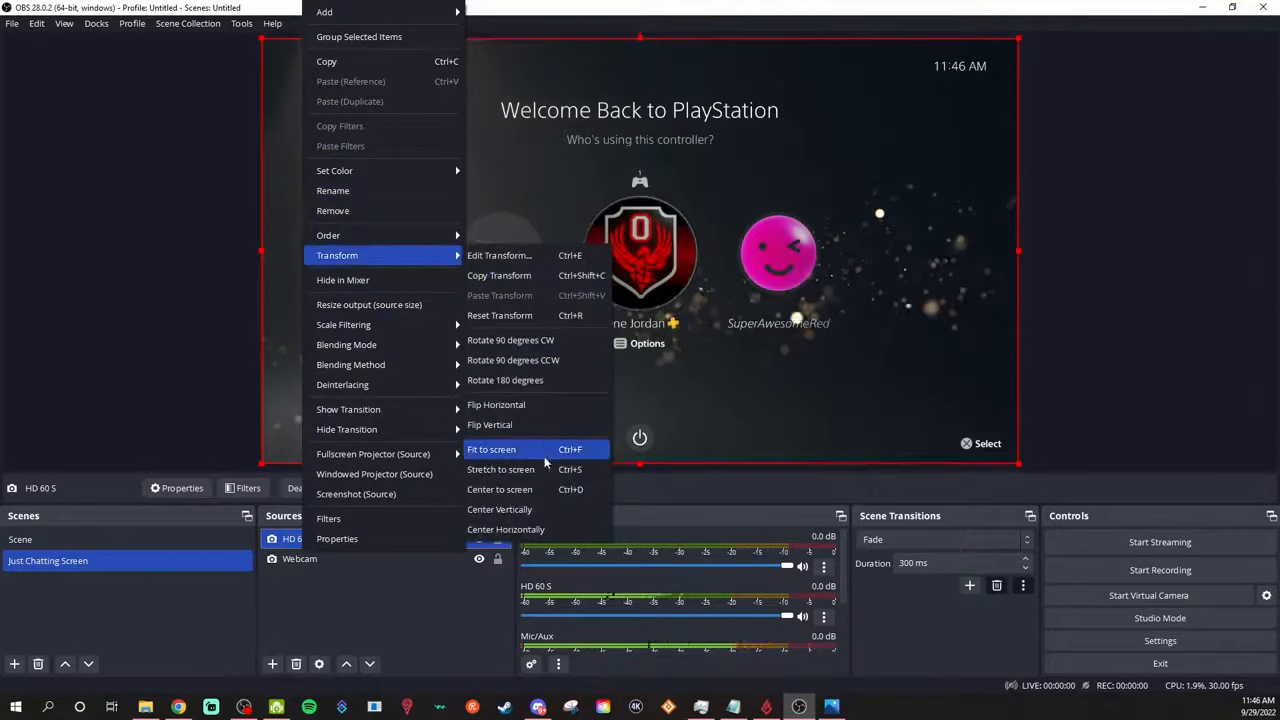
{"action": "left_click", "coordinate": [499, 255]}
{"action": "type", "text": "9"}
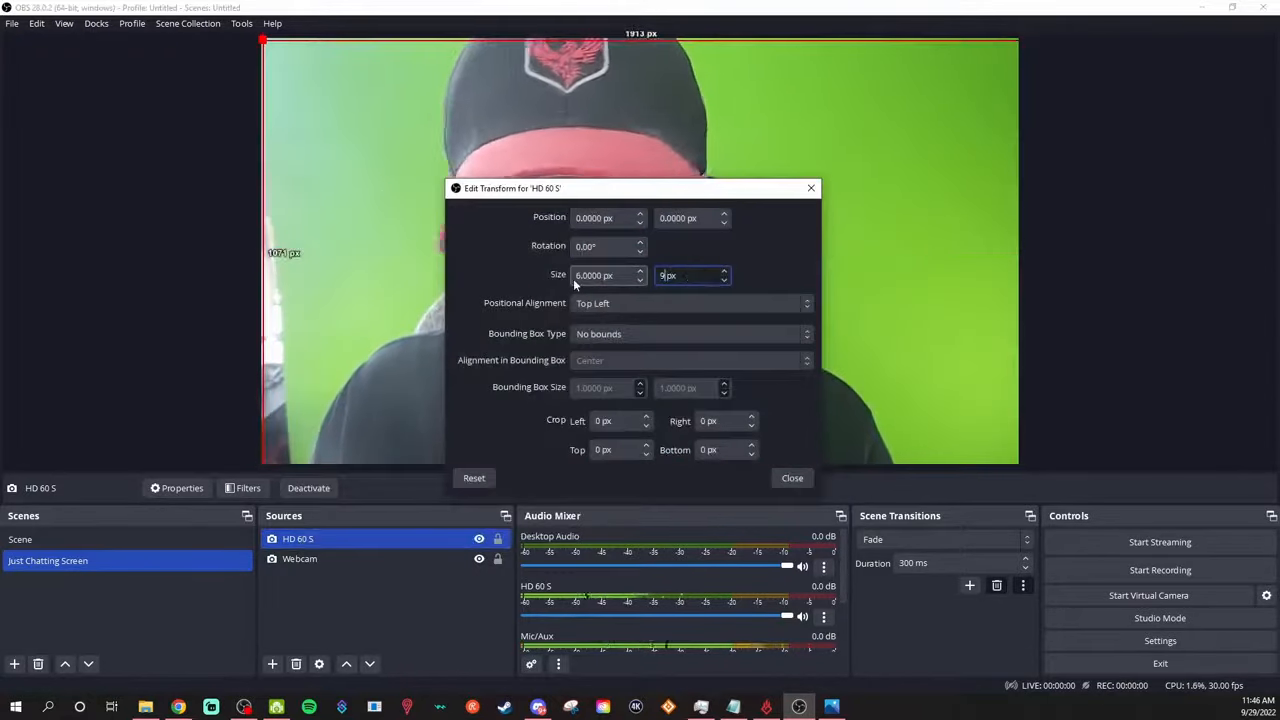
{"action": "left_click", "coordinate": [791, 477]}
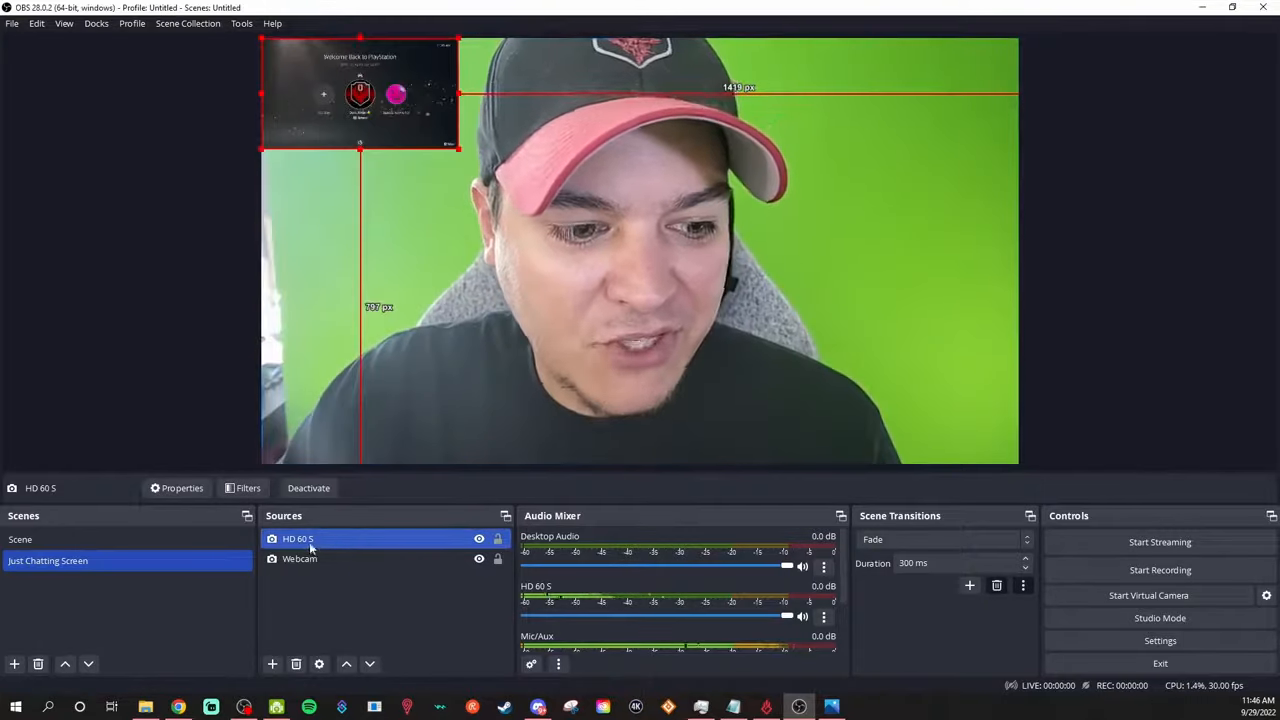
{"action": "right_click", "coordinate": [297, 538]}
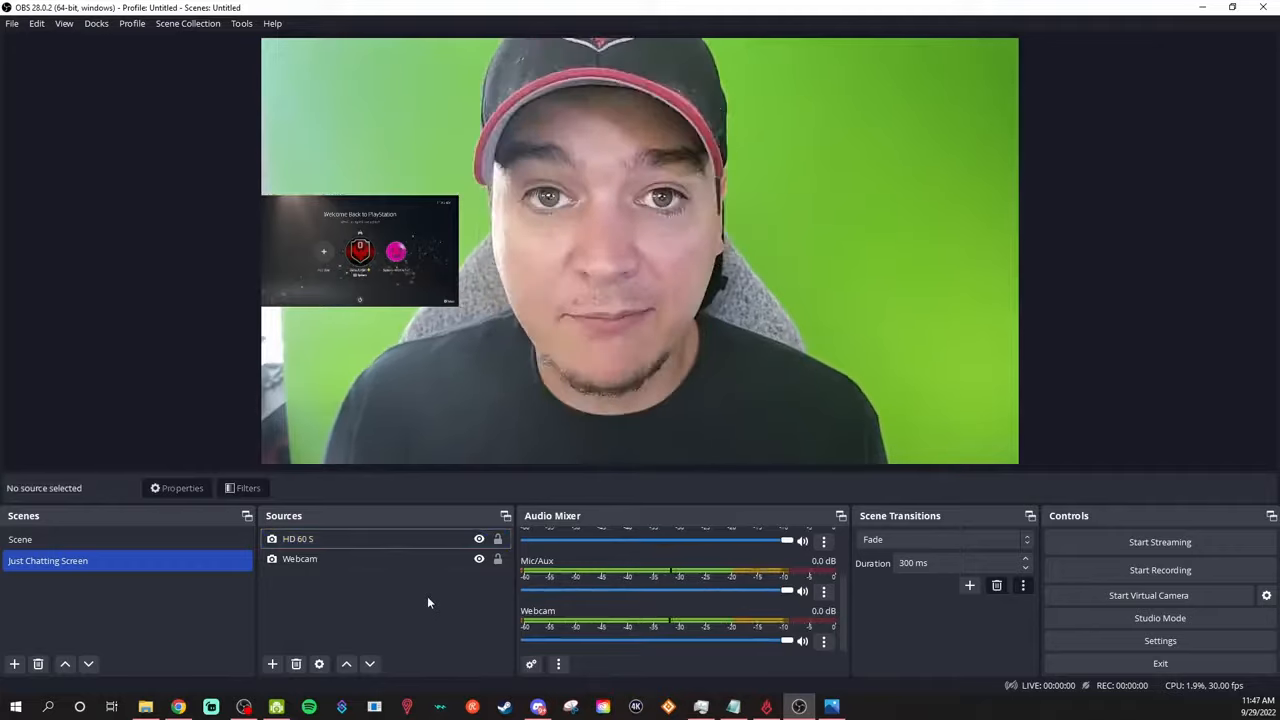
Add the existing HD 60 S capture to Scene, then return to Just Chatting Screen
{"action": "left_click", "coordinate": [20, 539]}
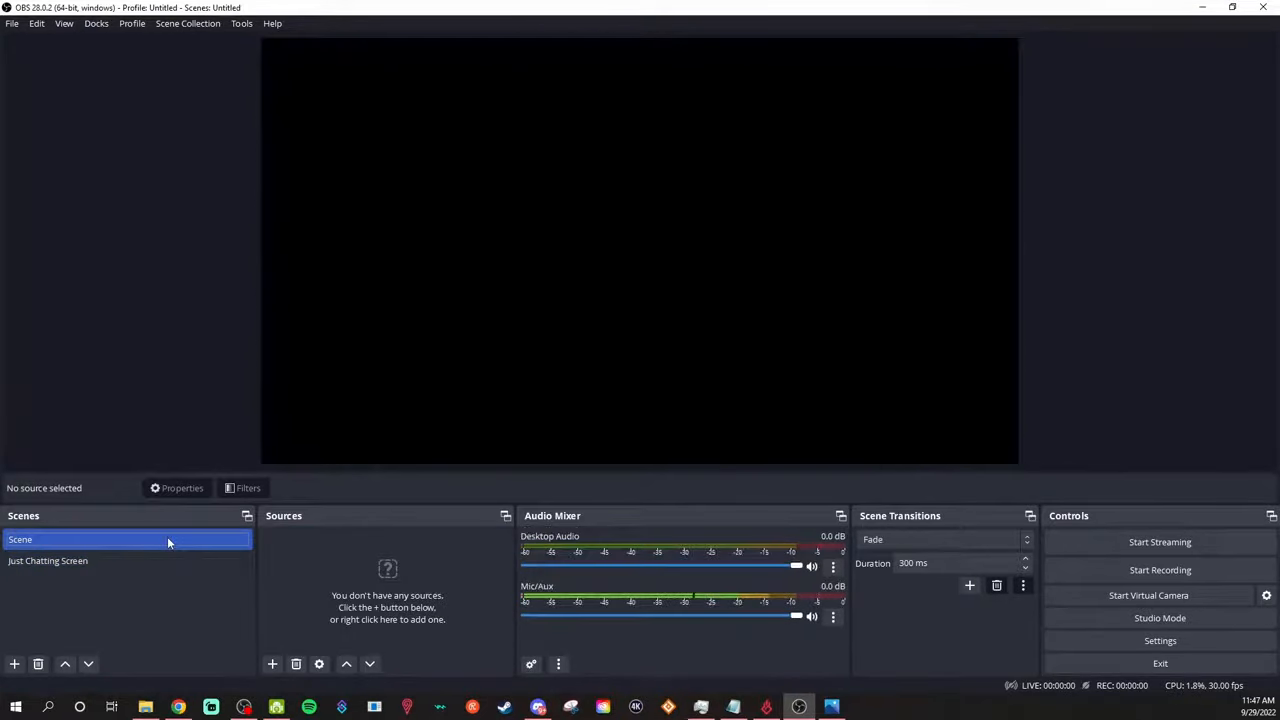
{"action": "left_click", "coordinate": [272, 663]}
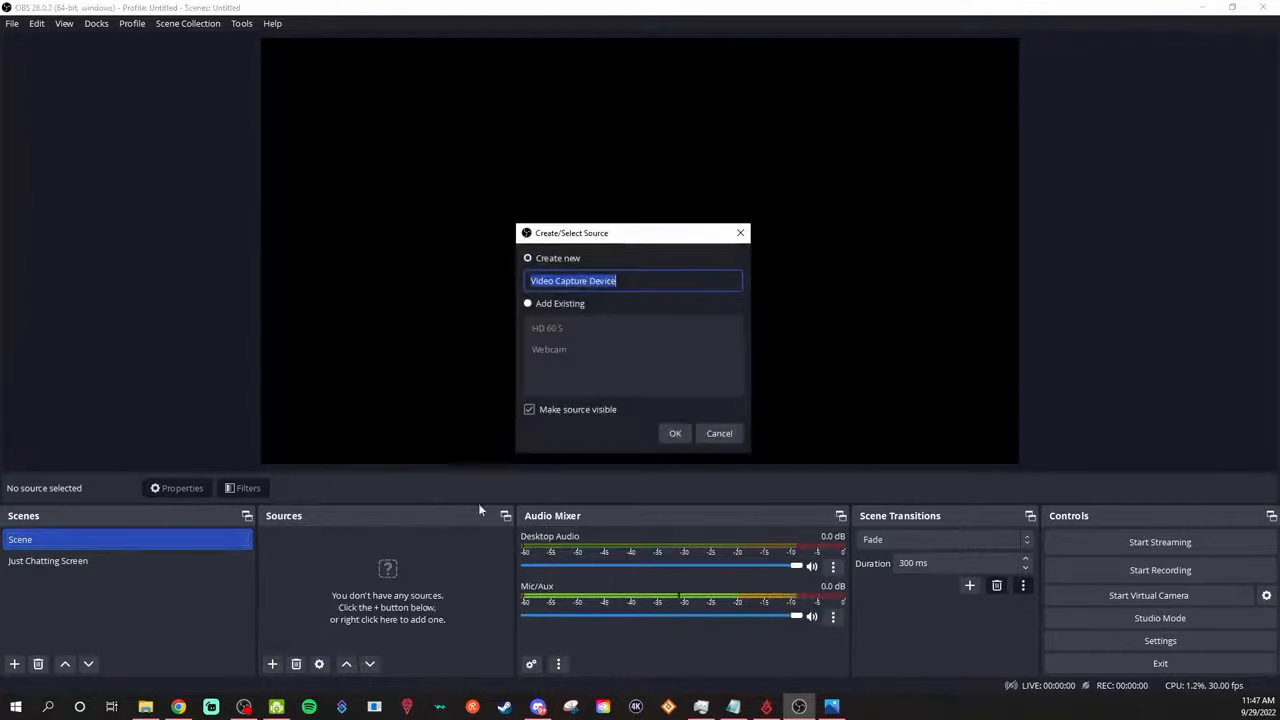
{"action": "left_click", "coordinate": [549, 349]}
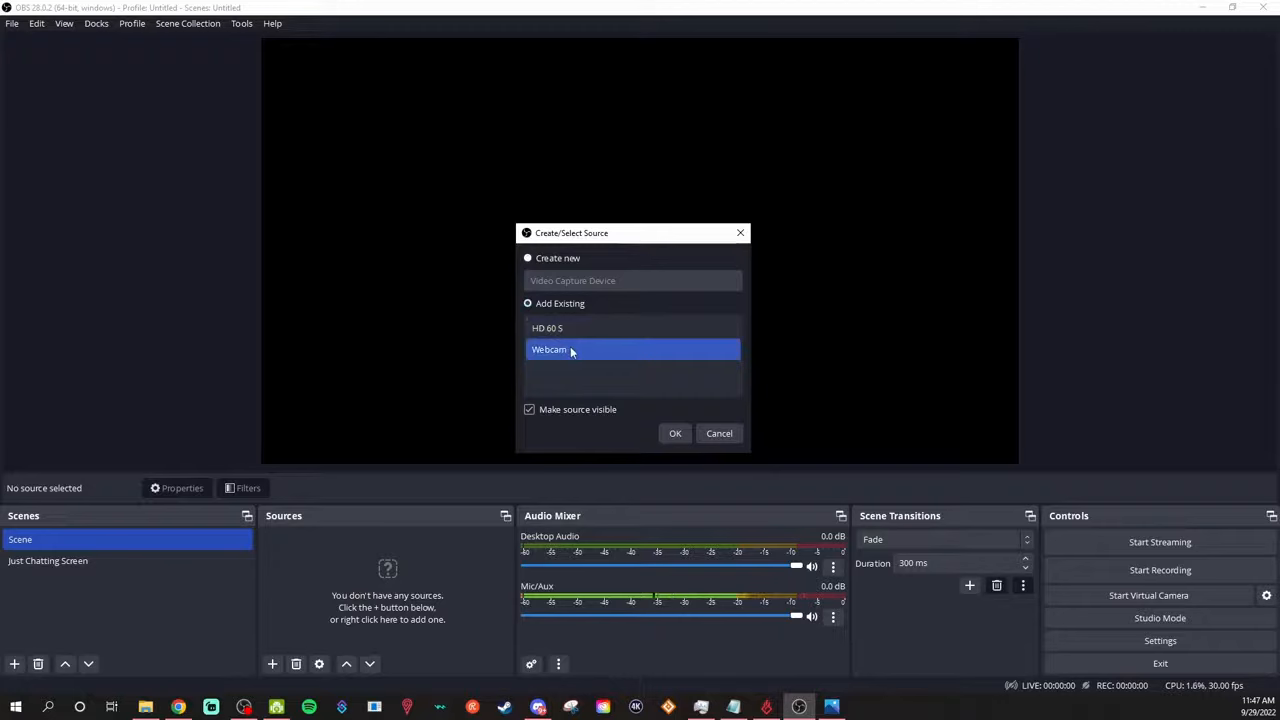
{"action": "left_click", "coordinate": [547, 327]}
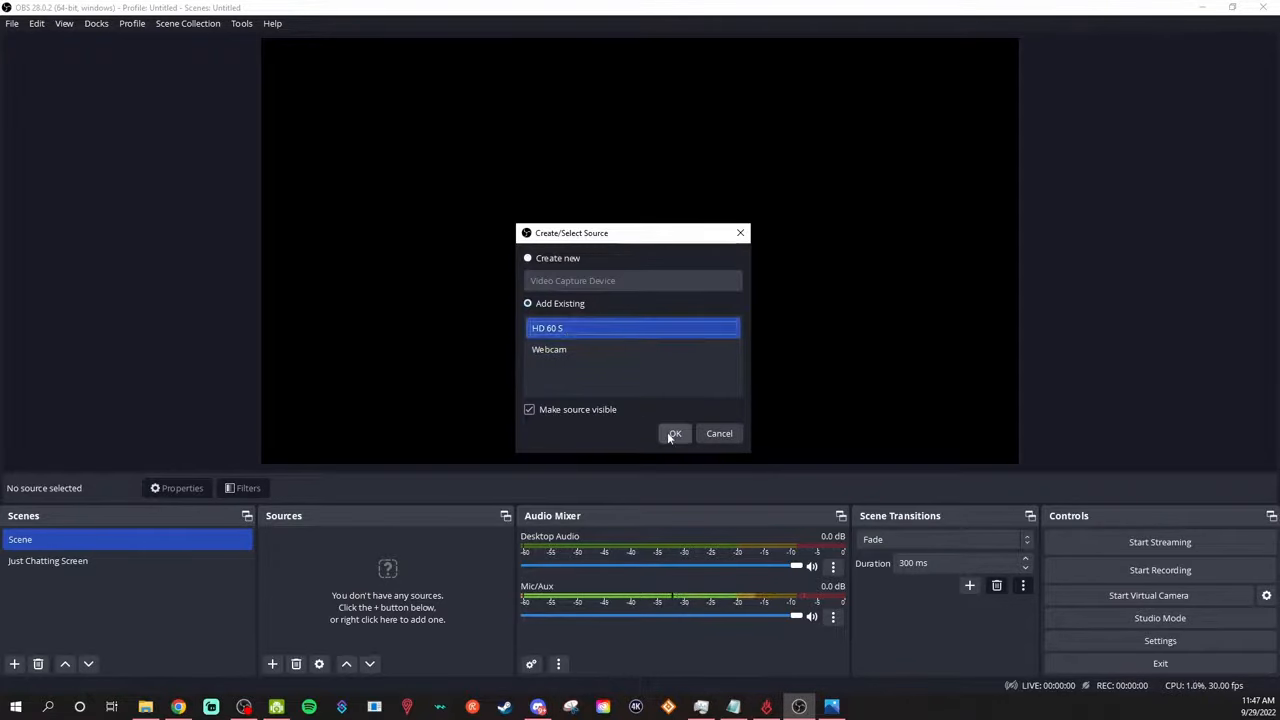
{"action": "left_click", "coordinate": [674, 433]}
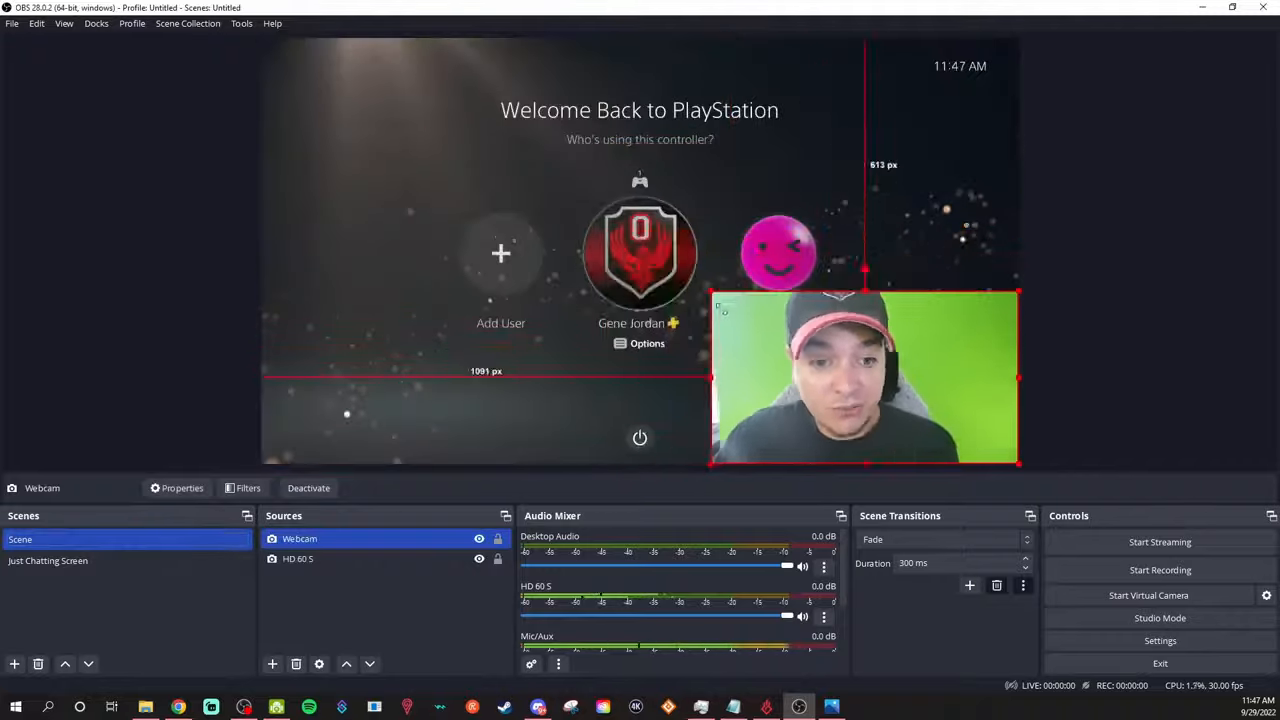
{"action": "left_click", "coordinate": [47, 560]}
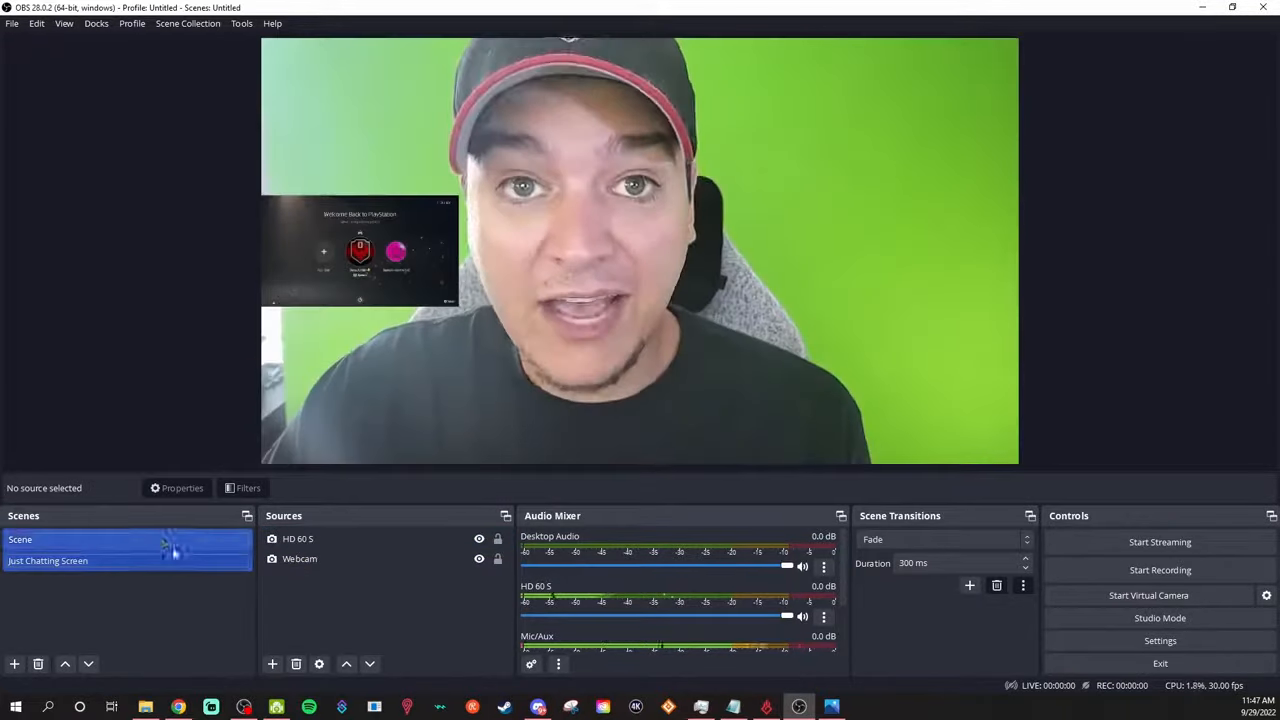
{"action": "left_click", "coordinate": [47, 560]}
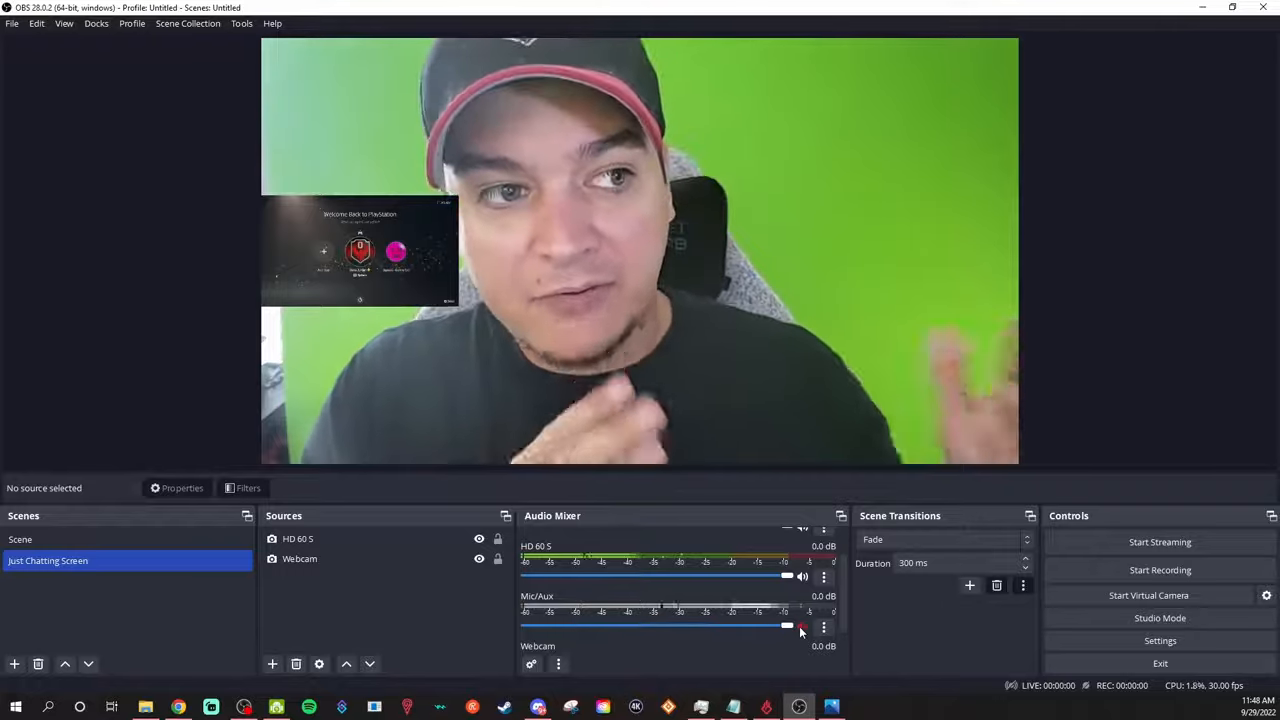
Add an Audio Input Capture source named Beacn Mic
{"action": "left_click", "coordinate": [272, 664]}
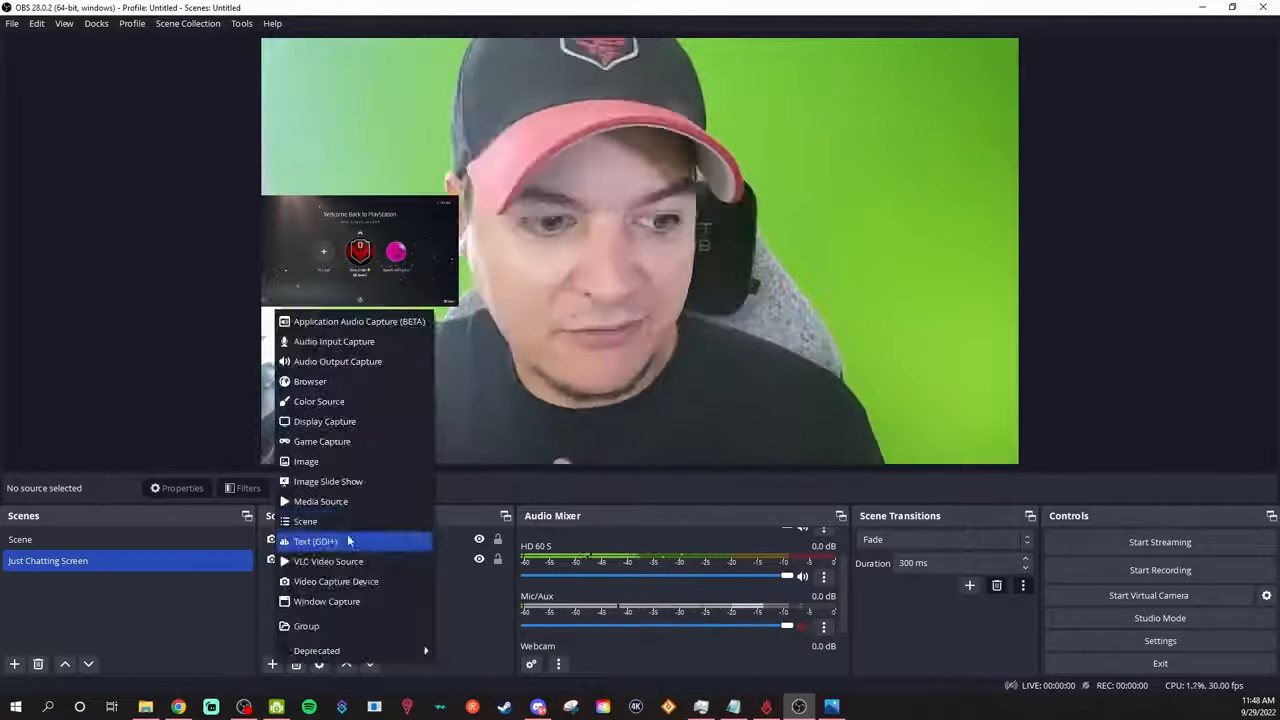
{"action": "mouse_move", "coordinate": [338, 361]}
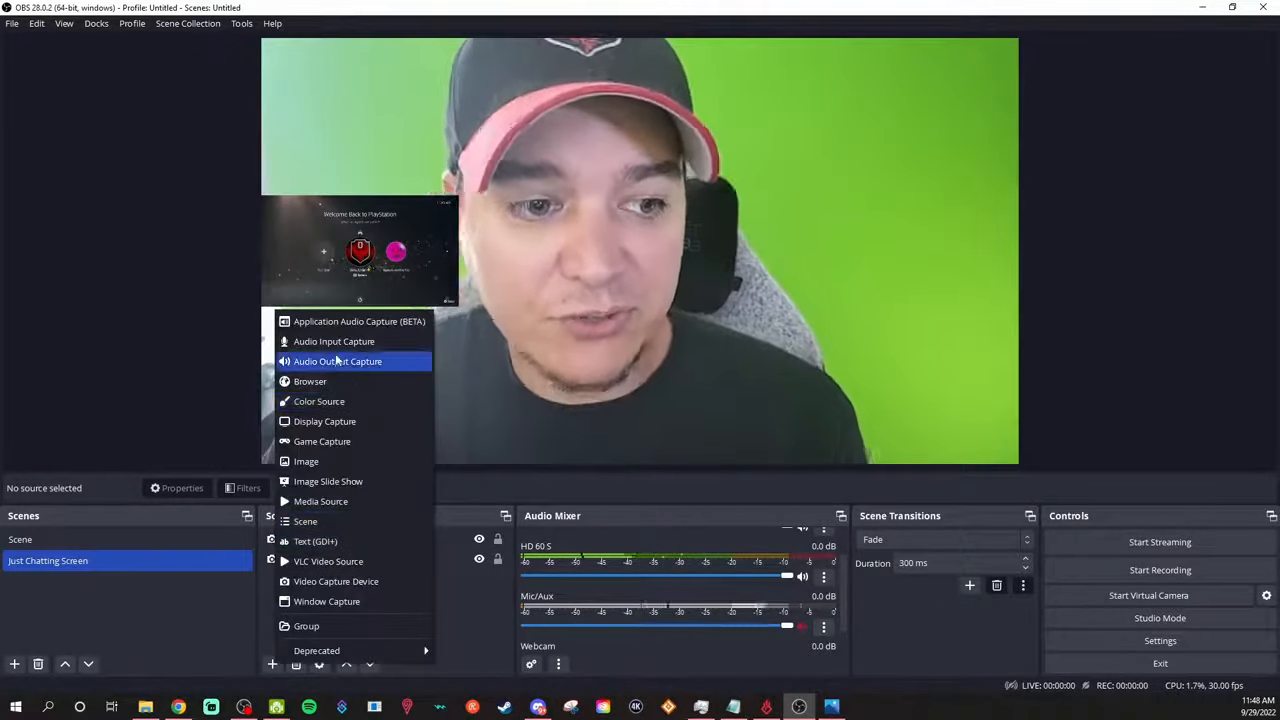
{"action": "mouse_move", "coordinate": [334, 341]}
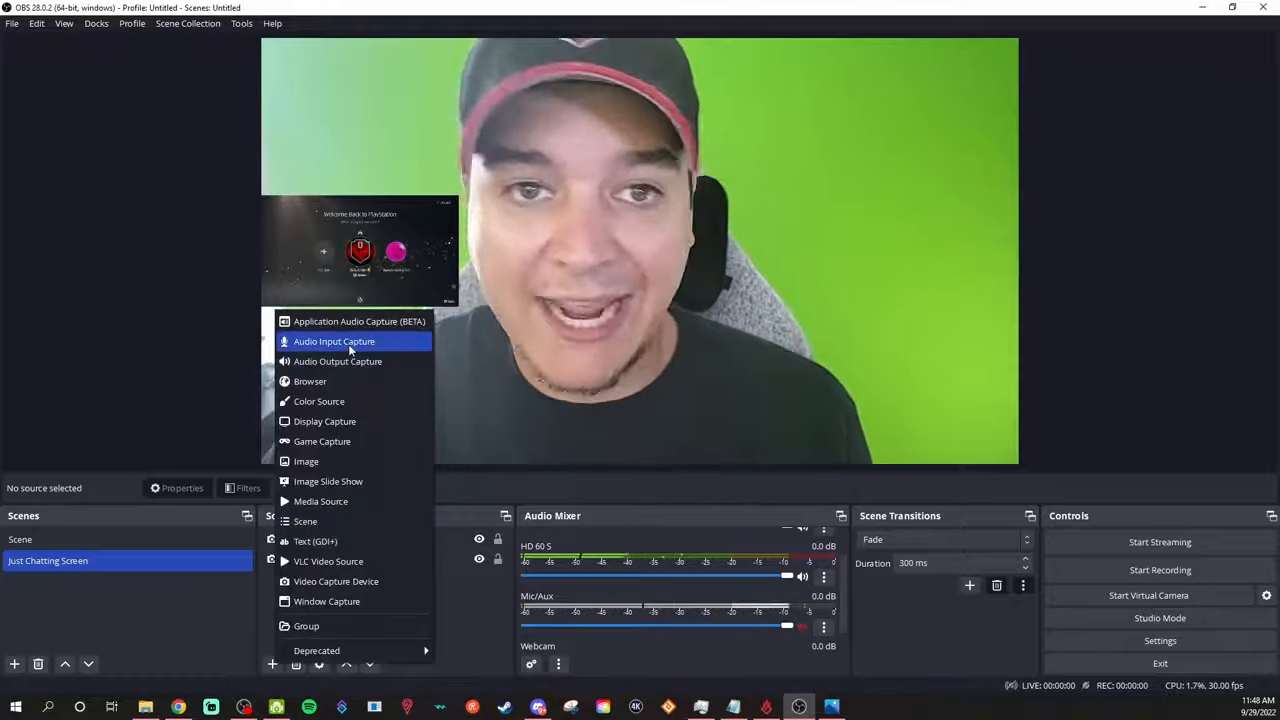
{"action": "left_click", "coordinate": [334, 341]}
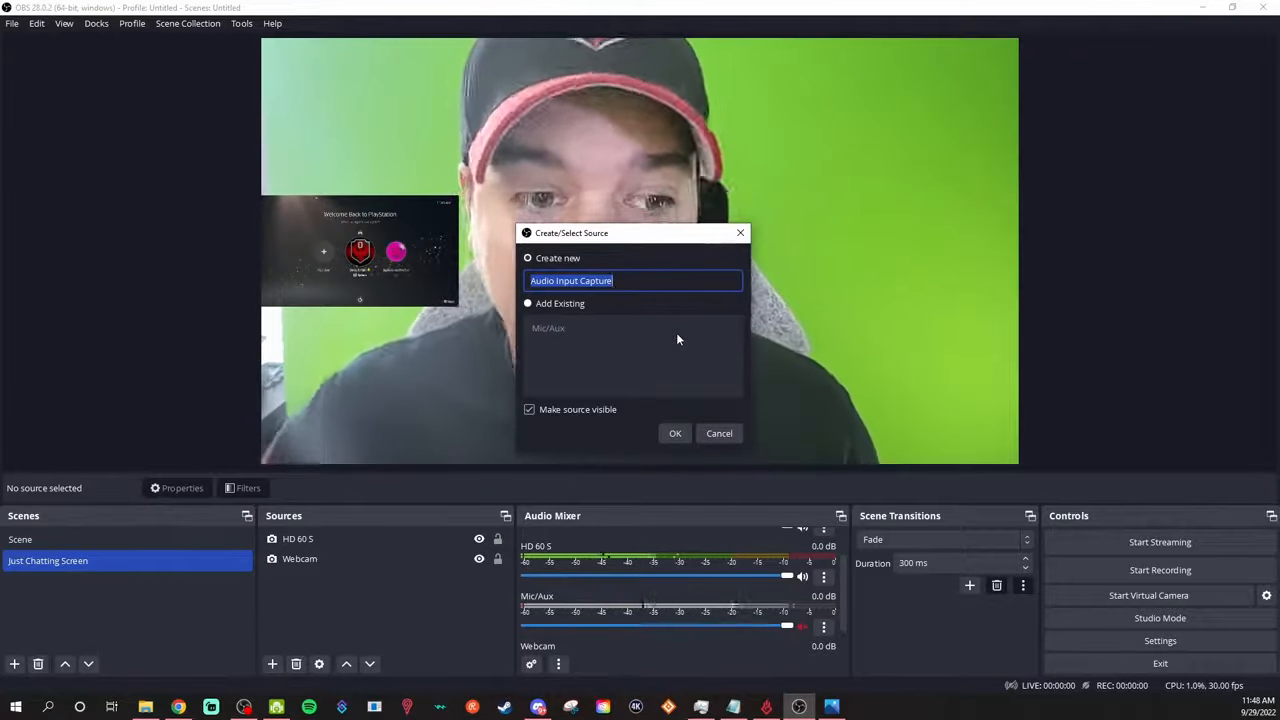
{"action": "left_click", "coordinate": [675, 433]}
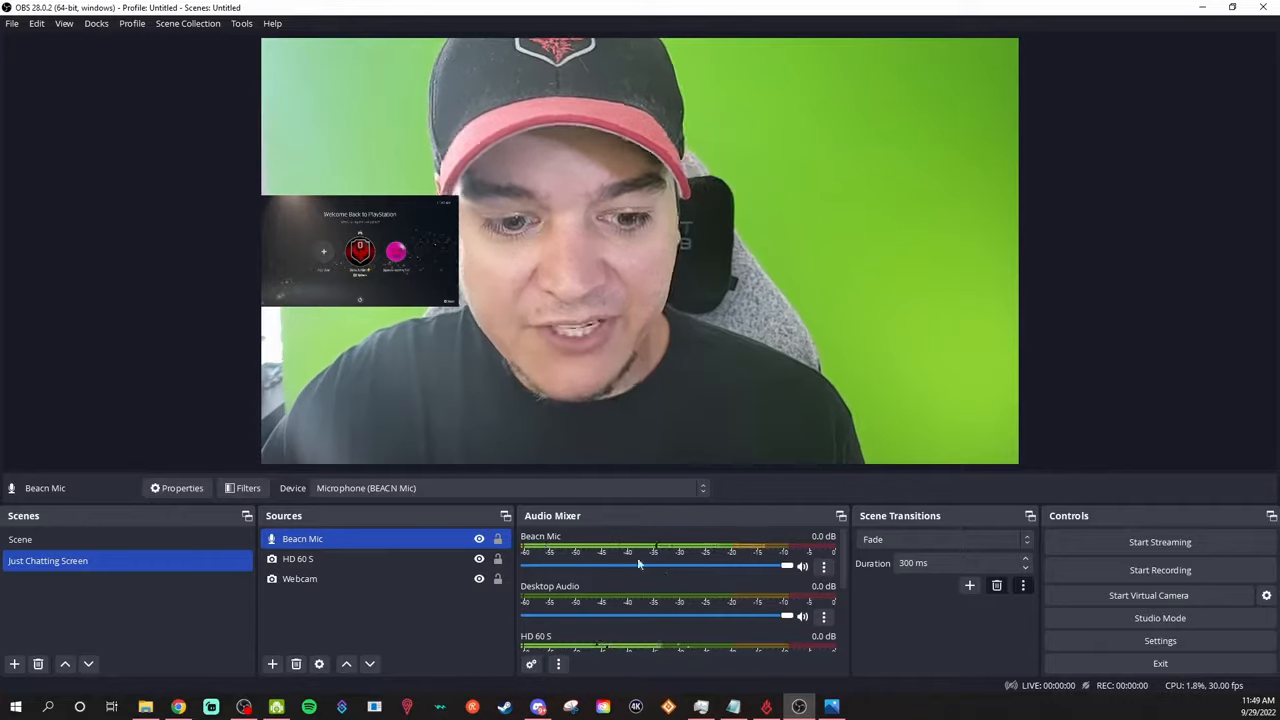
Add a second Audio Input Capture source named HyperX Quadcast
{"action": "left_click", "coordinate": [272, 663]}
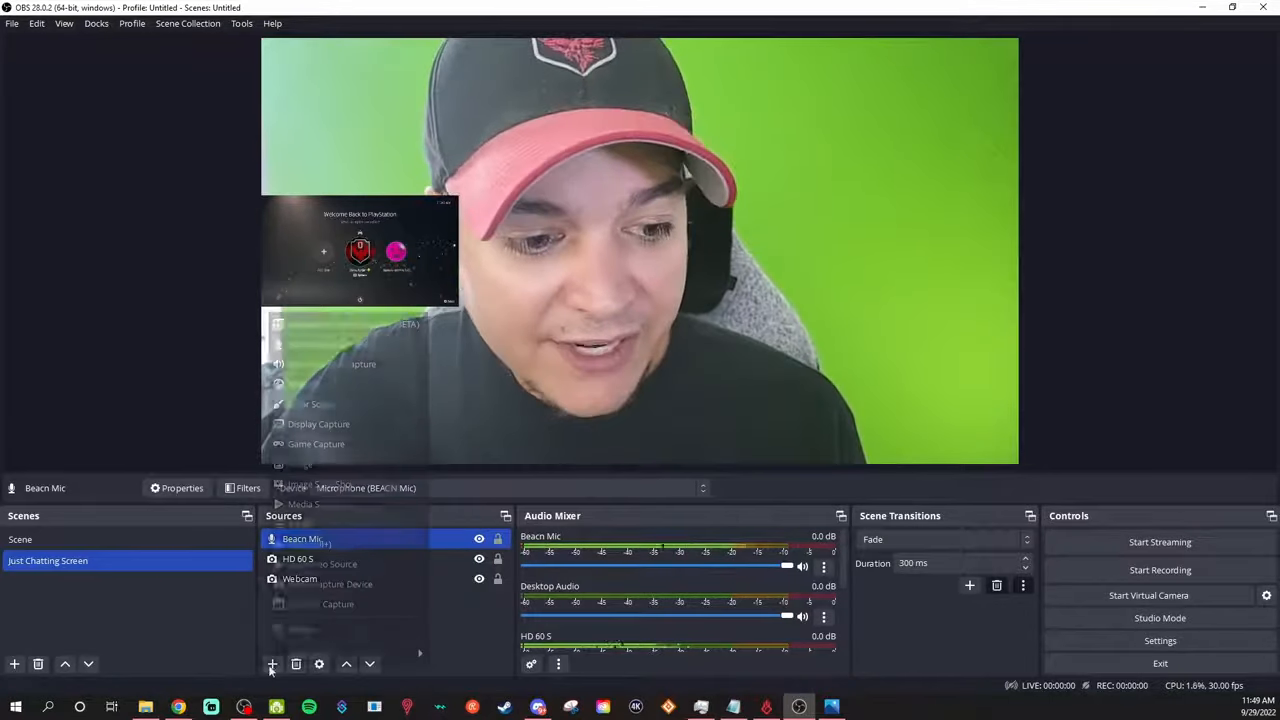
{"action": "left_click", "coordinate": [272, 663]}
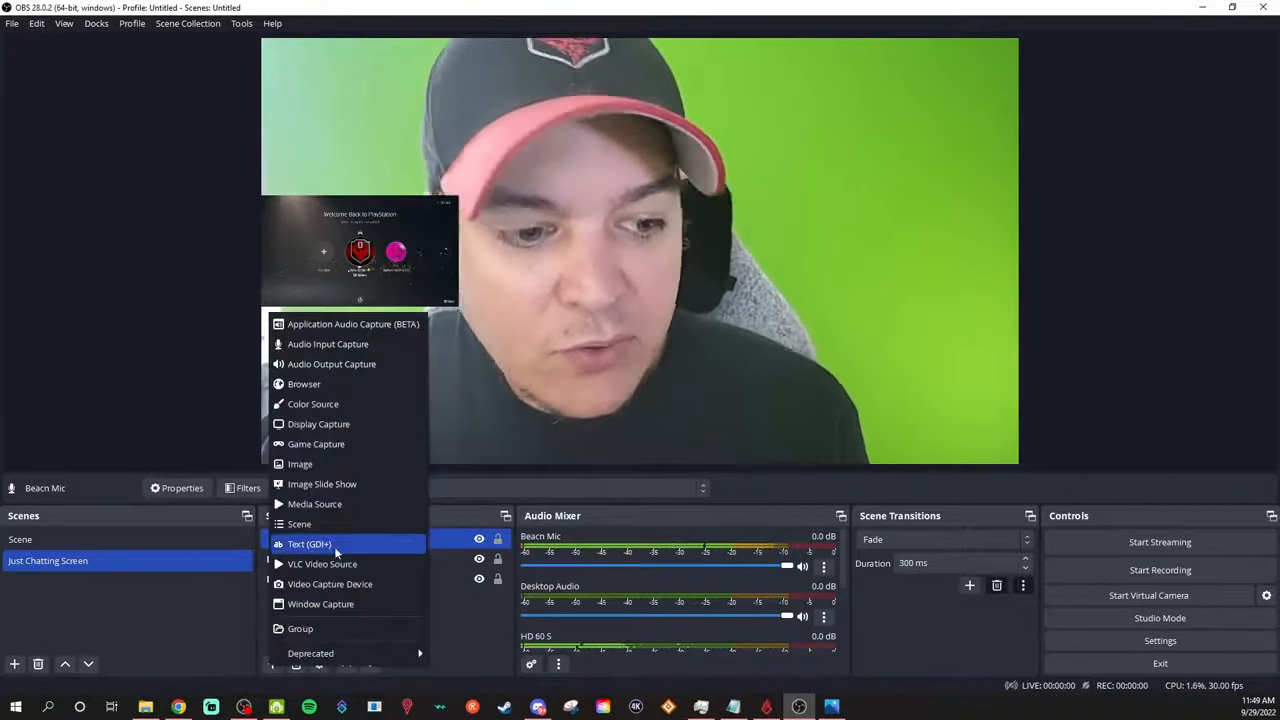
{"action": "mouse_move", "coordinate": [303, 383]}
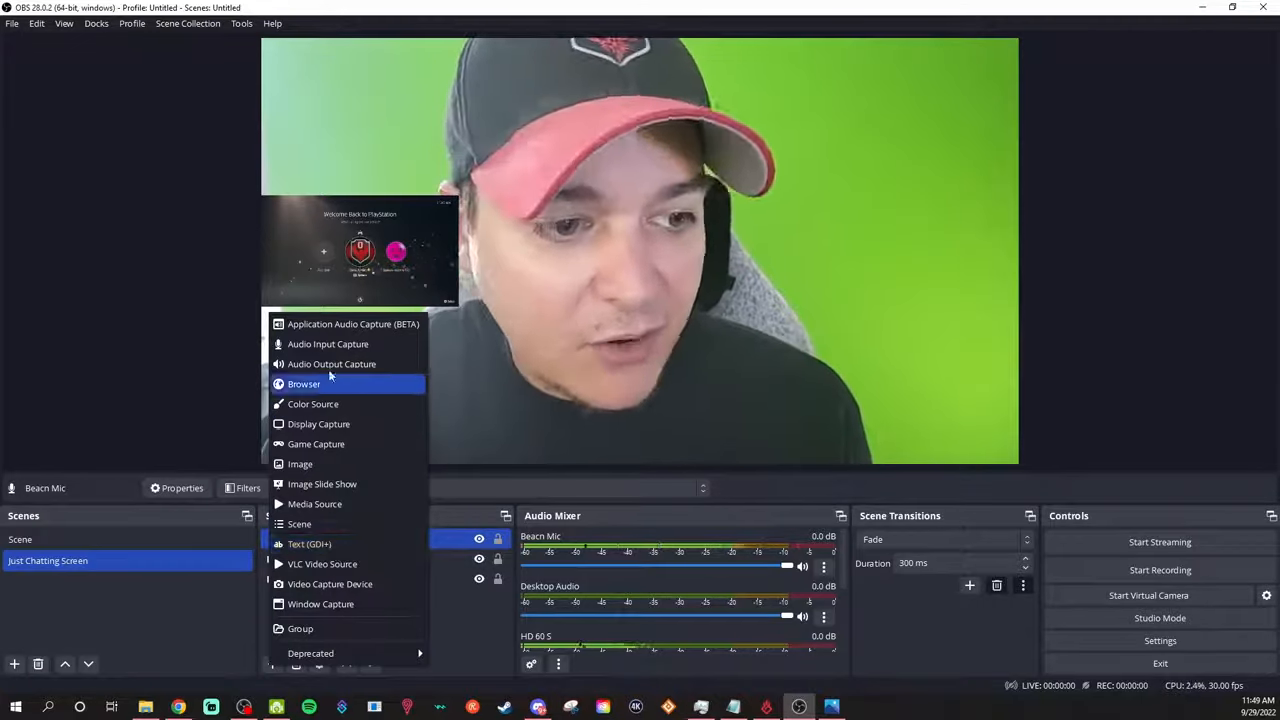
{"action": "left_click", "coordinate": [327, 344]}
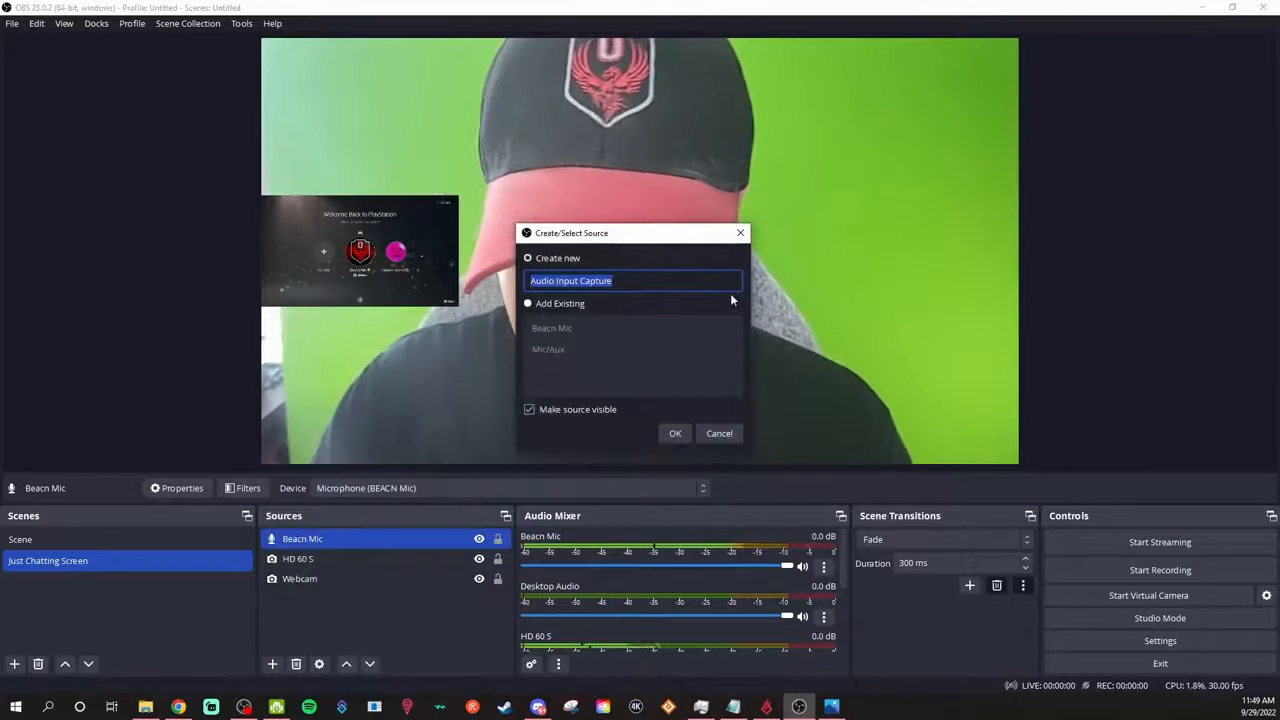
{"action": "type", "text": "HyperX Quad"}
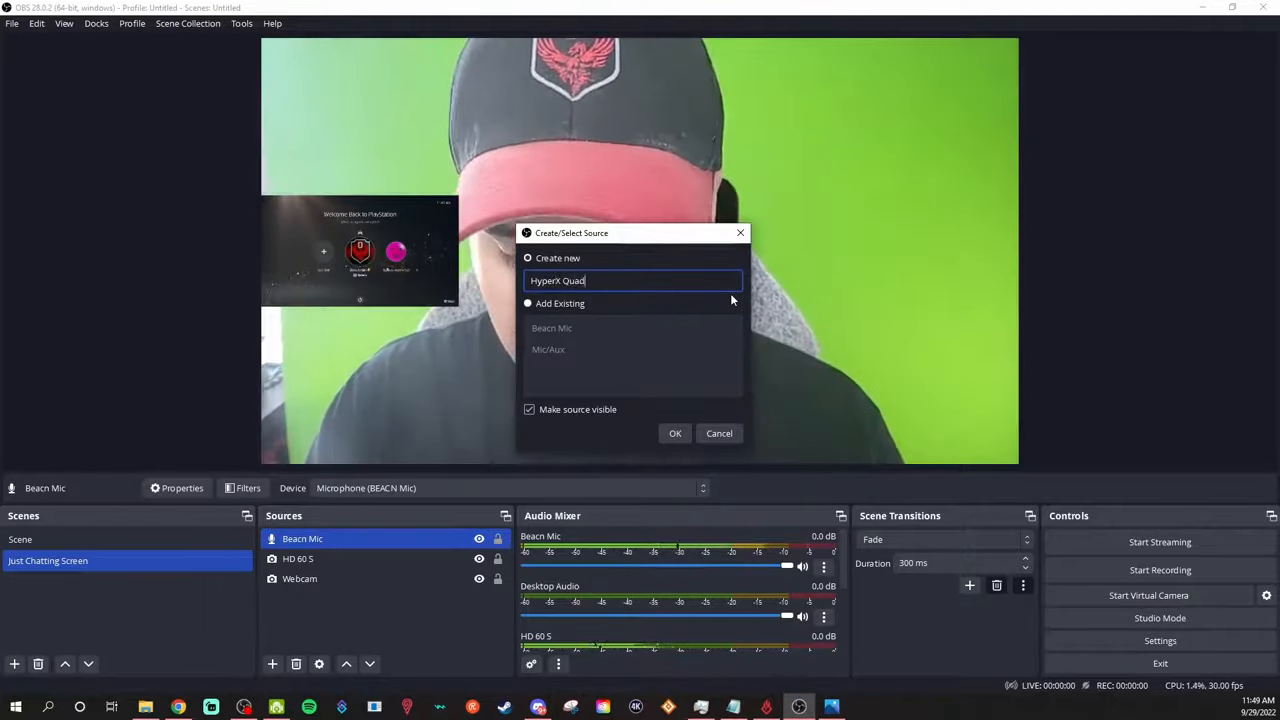
{"action": "type", "text": "cast"}
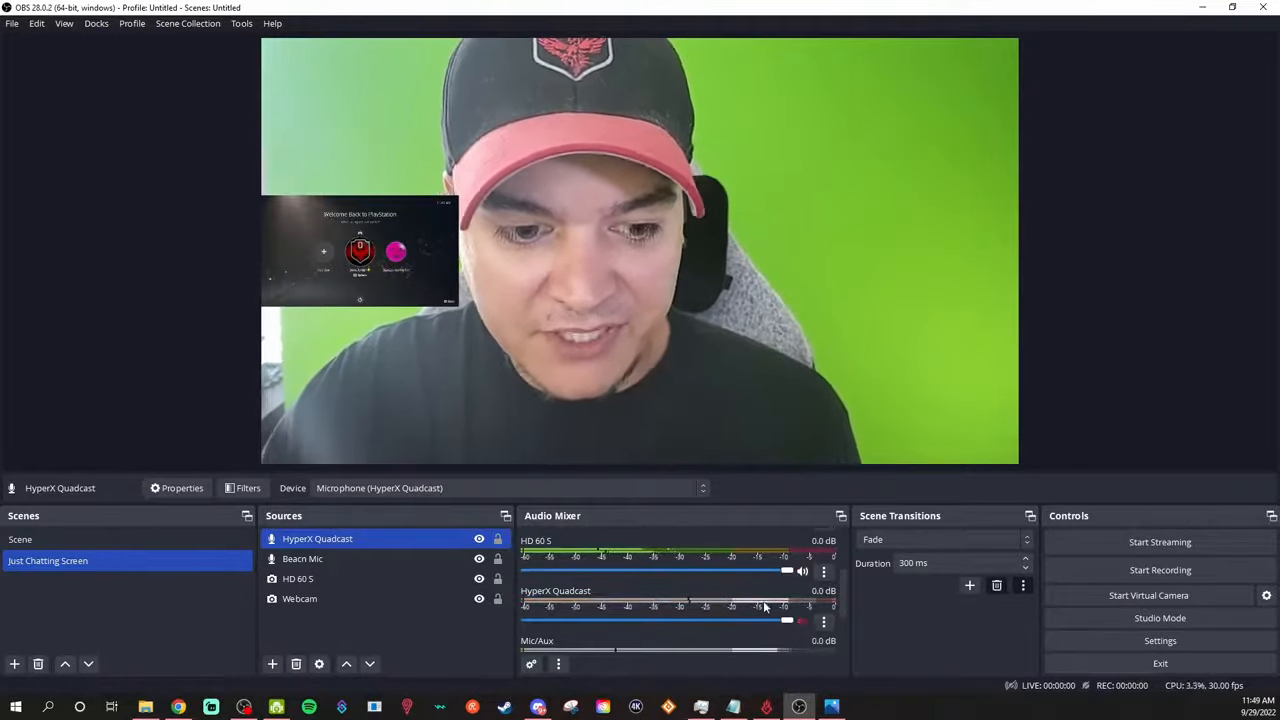
Add the existing Beacn Mic to Scene, then return to Just Chatting Screen
{"action": "left_click", "coordinate": [20, 539]}
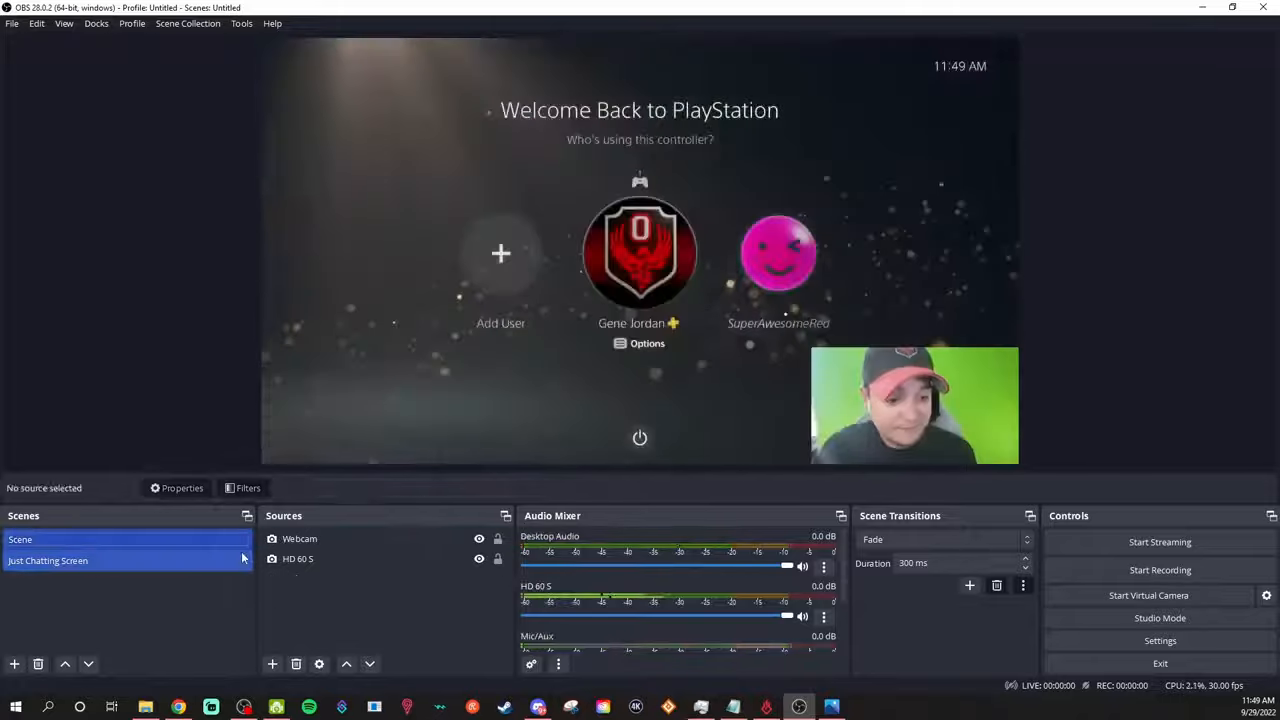
{"action": "left_click", "coordinate": [20, 539]}
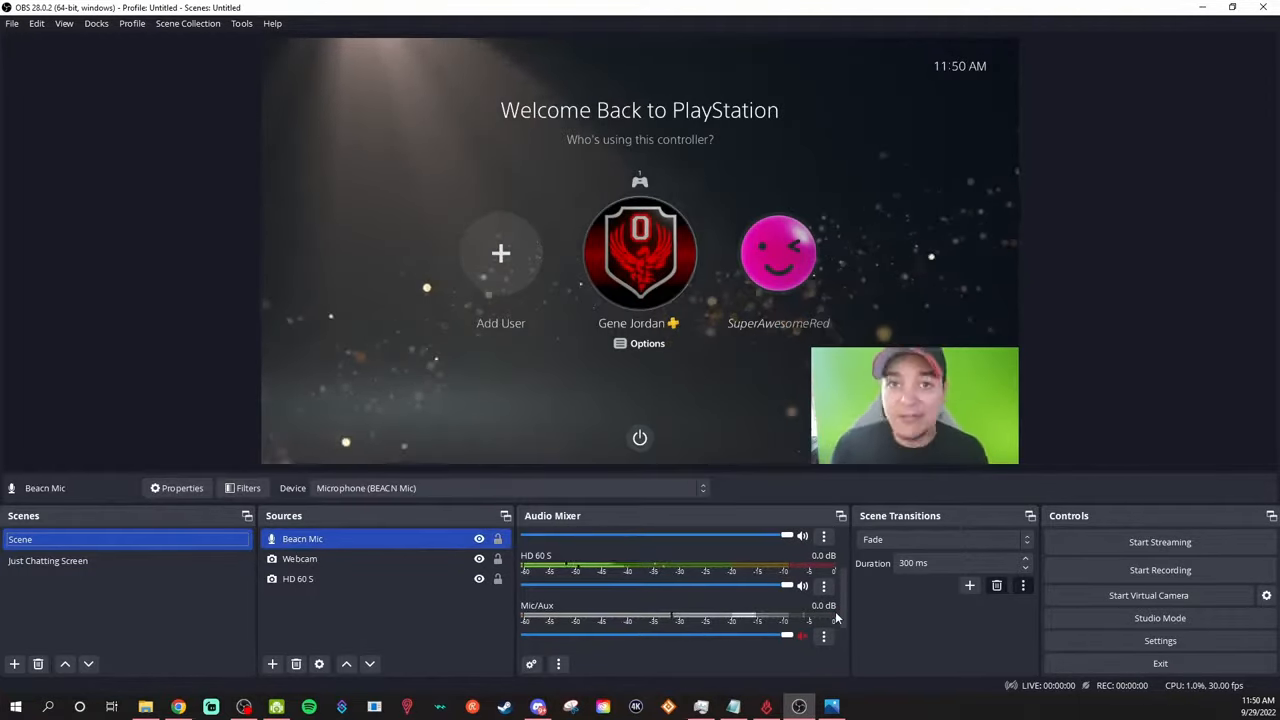
{"action": "left_click", "coordinate": [47, 560]}
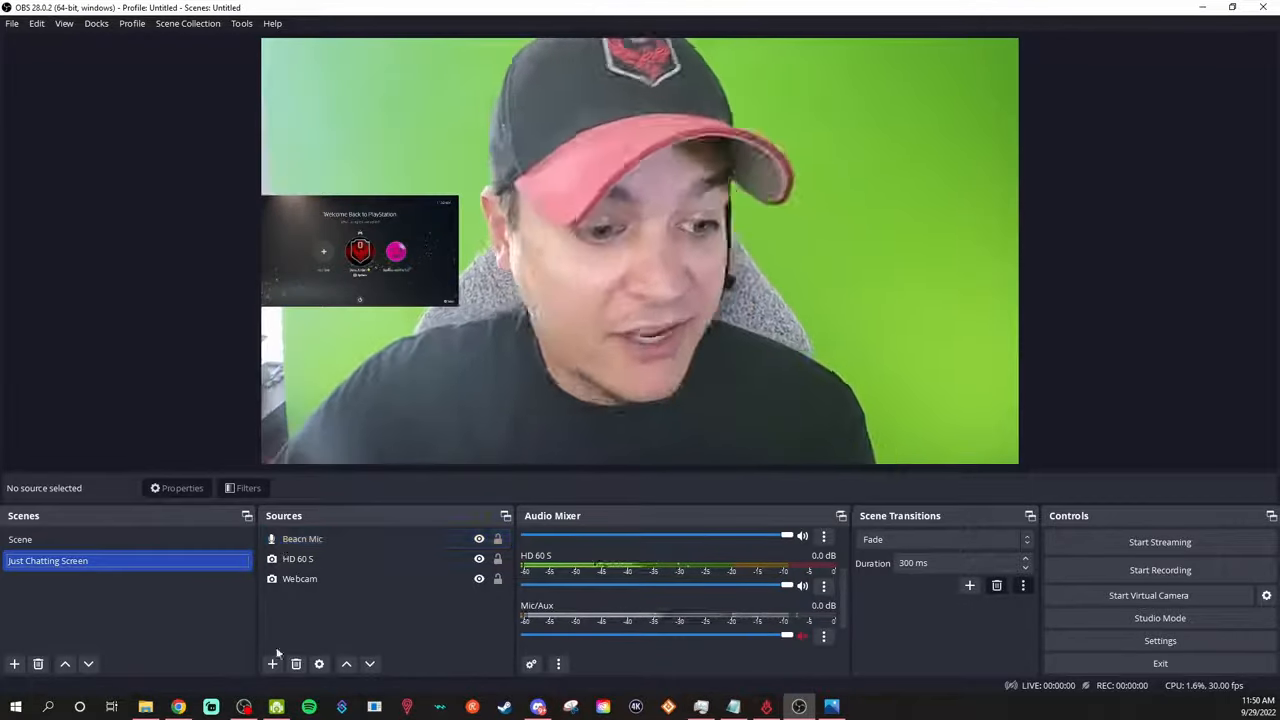
Set the Jackbox Games capture to the specific window The Jackbox Party Pack 8
{"action": "left_click", "coordinate": [272, 663]}
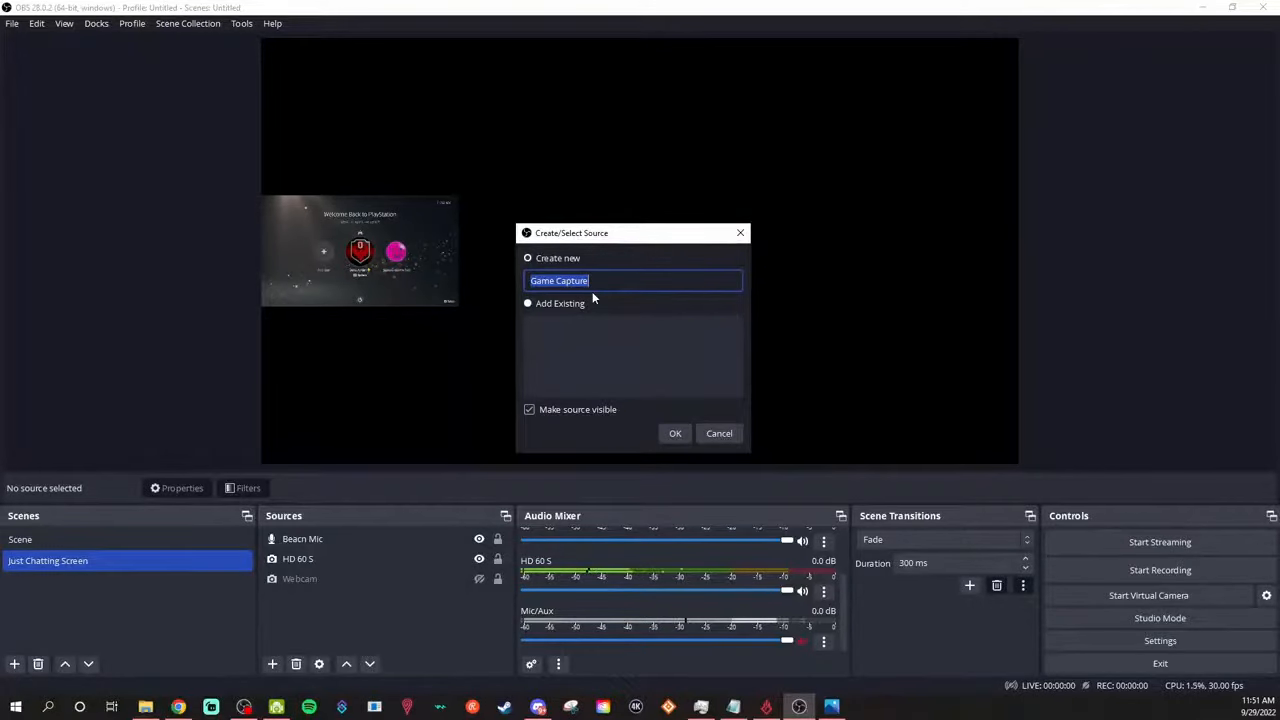
{"action": "type", "text": "Desty"}
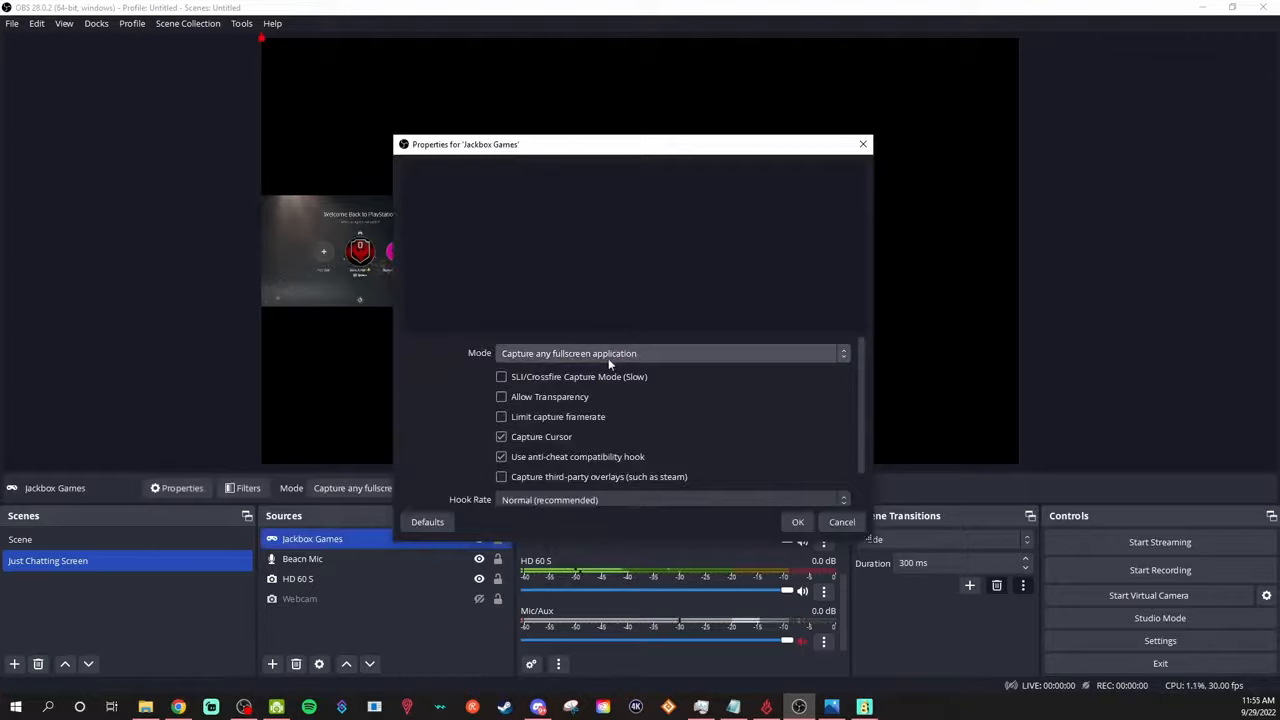
{"action": "left_click", "coordinate": [797, 521]}
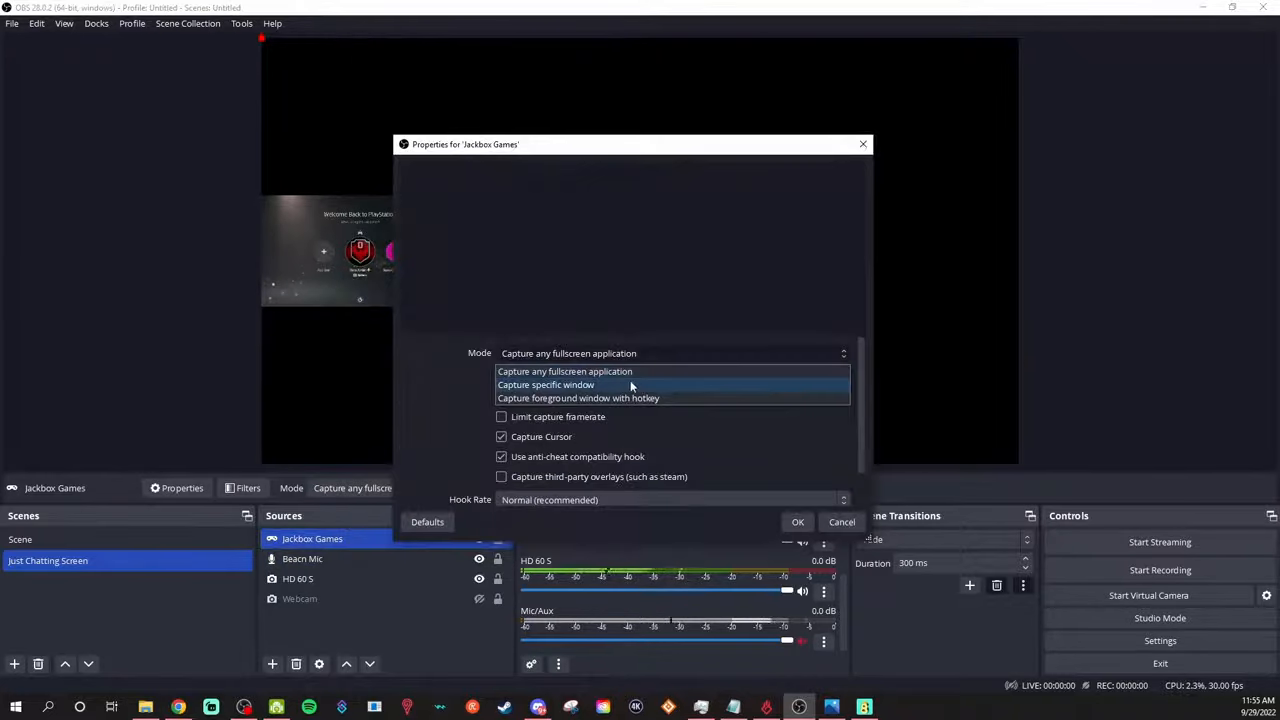
{"action": "left_click", "coordinate": [545, 384]}
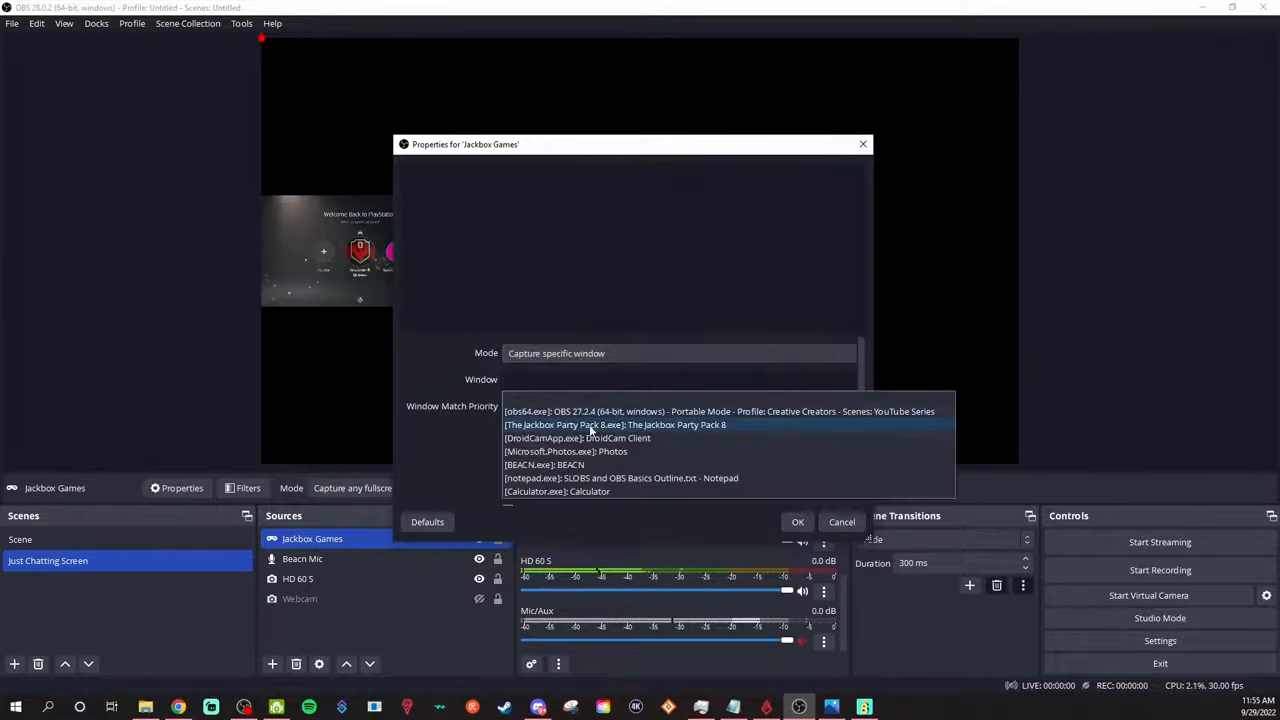
{"action": "left_click", "coordinate": [614, 424]}
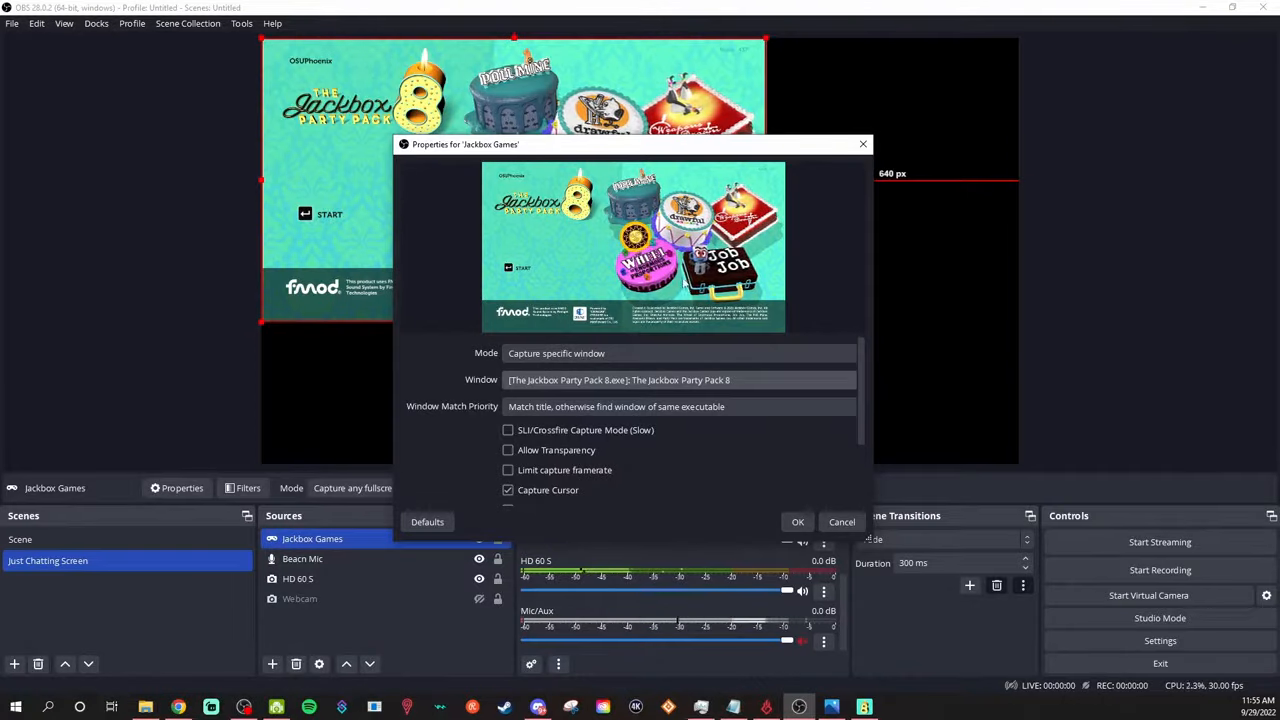
{"action": "left_click", "coordinate": [797, 521]}
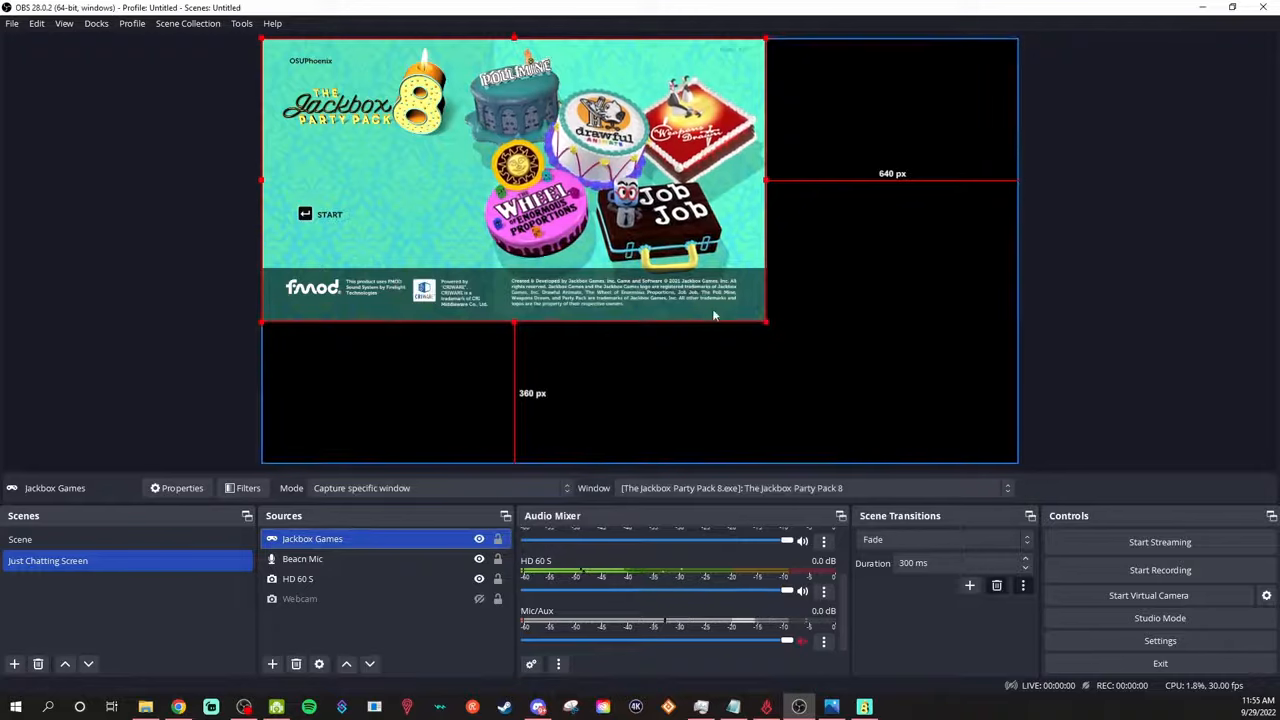
Enlarge the Jackbox game capture and fit it to fill the whole canvas
{"action": "left_click_drag", "start_coordinate": [765, 322], "coordinate": [1013, 462]}
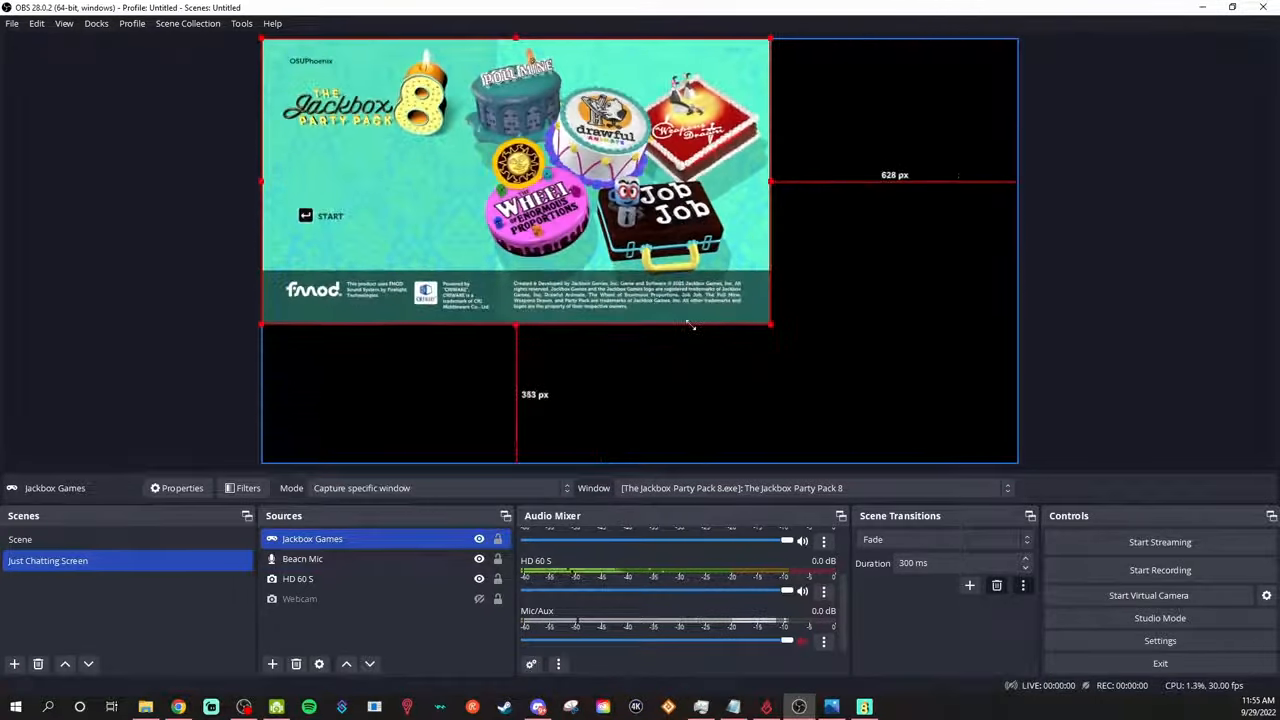
{"action": "right_click", "coordinate": [312, 538]}
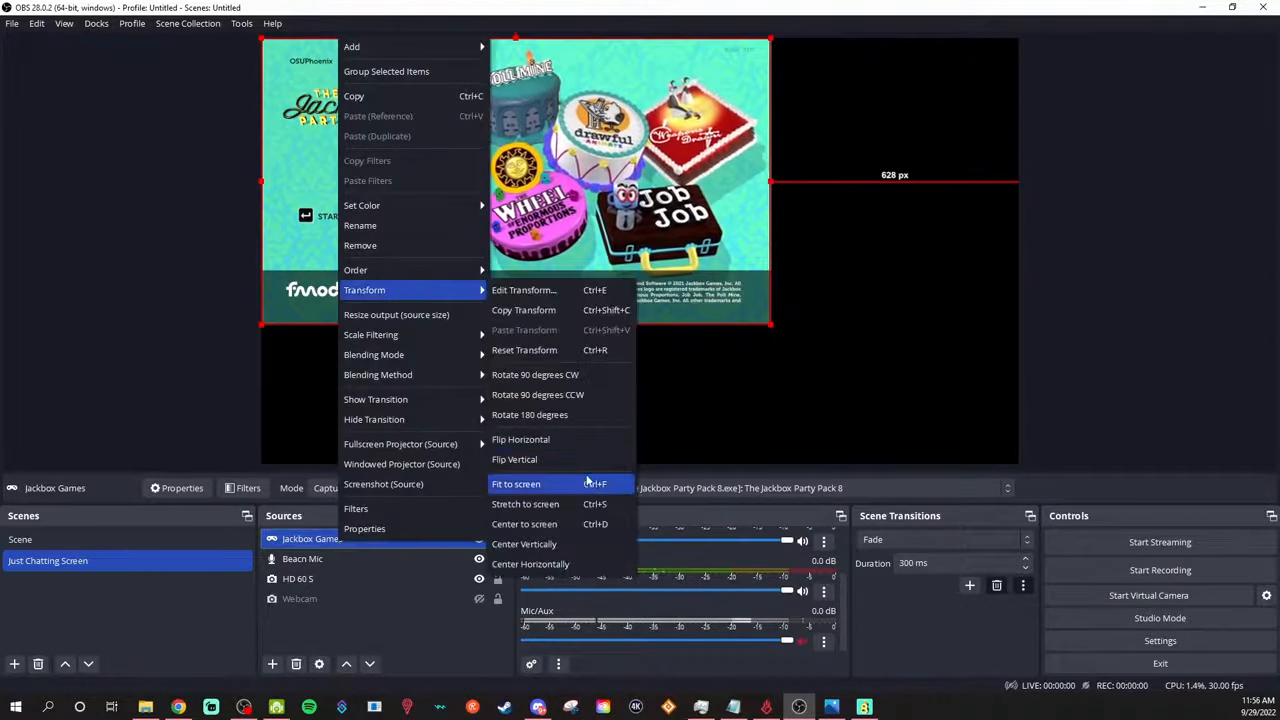
{"action": "left_click", "coordinate": [516, 484]}
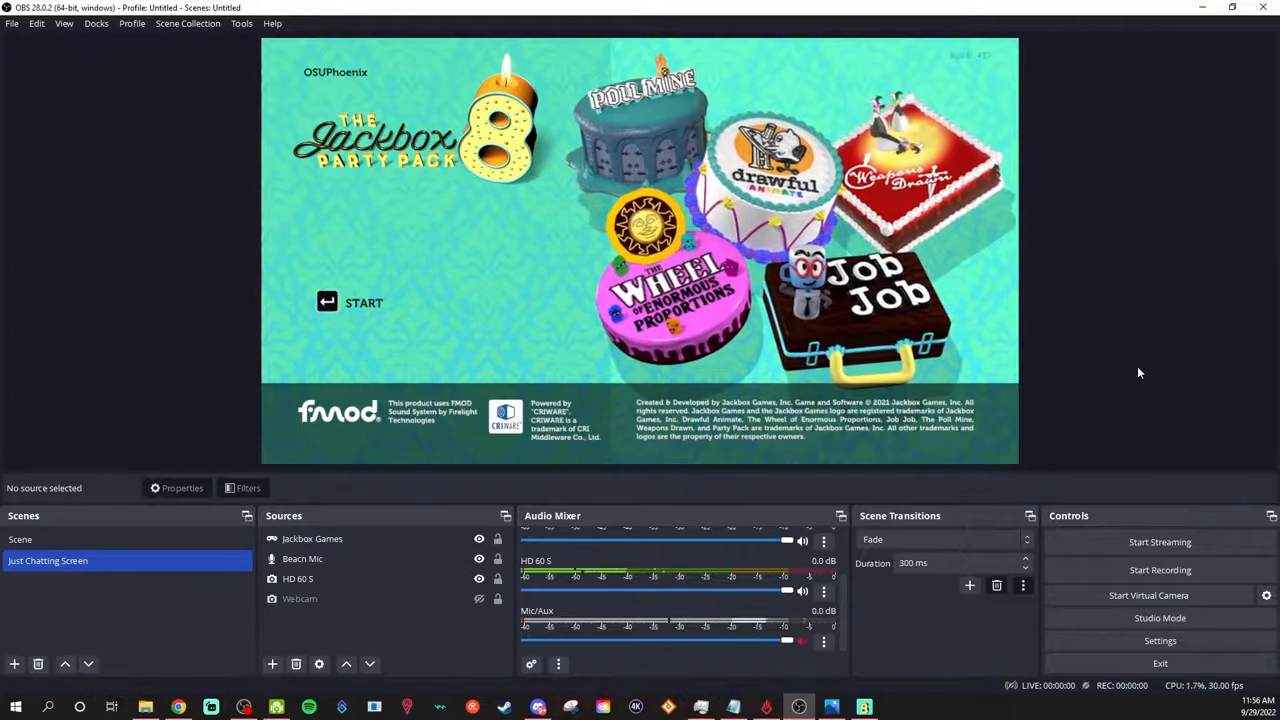
Move the HD 60 S source above the Jackbox capture and toggle its visibility
{"action": "left_click", "coordinate": [298, 578]}
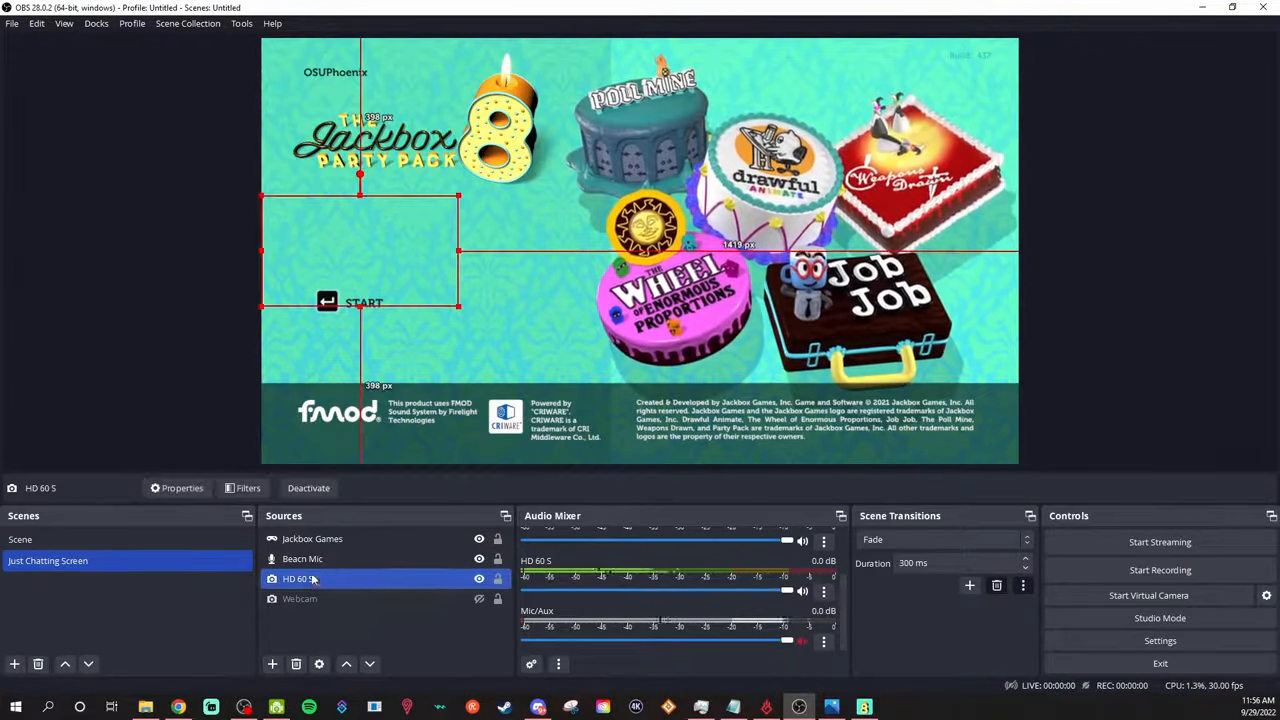
{"action": "left_click", "coordinate": [312, 539]}
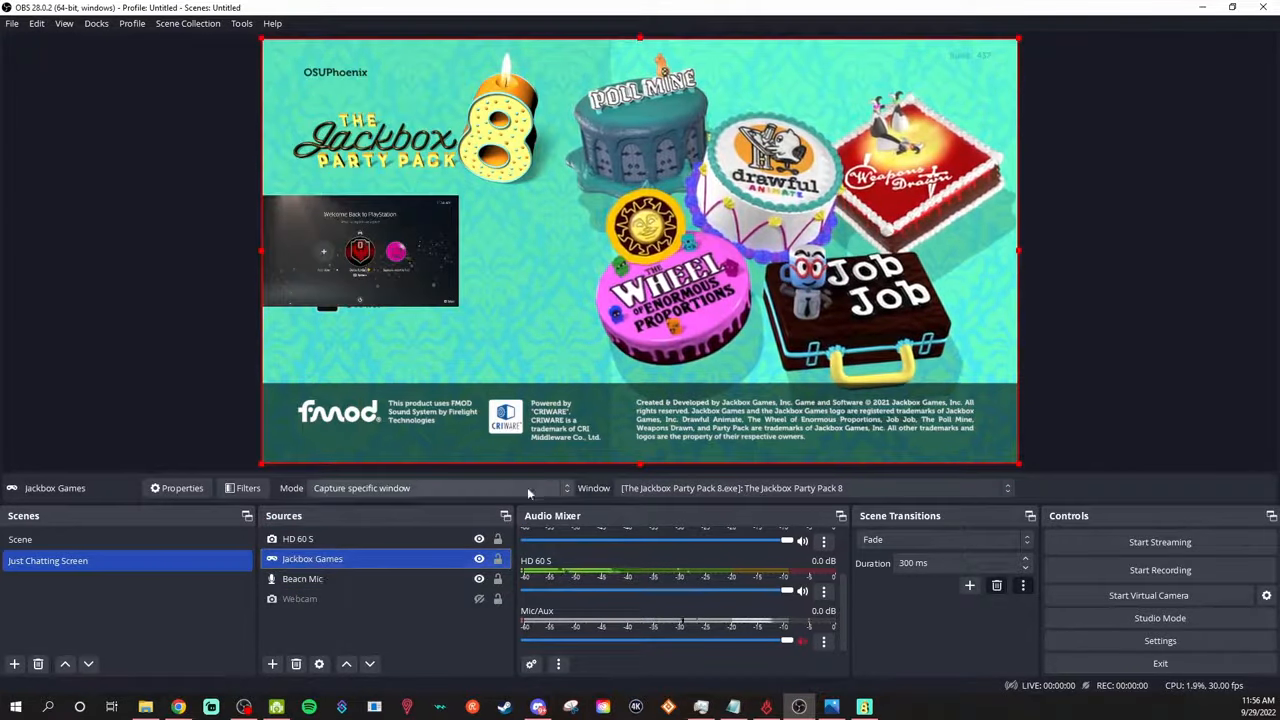
{"action": "left_click", "coordinate": [300, 598]}
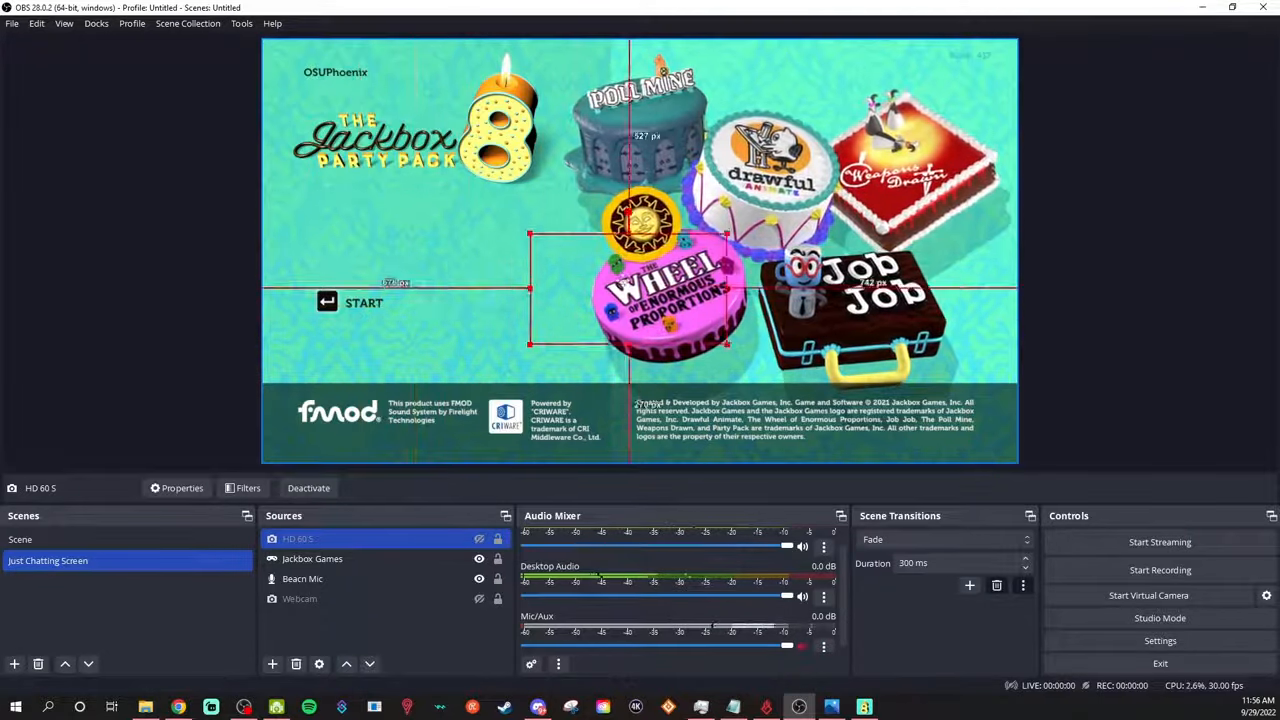
{"action": "left_click", "coordinate": [300, 598]}
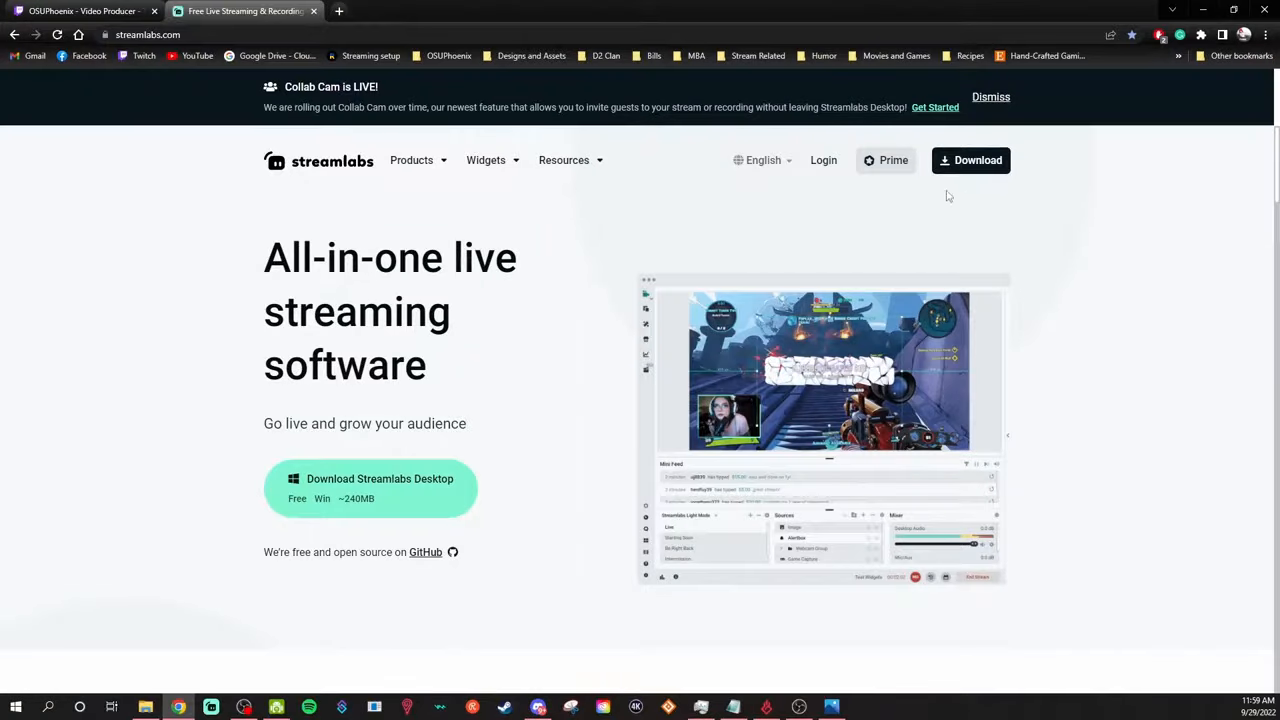
{"action": "mouse_move", "coordinate": [823, 160]}
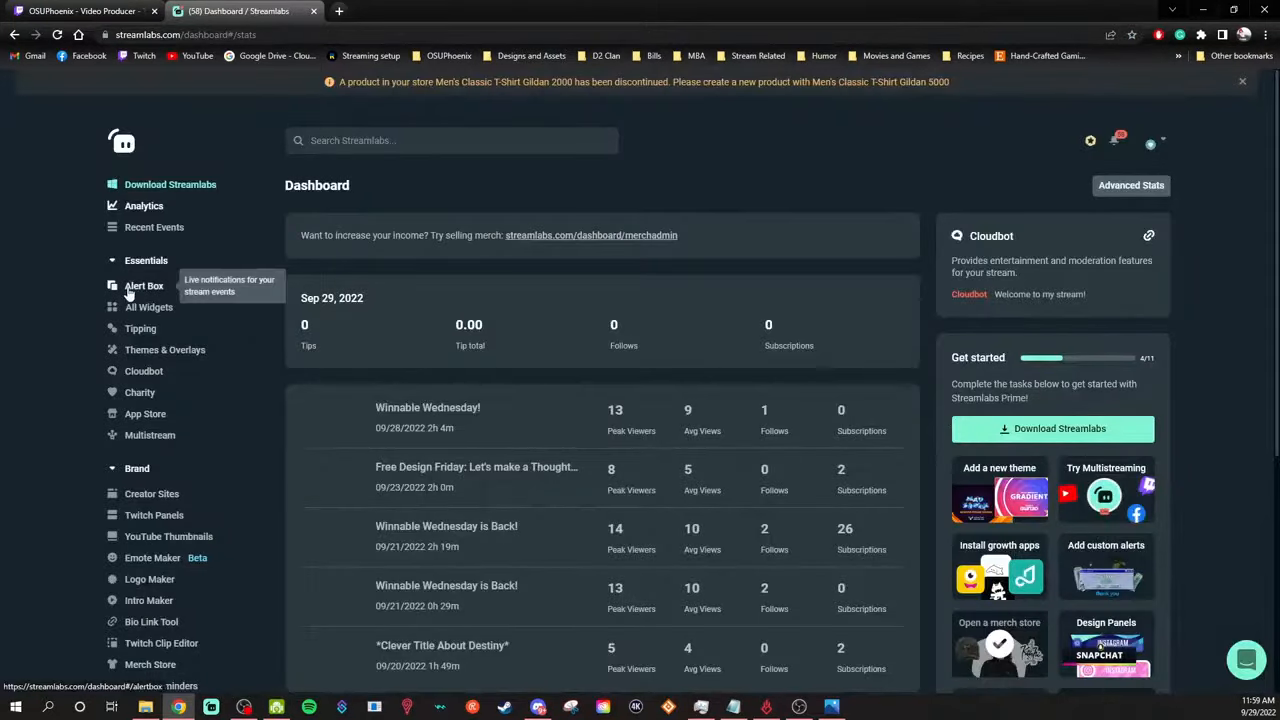
Open Streamlabs' Alert Box widget and copy its widget URL
{"action": "left_click", "coordinate": [144, 286]}
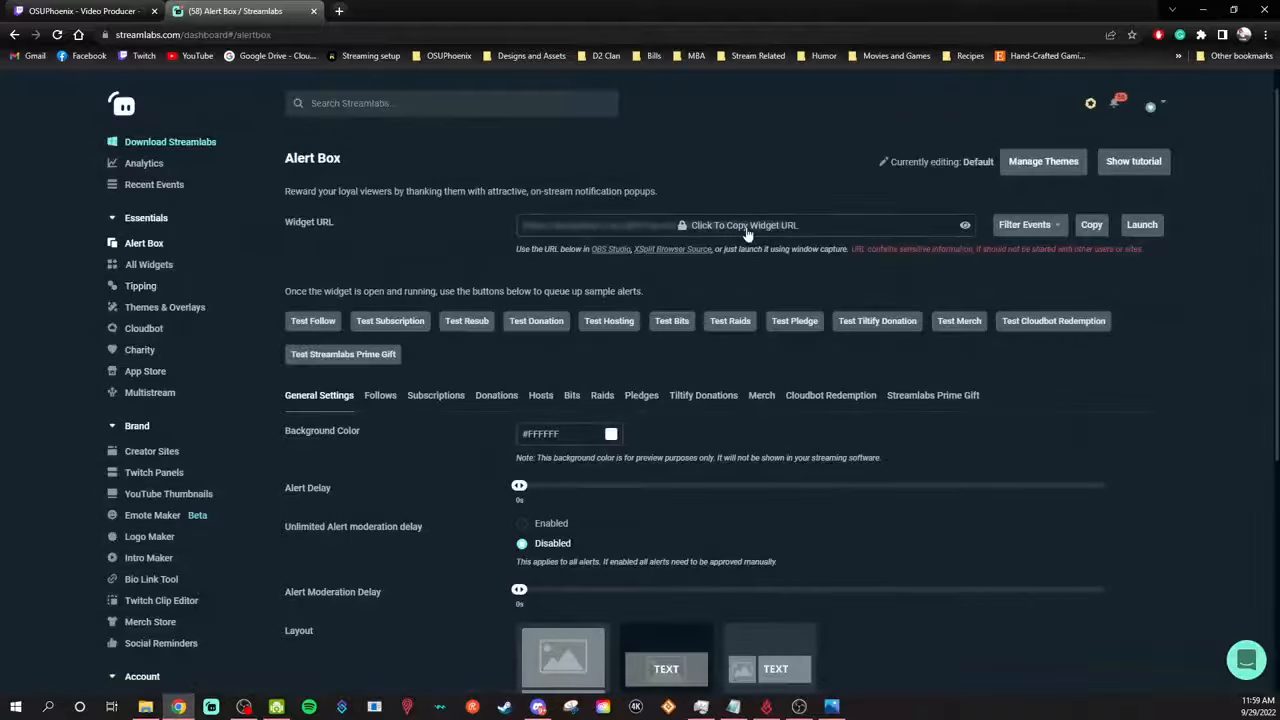
{"action": "left_click", "coordinate": [740, 224]}
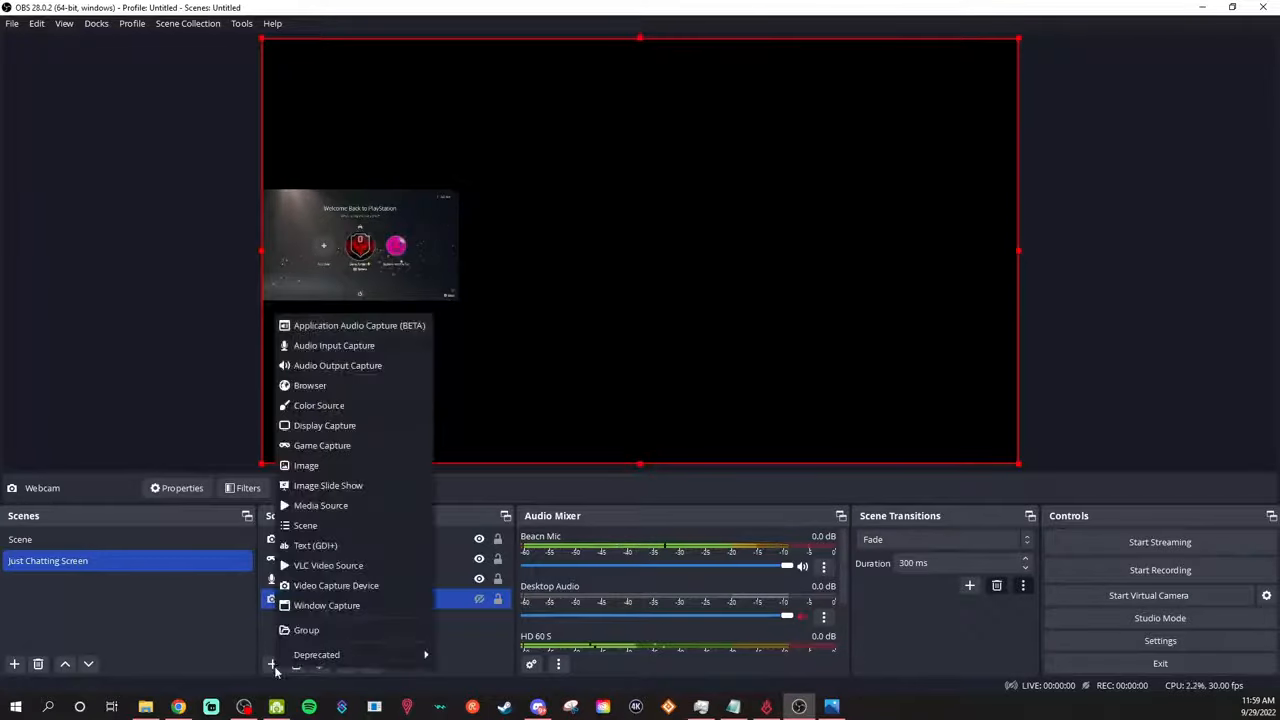
{"action": "mouse_move", "coordinate": [310, 385]}
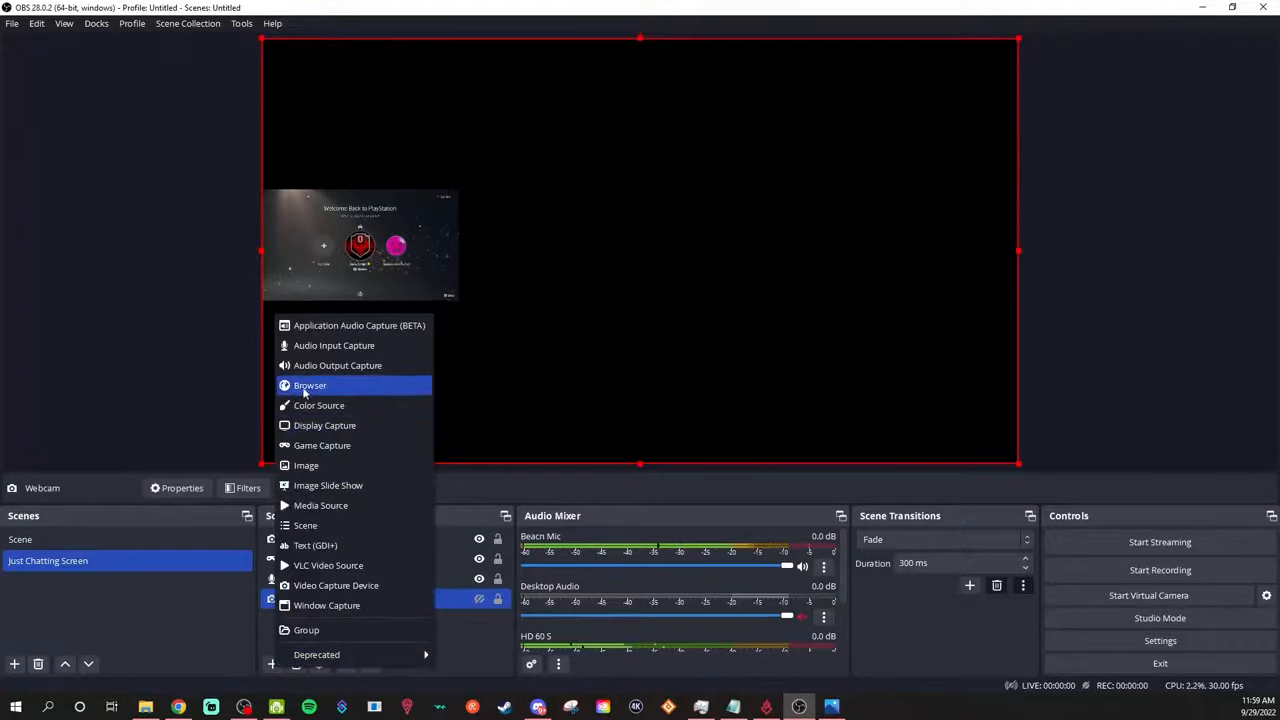
Add browser source 'Streamlabs Alerts' using the alert-box v3 URL, with Control audio via OBS on
{"action": "left_click", "coordinate": [310, 385]}
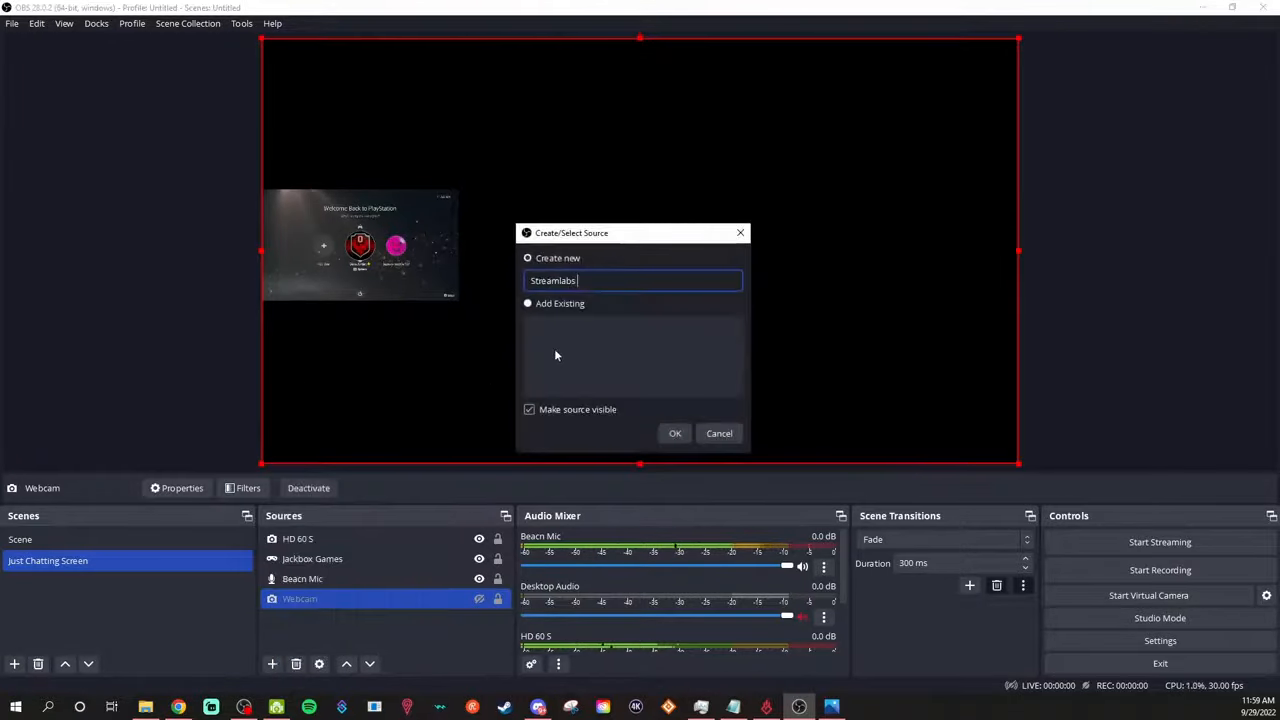
{"action": "left_click", "coordinate": [675, 433]}
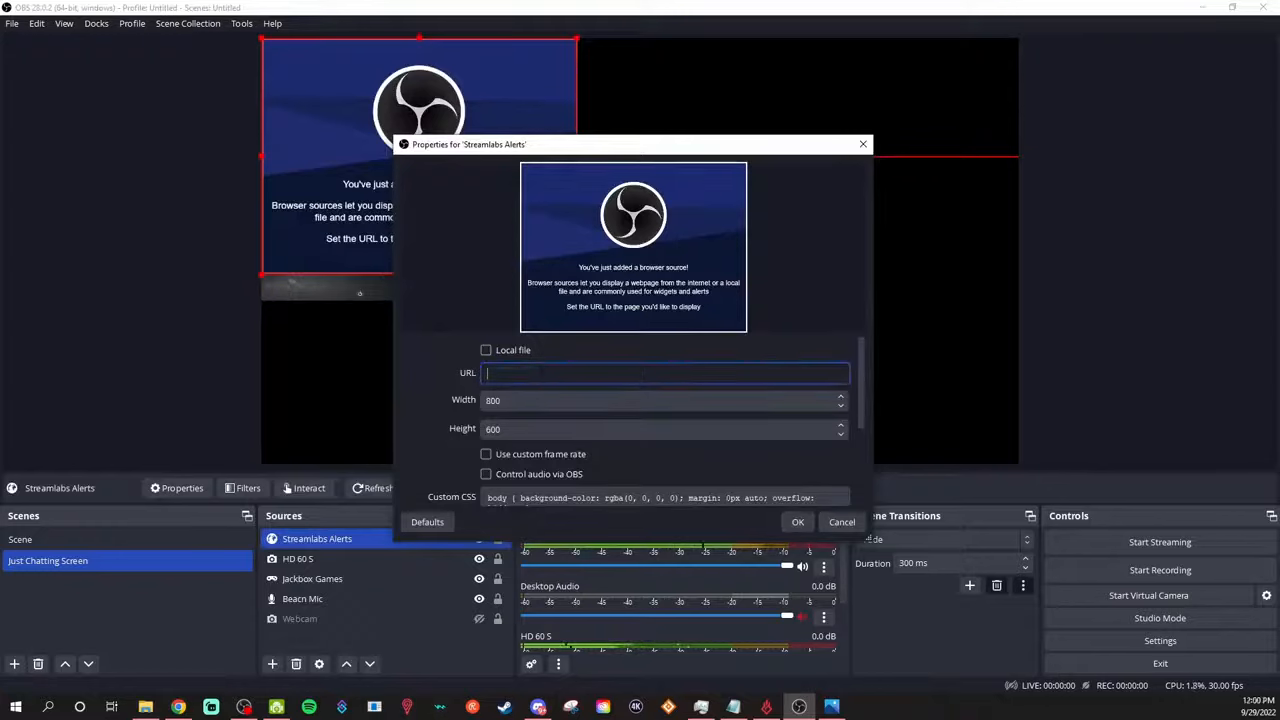
{"action": "type", "text": "https://streamlabs.com/alert-box/v3/40C594B32F9EF128FBD8"}
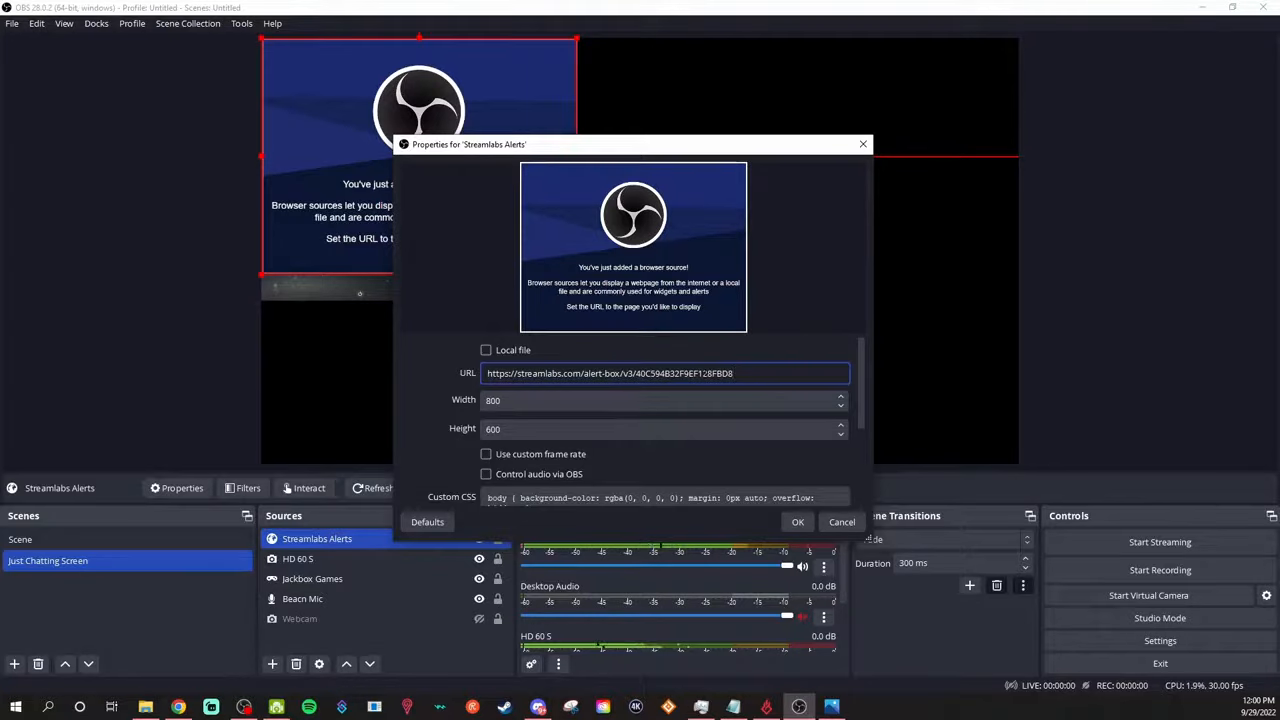
{"action": "mouse_move", "coordinate": [517, 424]}
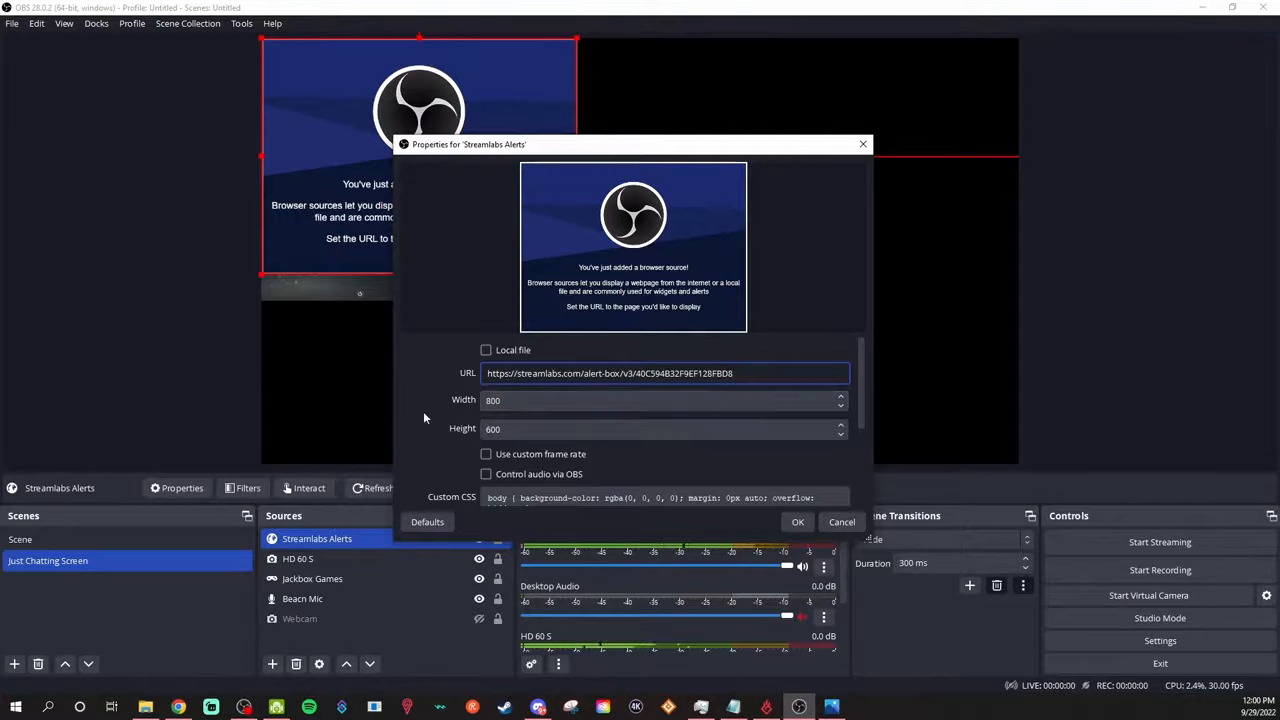
{"action": "scroll", "scroll_direction": "down", "scroll_amount": 3}
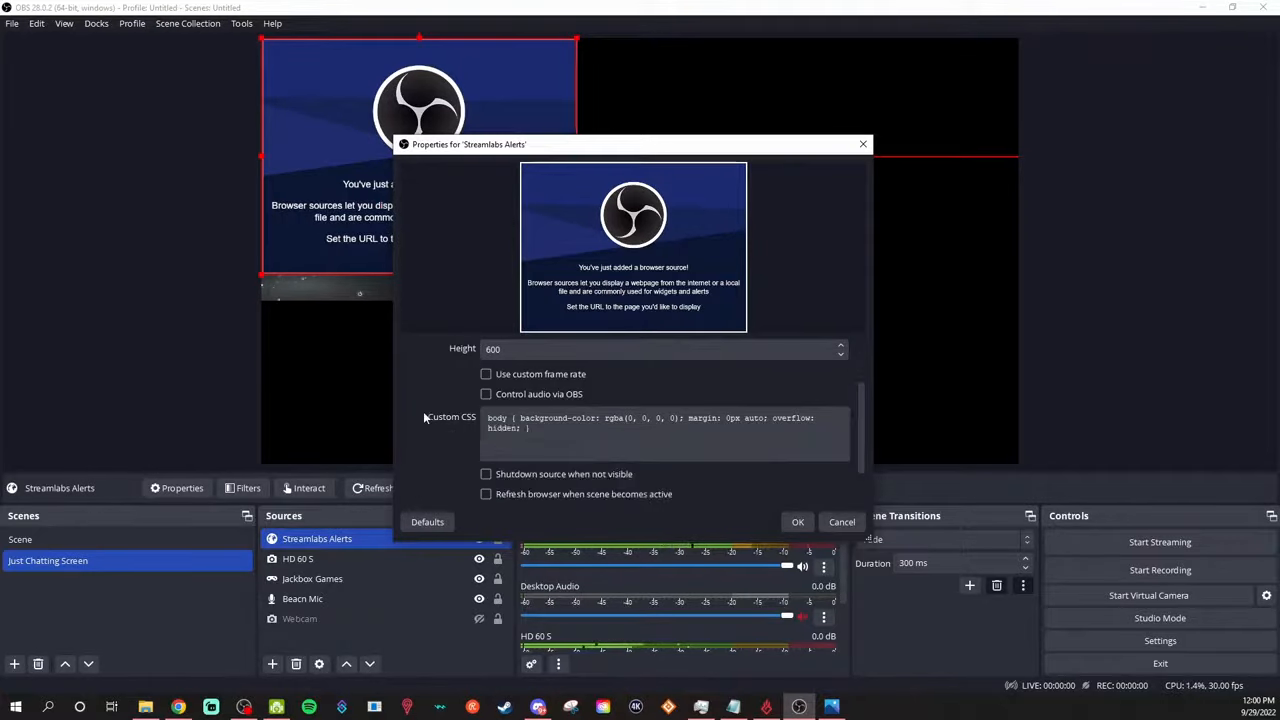
{"action": "scroll", "scroll_direction": "down", "scroll_amount": 3}
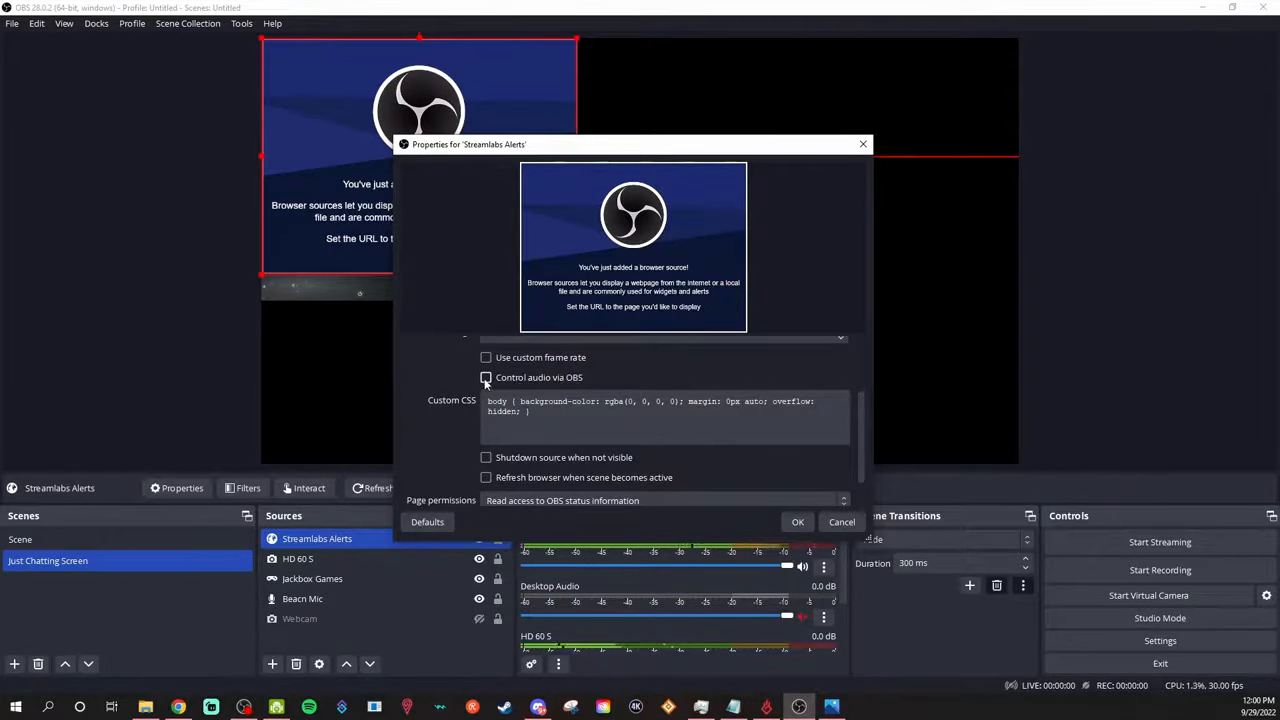
{"action": "left_click", "coordinate": [486, 377]}
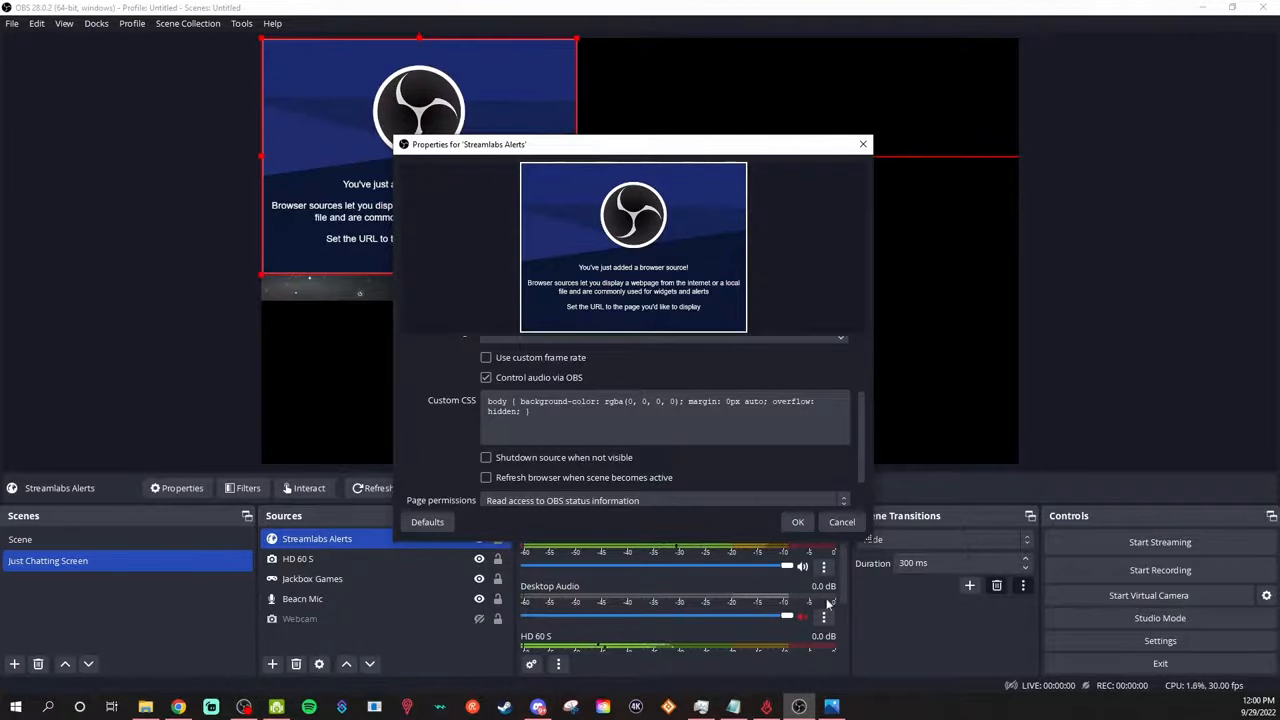
{"action": "left_click", "coordinate": [797, 521]}
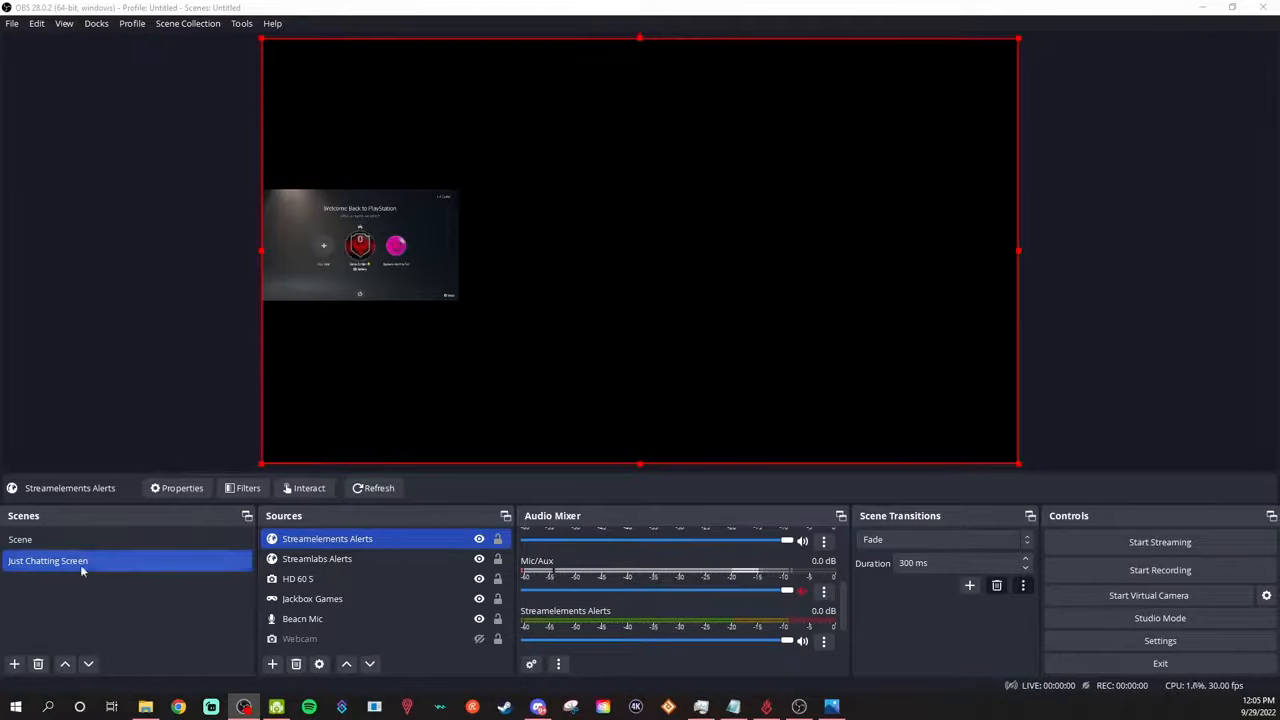
Duplicate Just Chatting Screen as 'Just Chatting Screen 2' and drag its HD 60 S feed upper right
{"action": "left_click", "coordinate": [300, 638]}
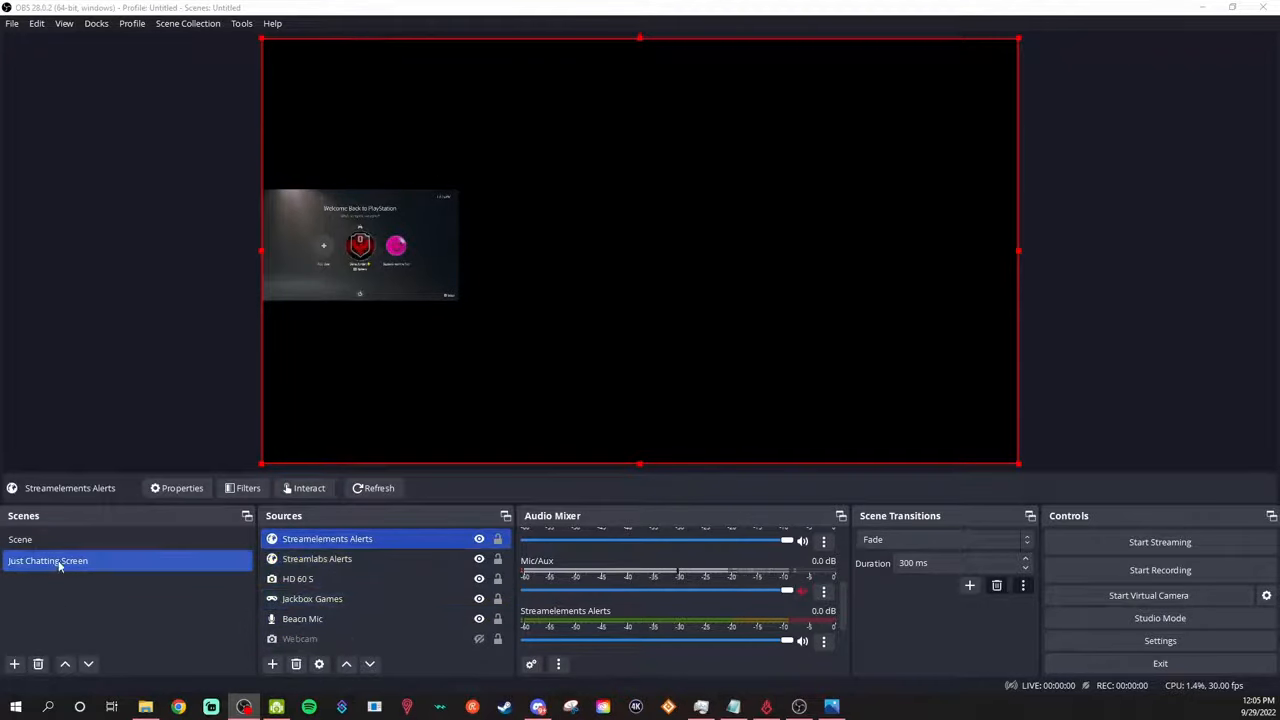
{"action": "right_click", "coordinate": [47, 560]}
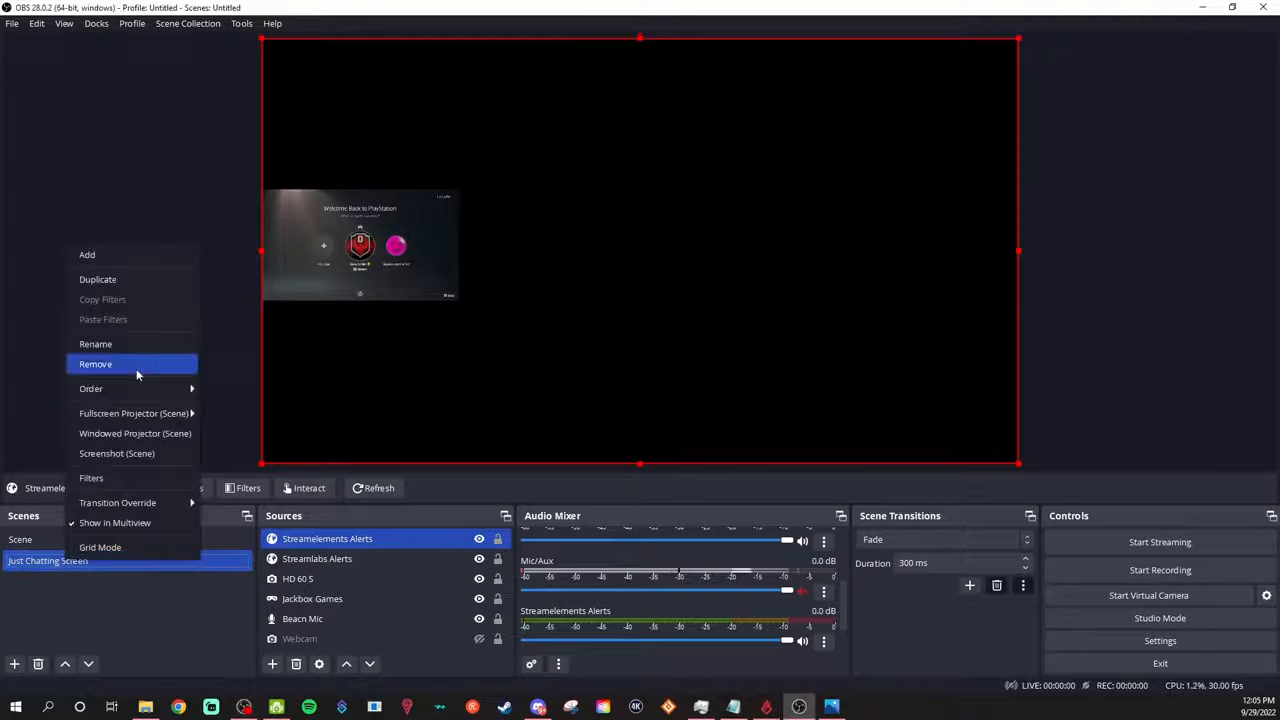
{"action": "left_click", "coordinate": [87, 254]}
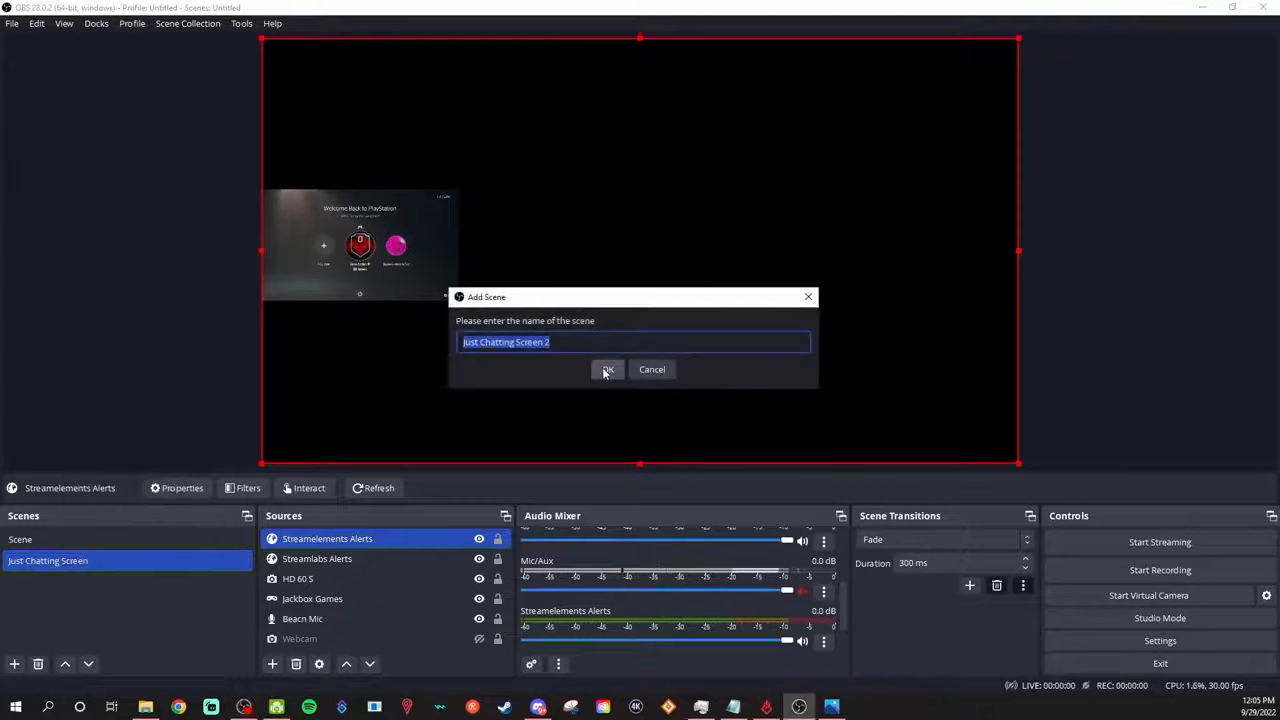
{"action": "left_click", "coordinate": [608, 369]}
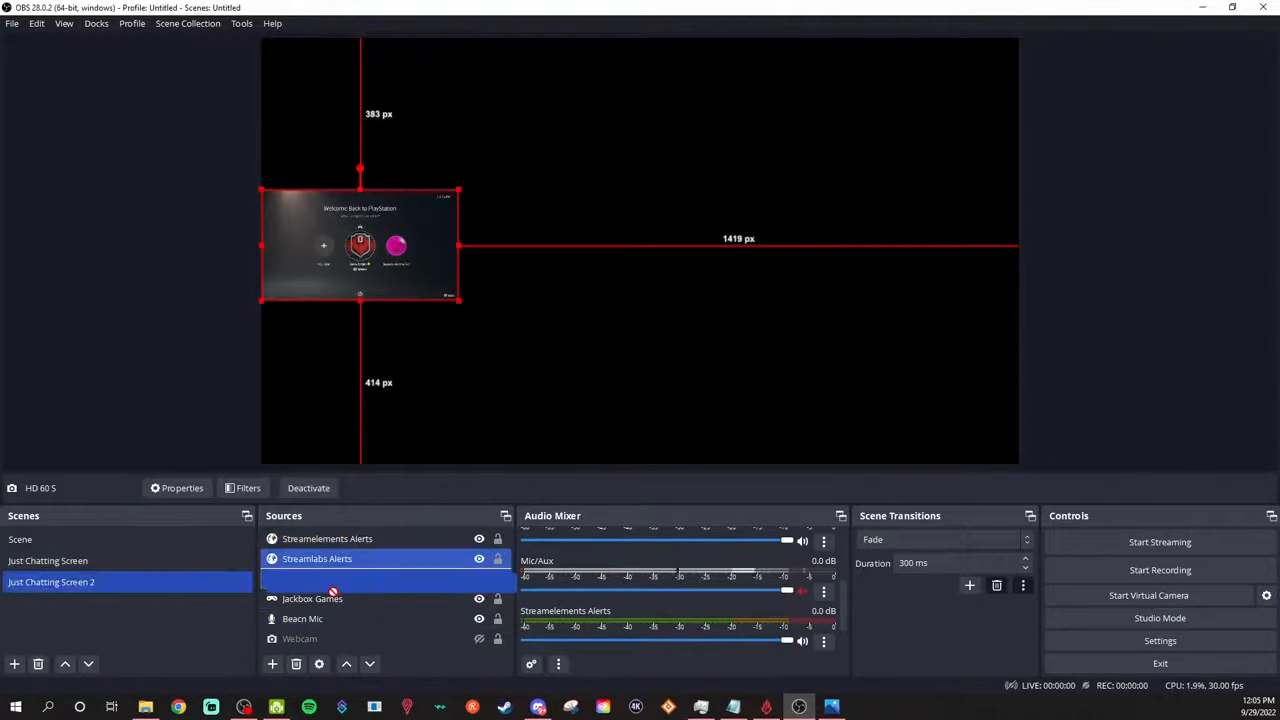
{"action": "left_click_drag", "start_coordinate": [360, 245], "coordinate": [826, 135]}
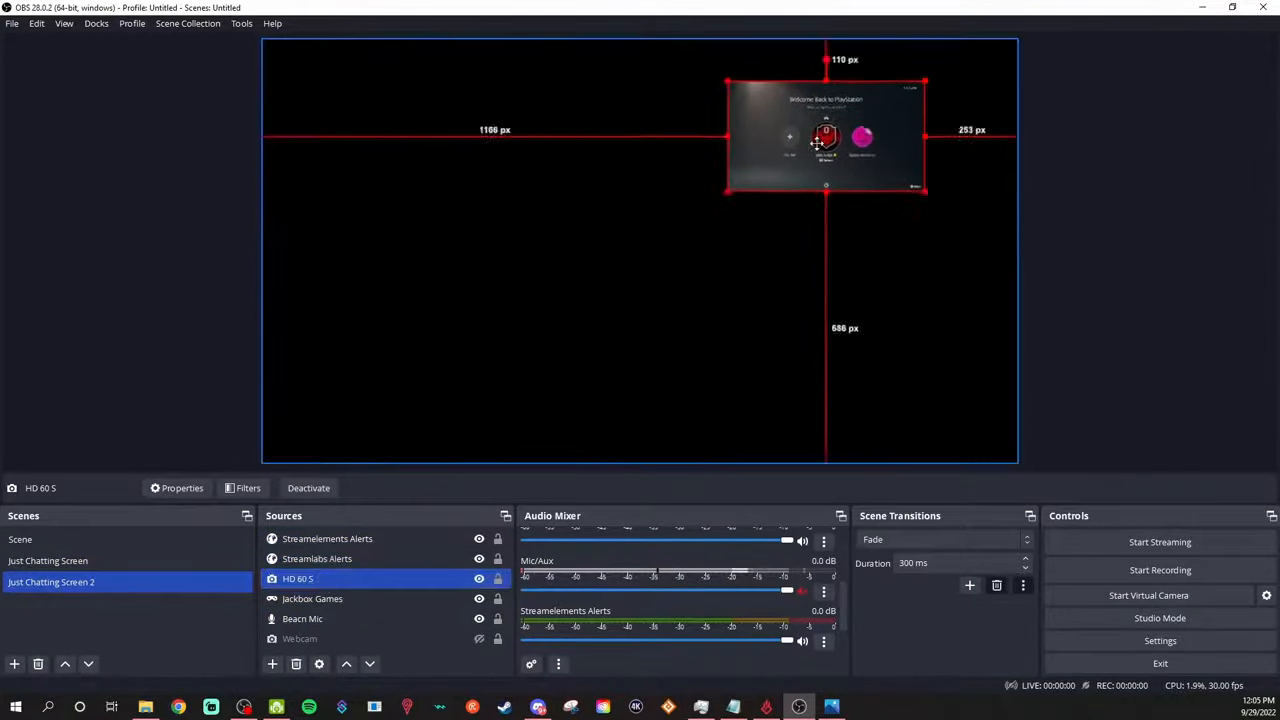